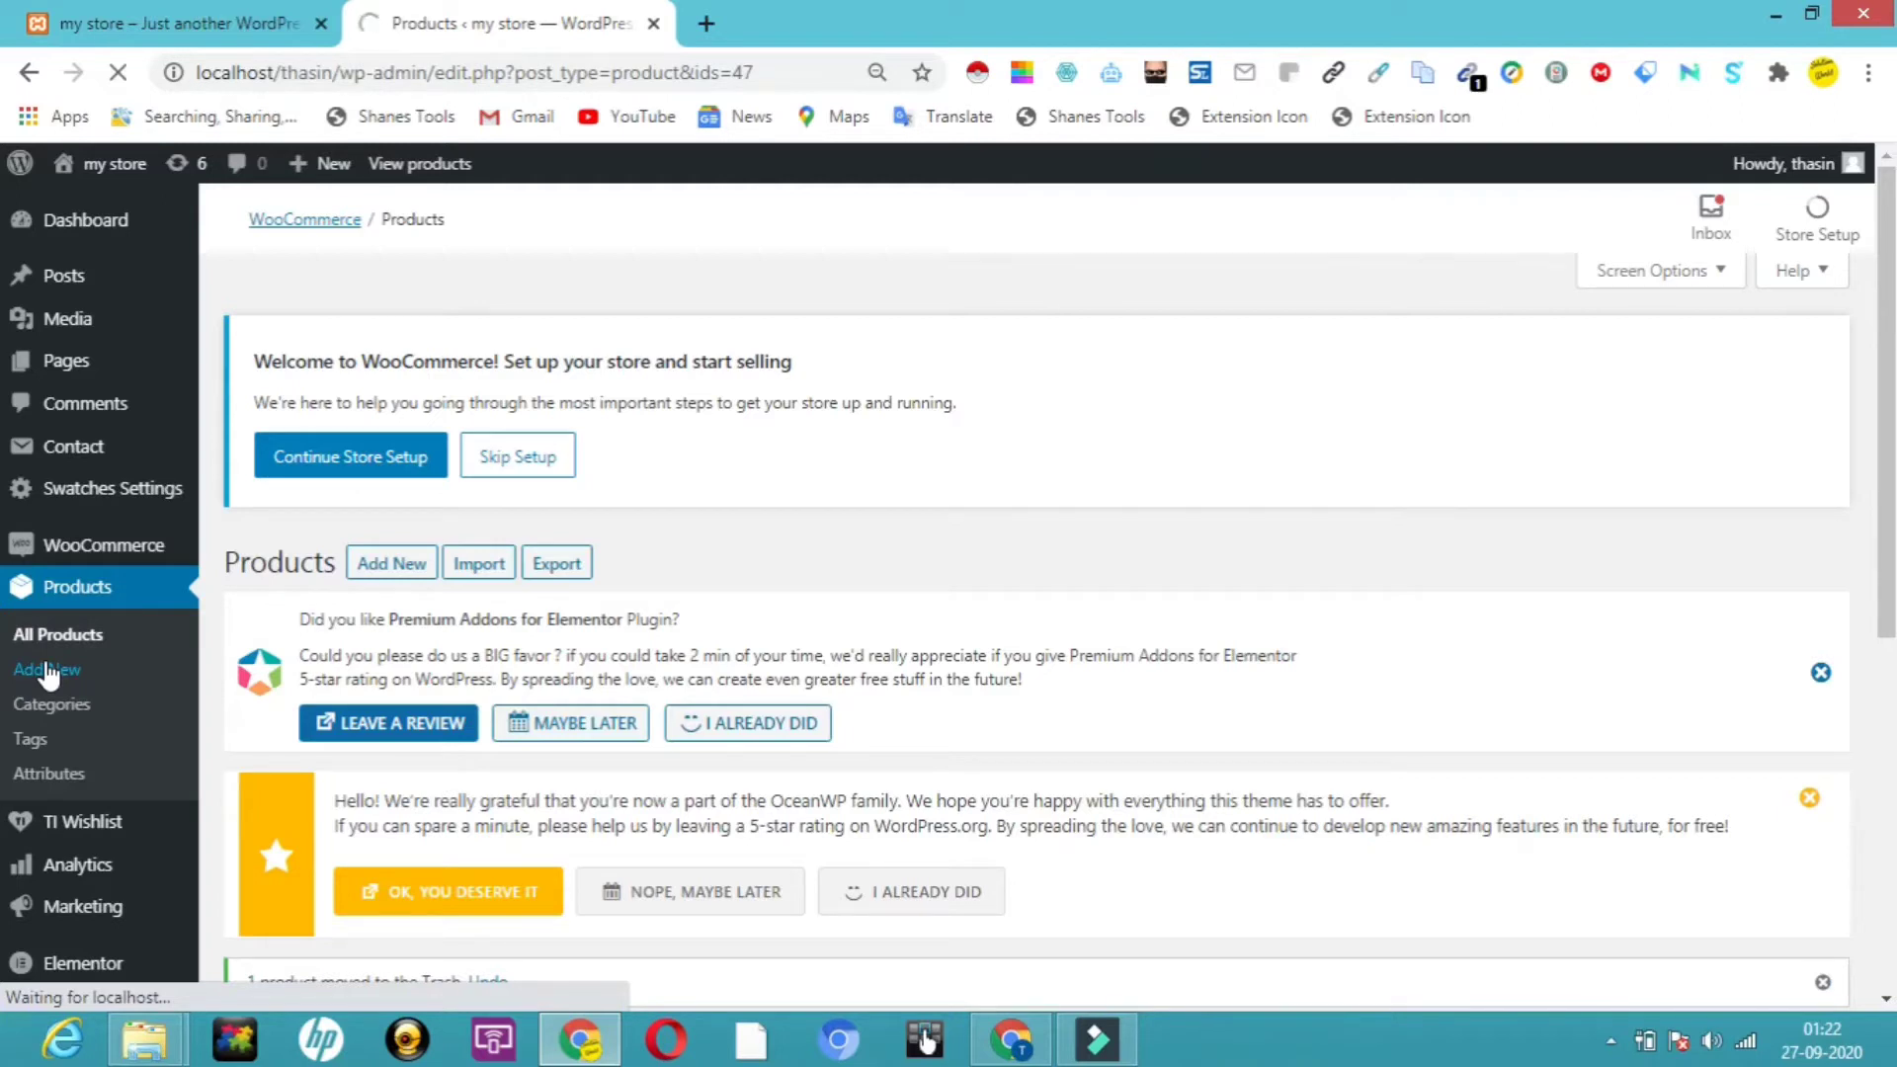
- Add a new WooCommerce product and enter 'book' as its title
{"action": "left_click", "coordinate": [46, 670]}
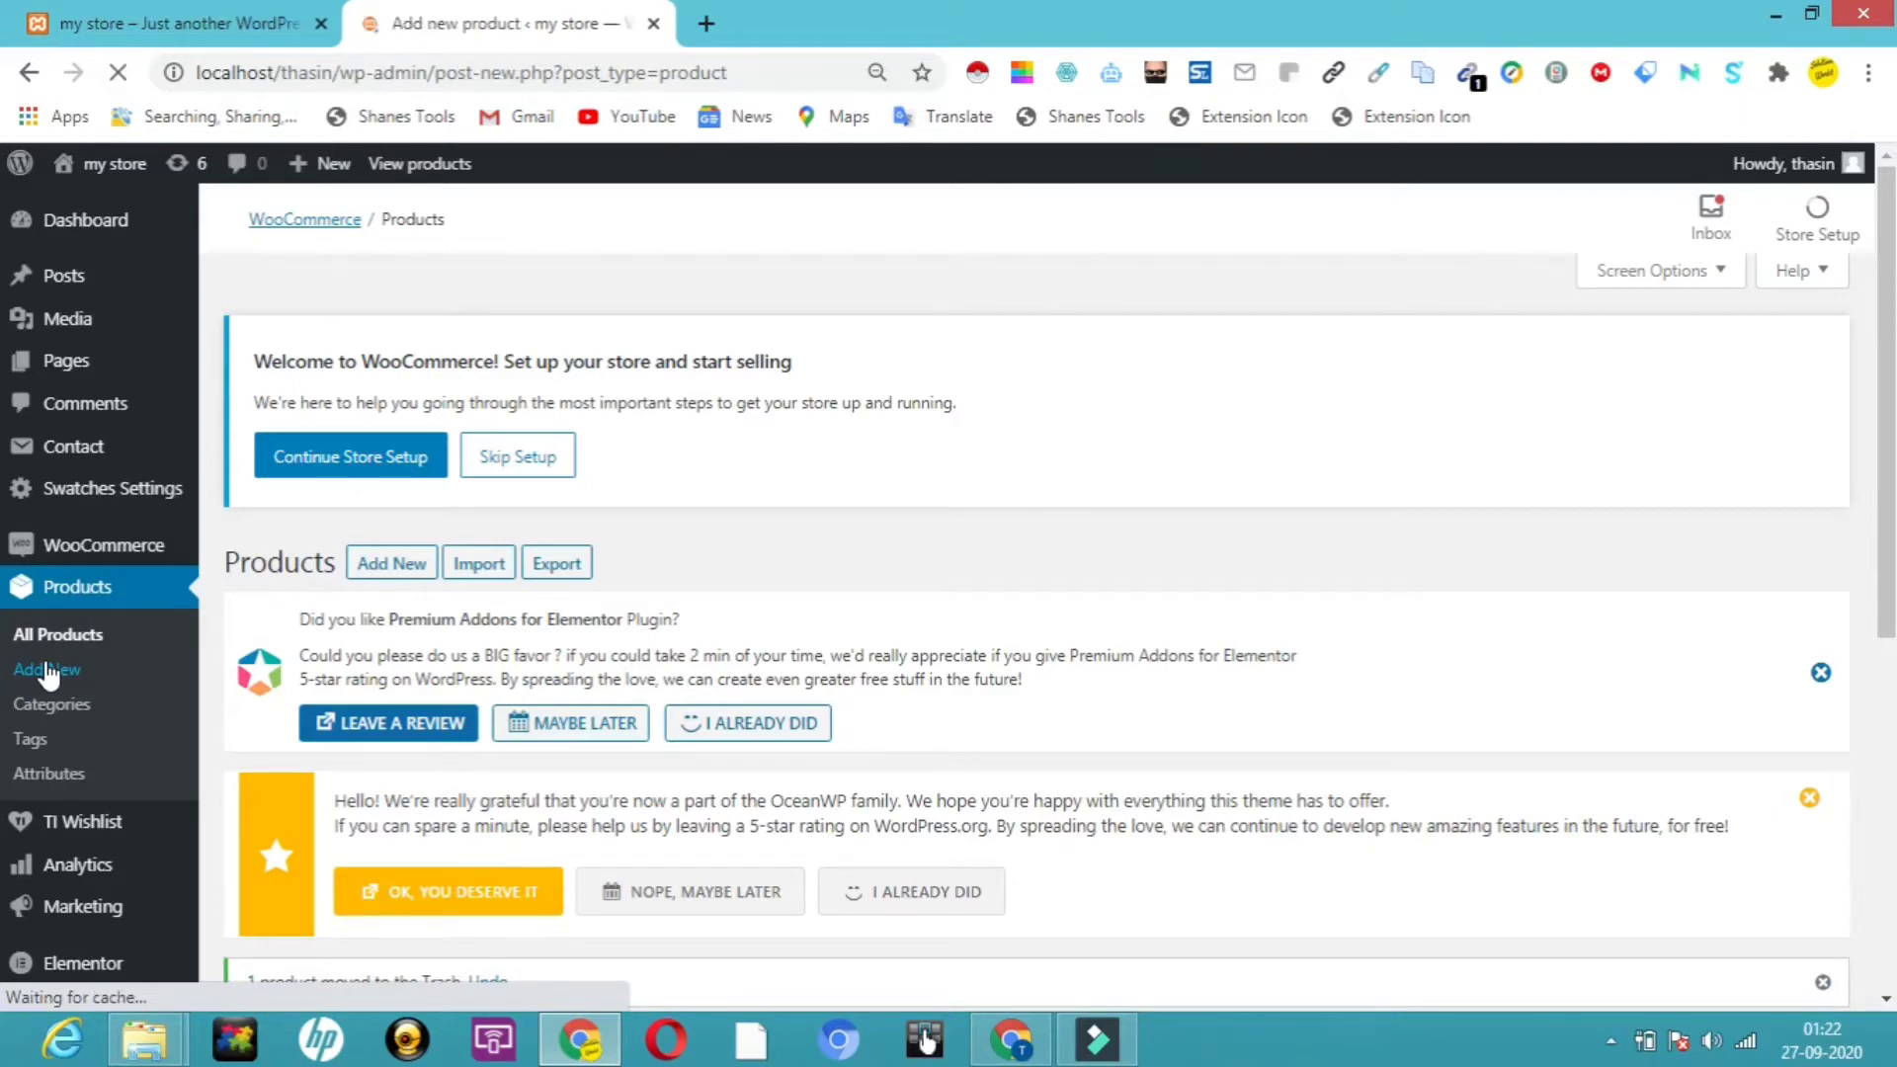
{"action": "left_click", "coordinate": [46, 669]}
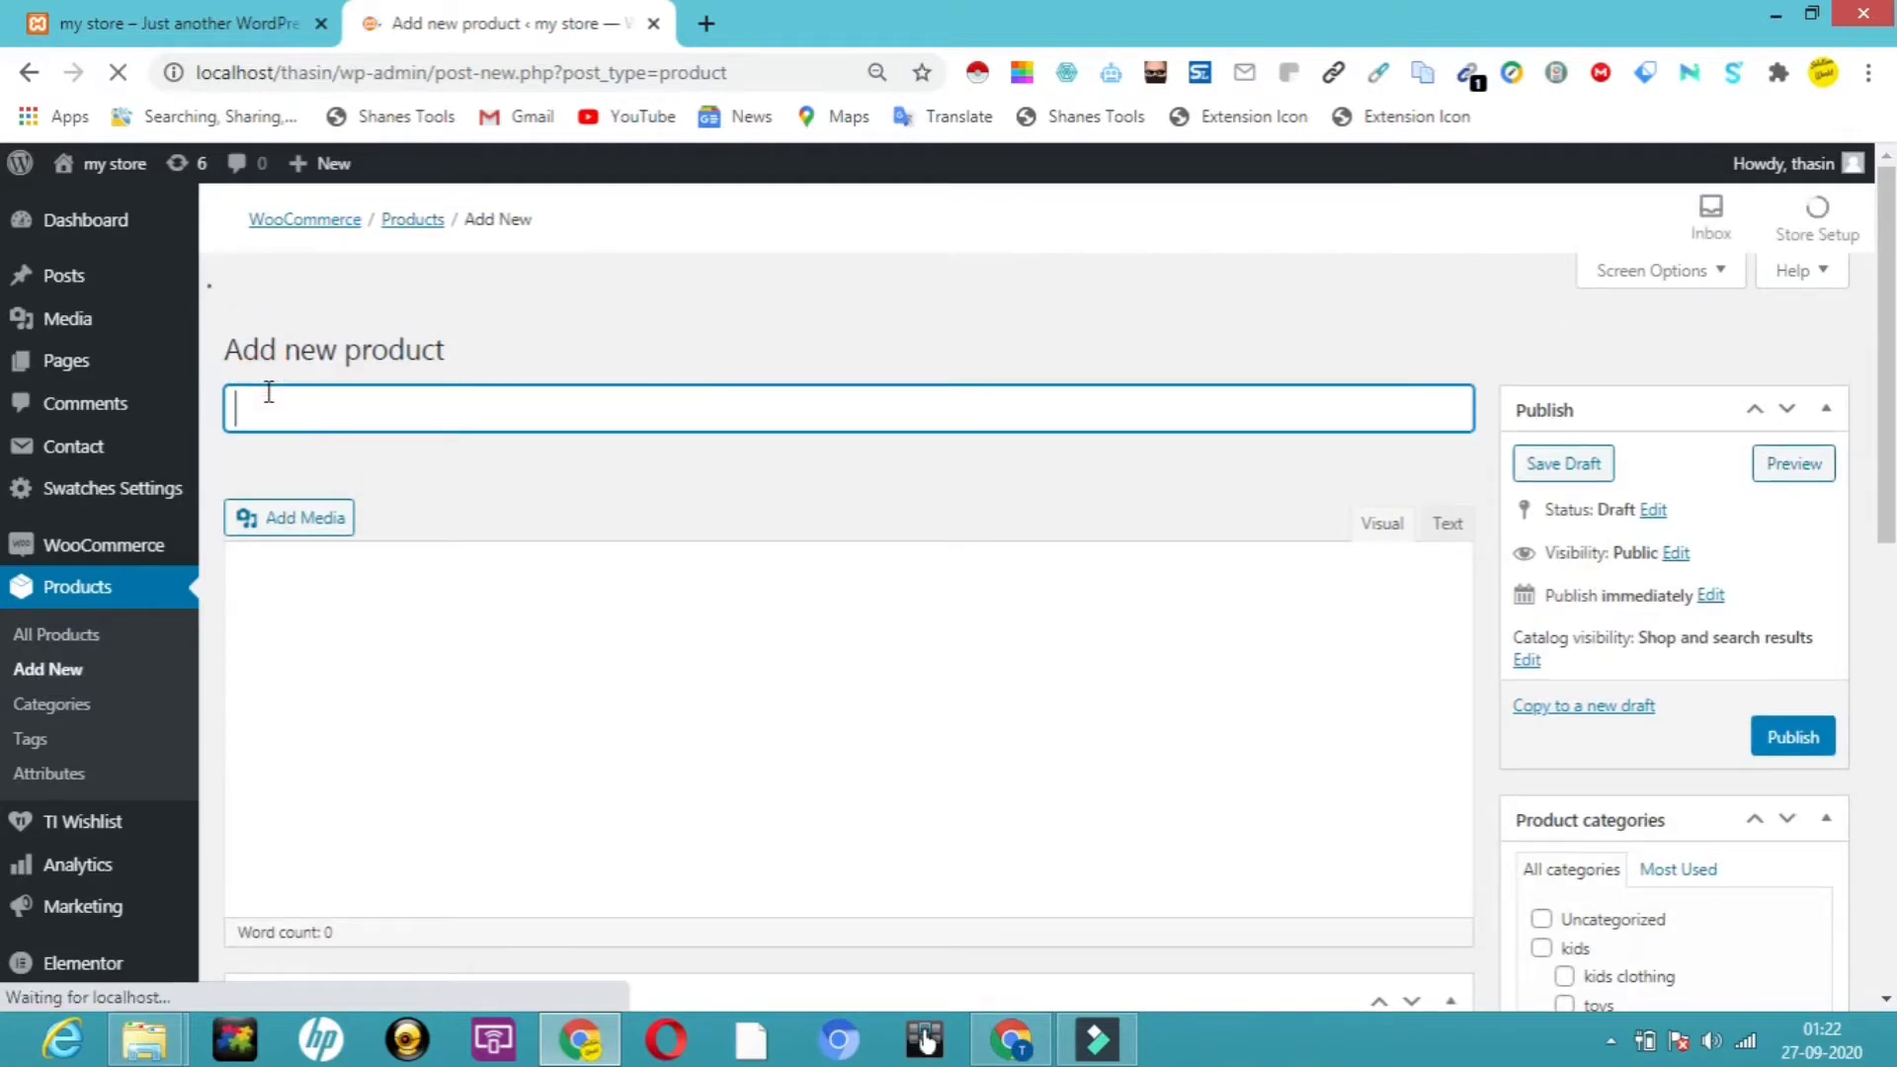
{"action": "type", "text": "book"}
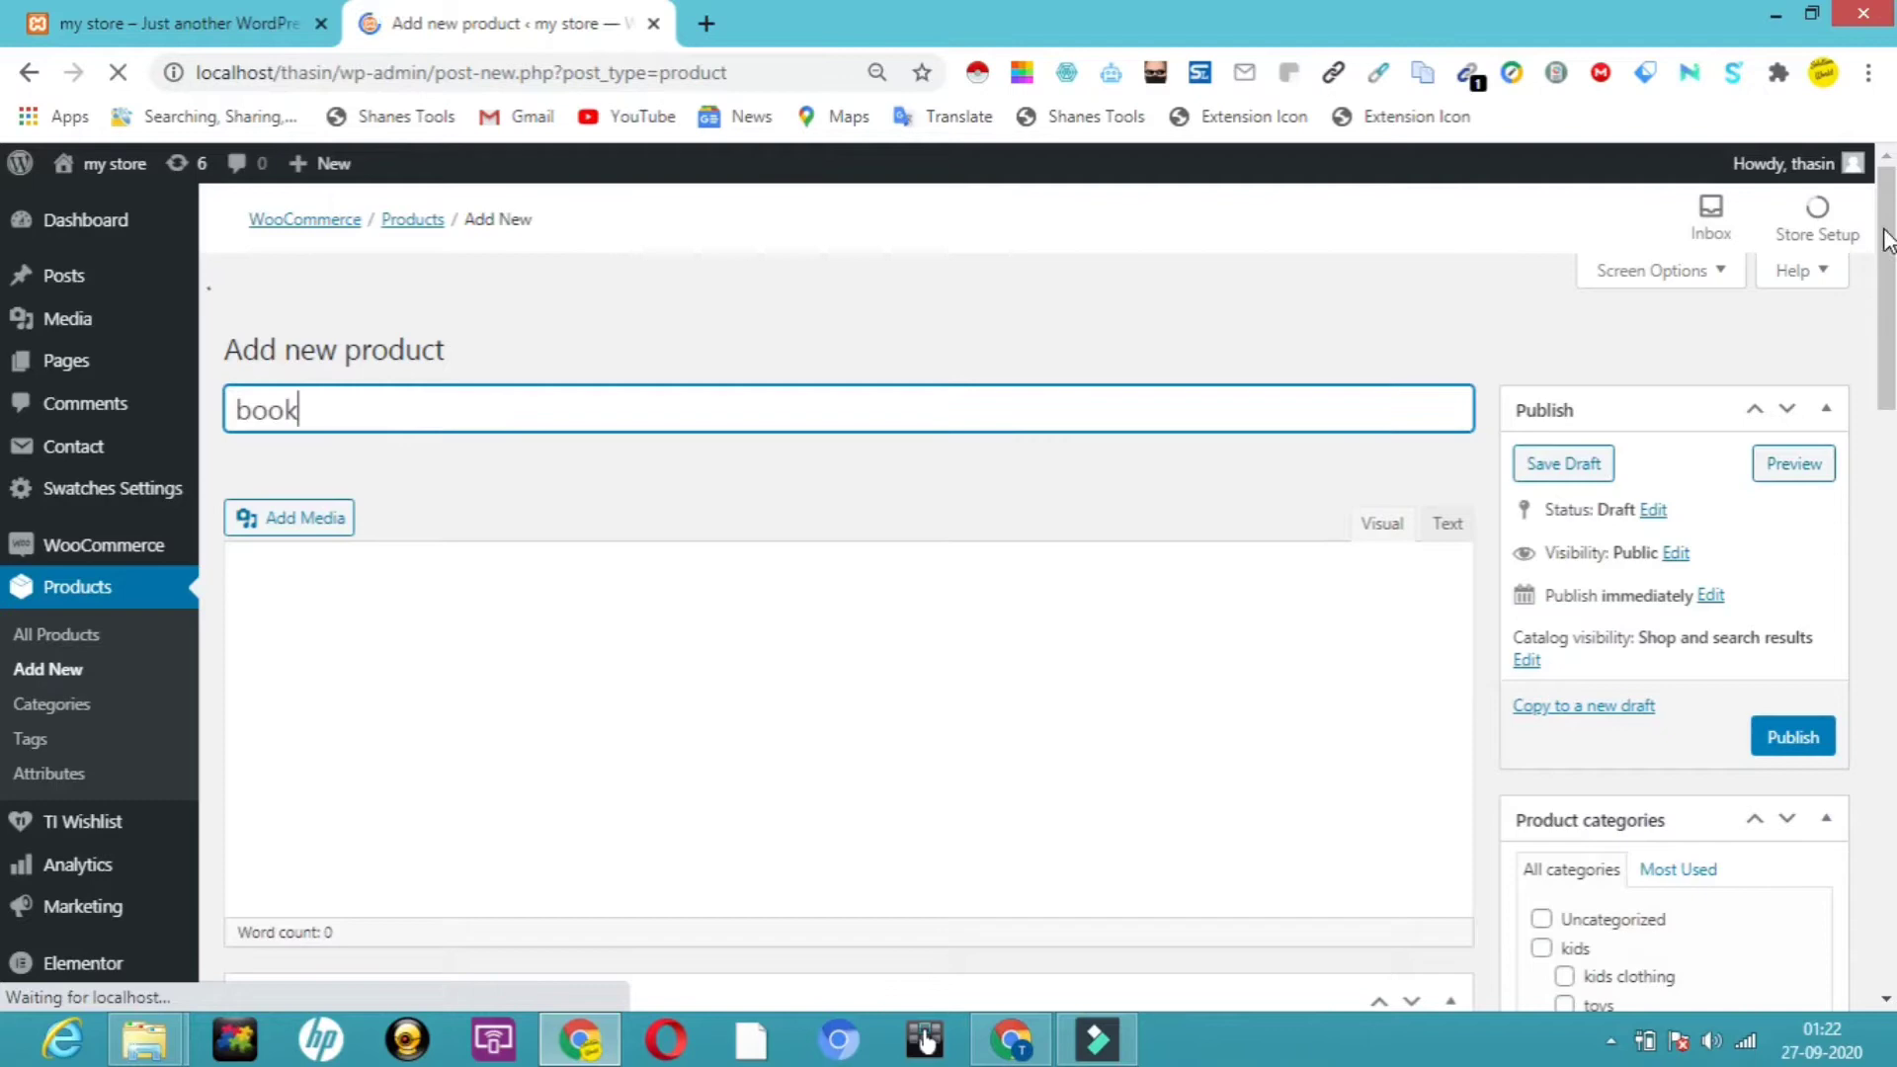
{"action": "scroll", "scroll_direction": "down", "scroll_amount": 3}
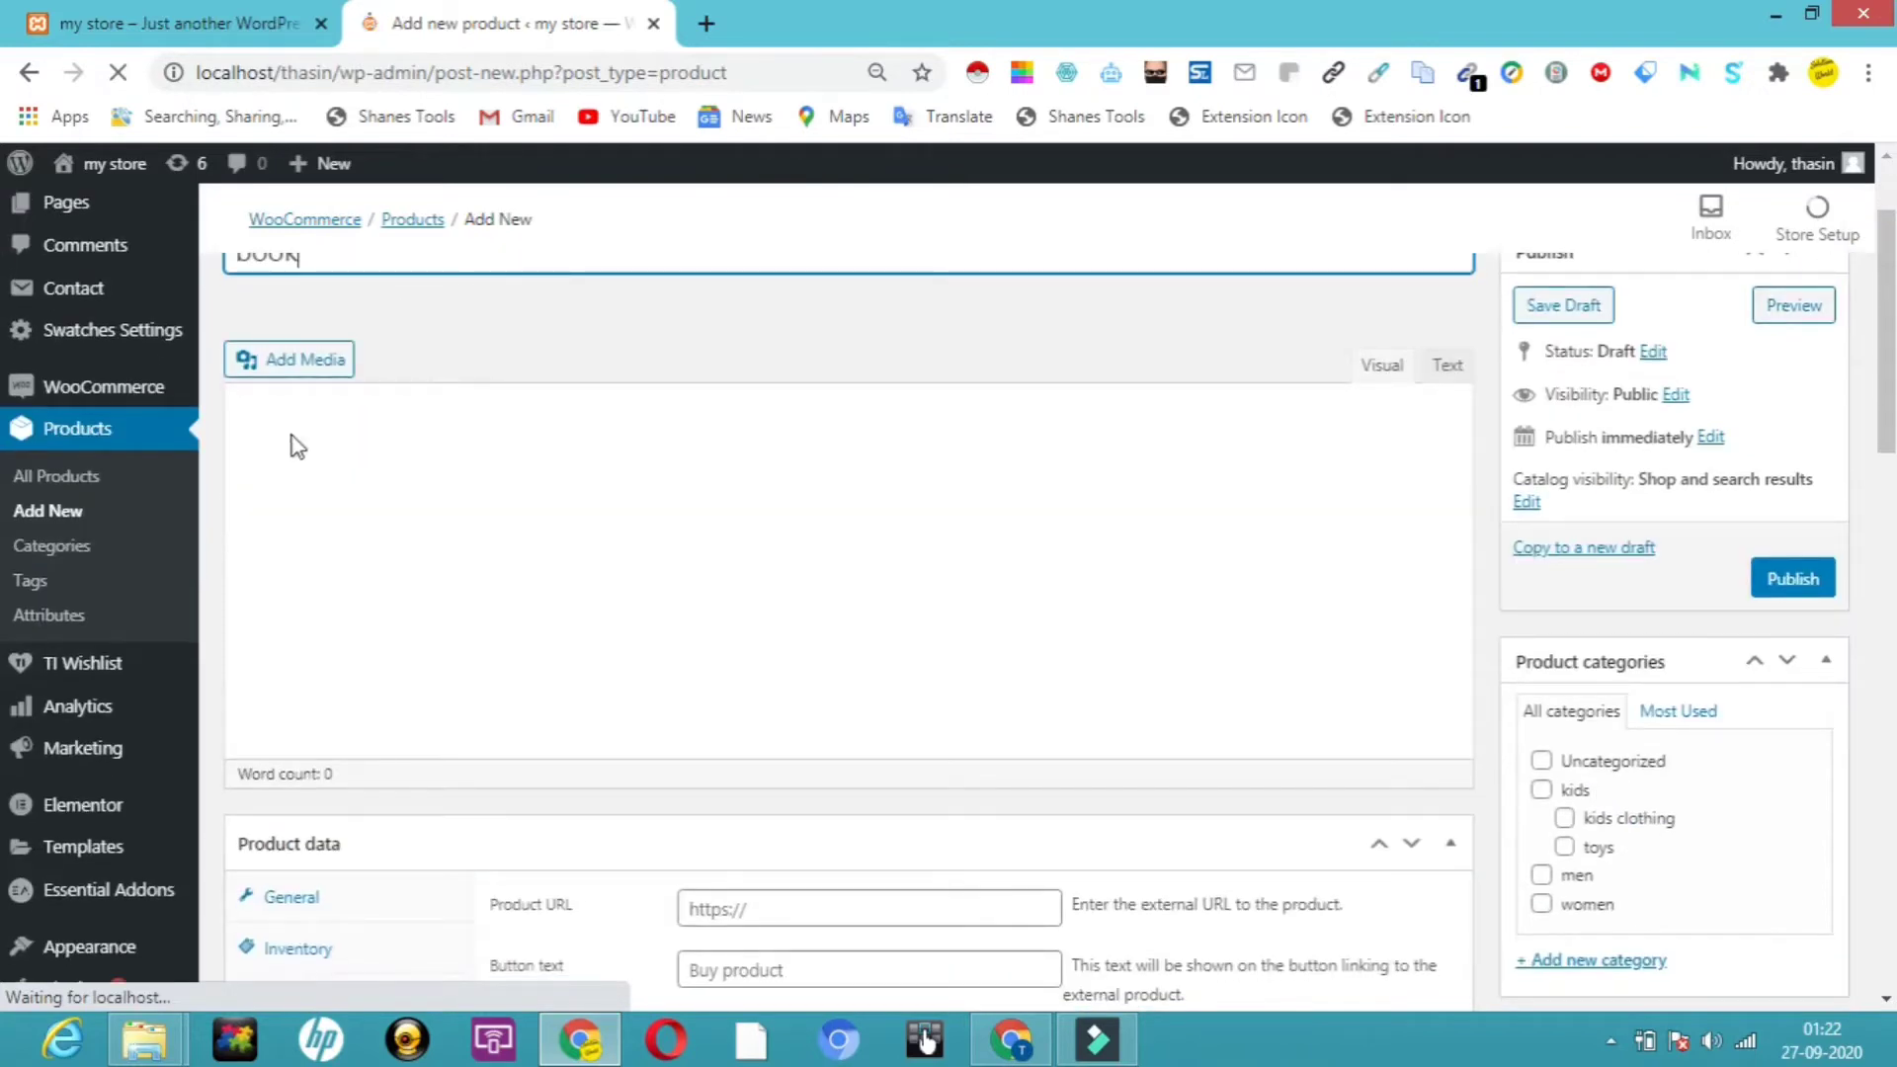
{"action": "scroll", "scroll_direction": "up", "scroll_amount": 3}
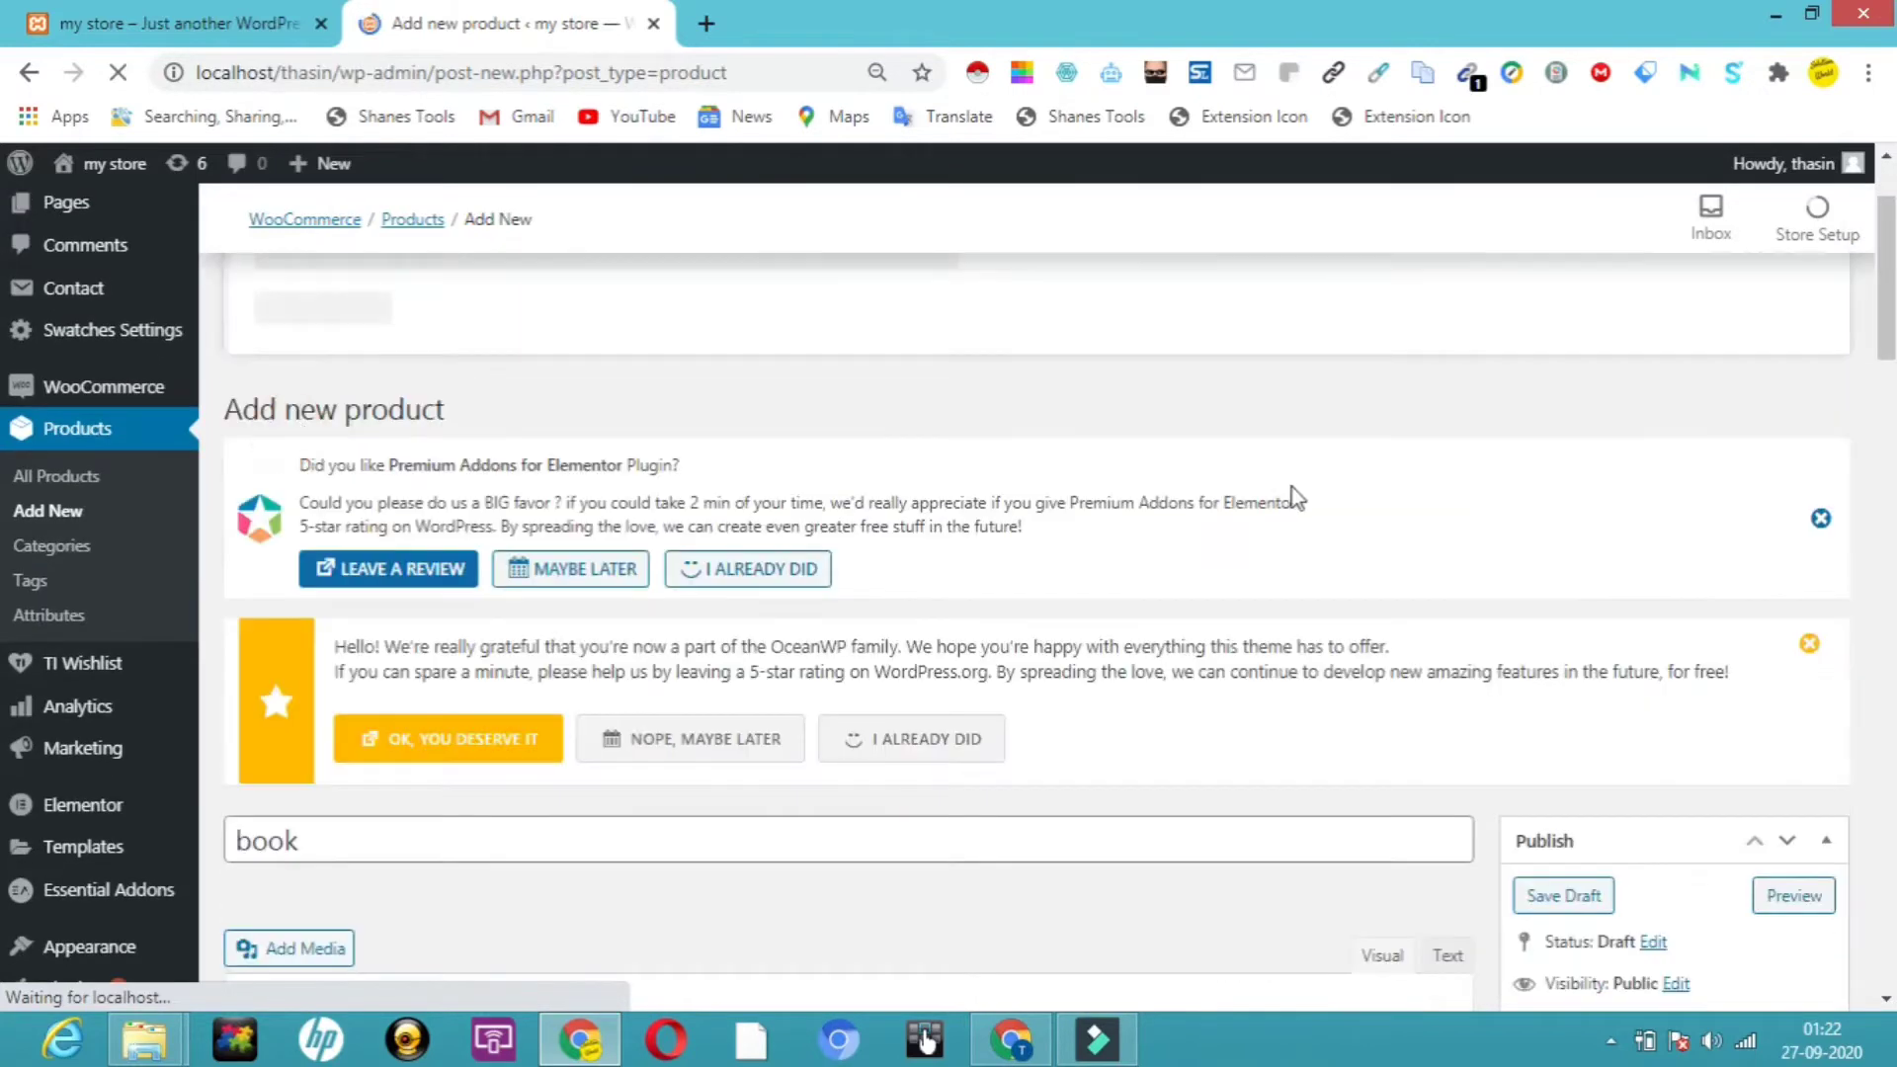
{"action": "scroll", "scroll_direction": "down", "scroll_amount": 3}
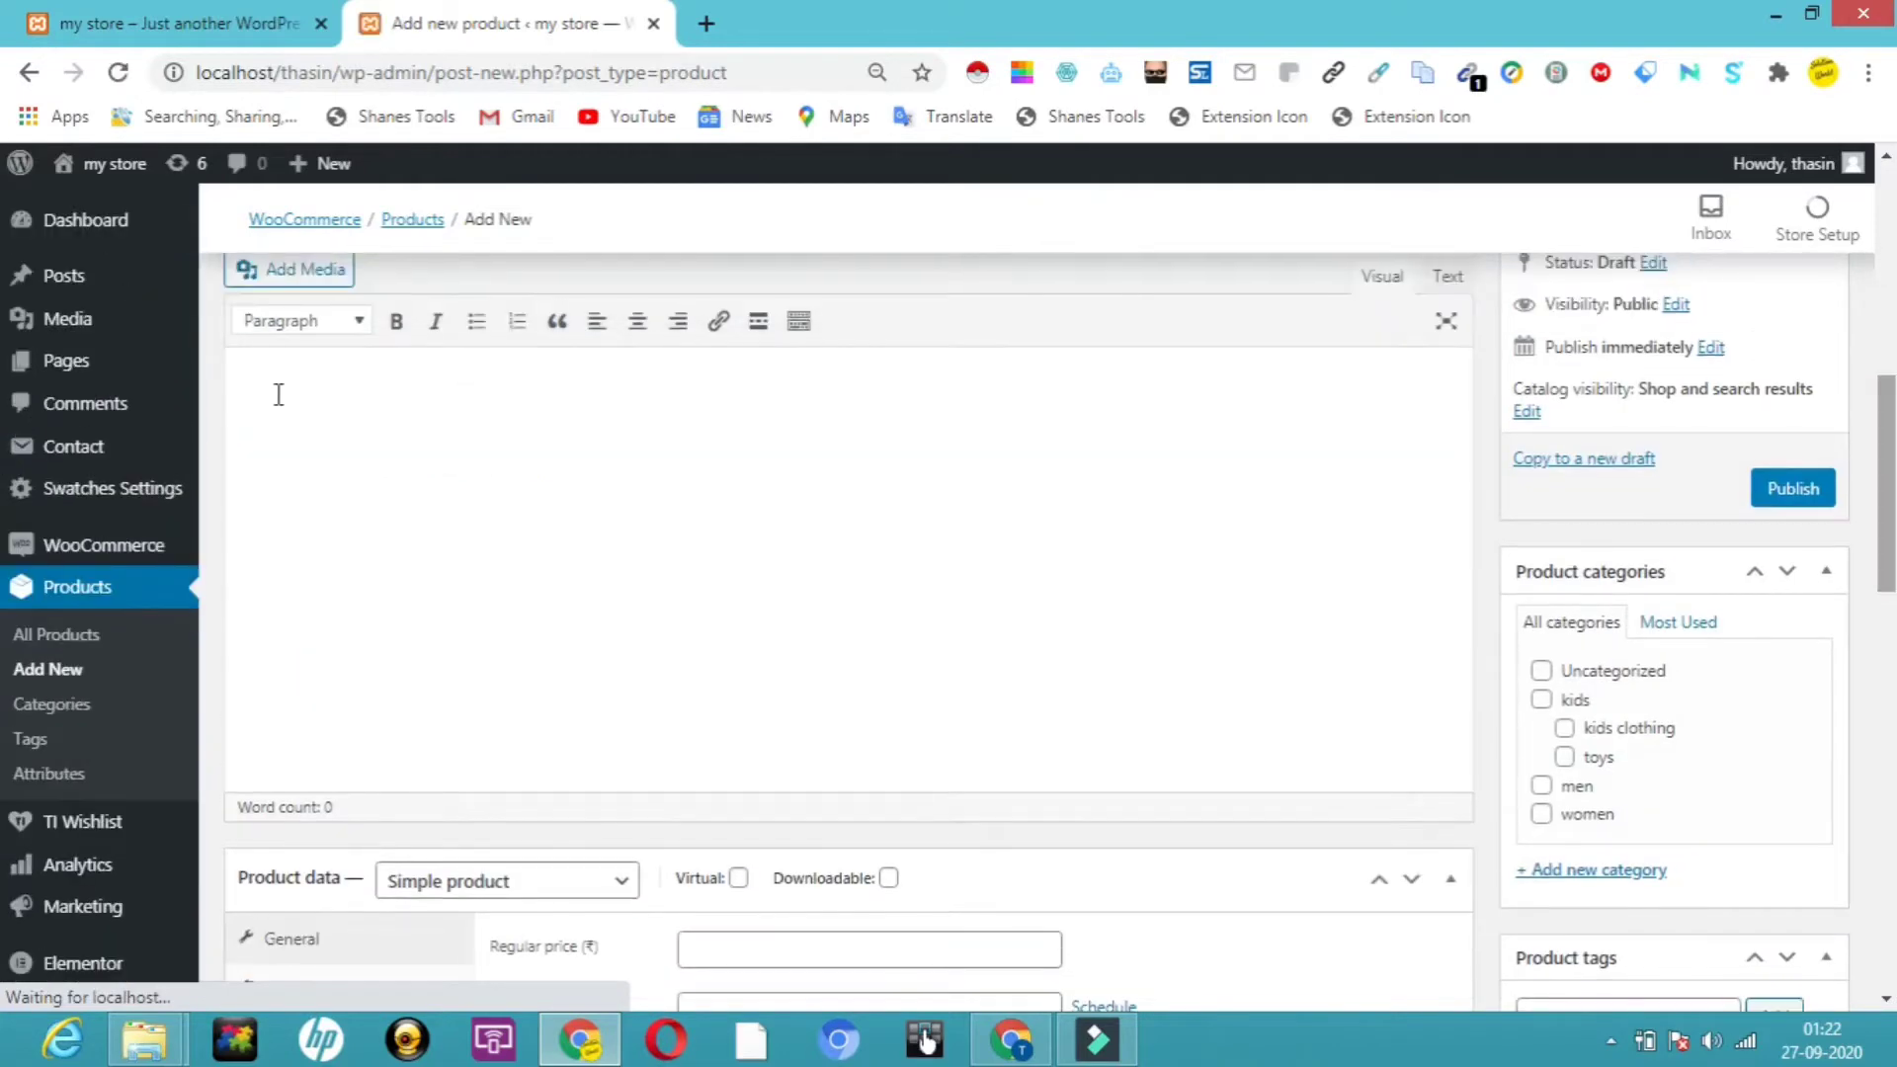
- Enter 'nice book' in the product description editor
{"action": "type", "text": "b"}
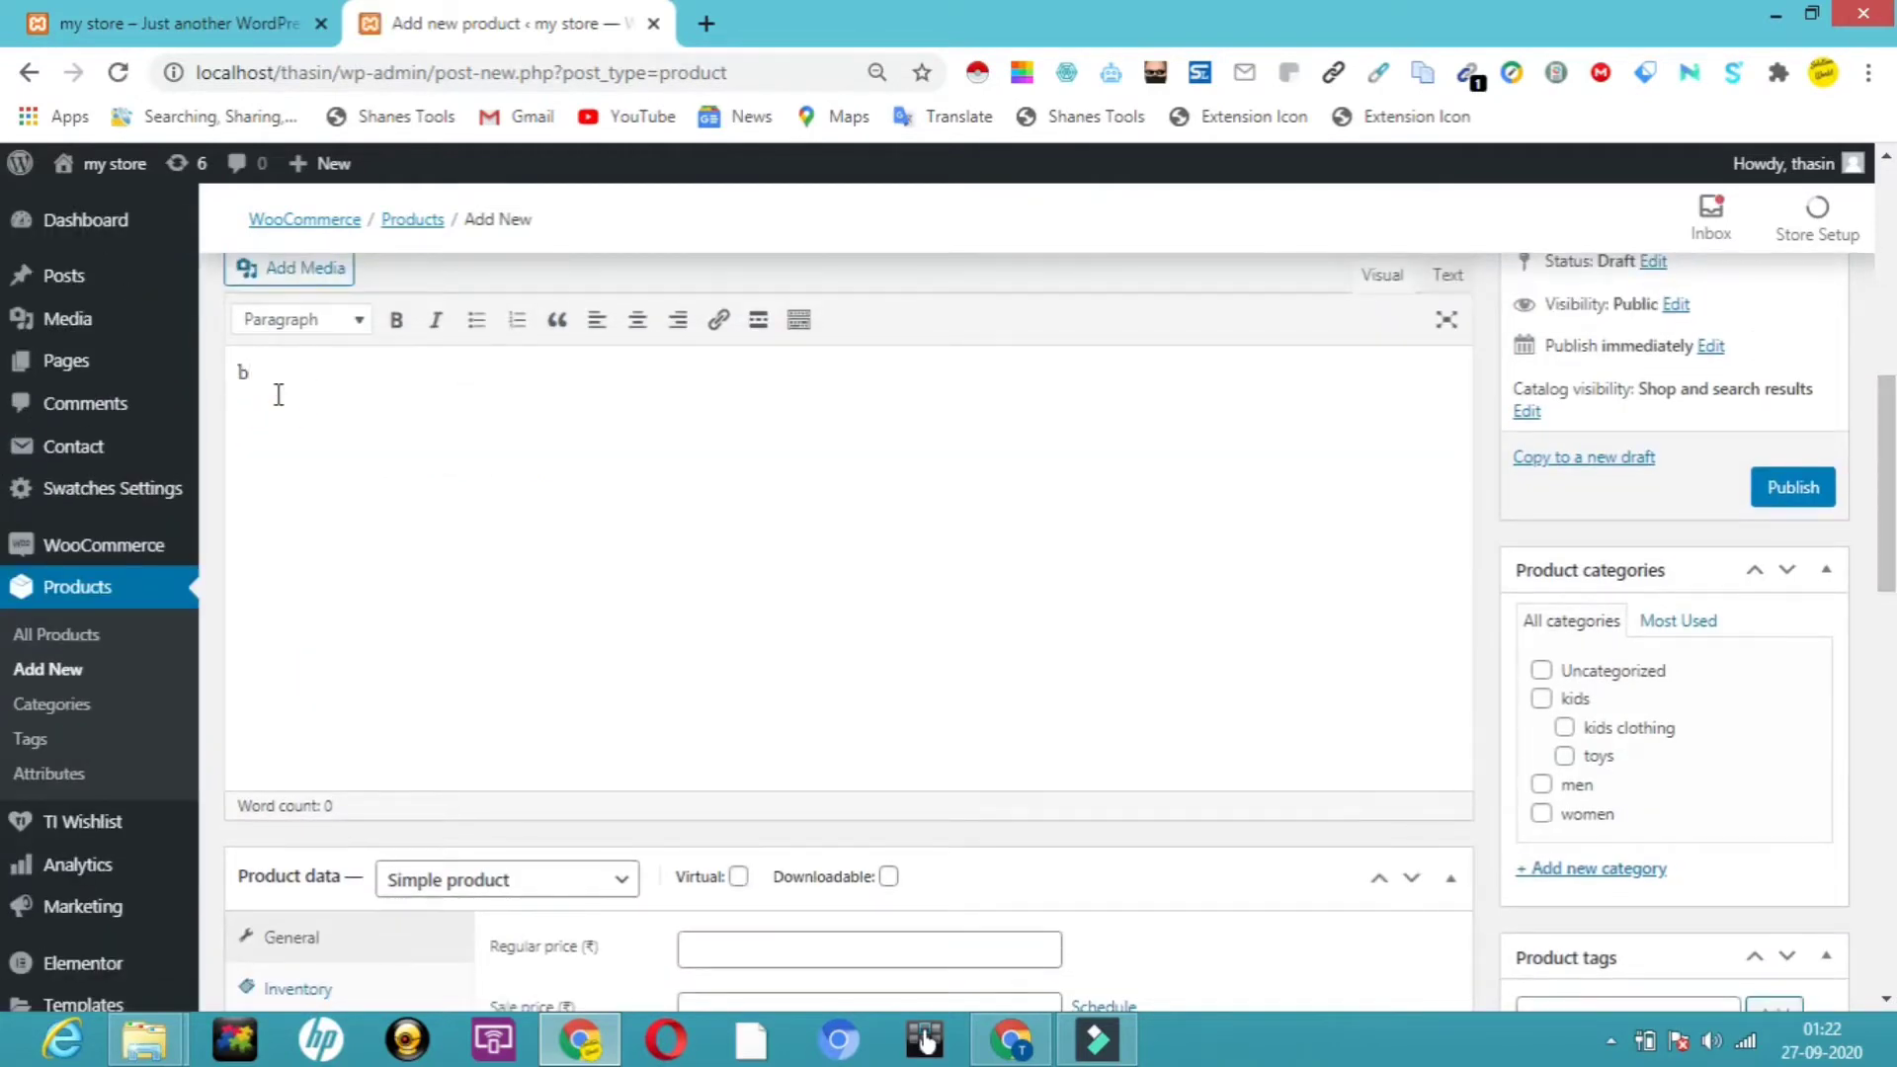
{"action": "type", "text": "nice"}
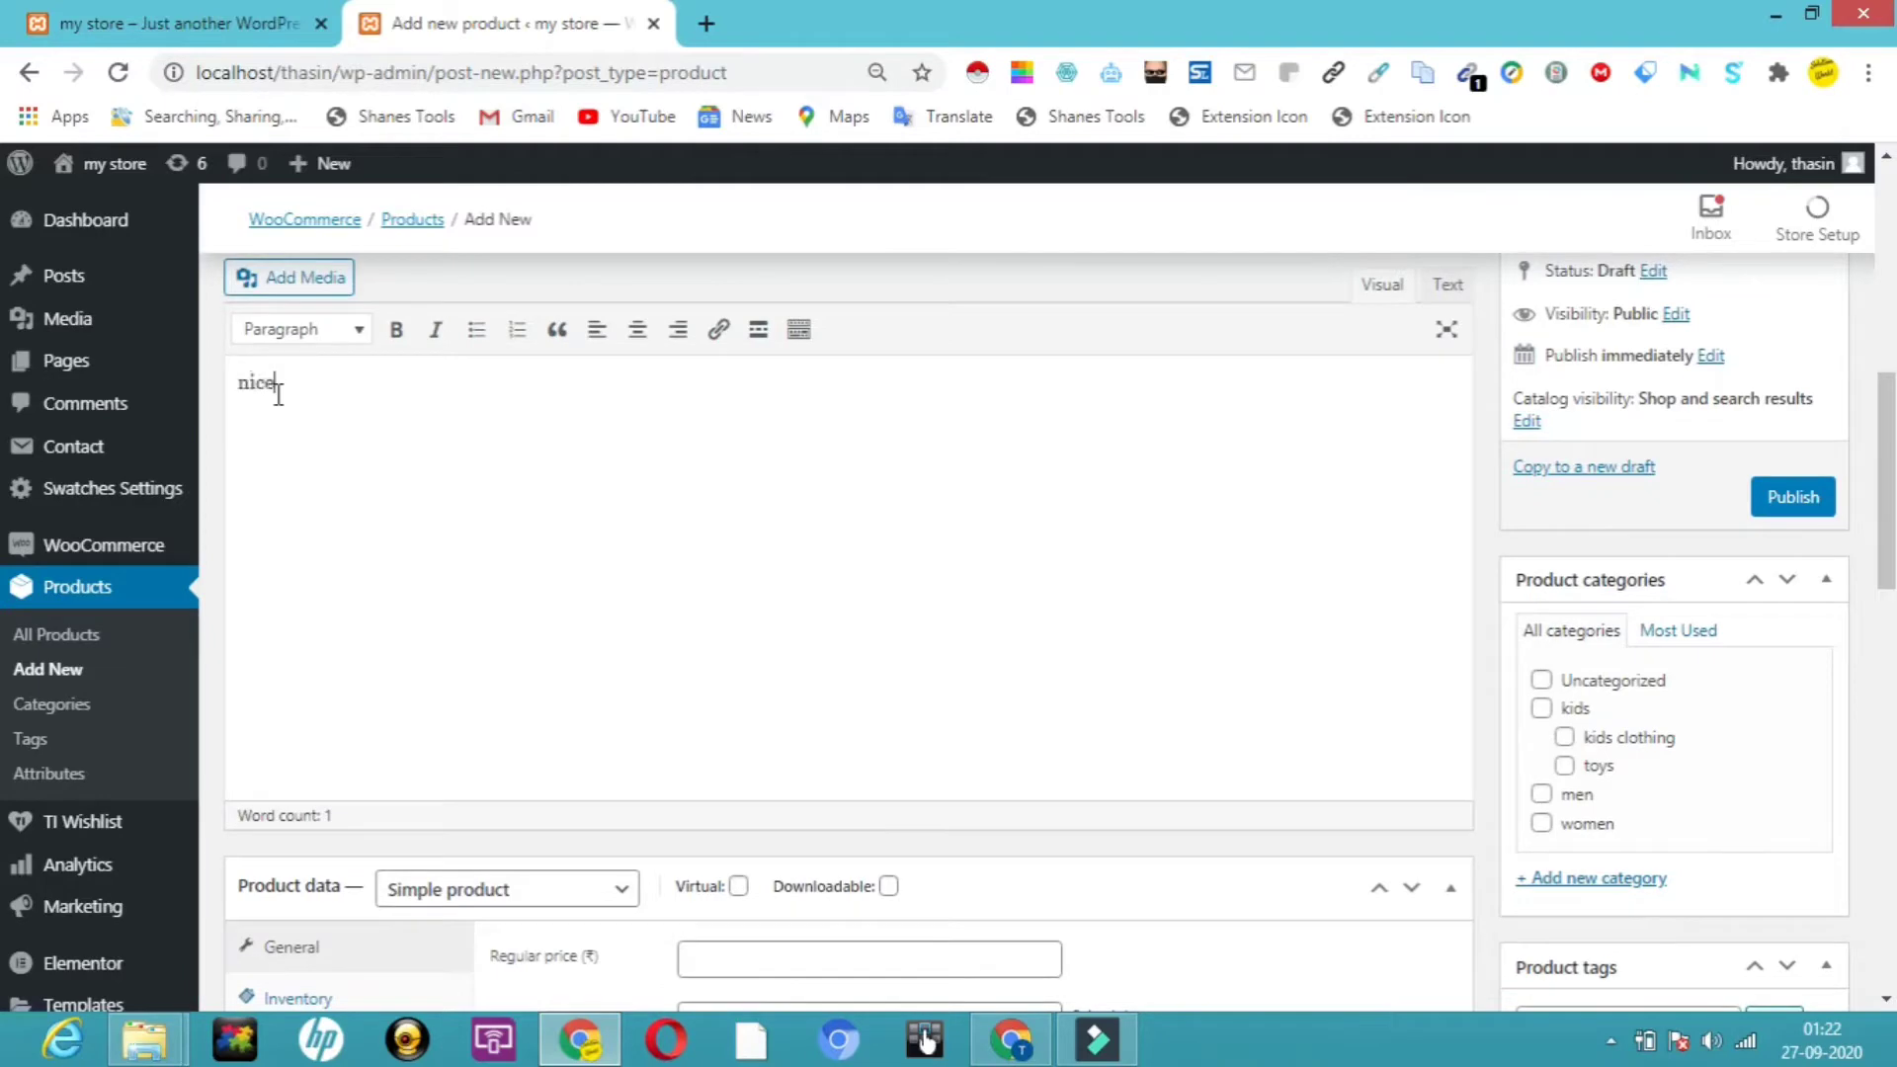
{"action": "type", "text": "book"}
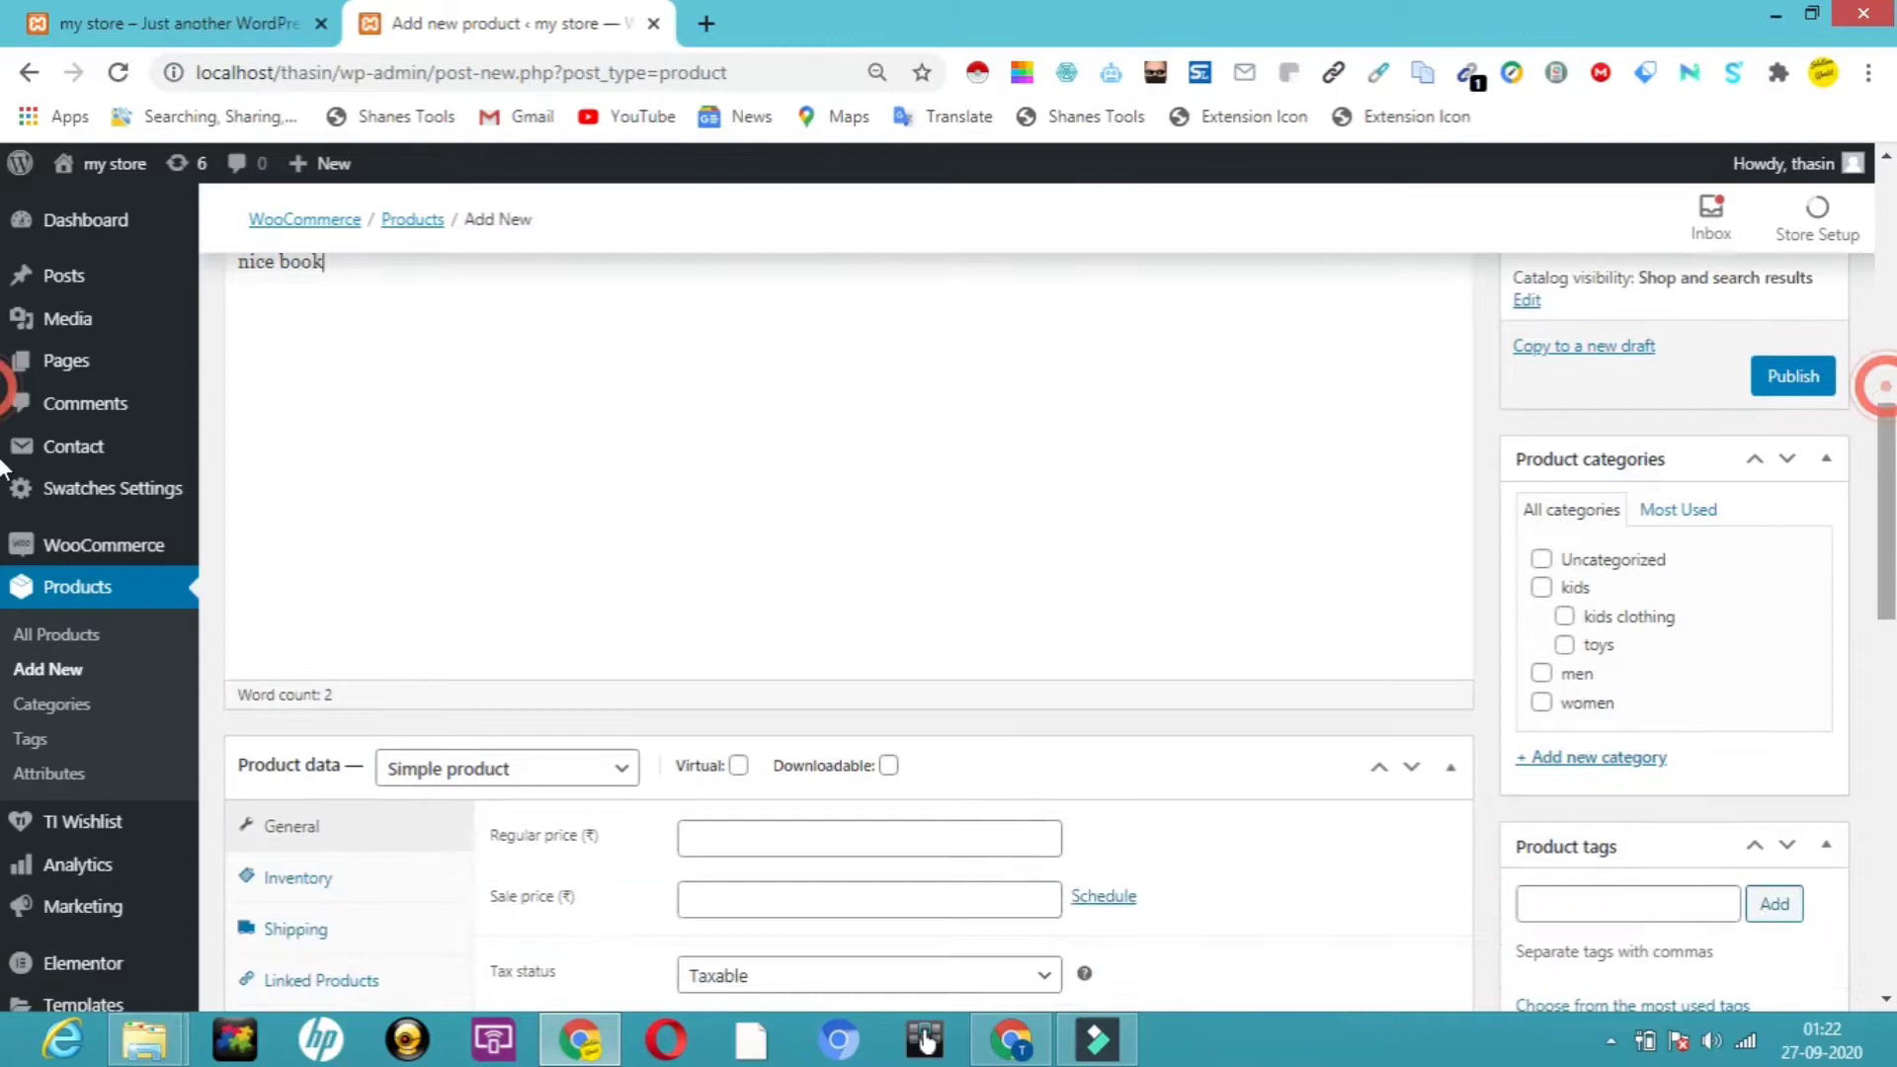
{"action": "scroll", "scroll_direction": "down", "scroll_amount": 3}
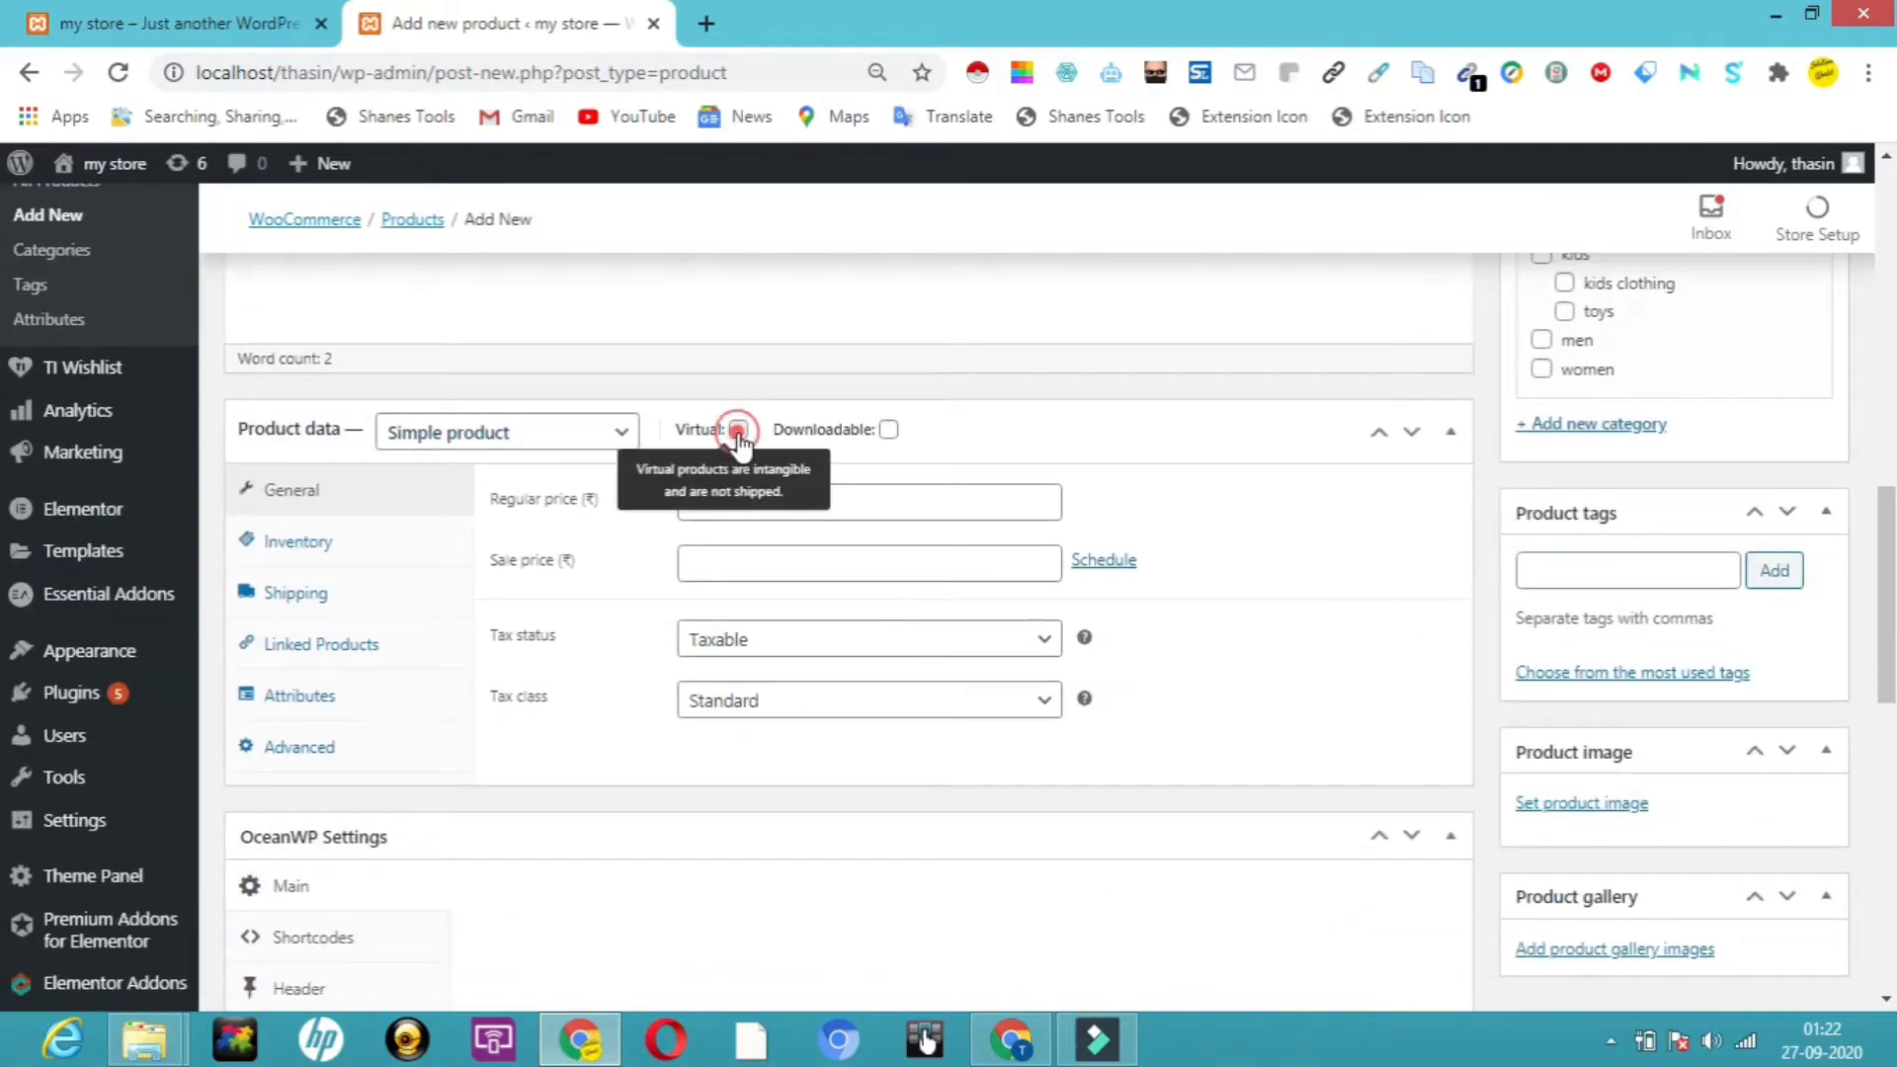
- Mark the product virtual and downloadable with a regular price of 500
{"action": "left_click", "coordinate": [737, 430]}
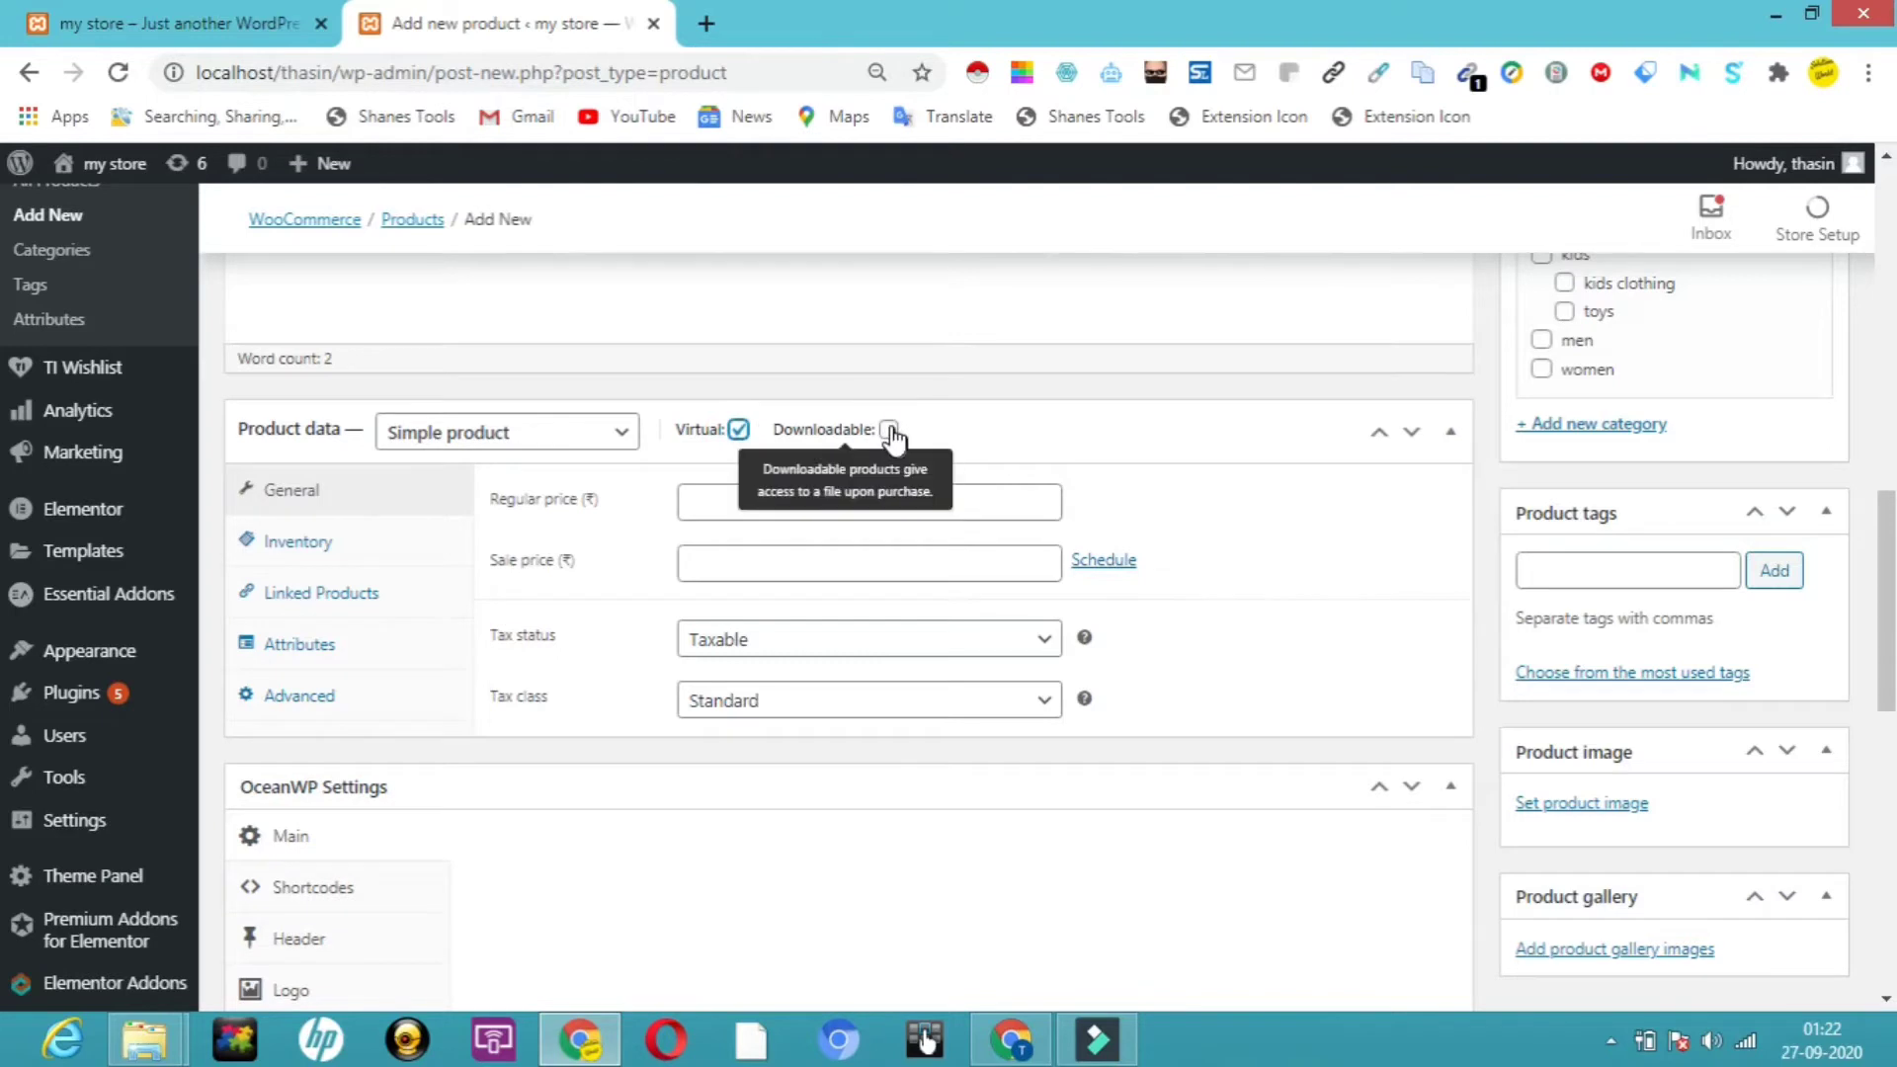
{"action": "left_click", "coordinate": [888, 430]}
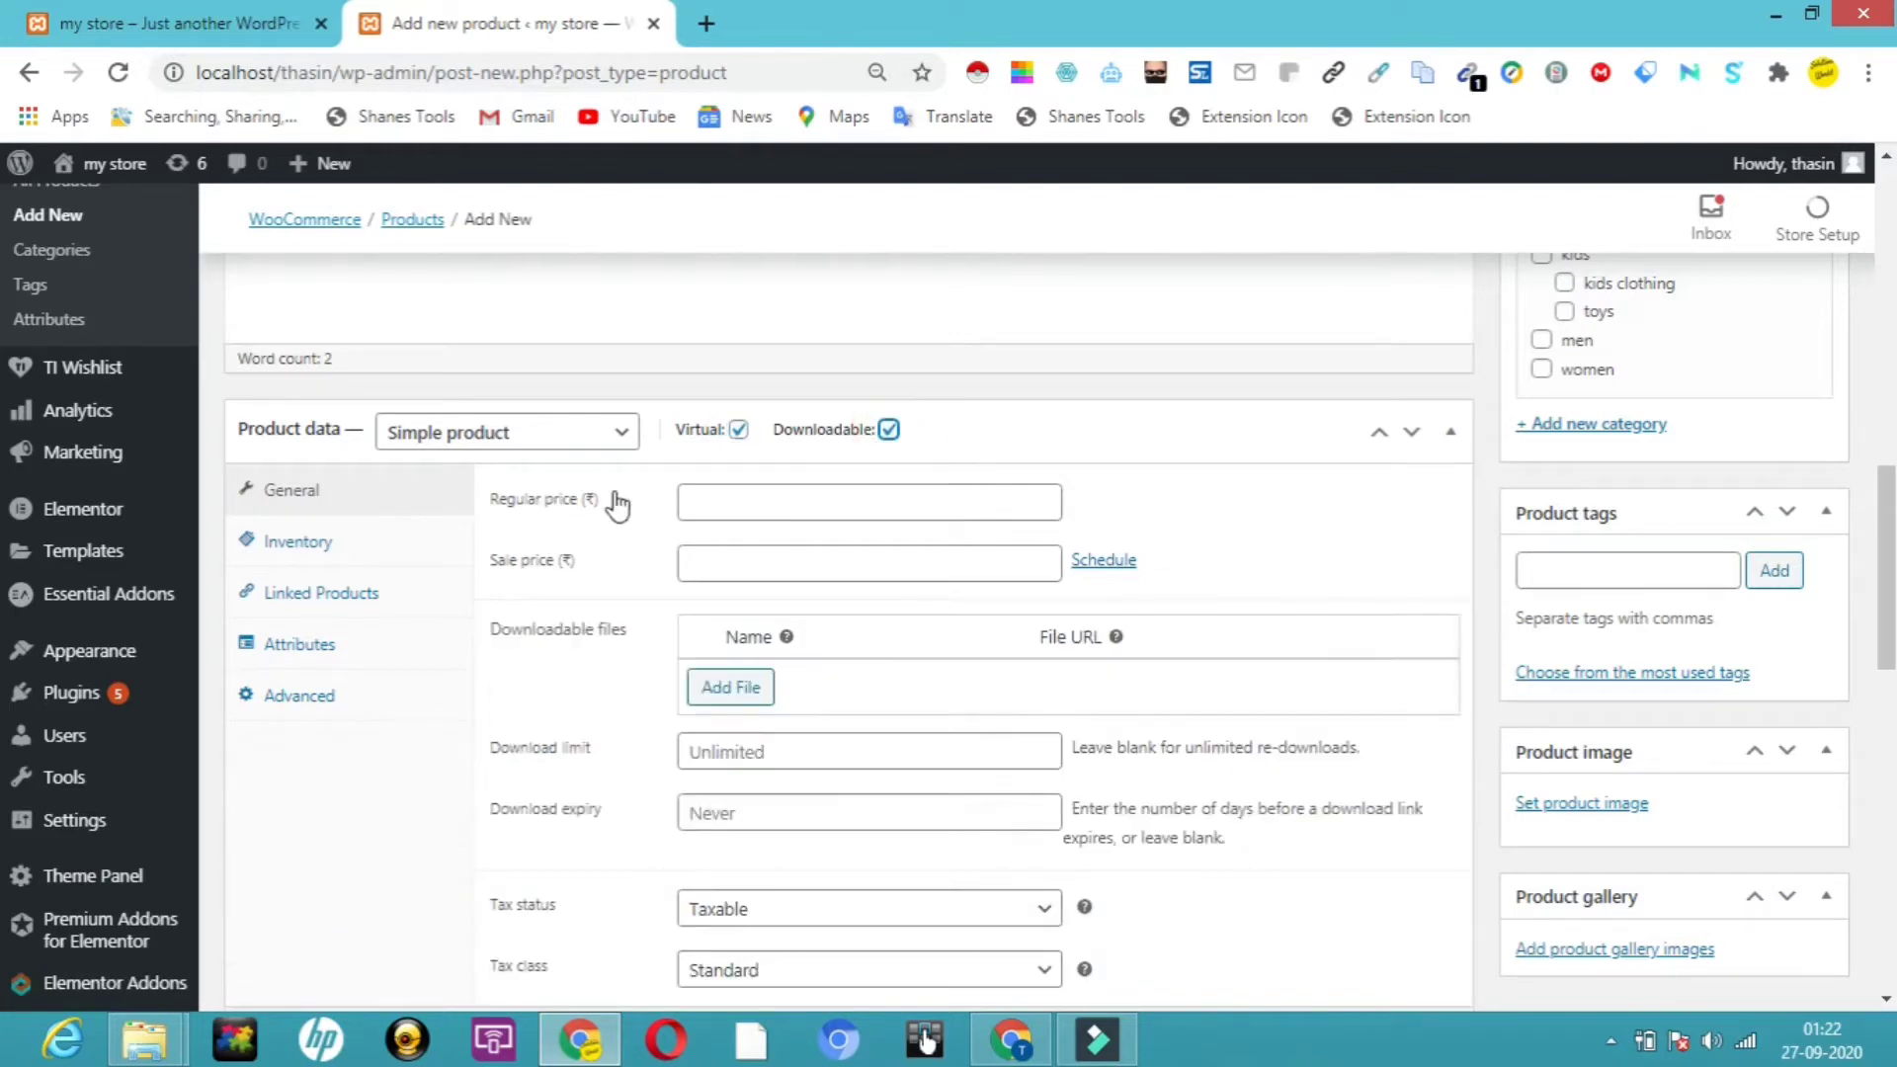
{"action": "left_click", "coordinate": [867, 502]}
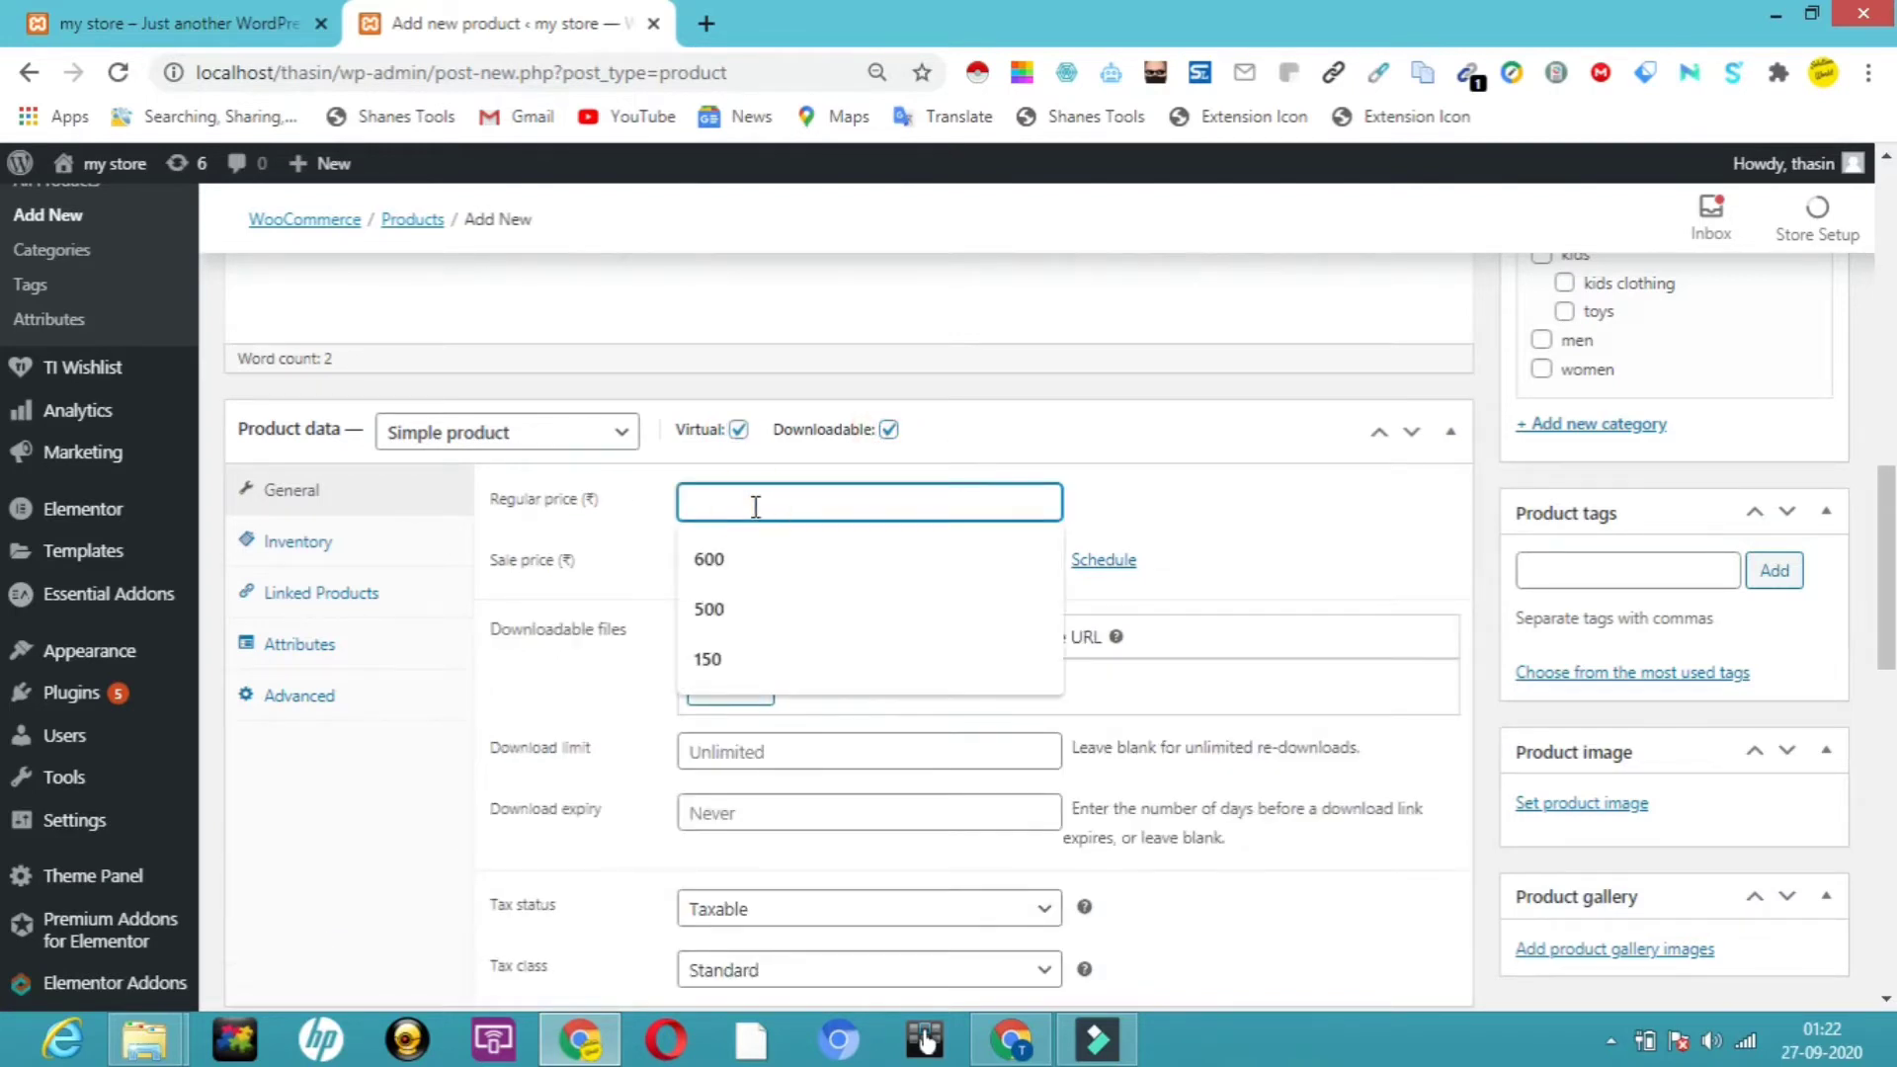
{"action": "left_click", "coordinate": [707, 609]}
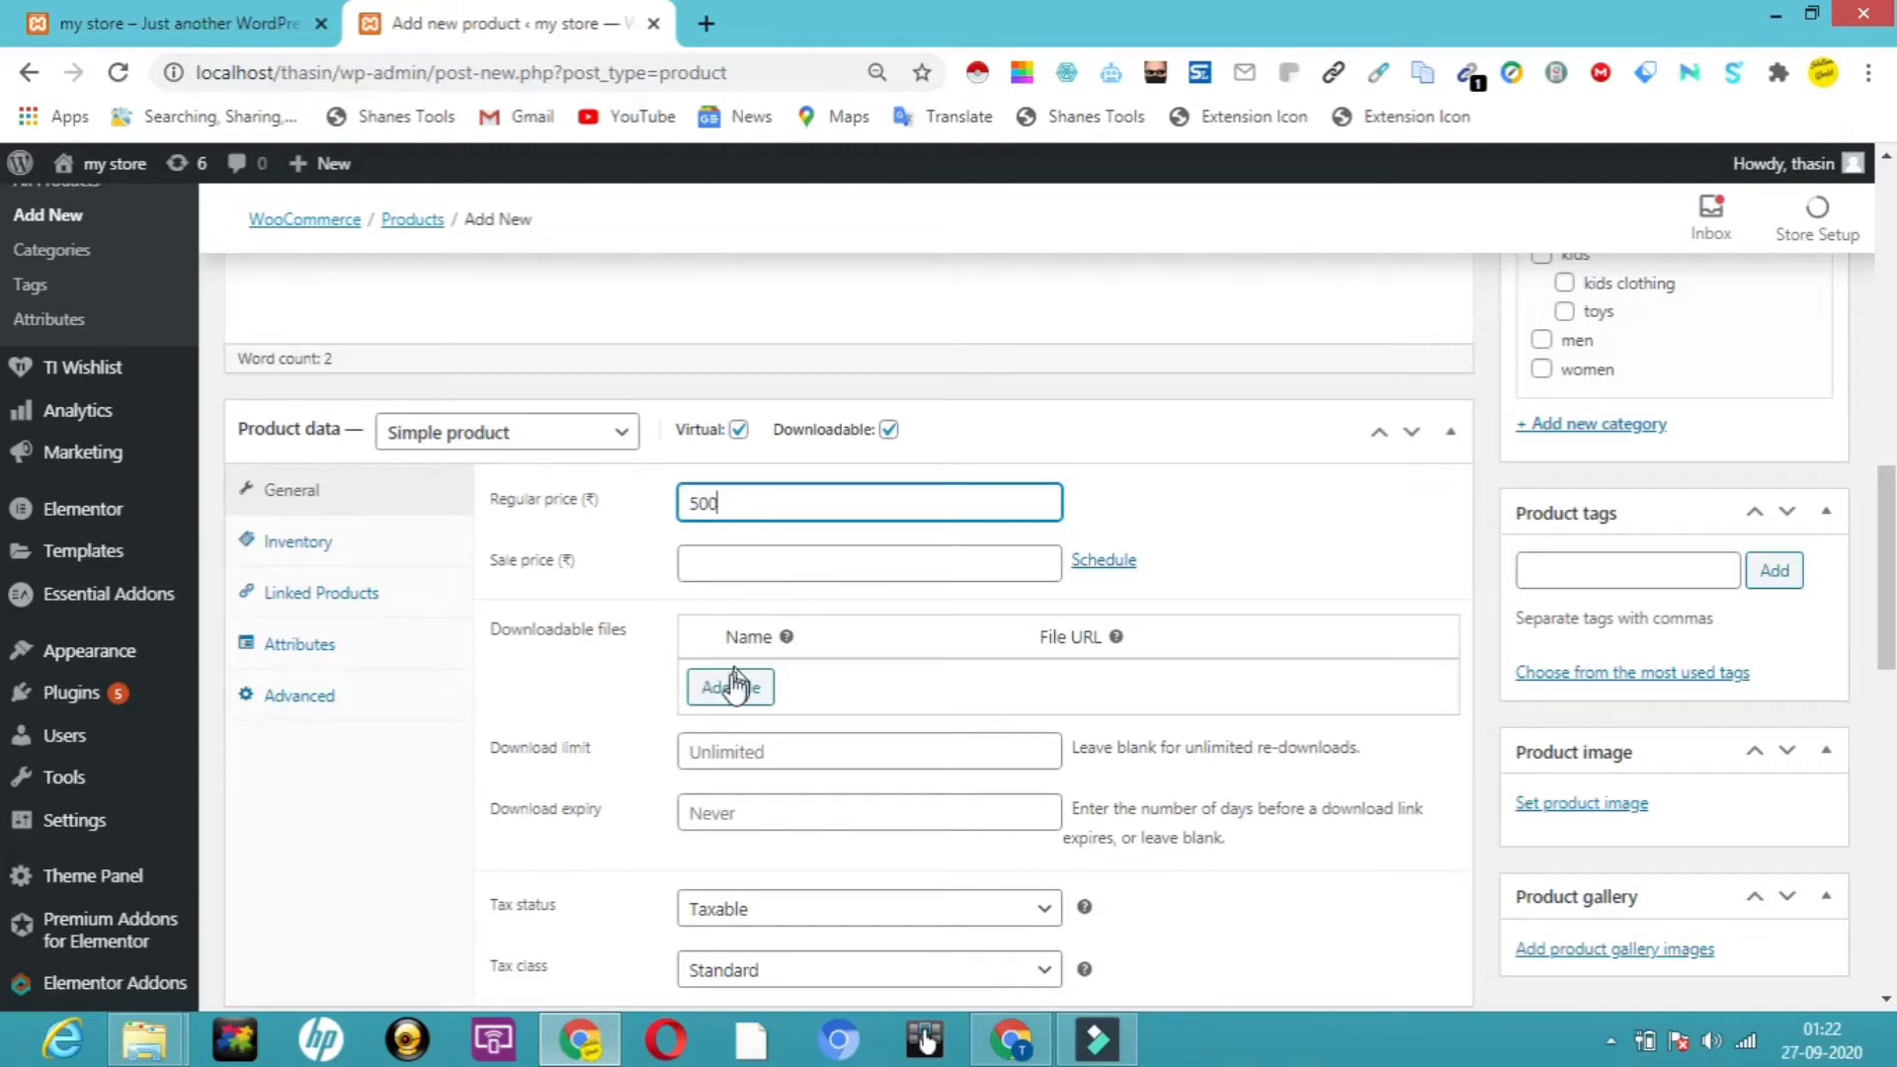
- Add a downloadable file entry named 'my story' and choose its file
{"action": "left_click", "coordinate": [729, 687]}
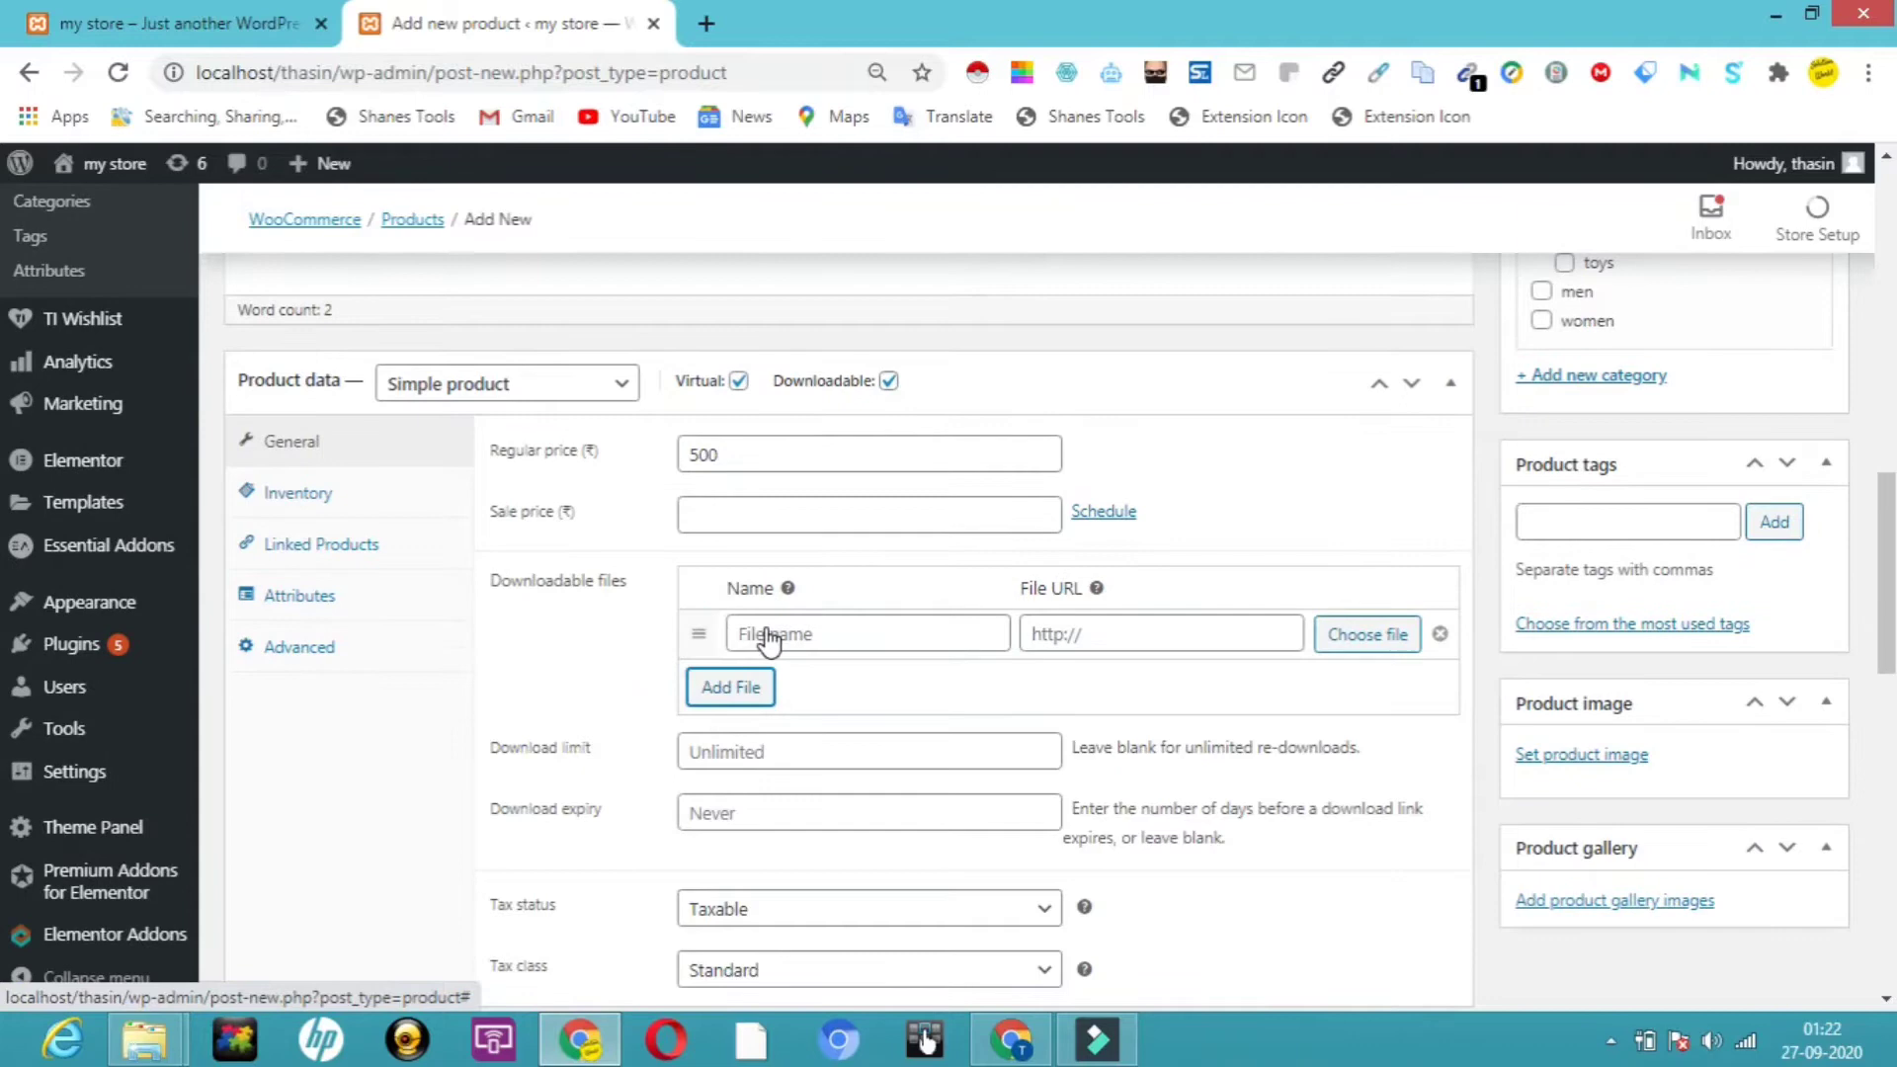
{"action": "left_click", "coordinate": [867, 633]}
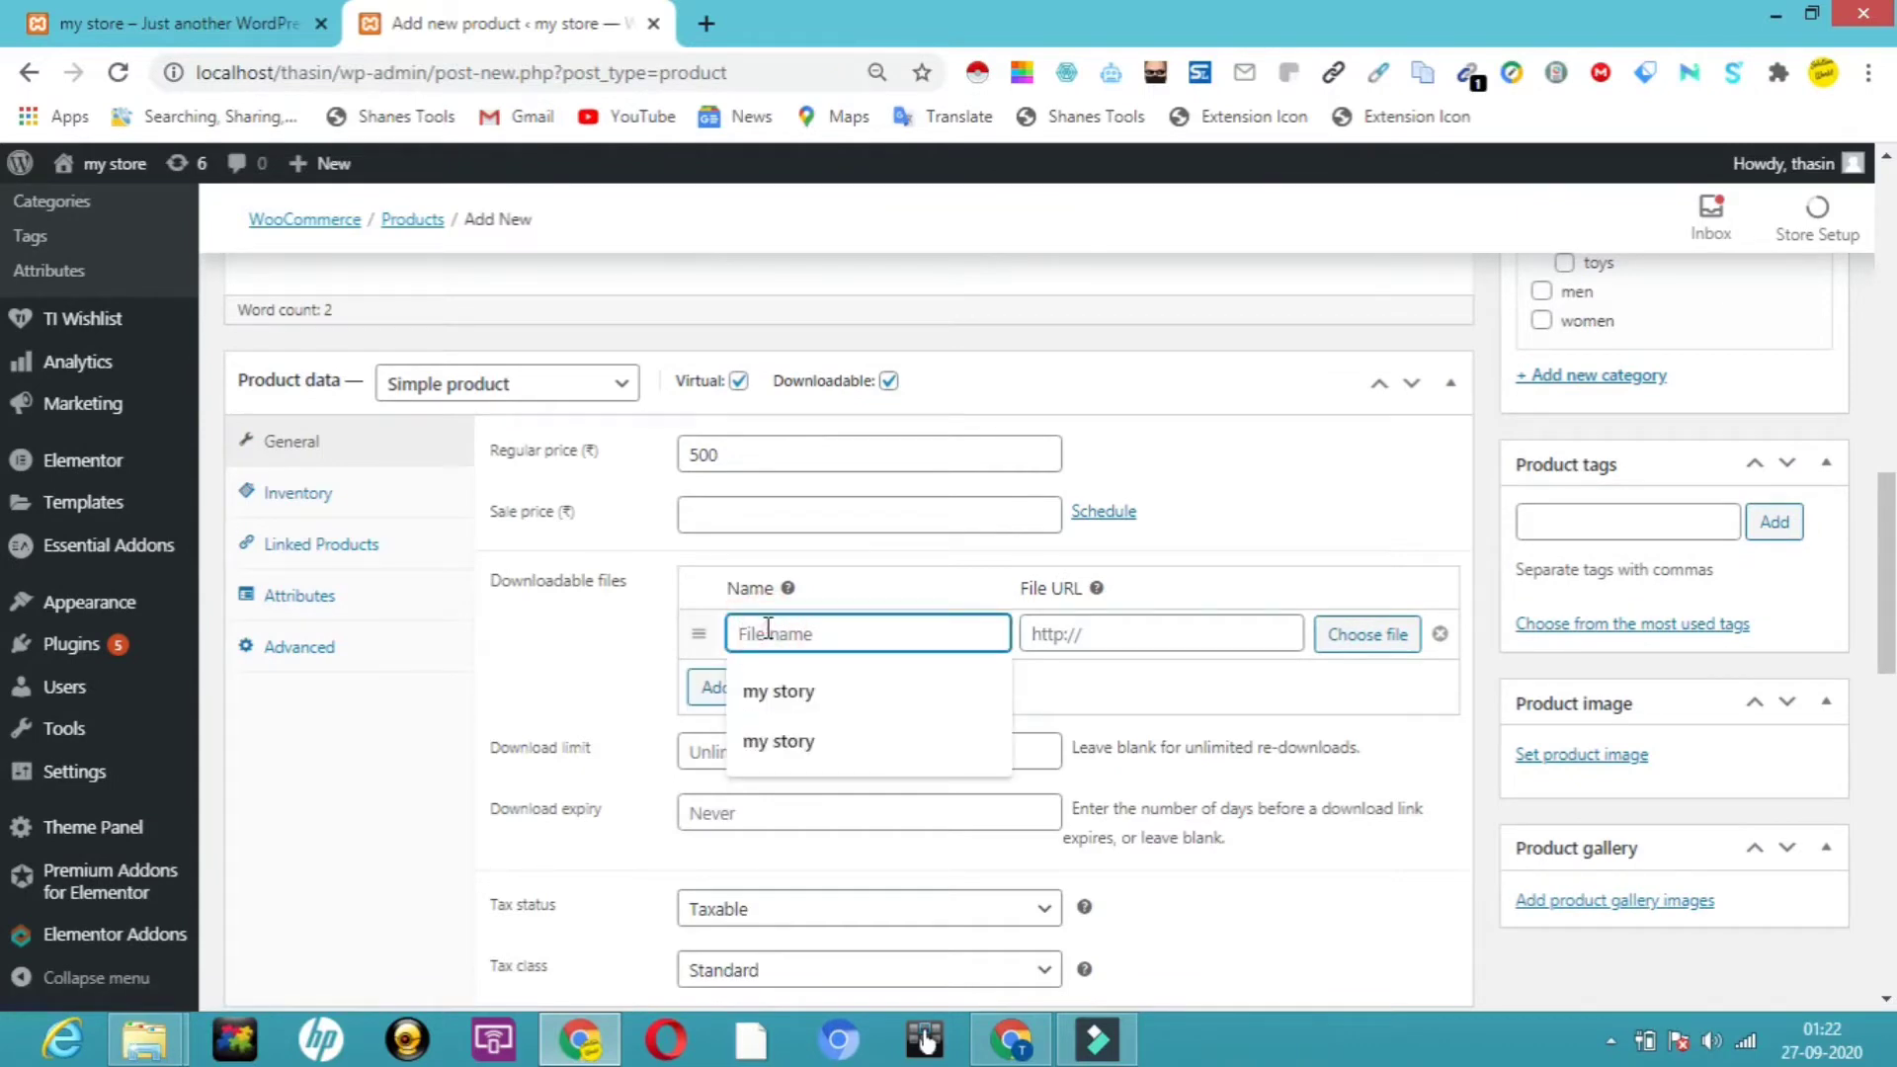
{"action": "left_click", "coordinate": [778, 690]}
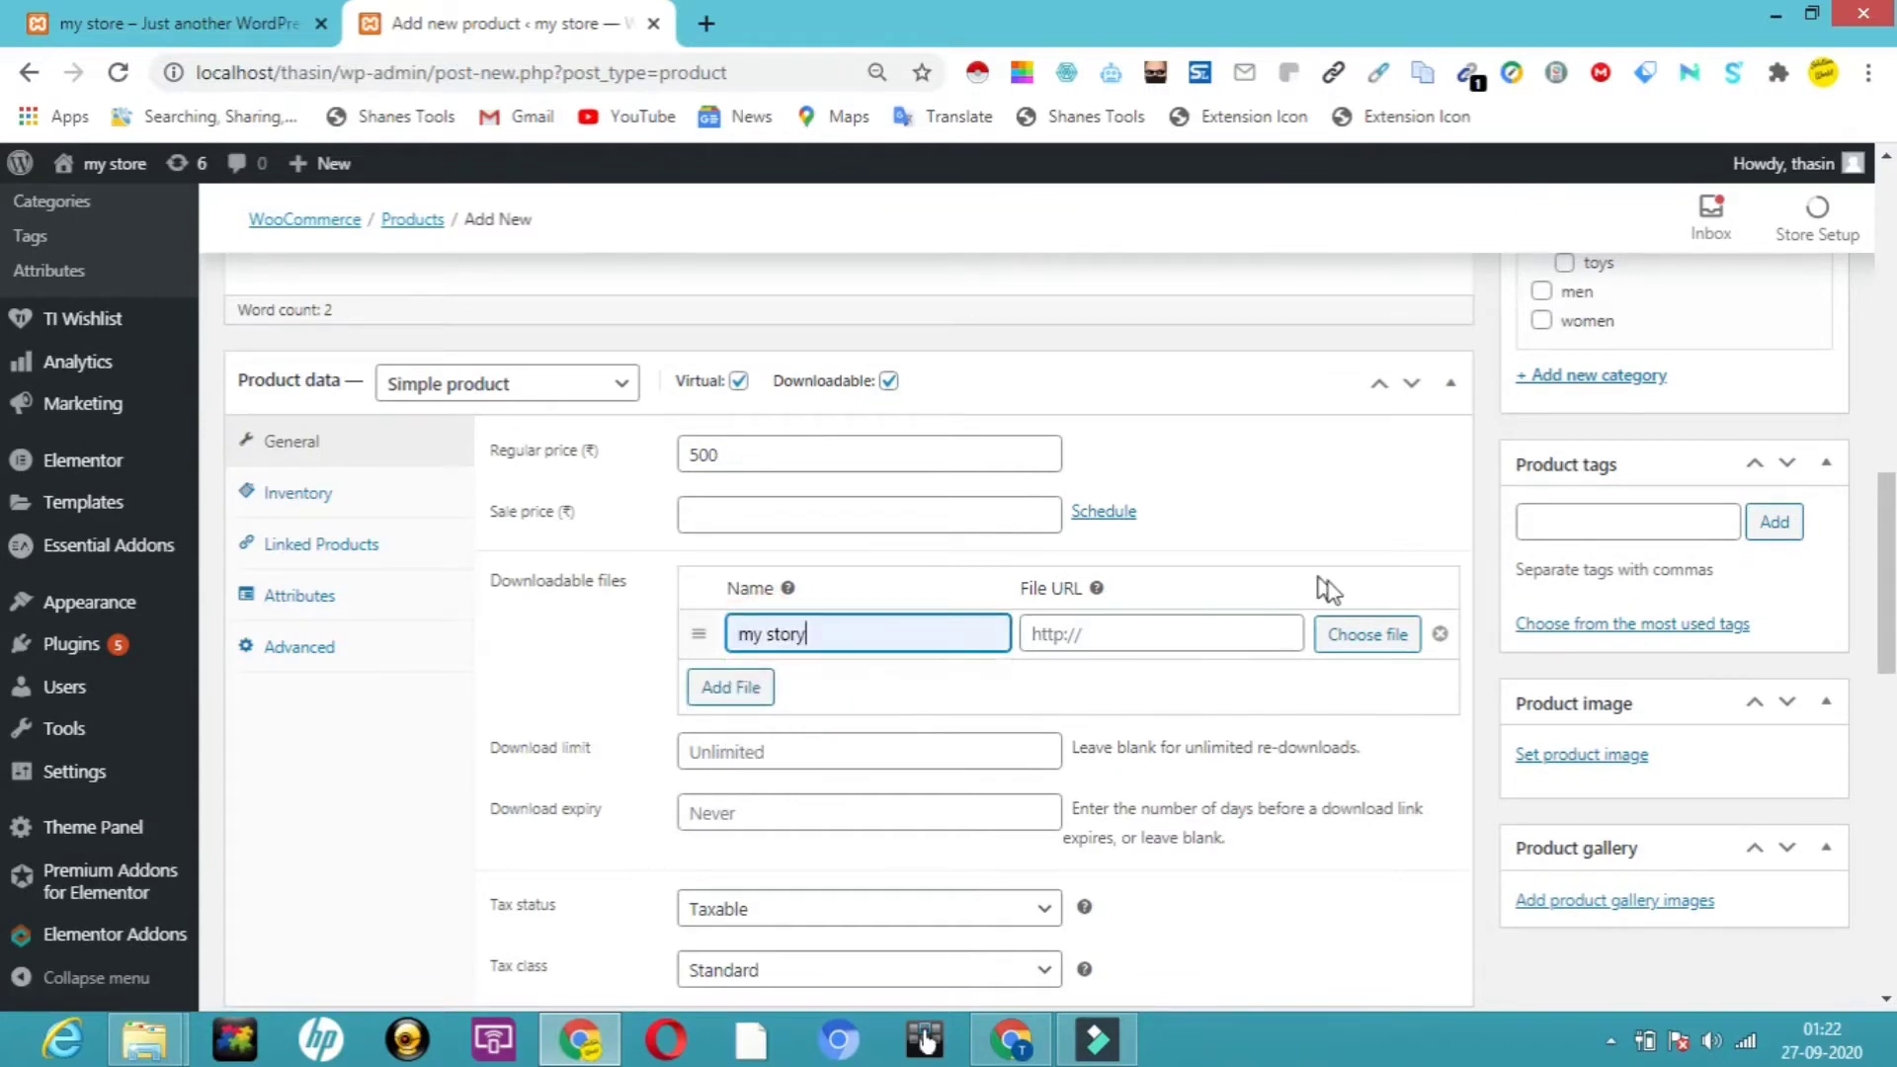
{"action": "left_click", "coordinate": [1365, 634]}
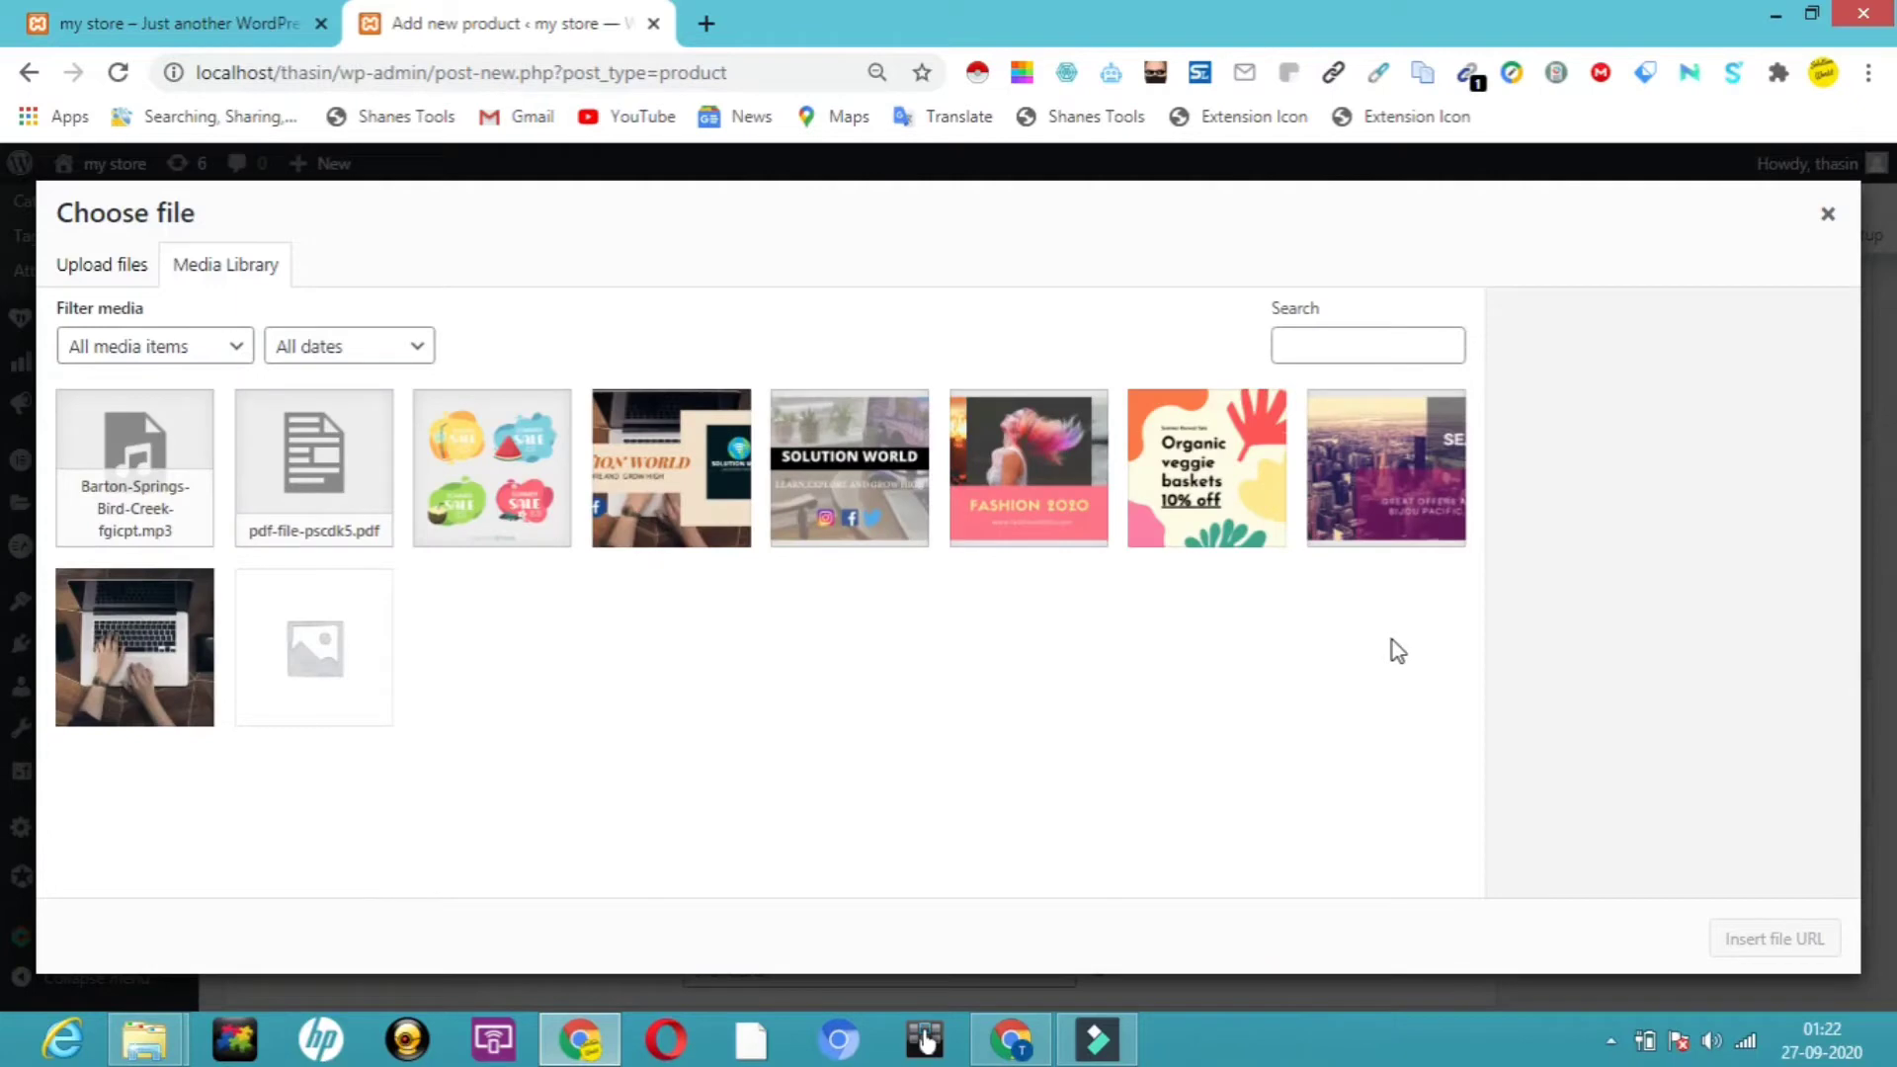
{"action": "mouse_move", "coordinate": [118, 502]}
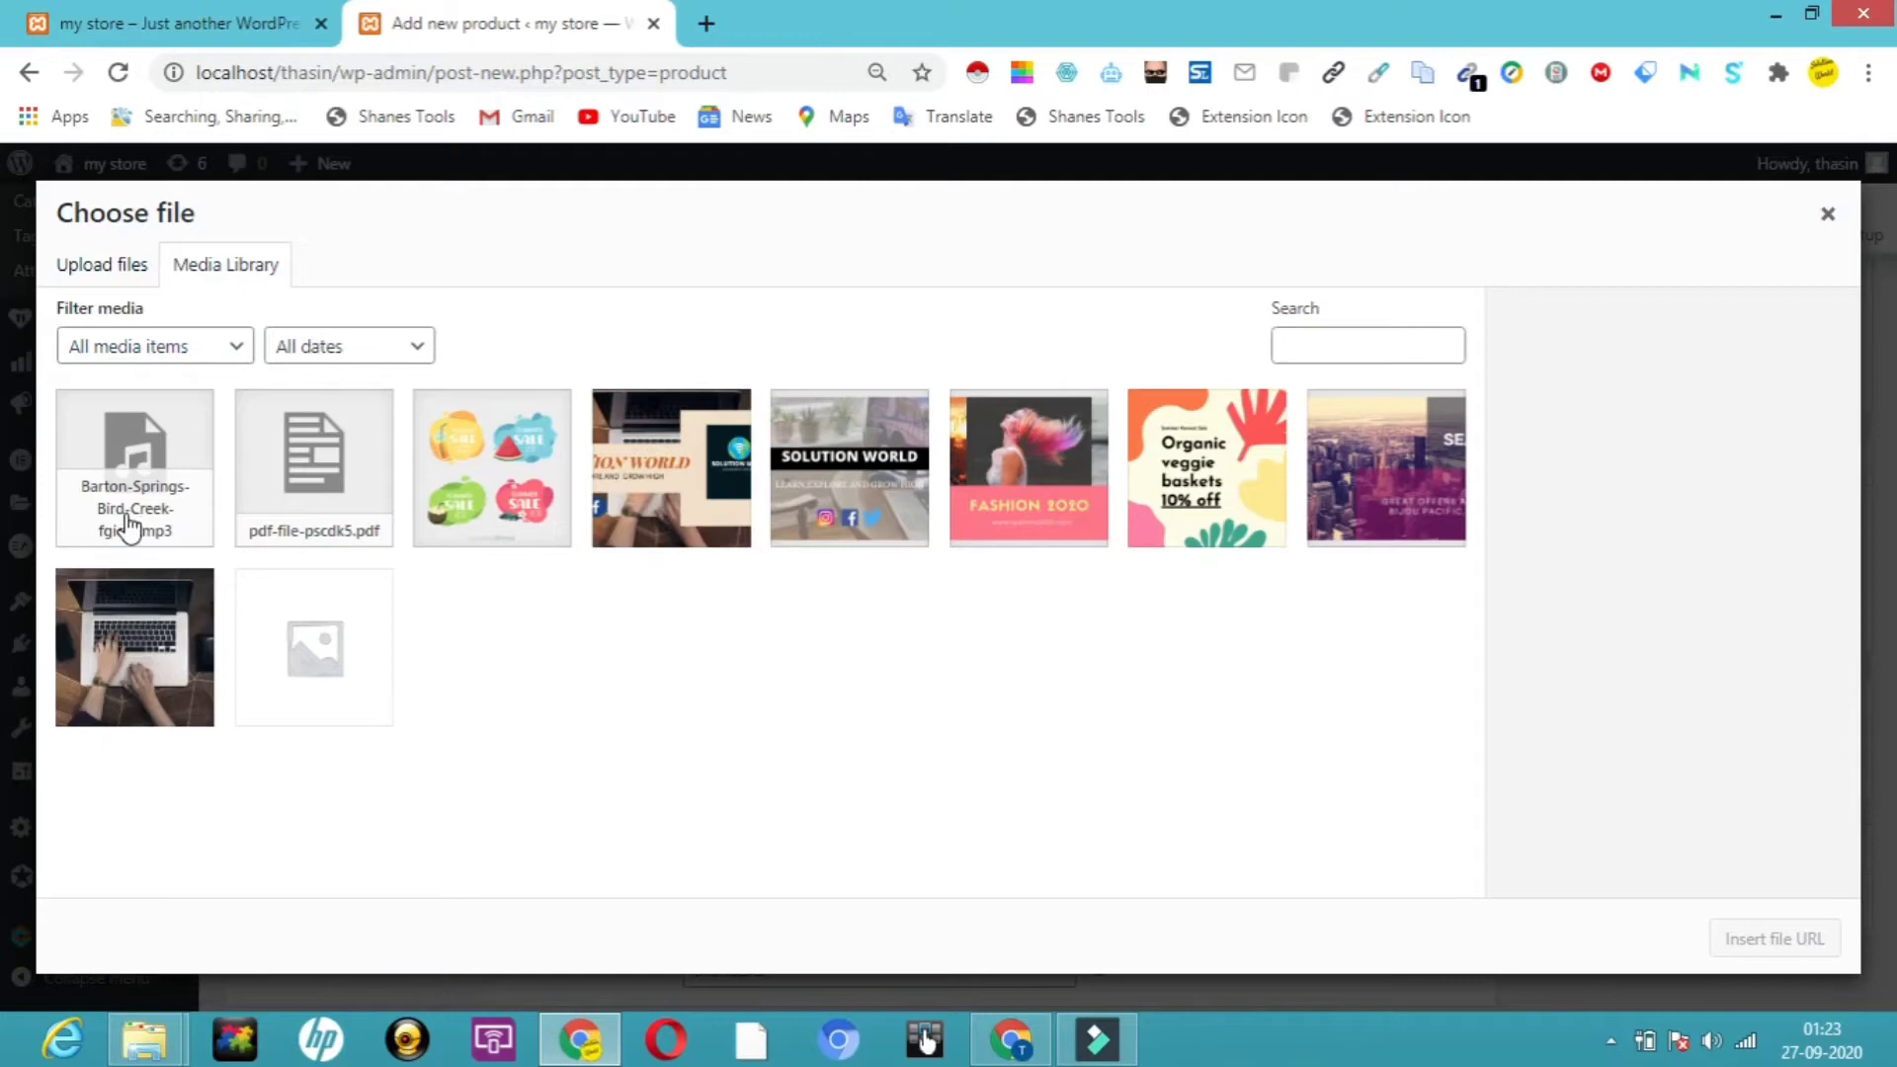
- Insert the Barton-Springs-Bird-Creek-fgicpt.mp3 URL from the Media Library as the download file
{"action": "left_click", "coordinate": [133, 467]}
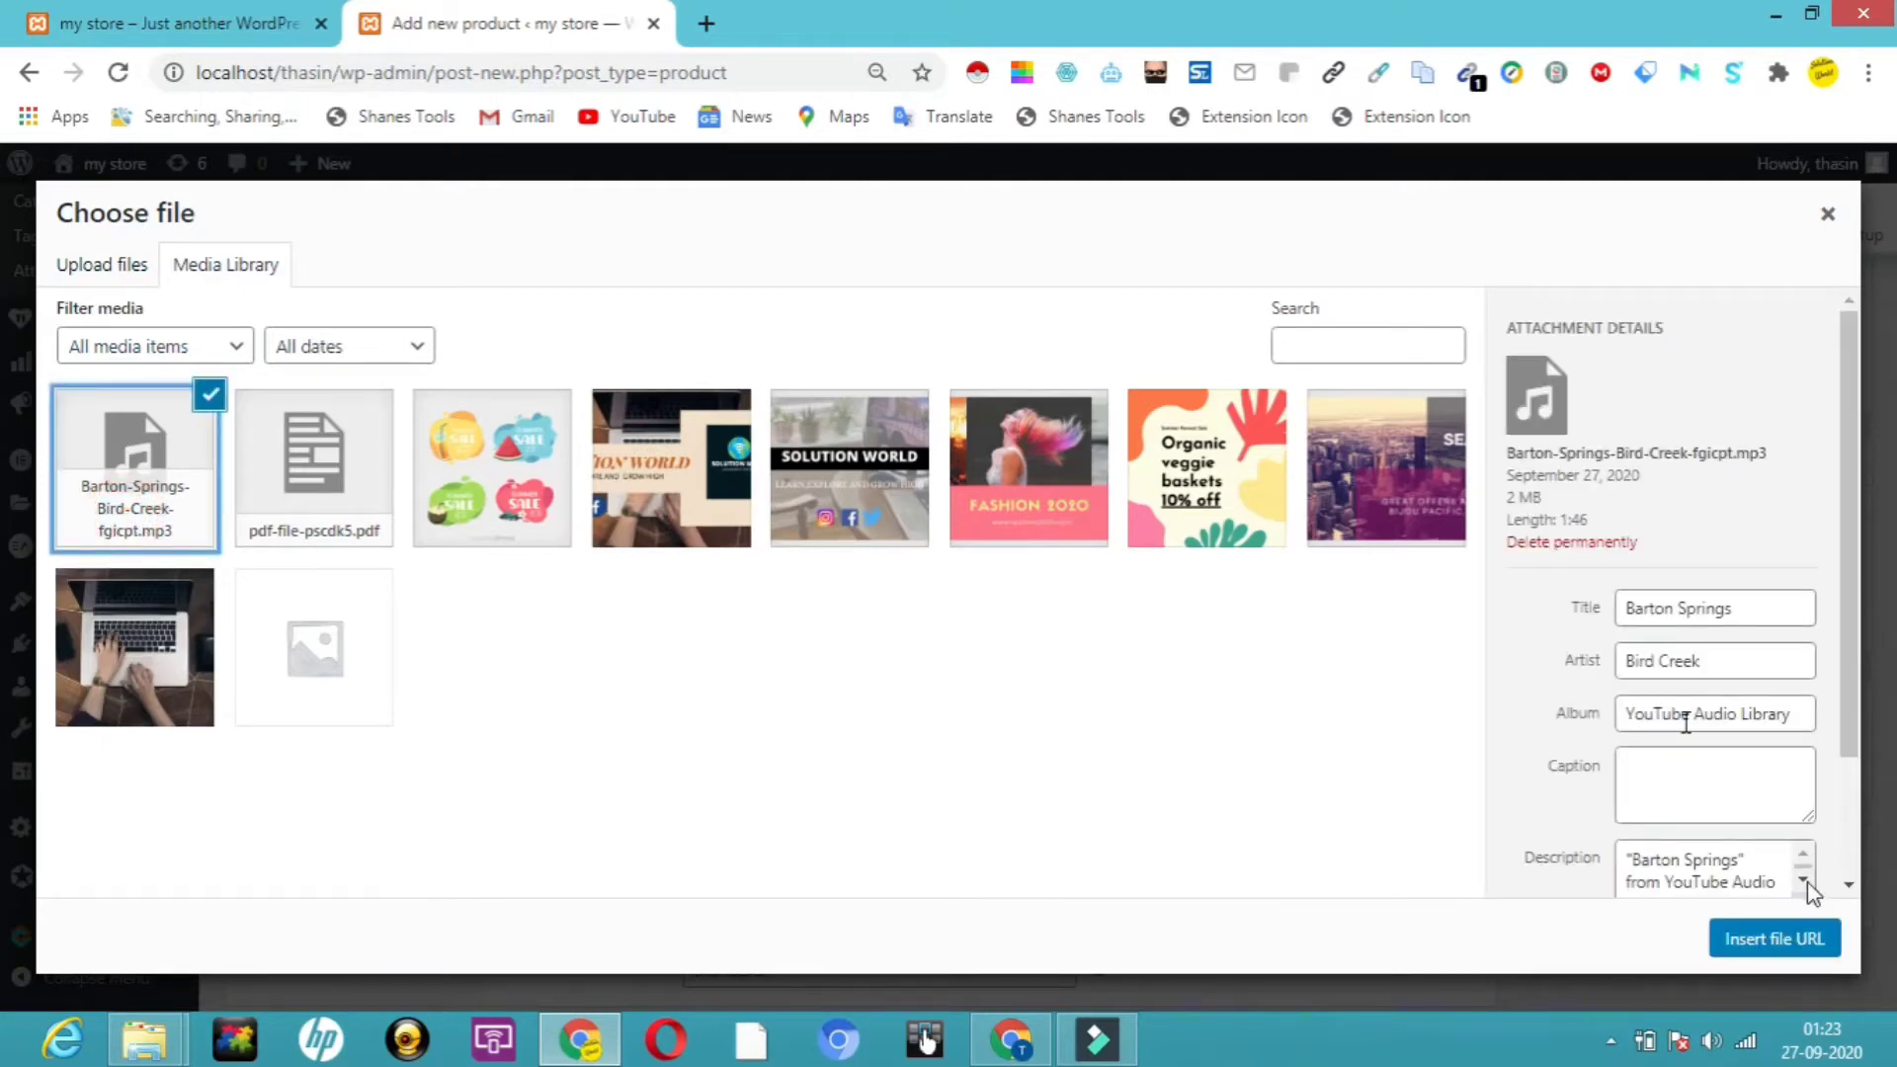
{"action": "left_click", "coordinate": [1773, 938]}
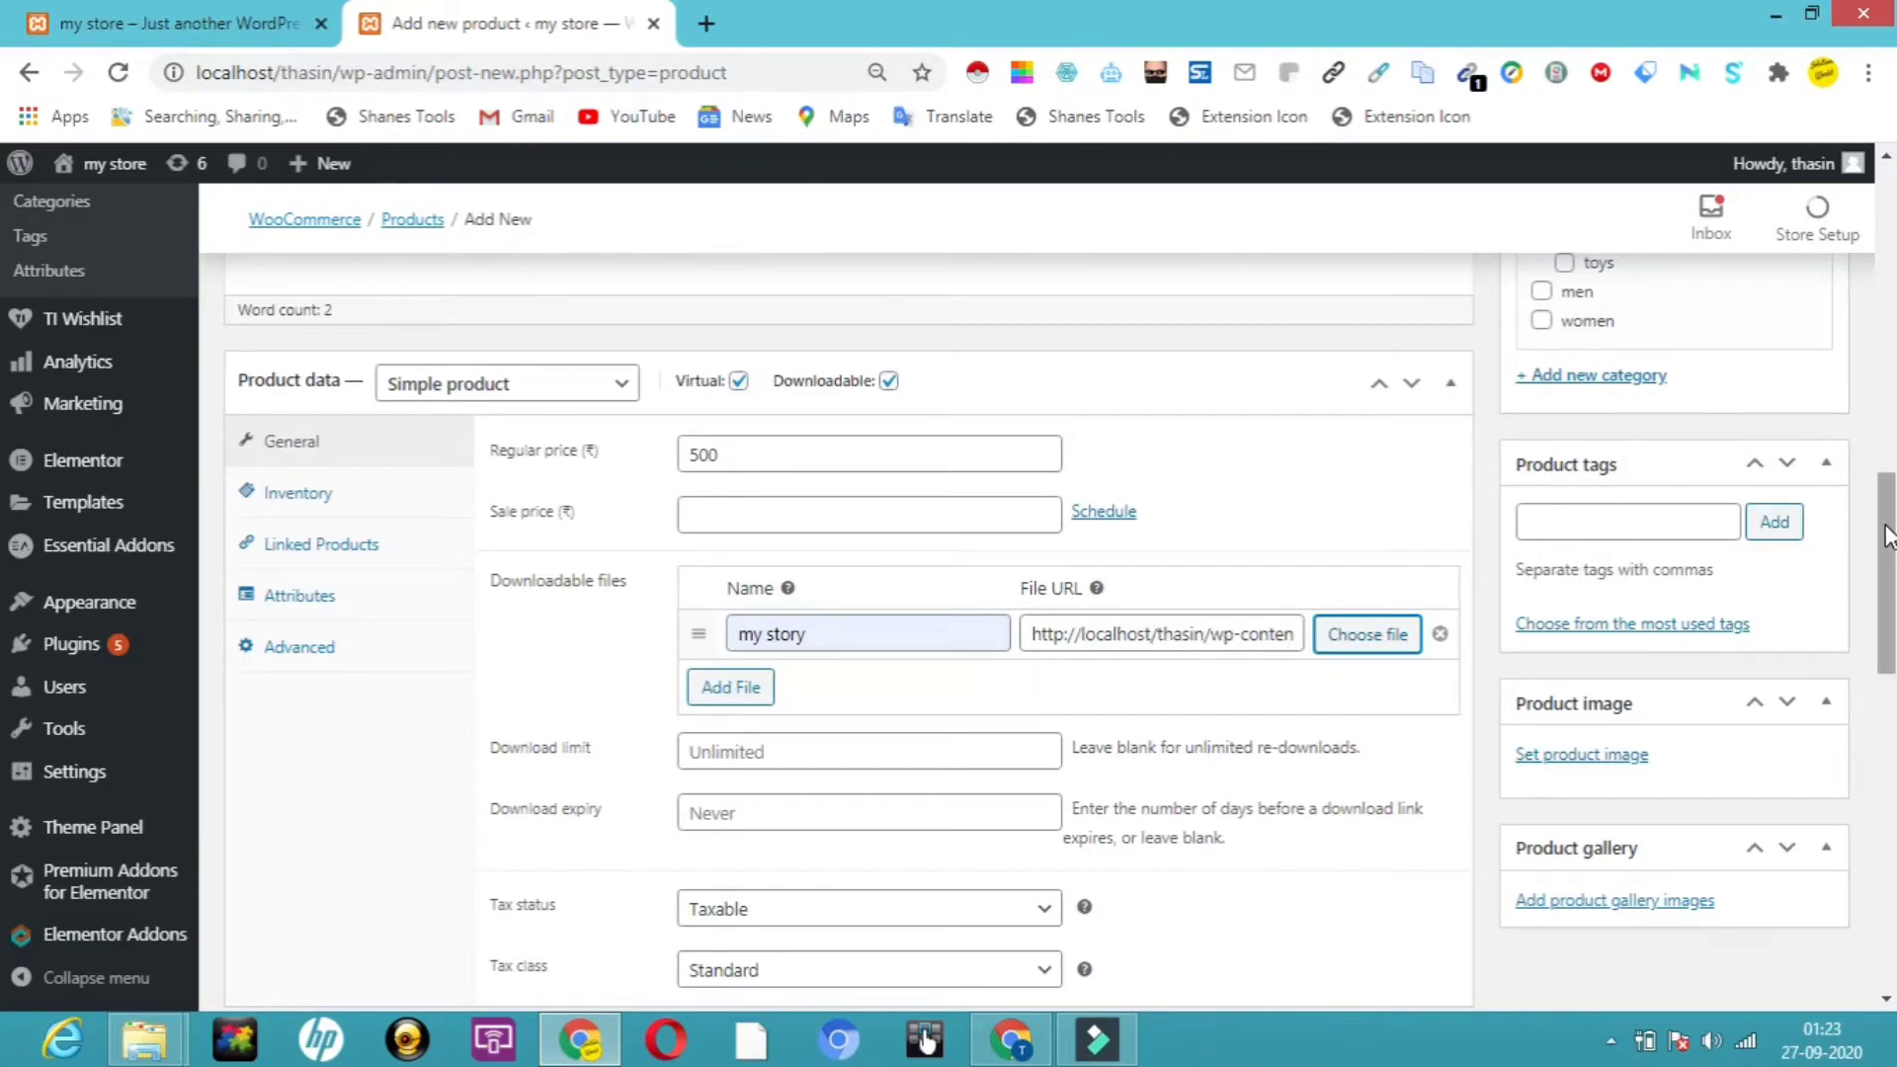
- Choose 'gst 1' from the product's Tax class dropdown
{"action": "scroll", "scroll_direction": "down", "scroll_amount": 3}
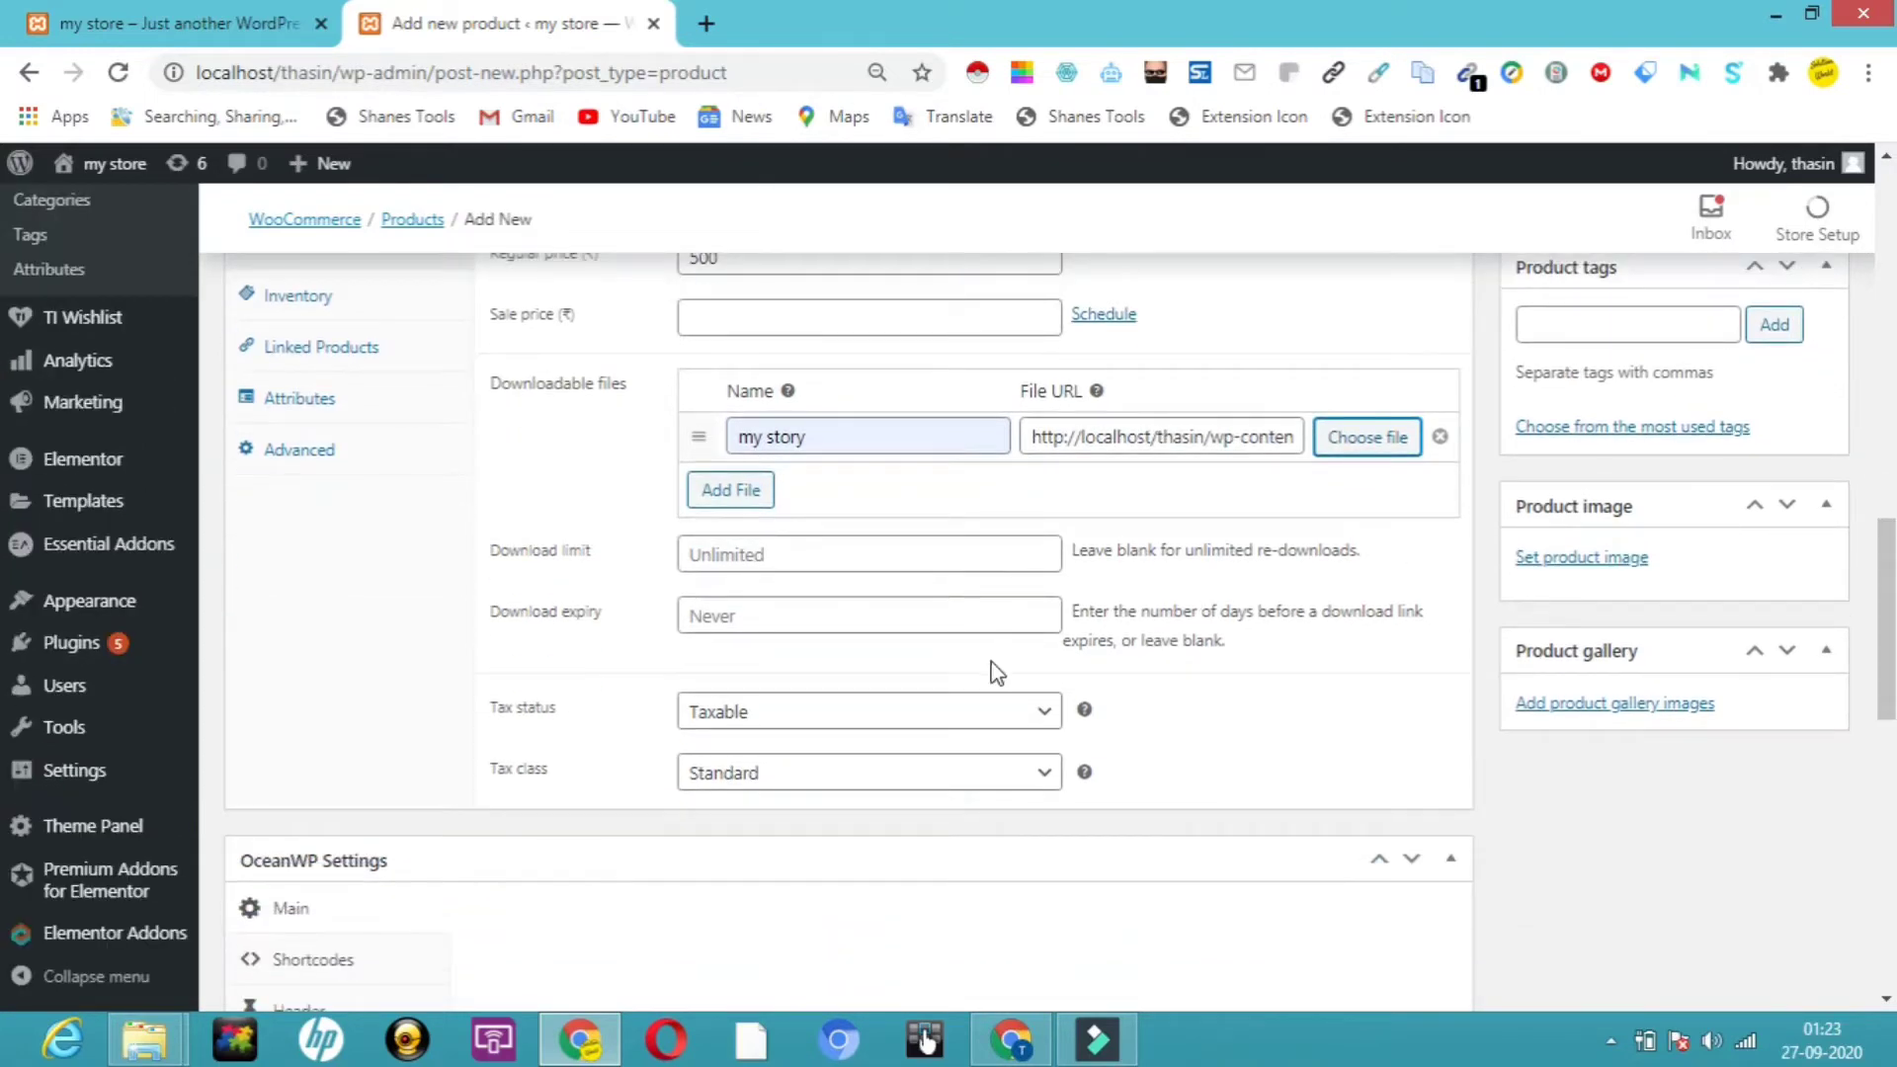
{"action": "left_click", "coordinate": [866, 711]}
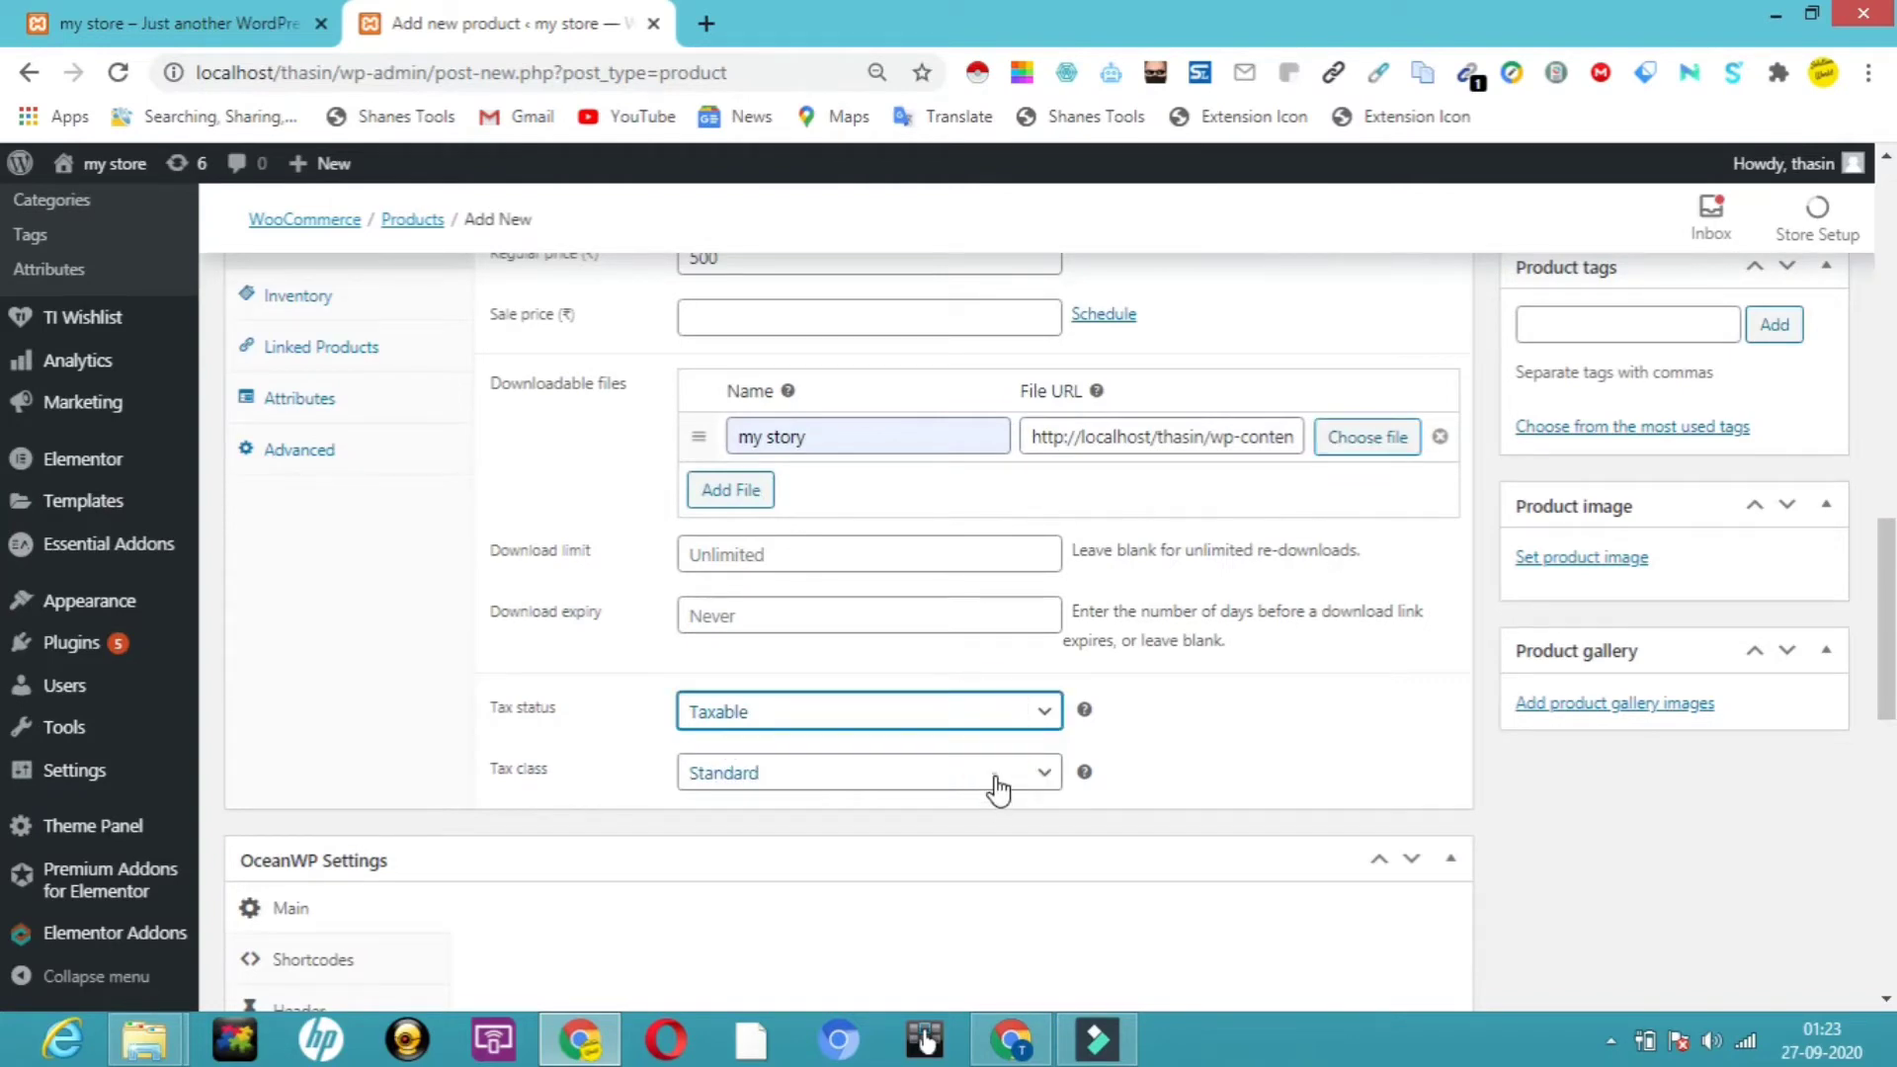
{"action": "left_click", "coordinate": [868, 772]}
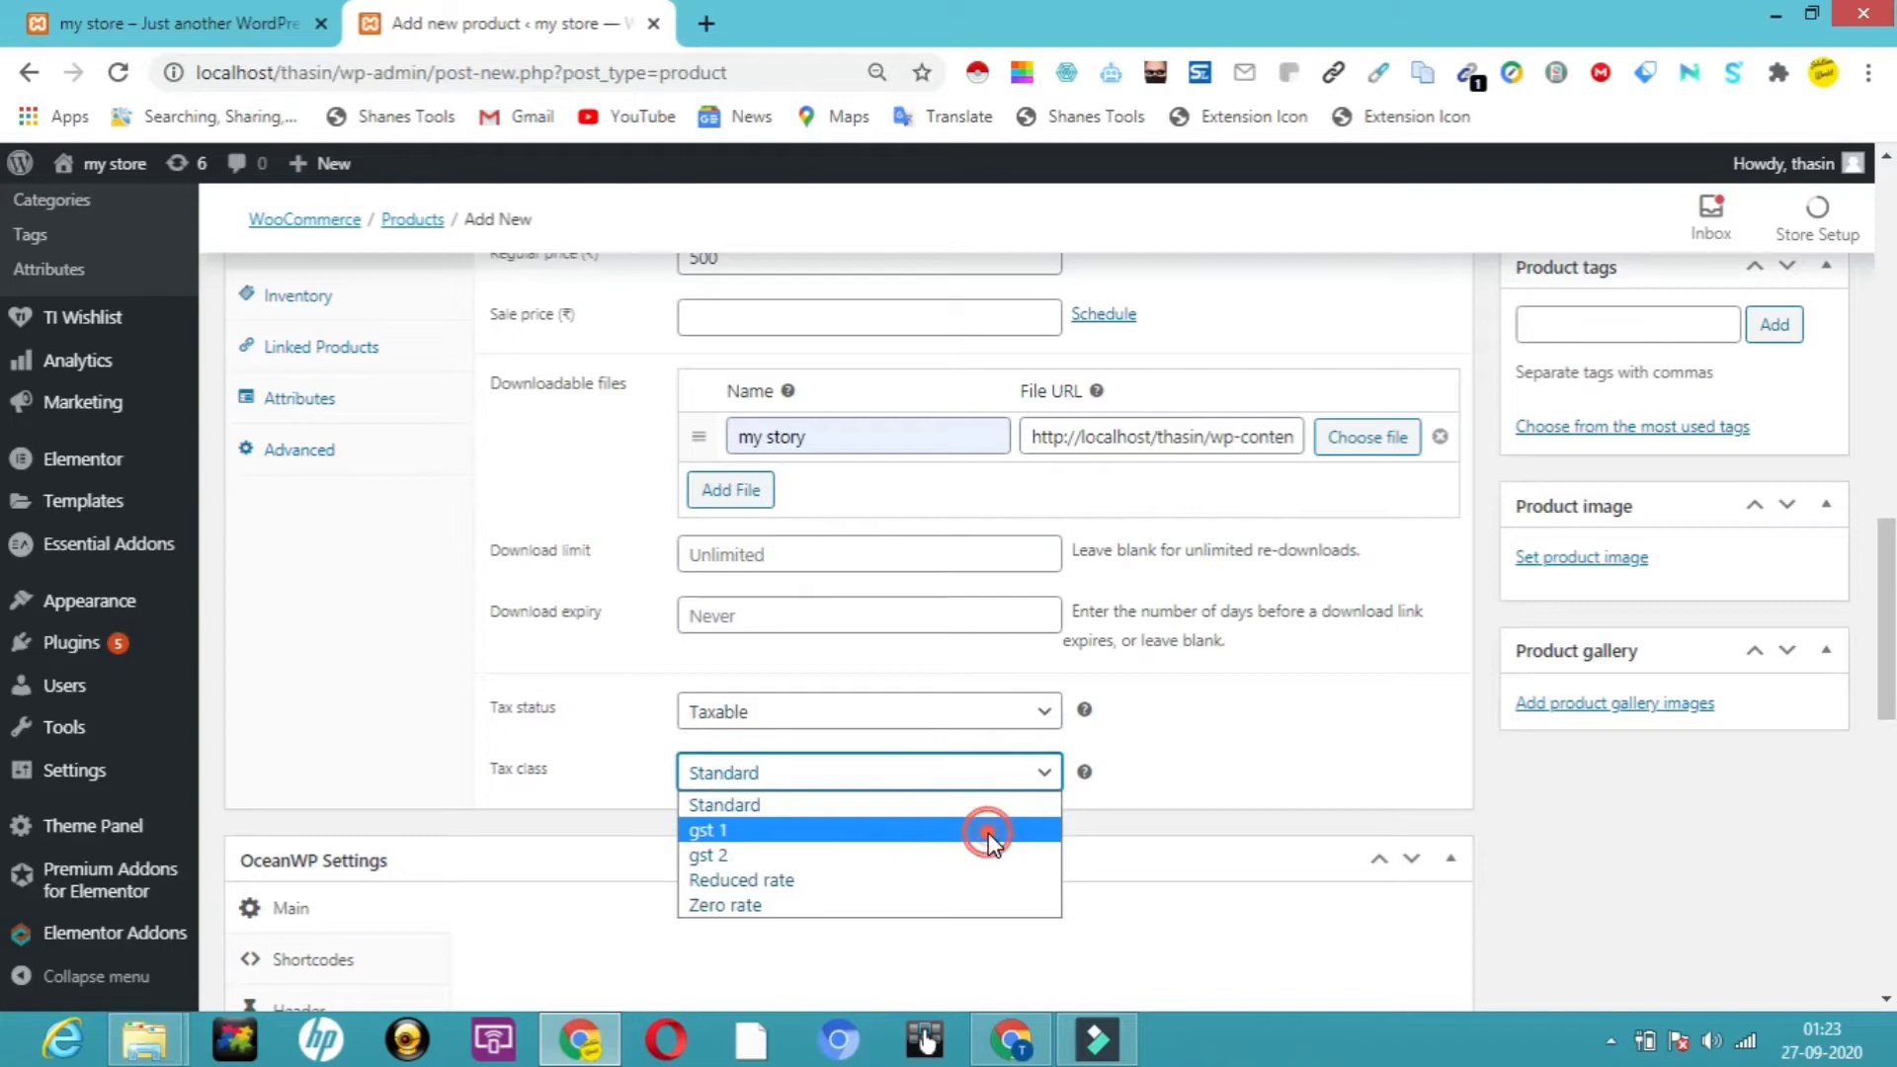
{"action": "left_click", "coordinate": [708, 830]}
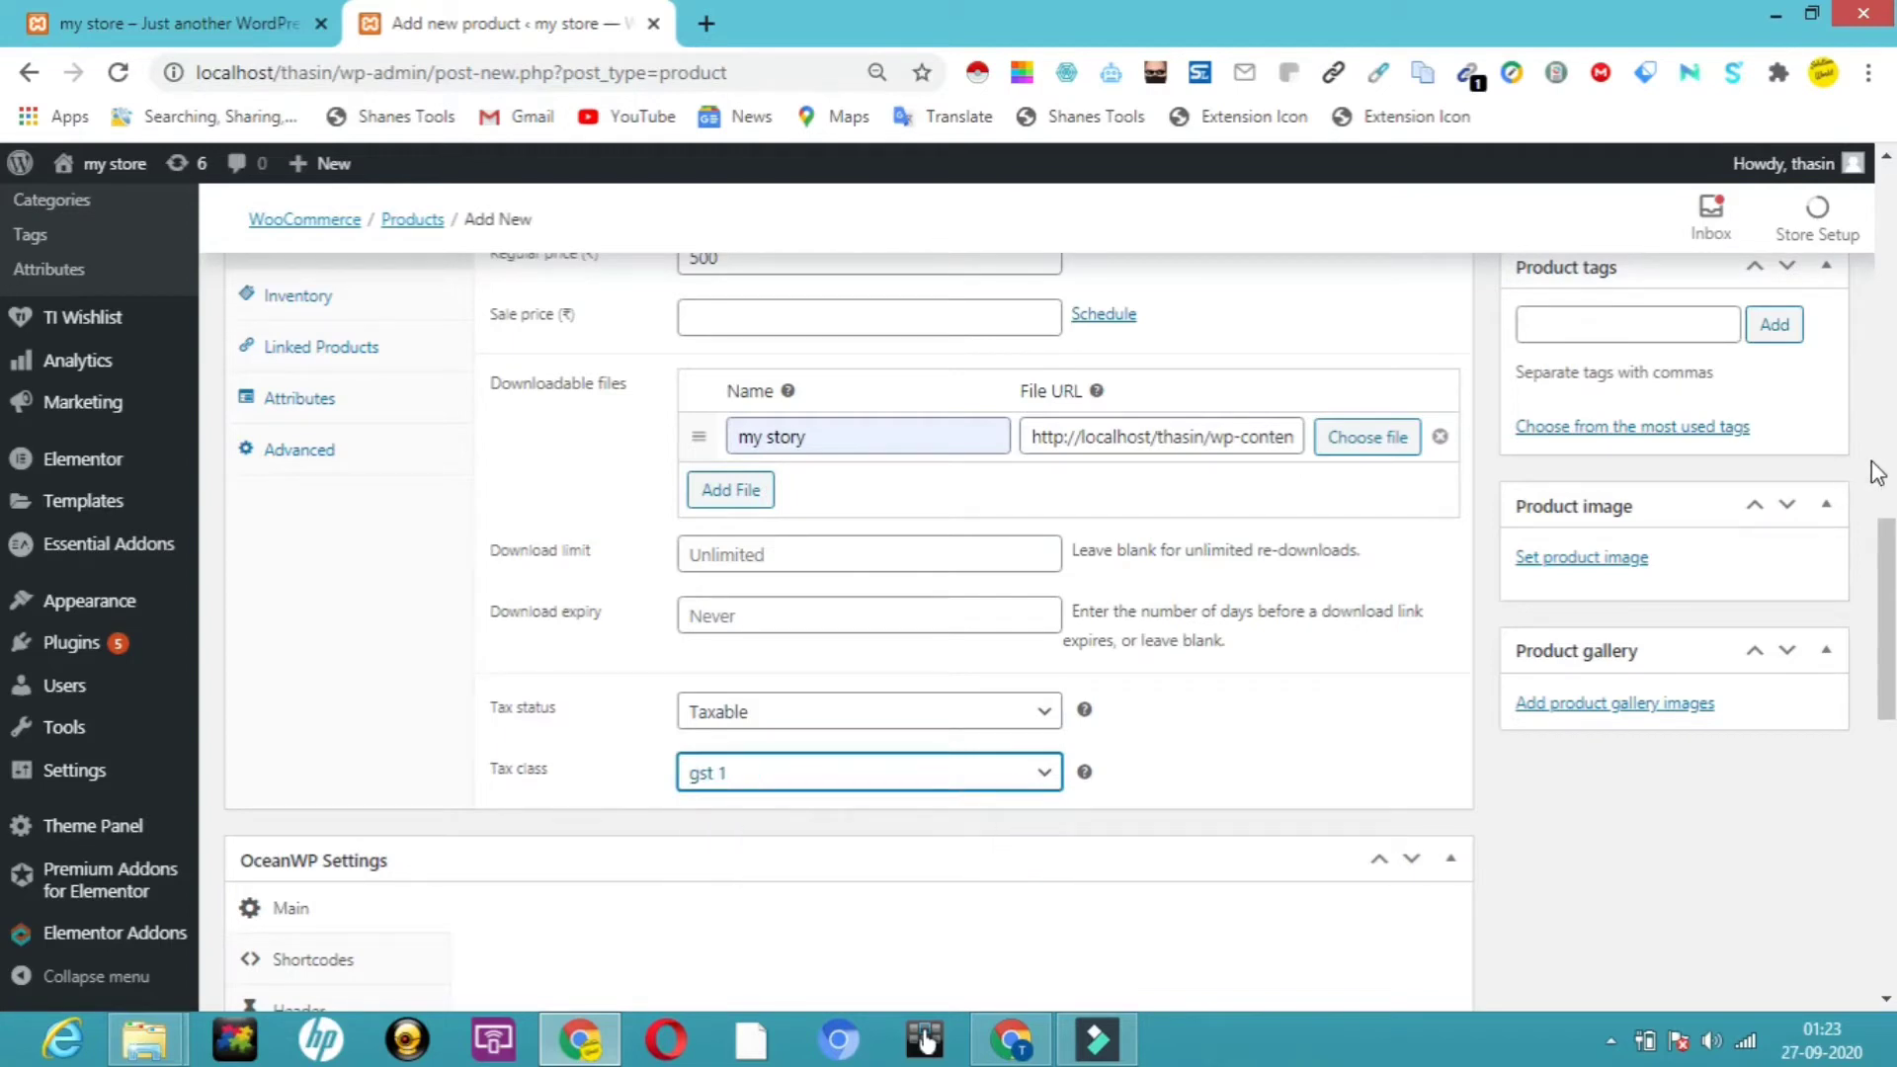
{"action": "scroll", "scroll_direction": "up", "scroll_amount": 3}
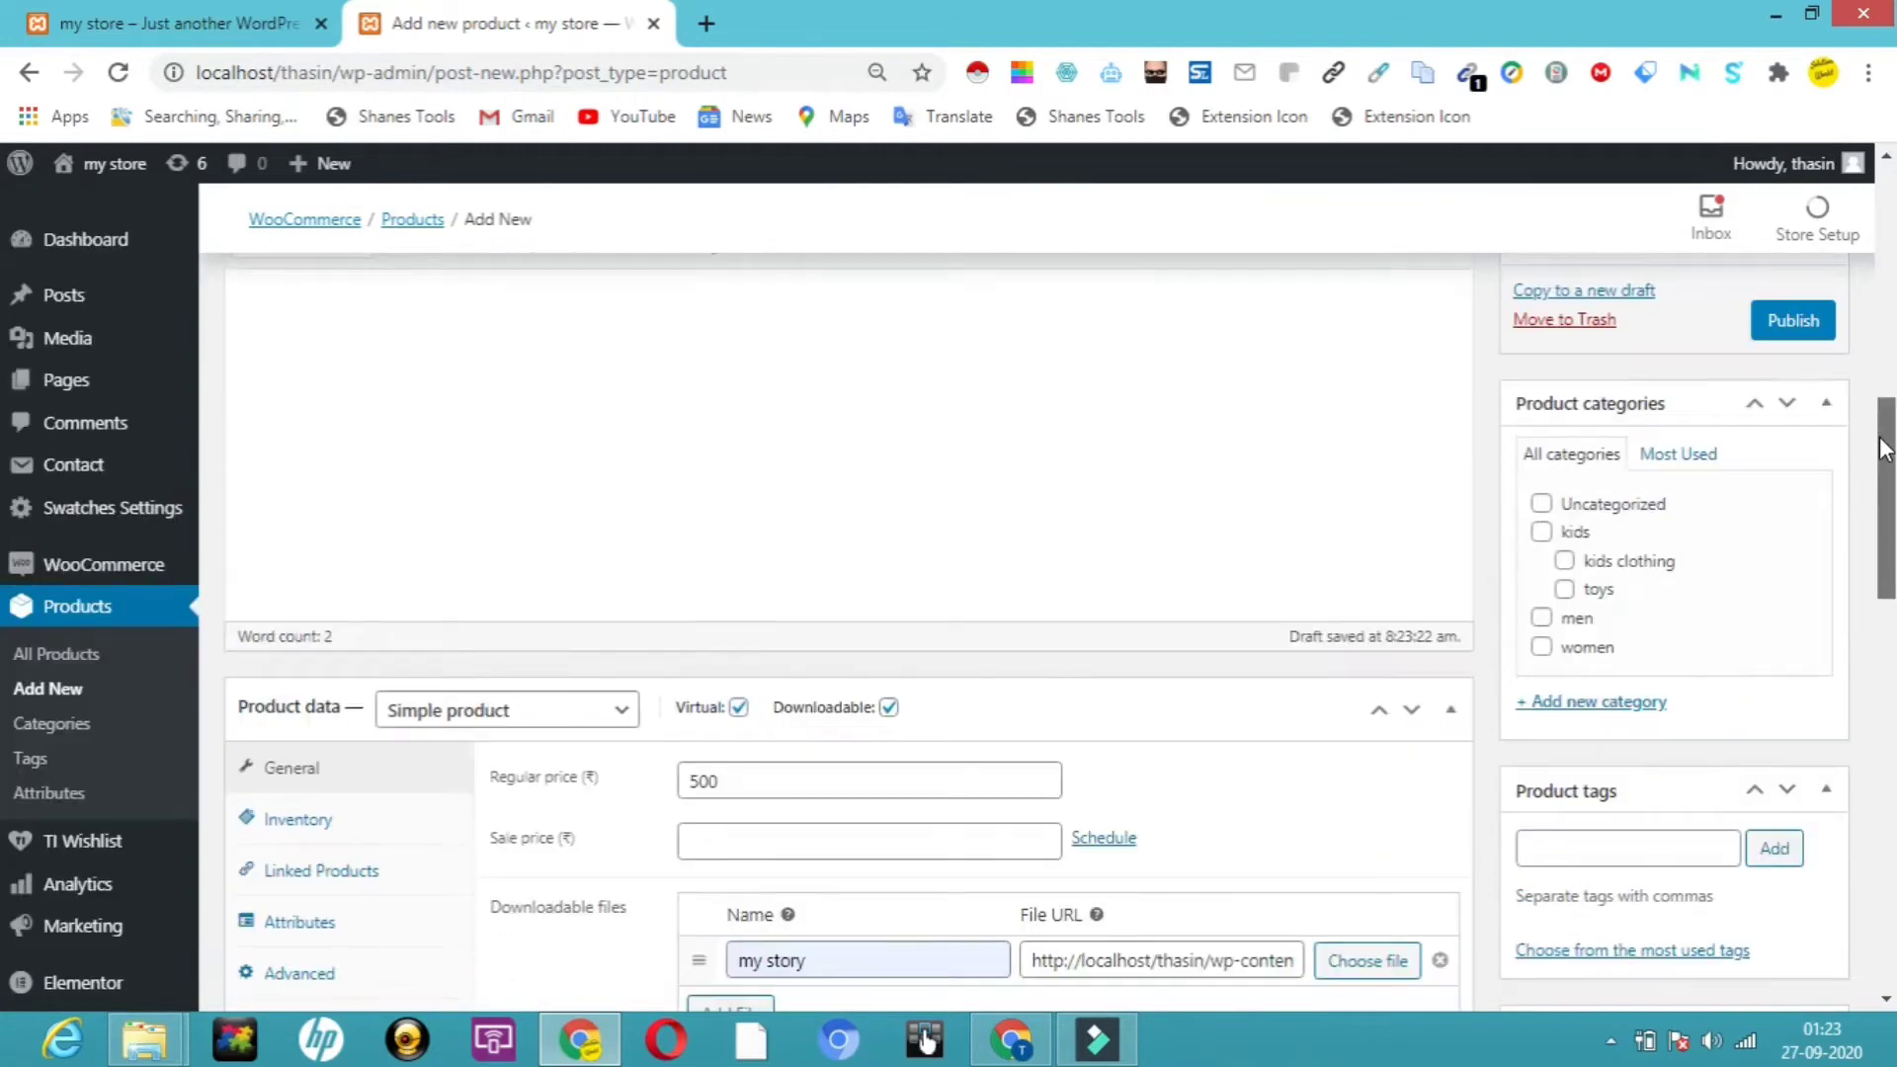
- In Inventory, enter SKU 980 and enable Sold individually
{"action": "scroll", "scroll_direction": "down", "scroll_amount": 3}
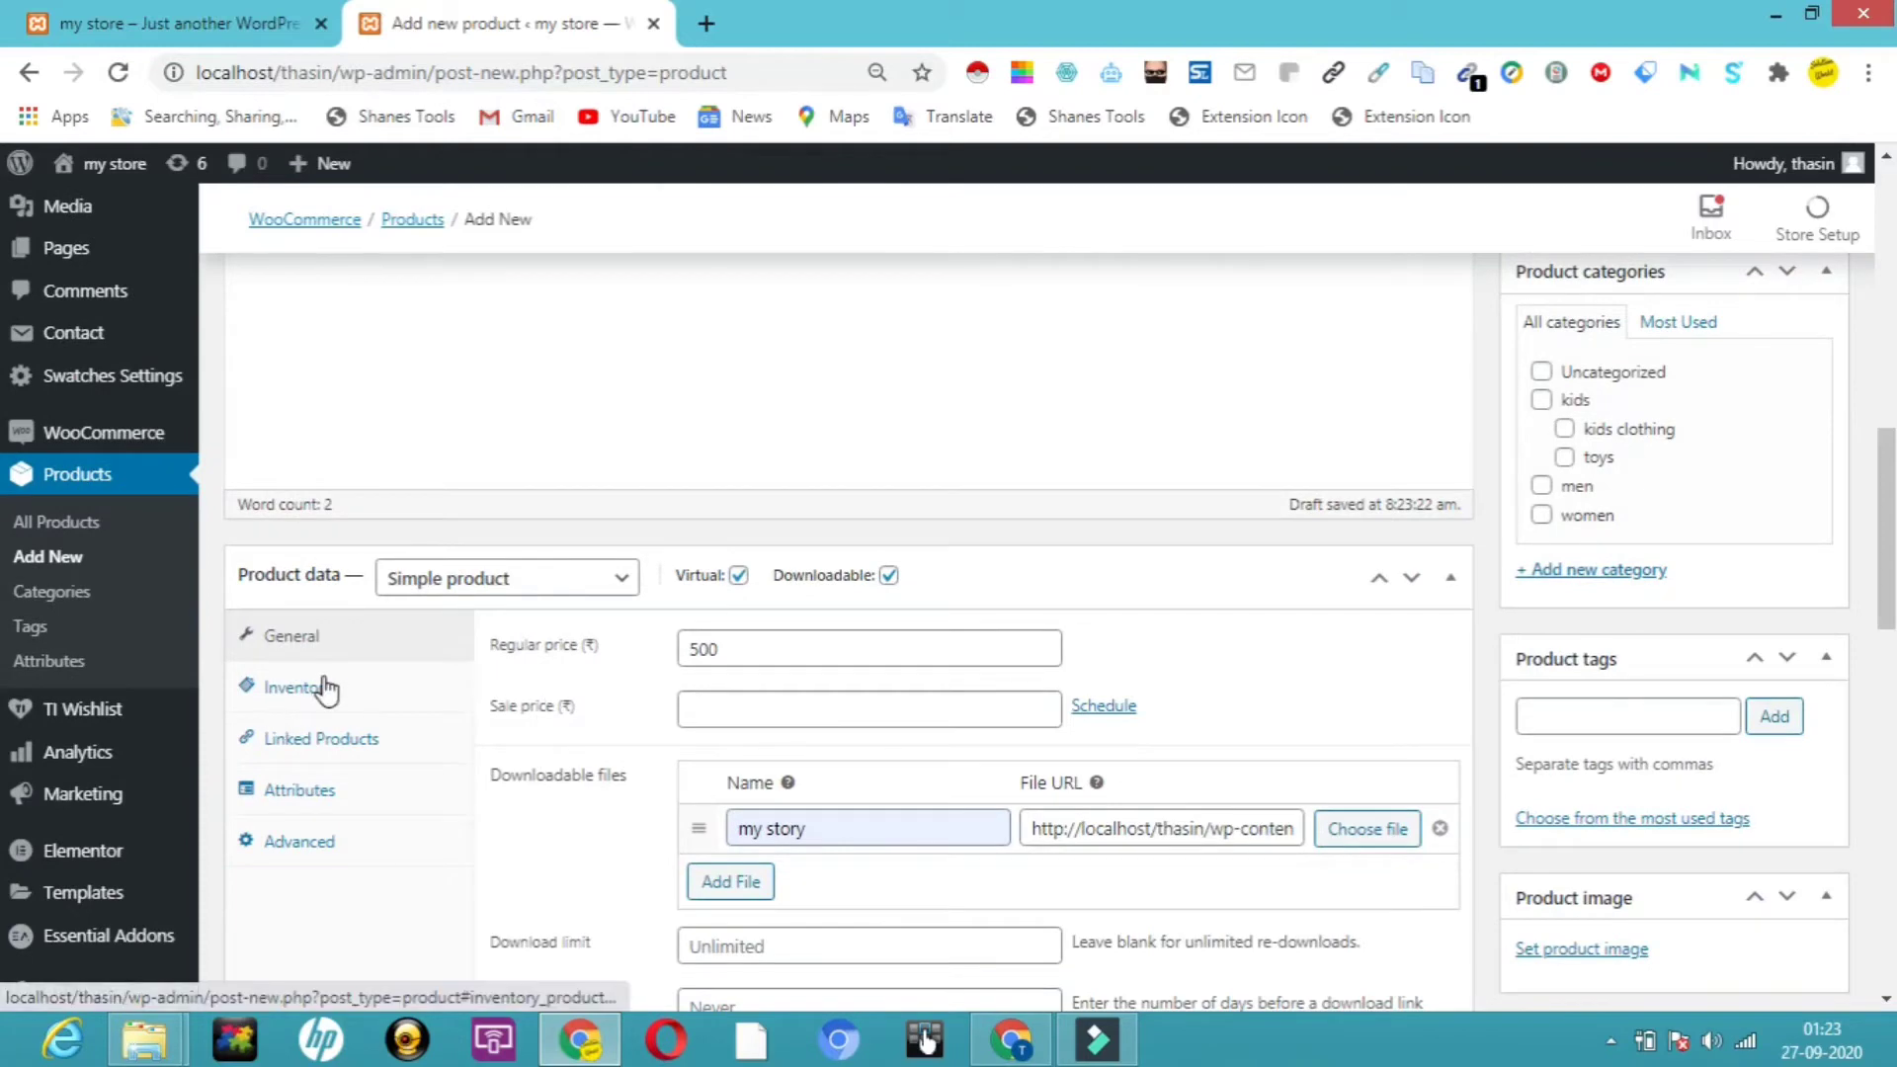
{"action": "left_click", "coordinate": [297, 687]}
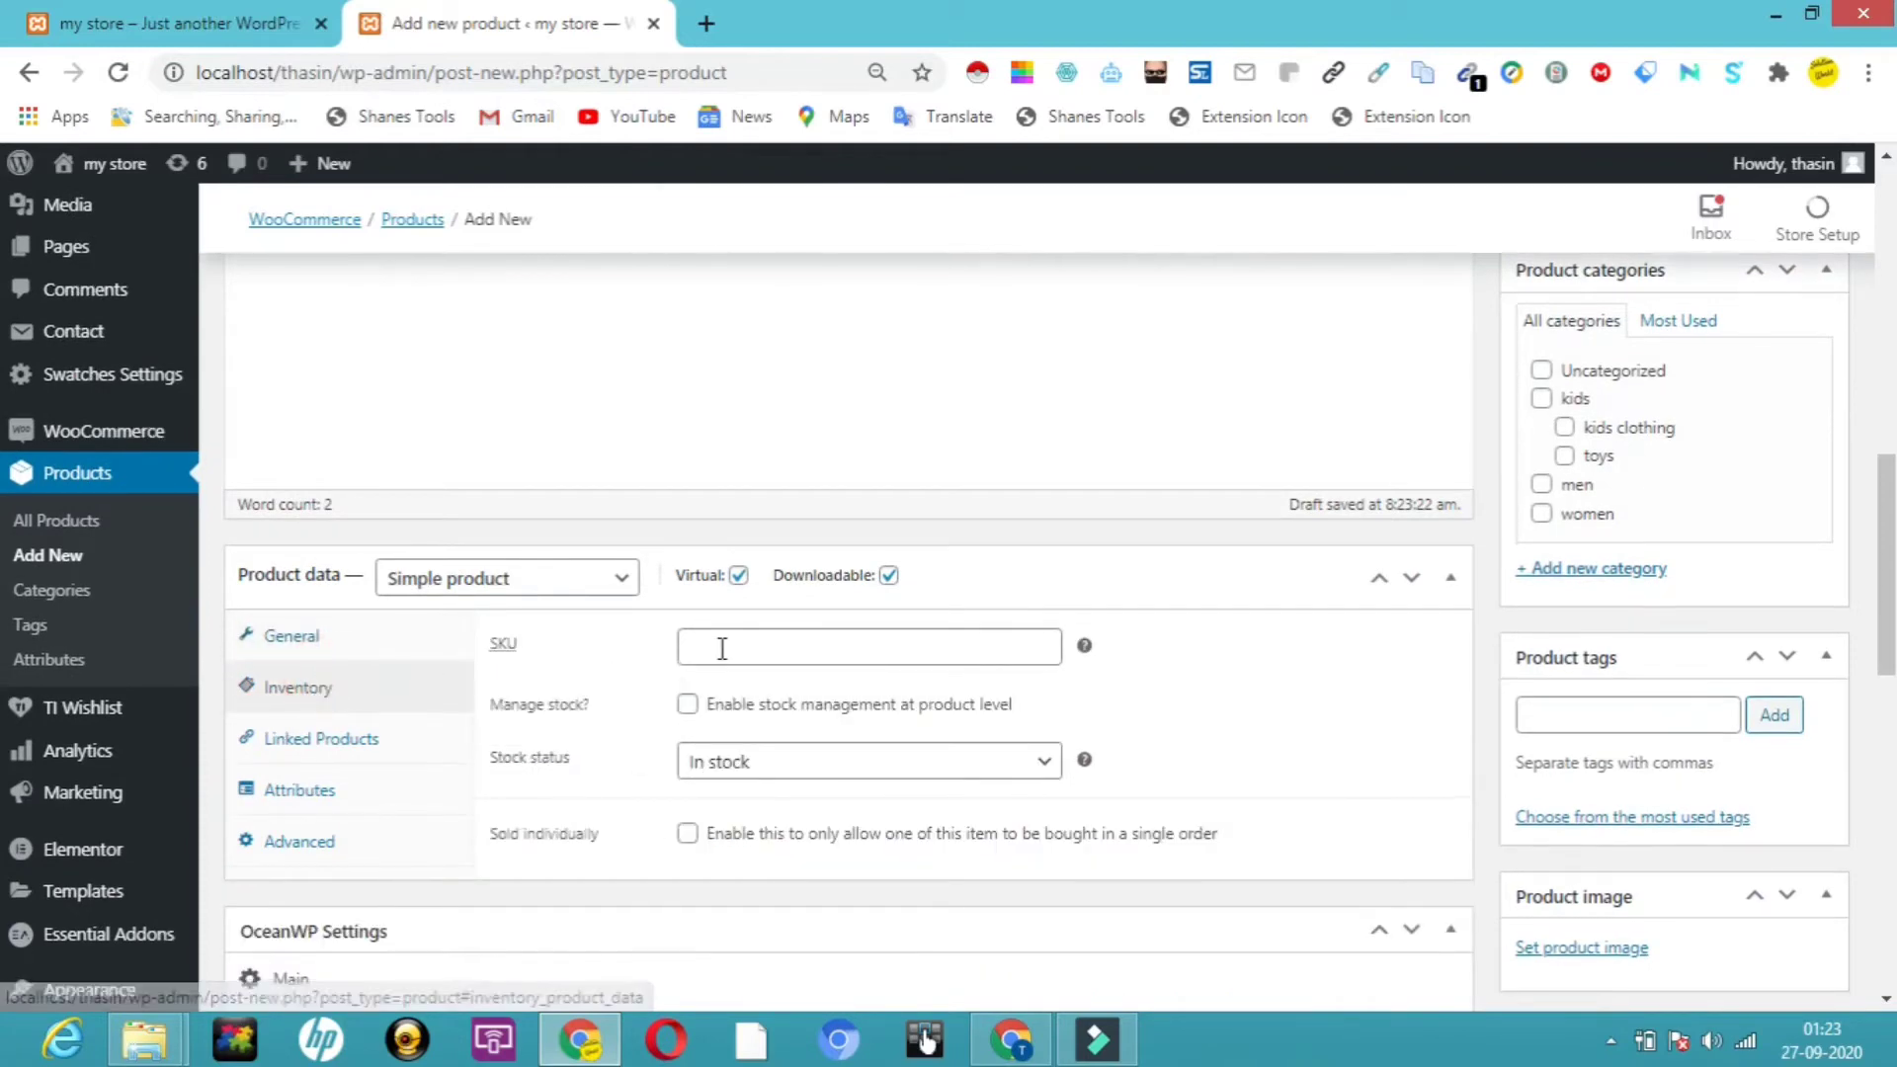
{"action": "left_click", "coordinate": [869, 646]}
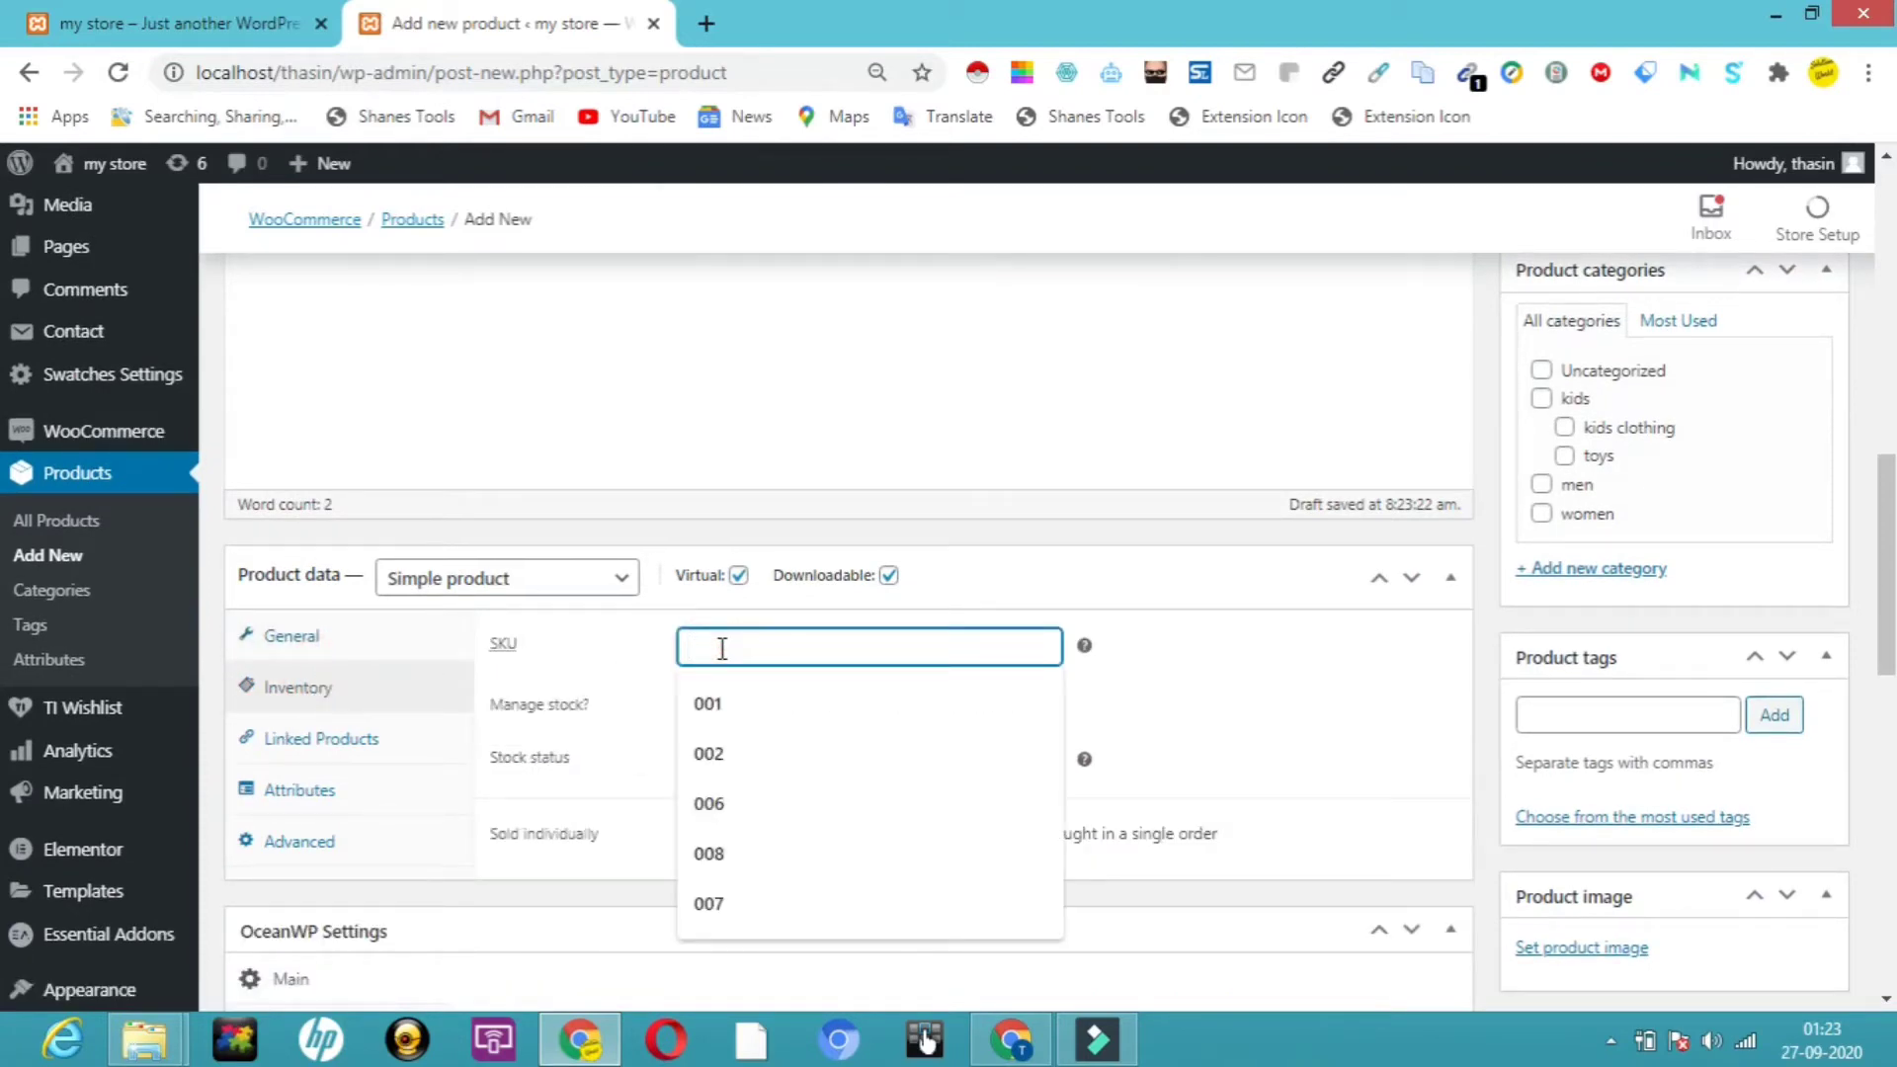
{"action": "type", "text": "980"}
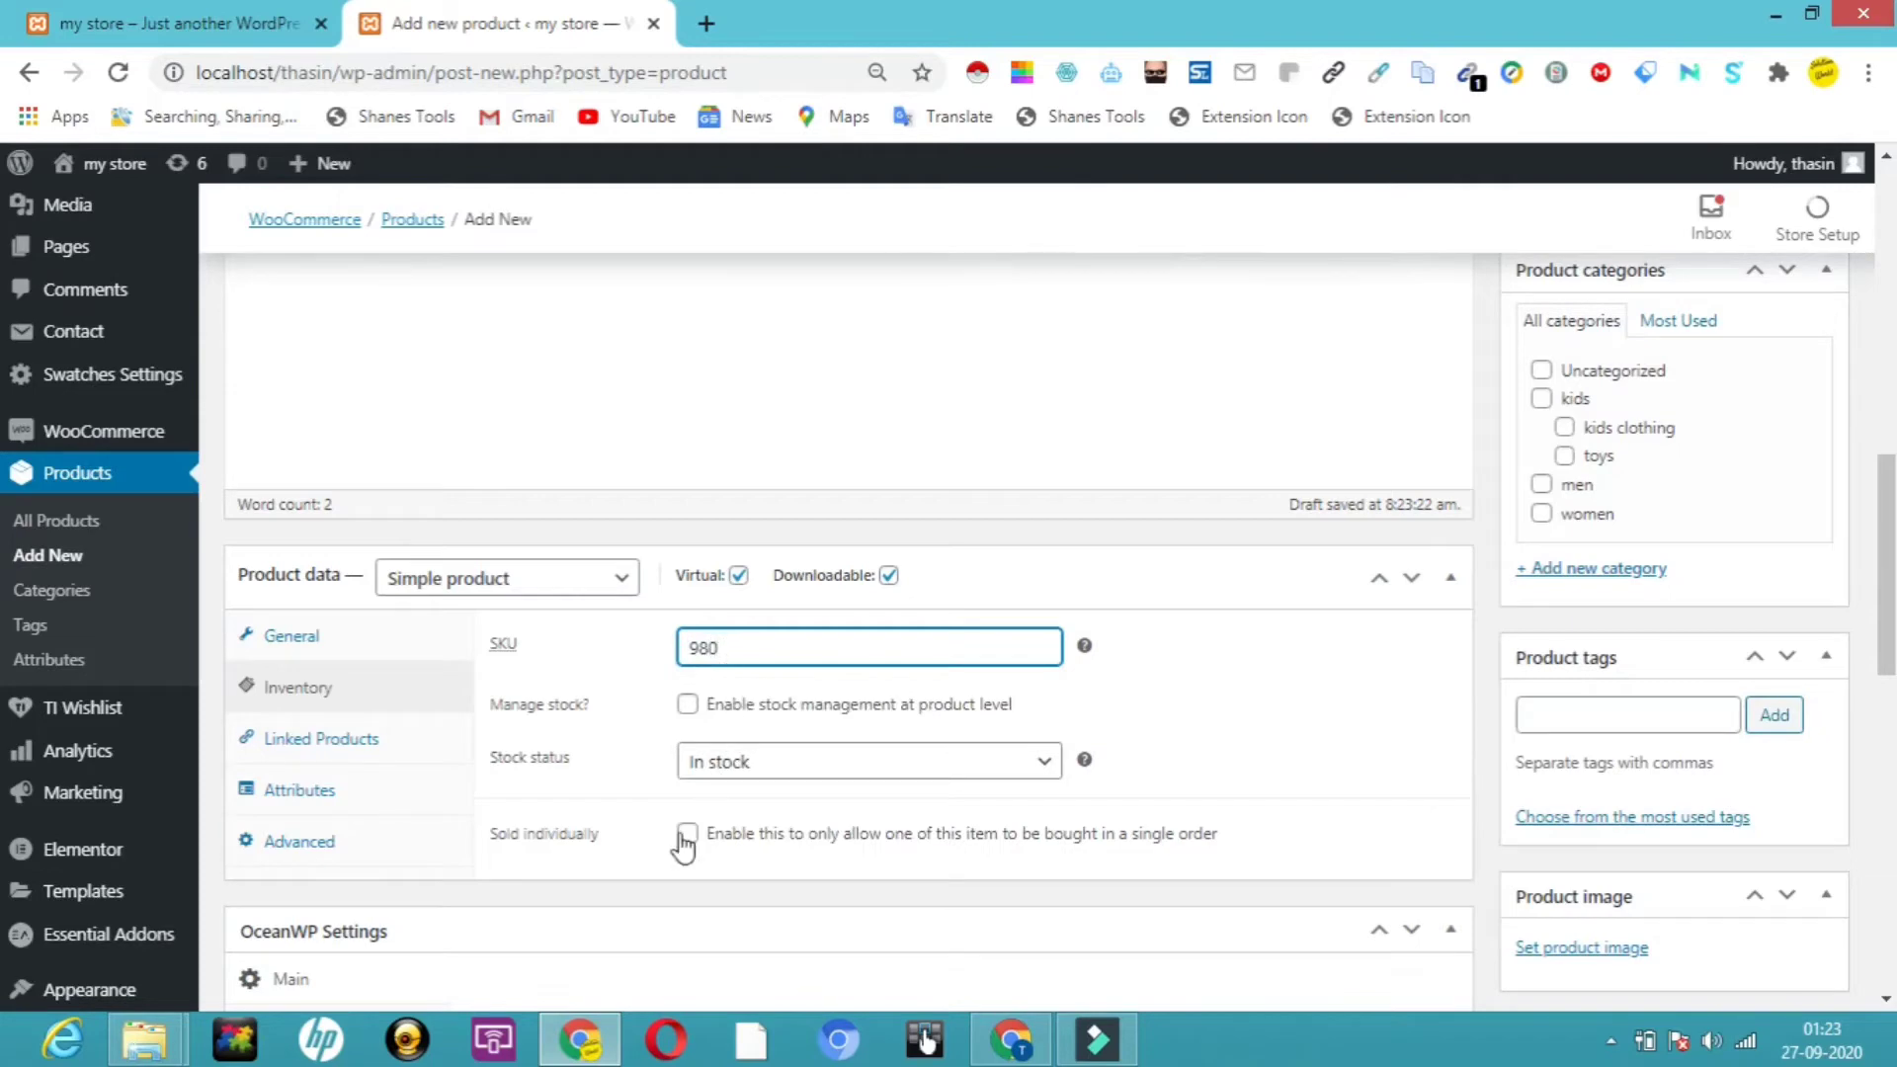
{"action": "left_click", "coordinate": [688, 834]}
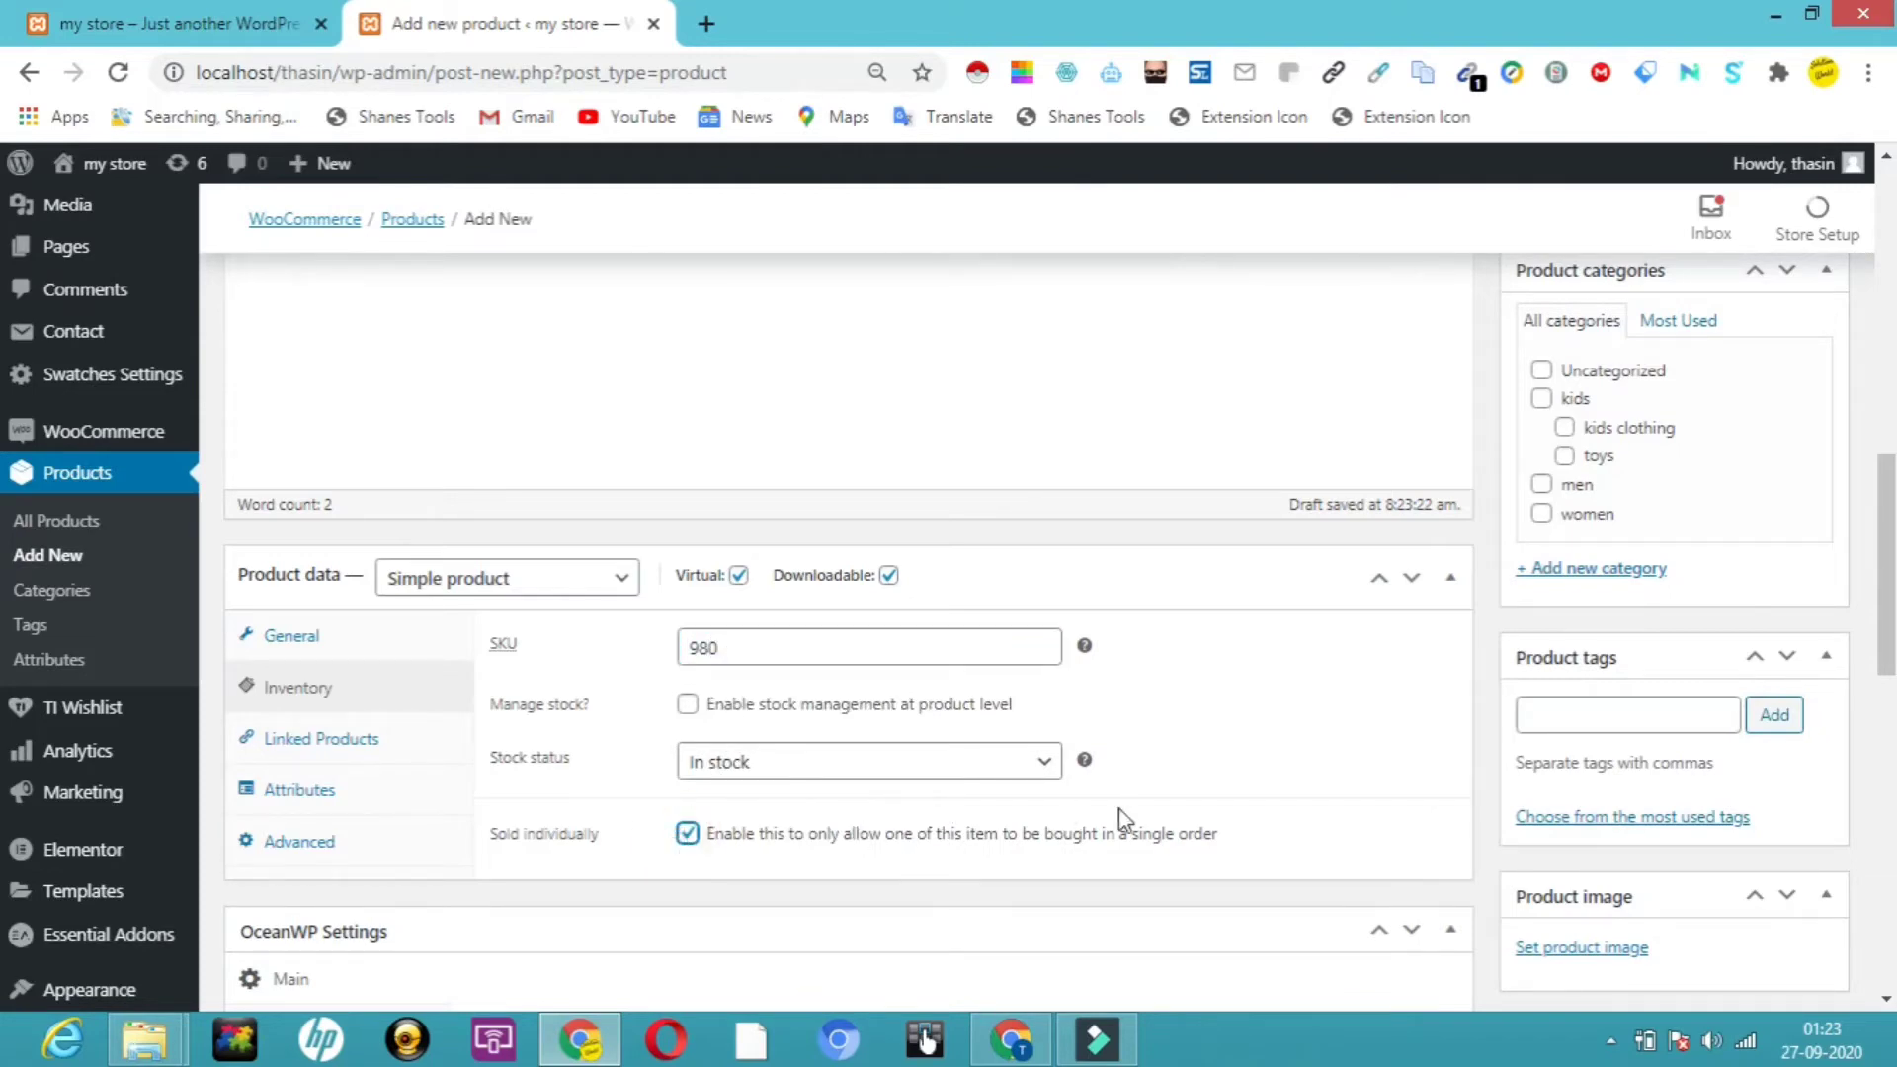
{"action": "mouse_move", "coordinate": [1809, 486]}
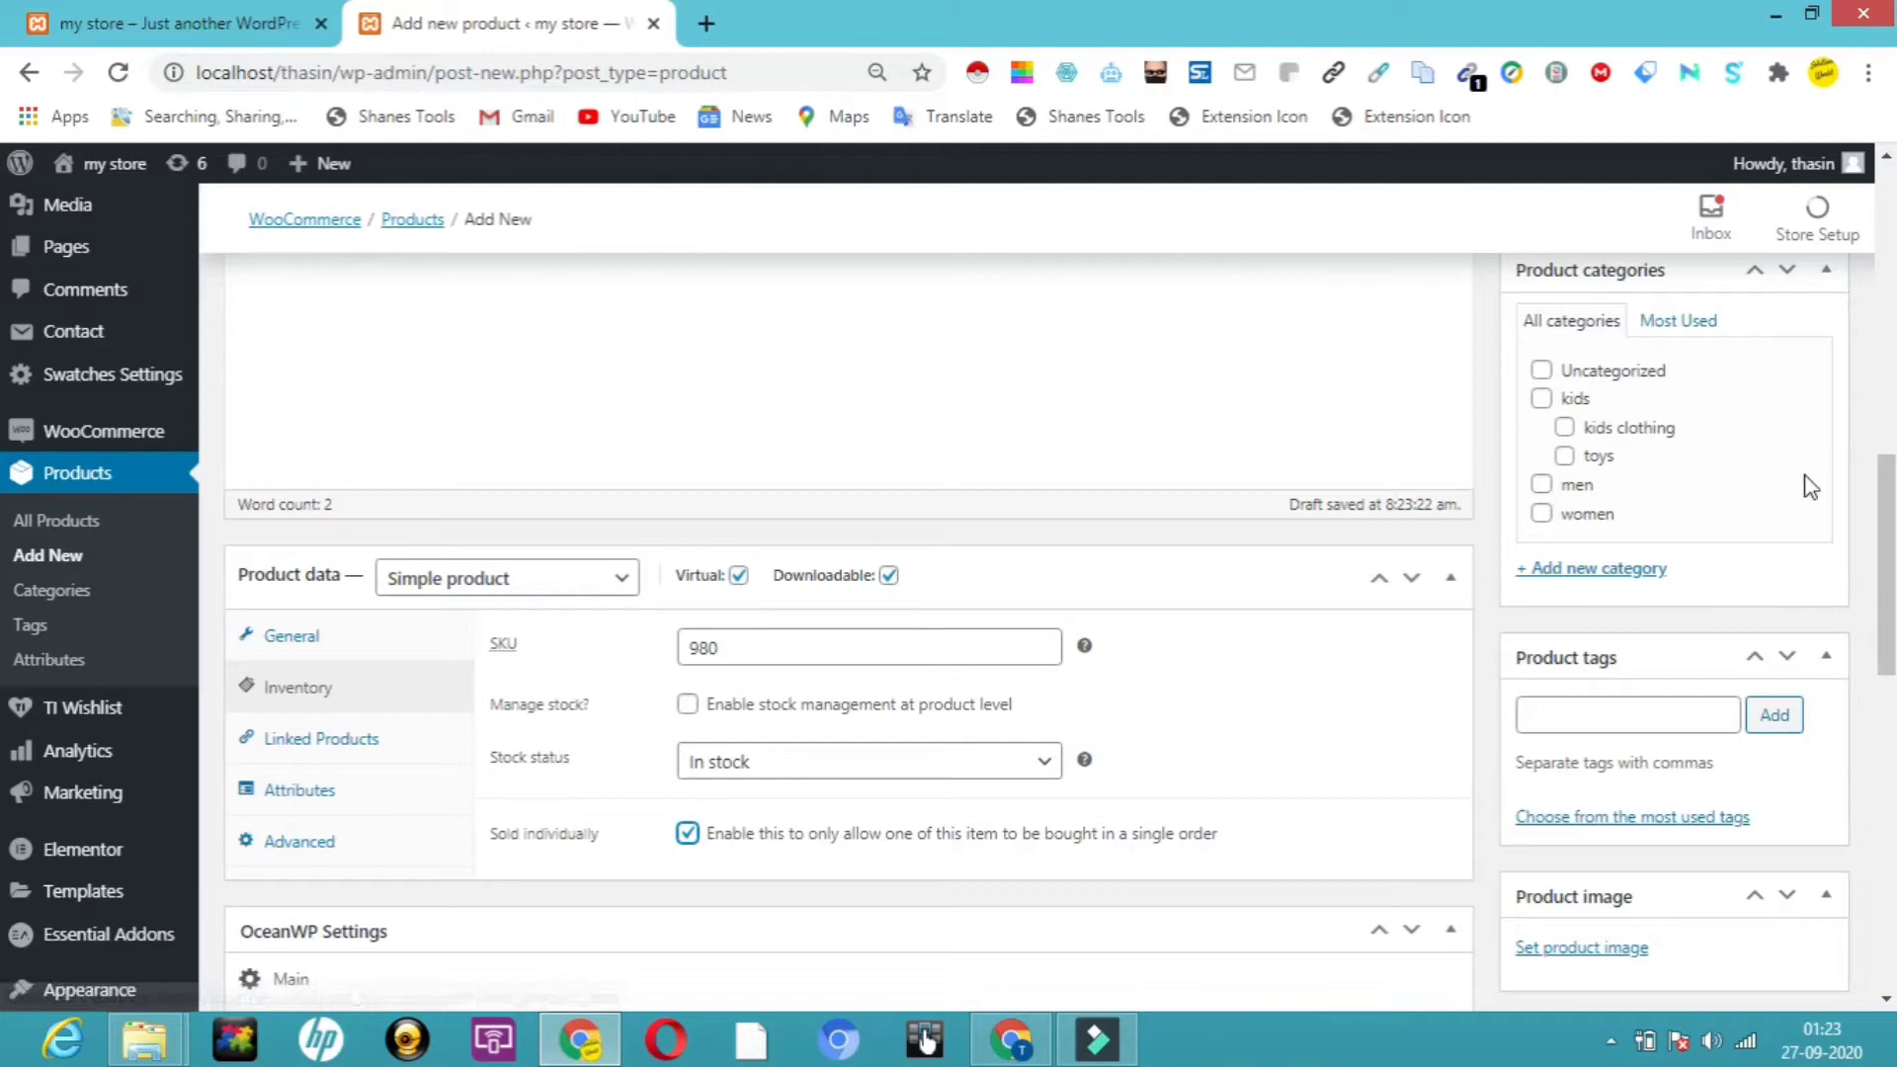
- Enter 'cool' as the product short description
{"action": "scroll", "scroll_direction": "down", "scroll_amount": 3}
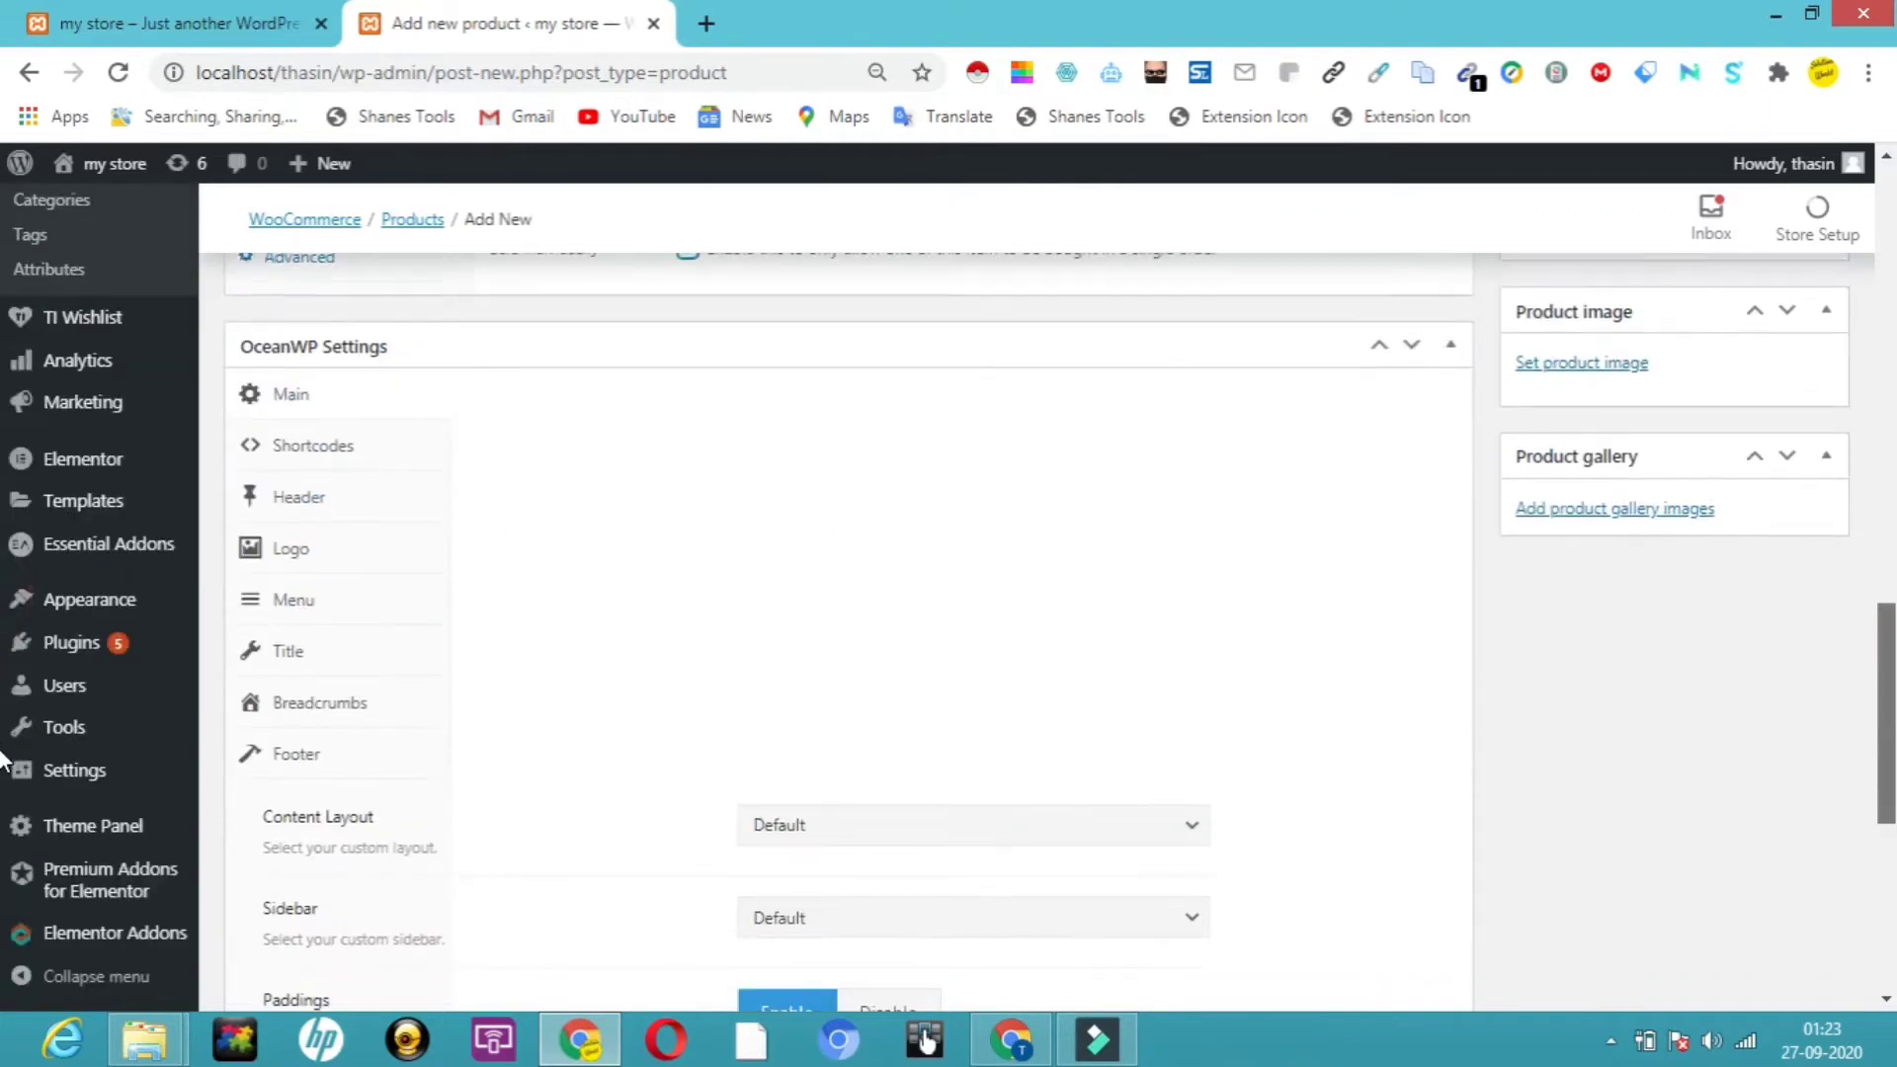
{"action": "scroll", "scroll_direction": "down", "scroll_amount": 3}
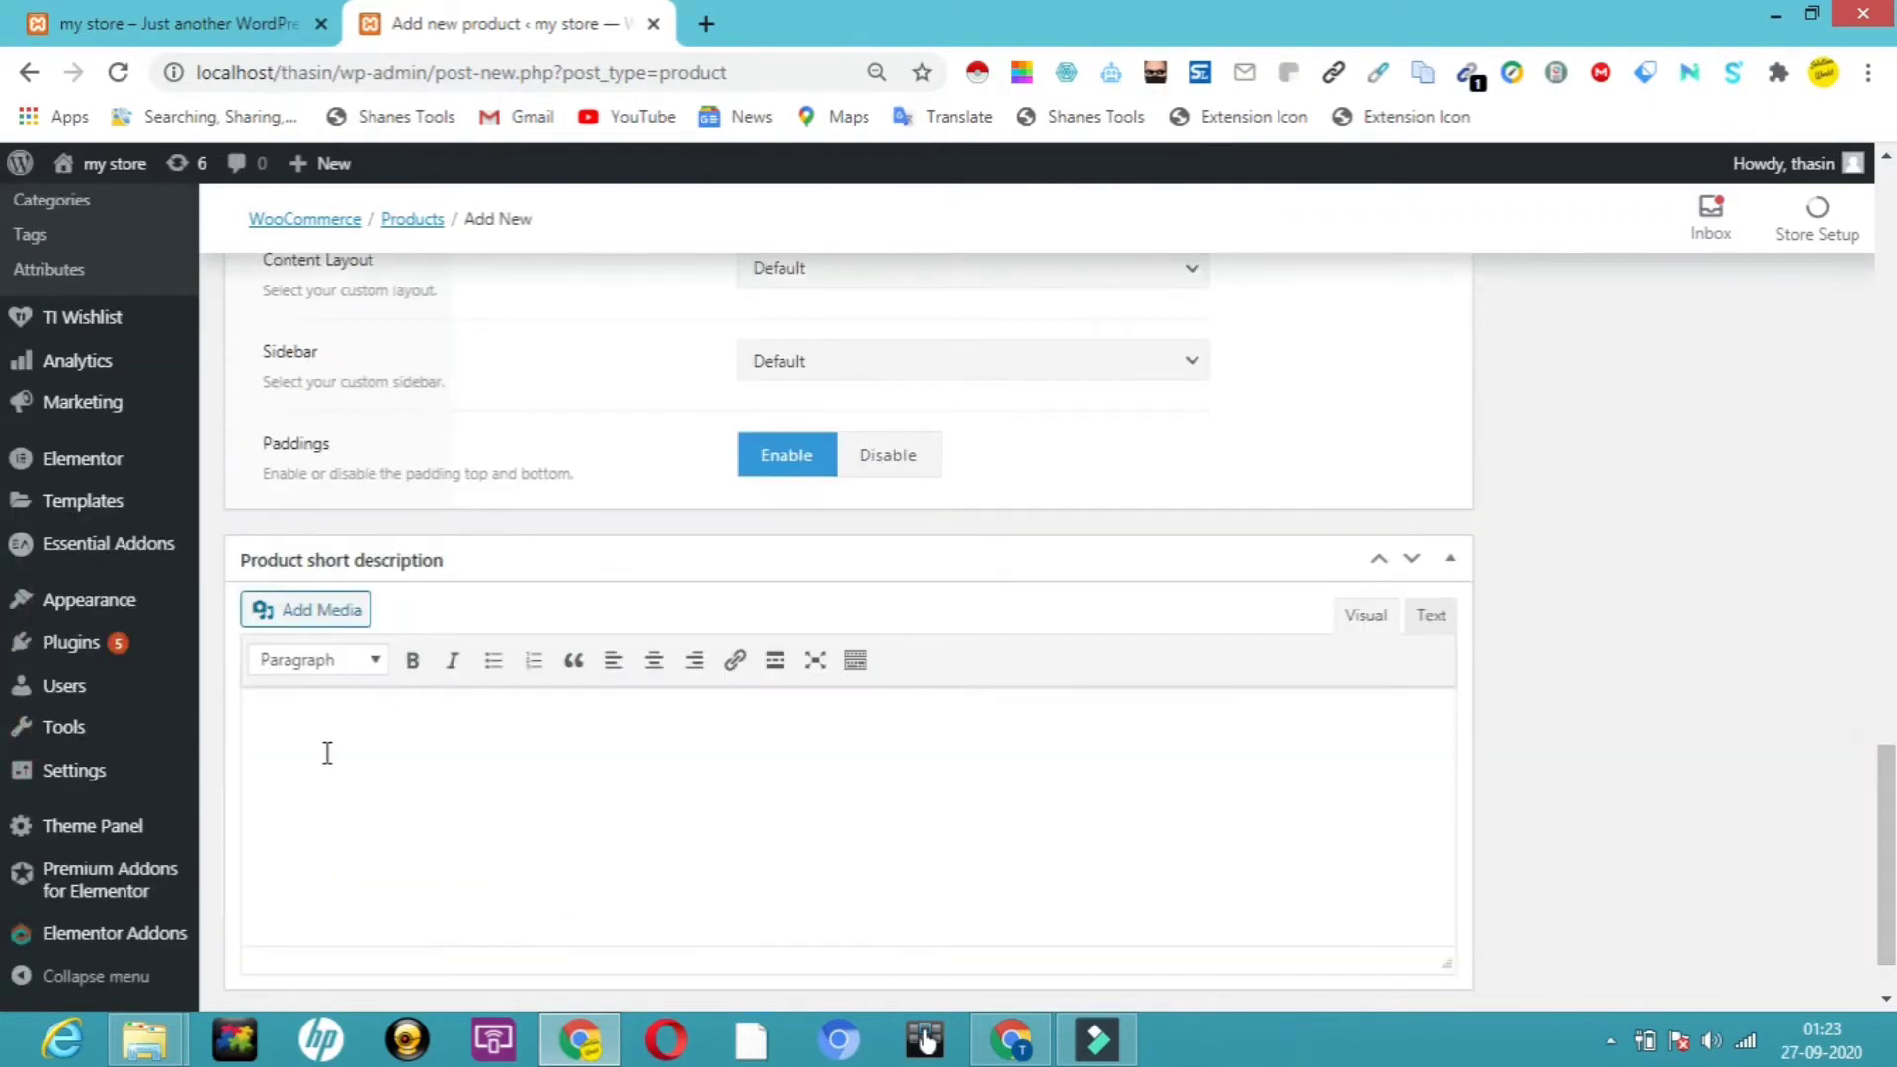
{"action": "type", "text": "c"}
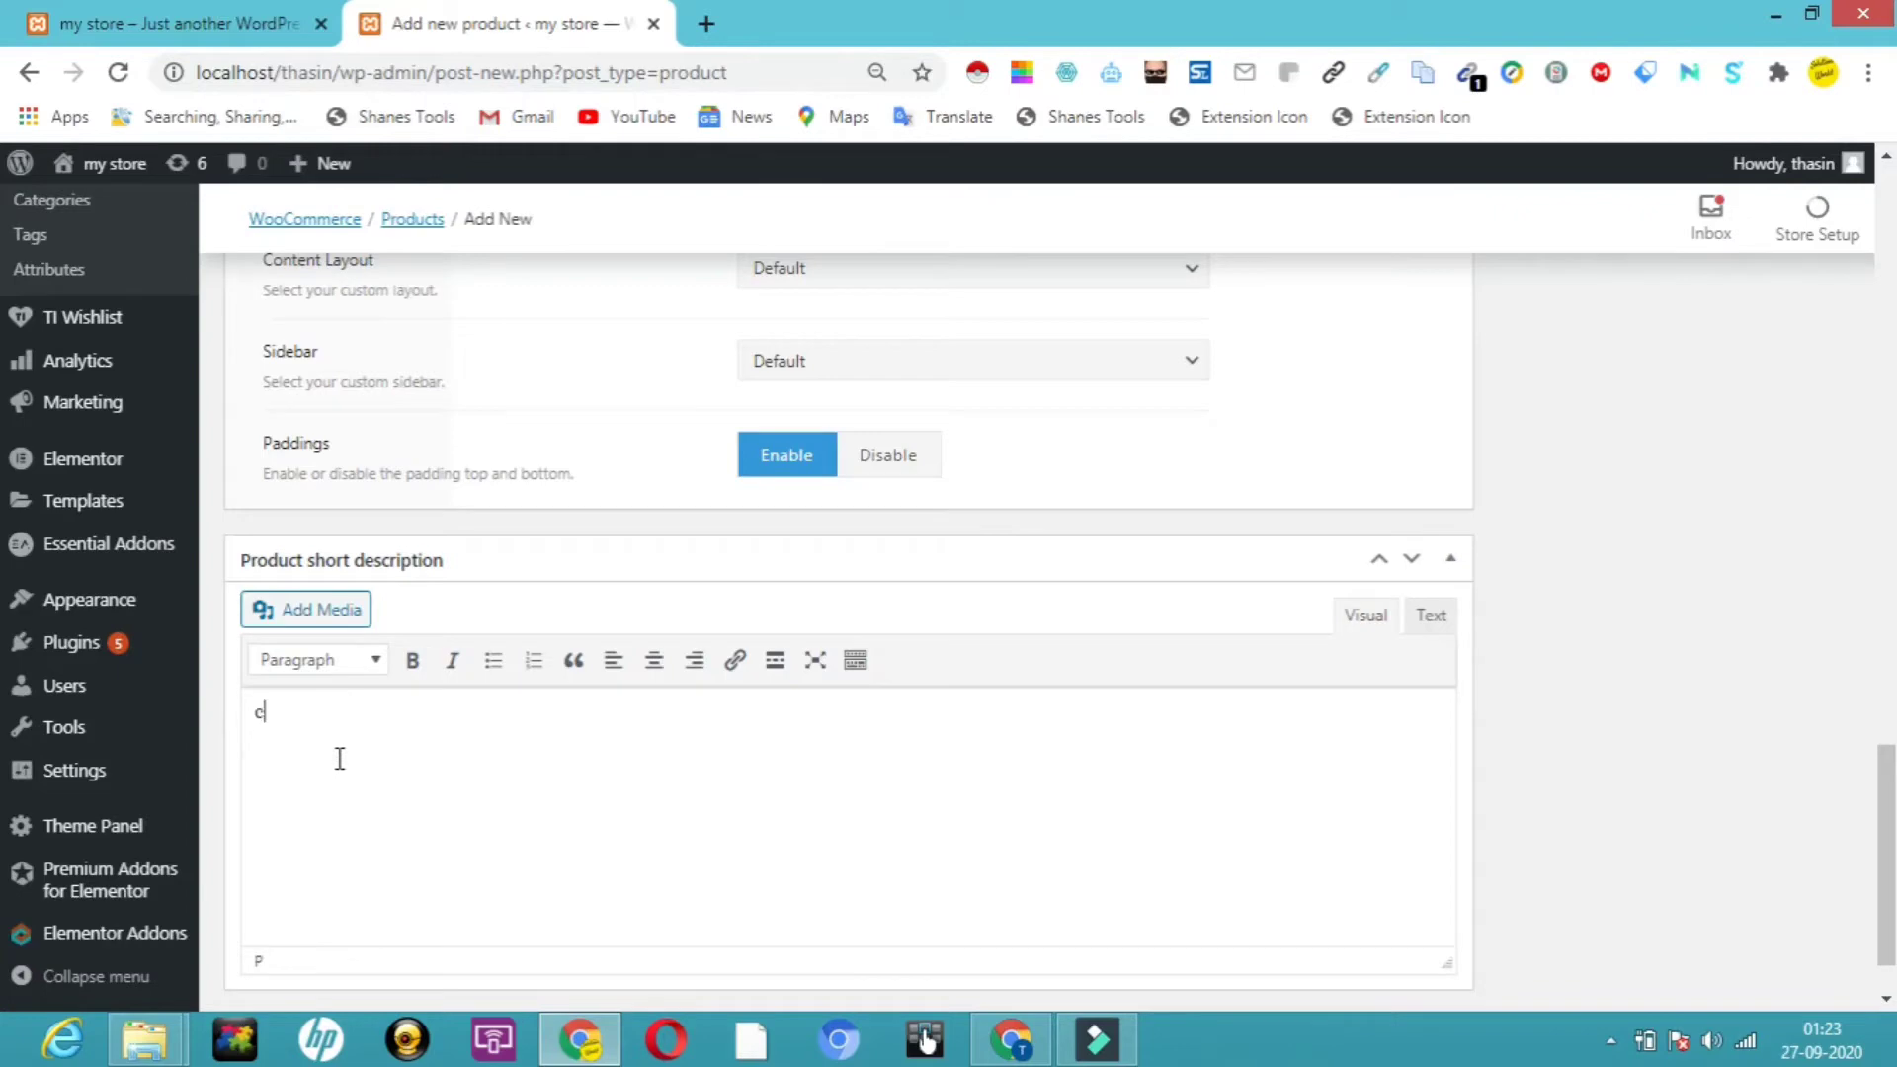
{"action": "type", "text": "ool"}
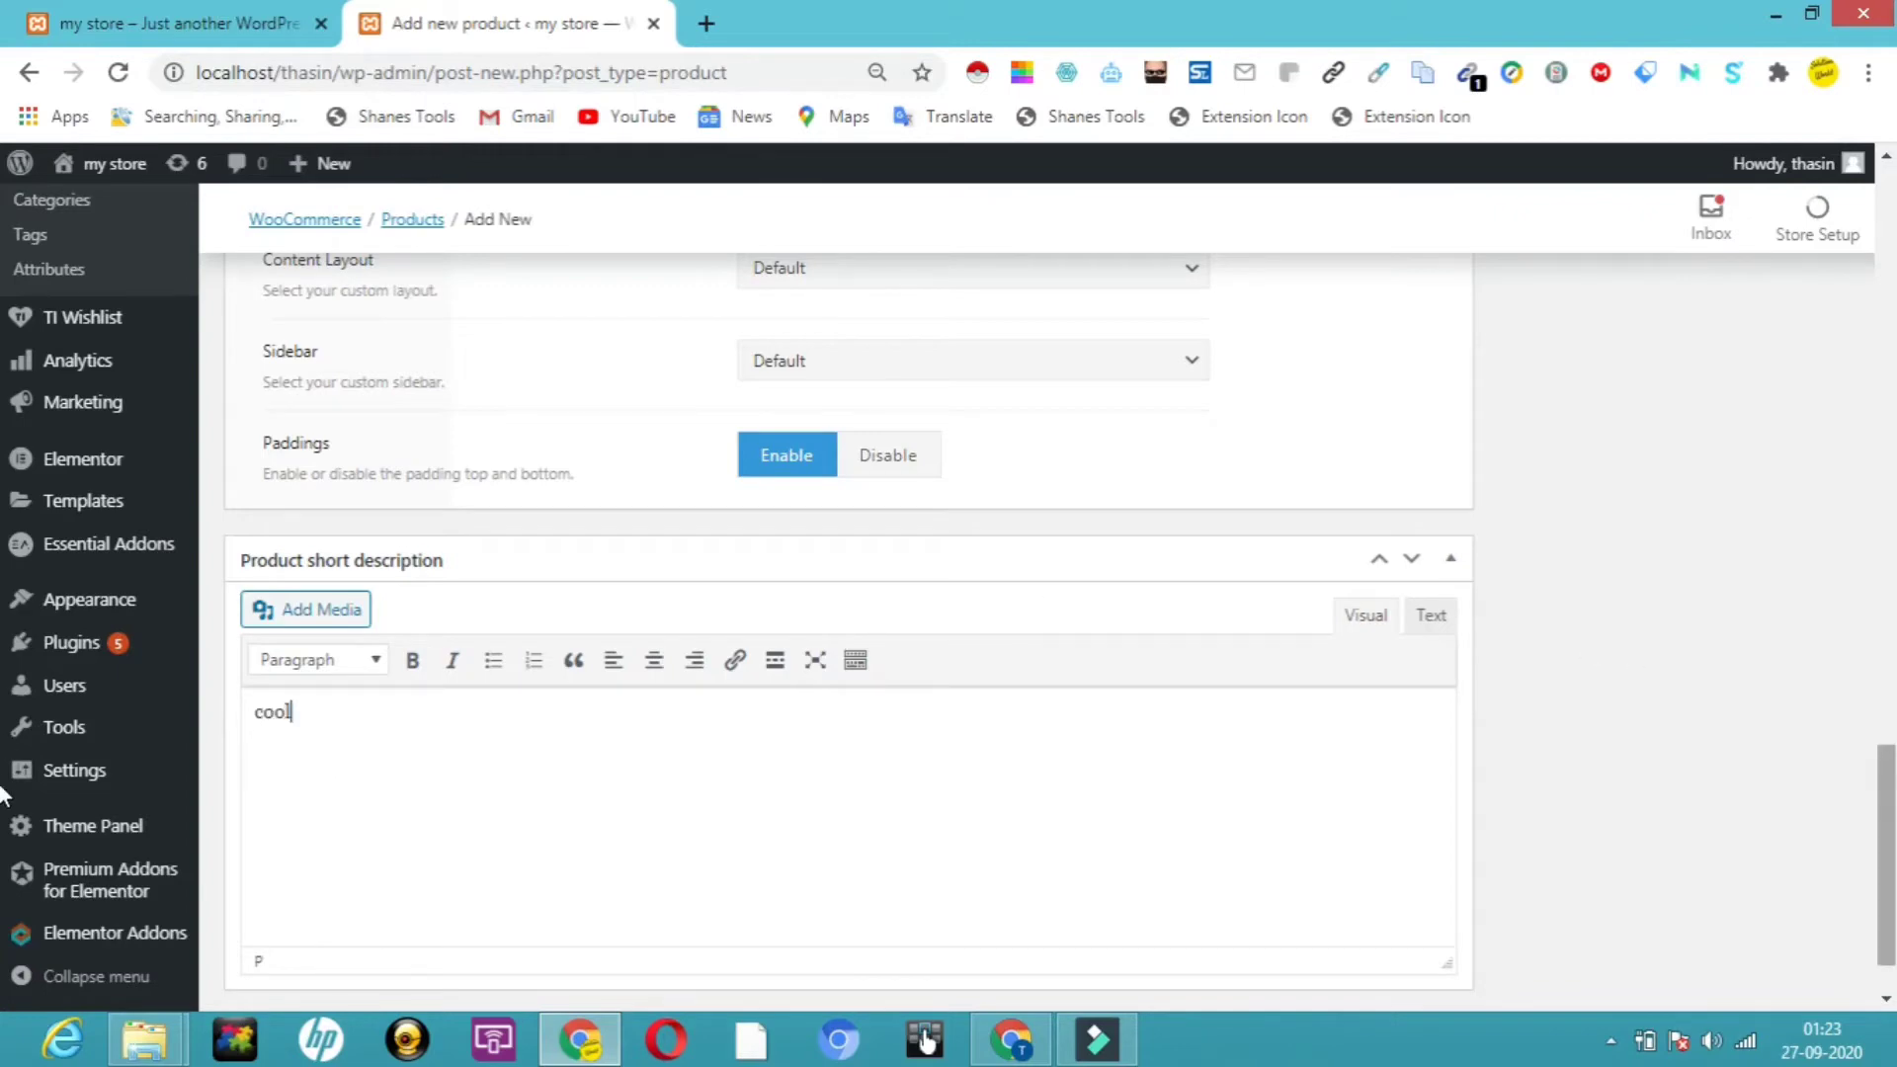
{"action": "scroll", "scroll_direction": "up", "scroll_amount": 3}
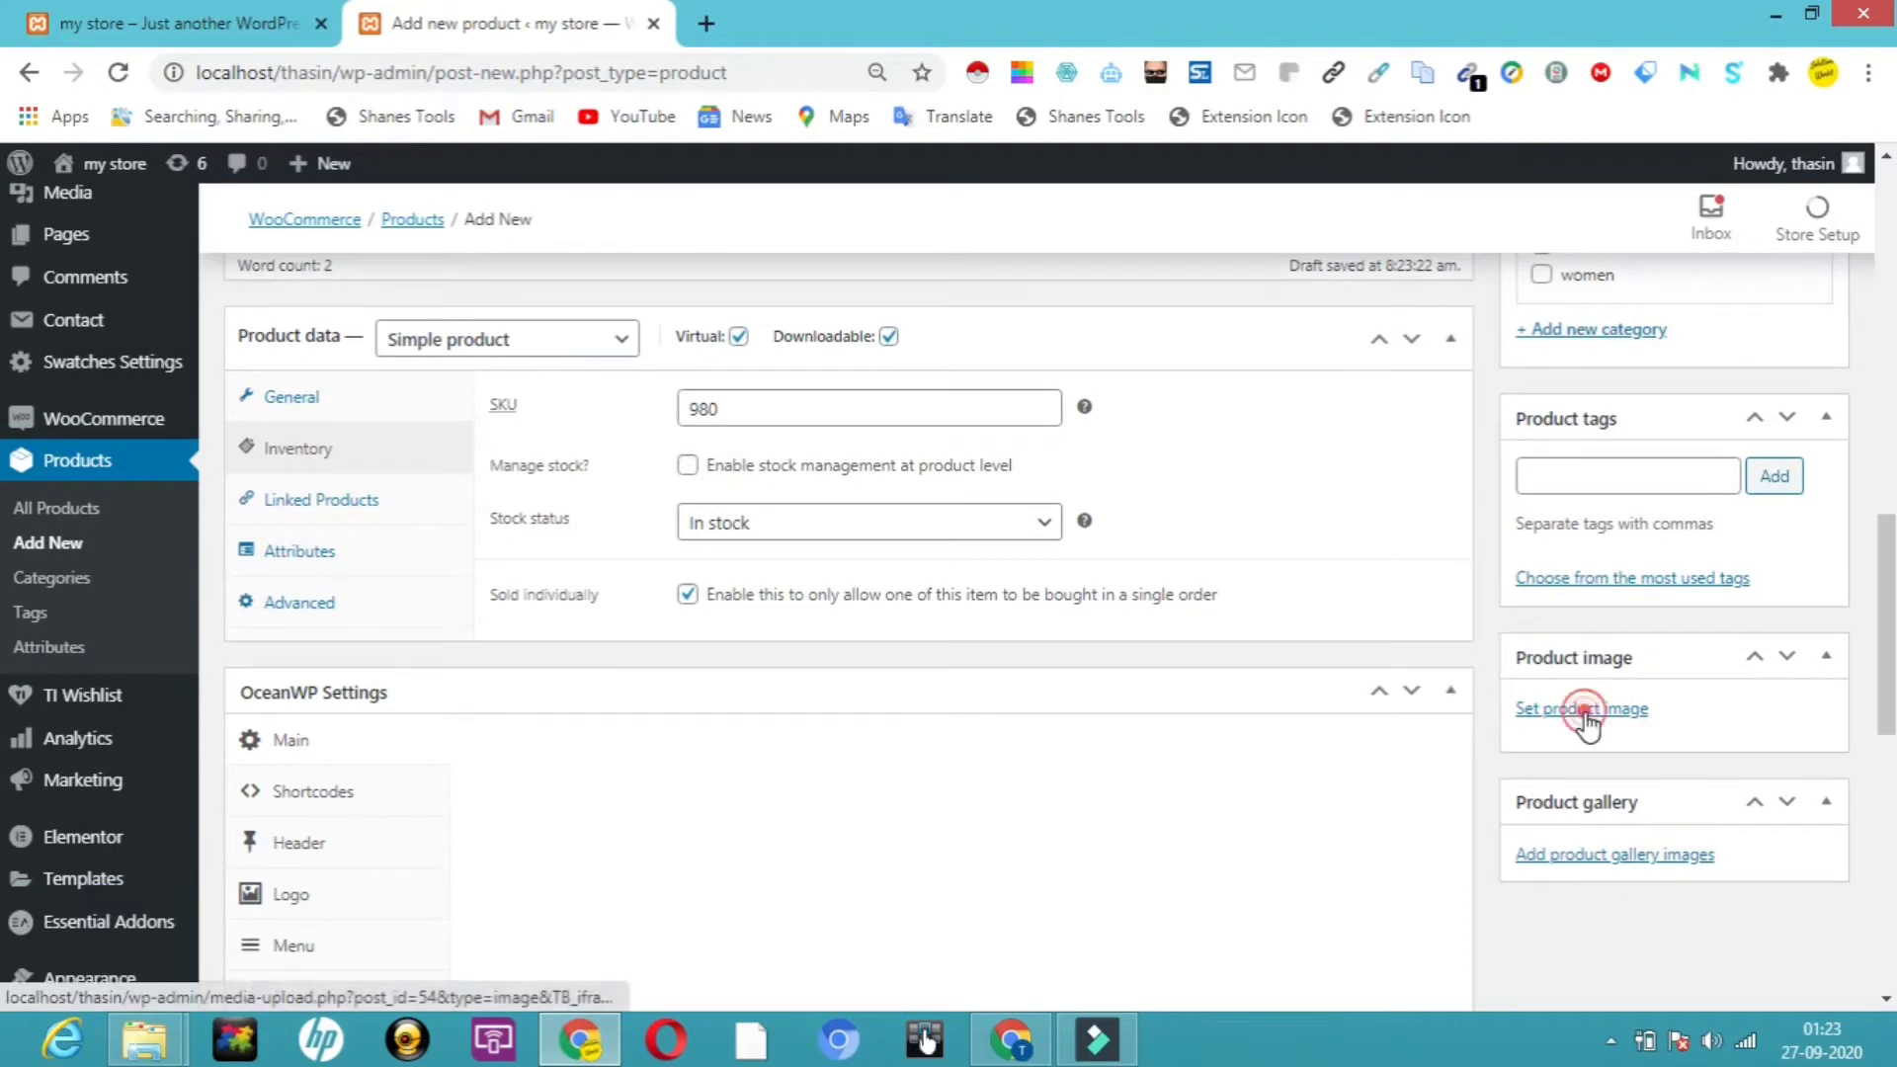
- Set the 'Organic veggie baskets' media library image as the product image
{"action": "left_click", "coordinate": [1580, 708]}
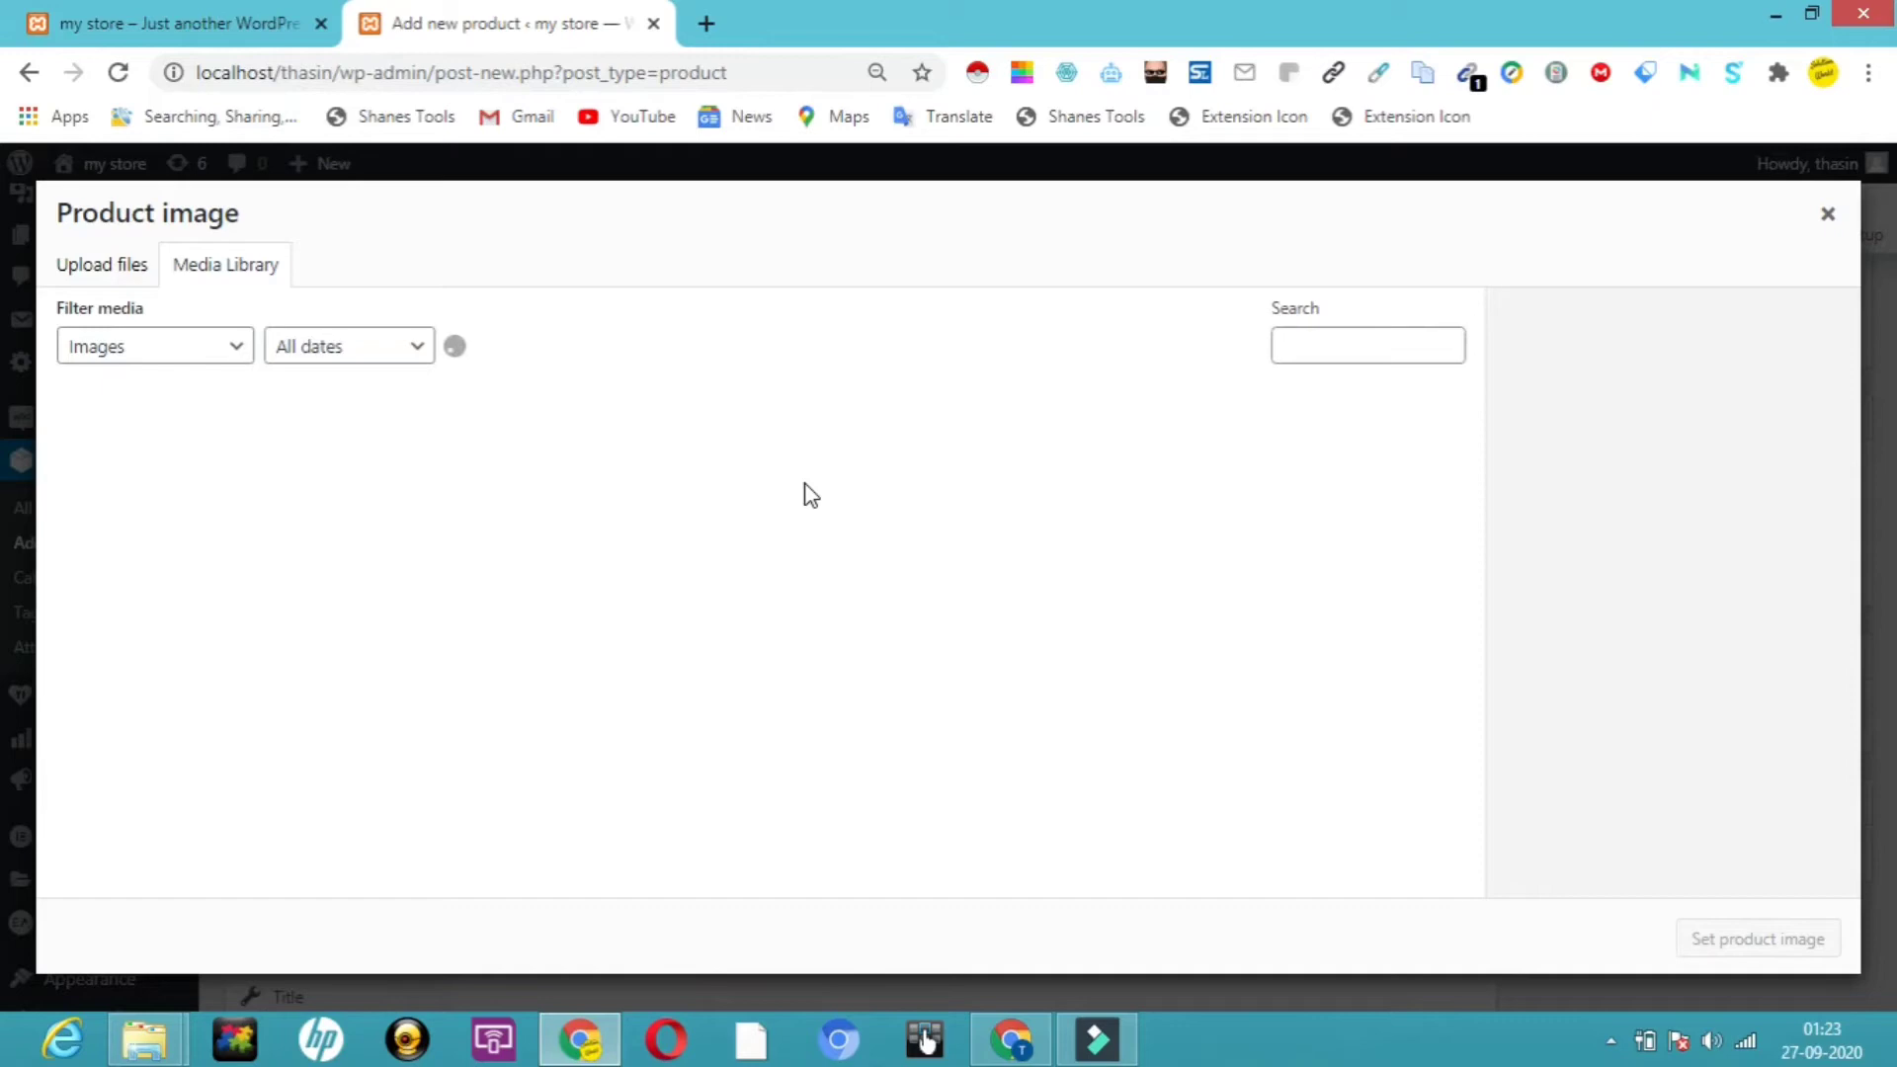
{"action": "left_click", "coordinate": [848, 468]}
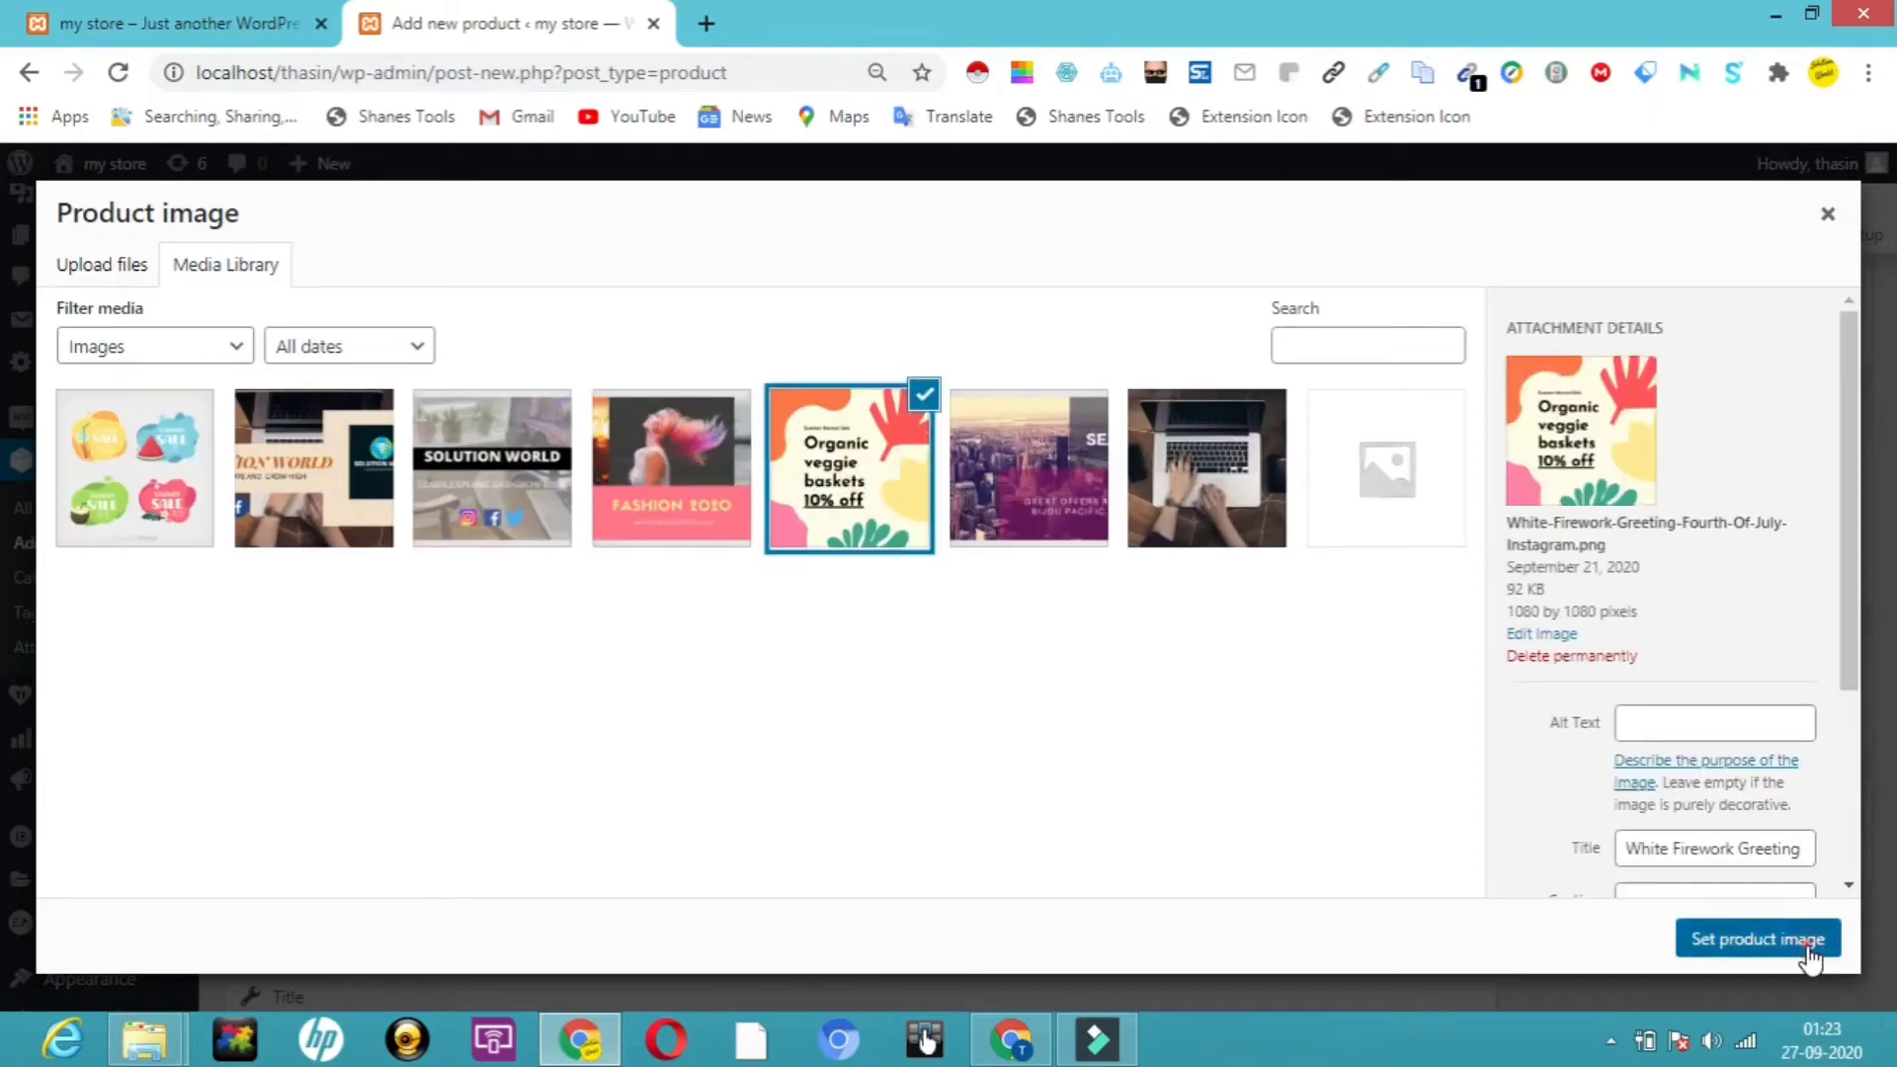
{"action": "left_click", "coordinate": [1757, 938]}
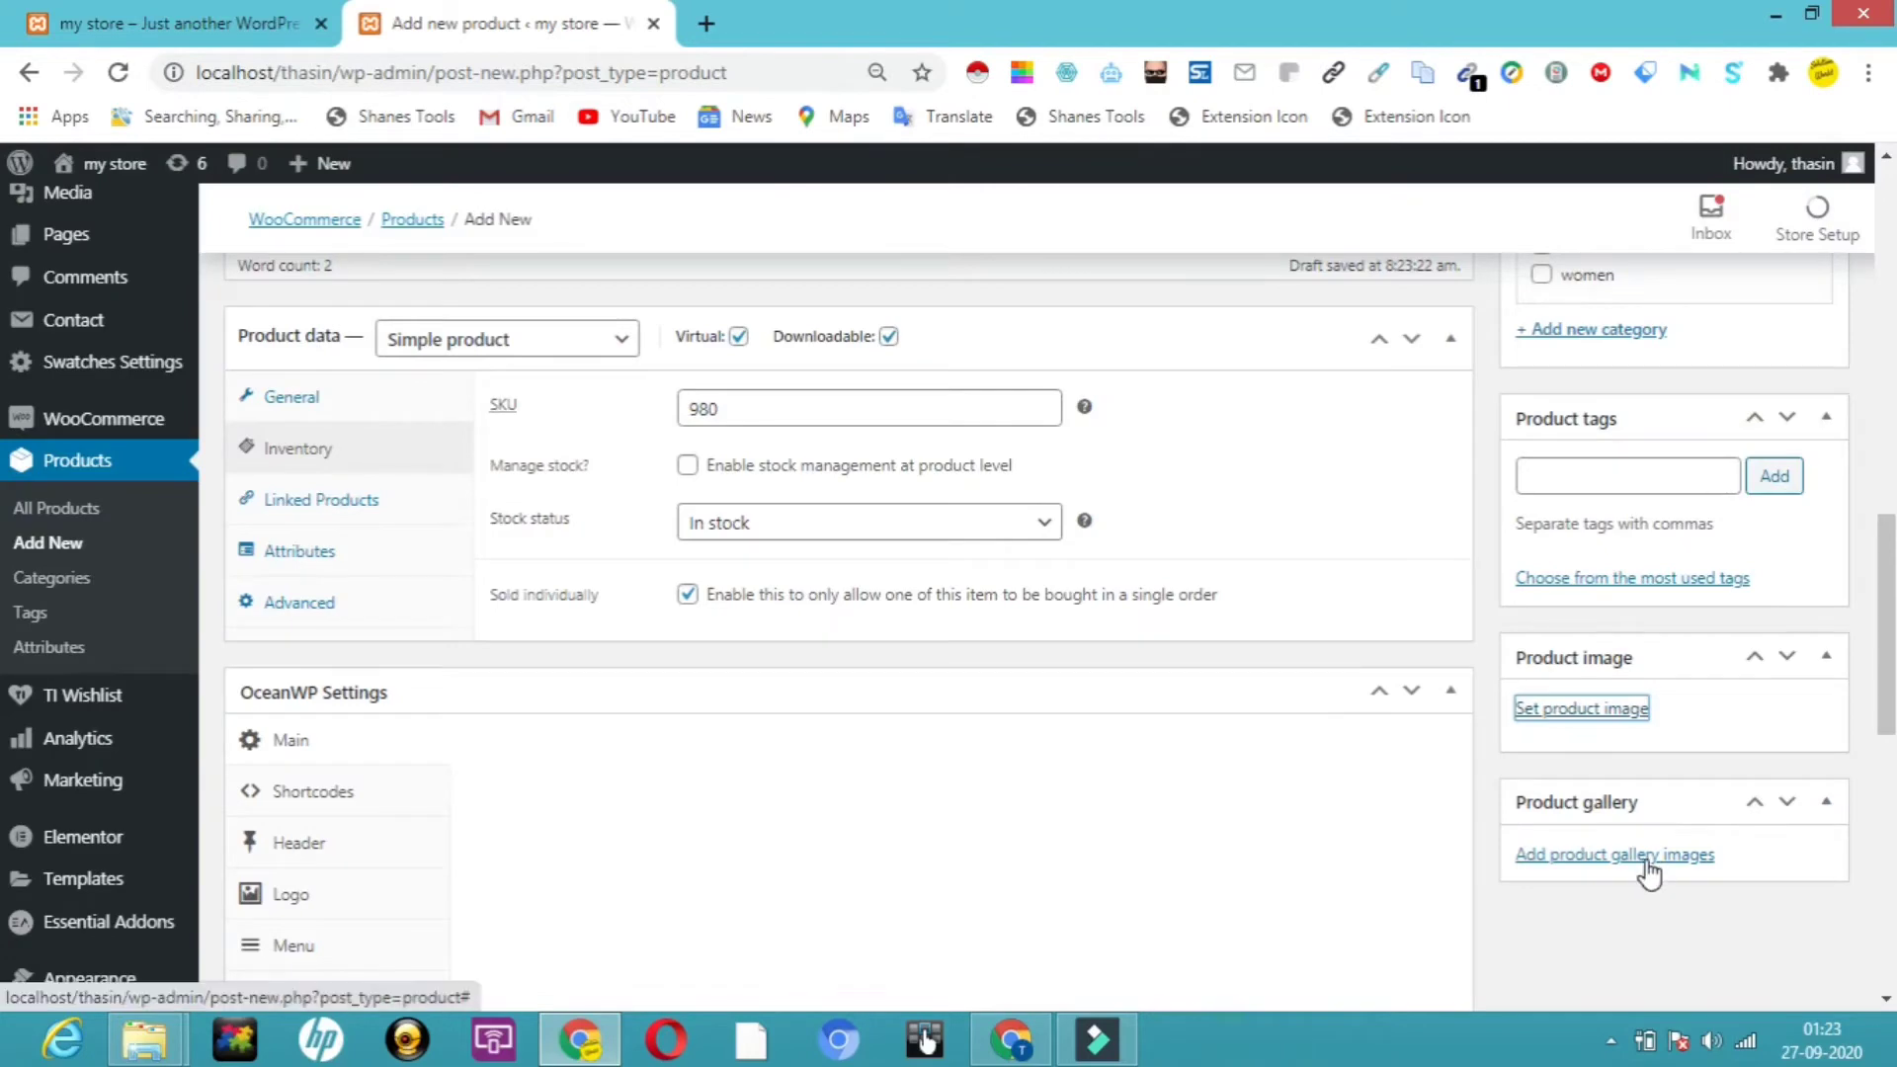
- Add three images, including Solution World and Fashion 2020, to the product gallery
{"action": "left_click", "coordinate": [1614, 854]}
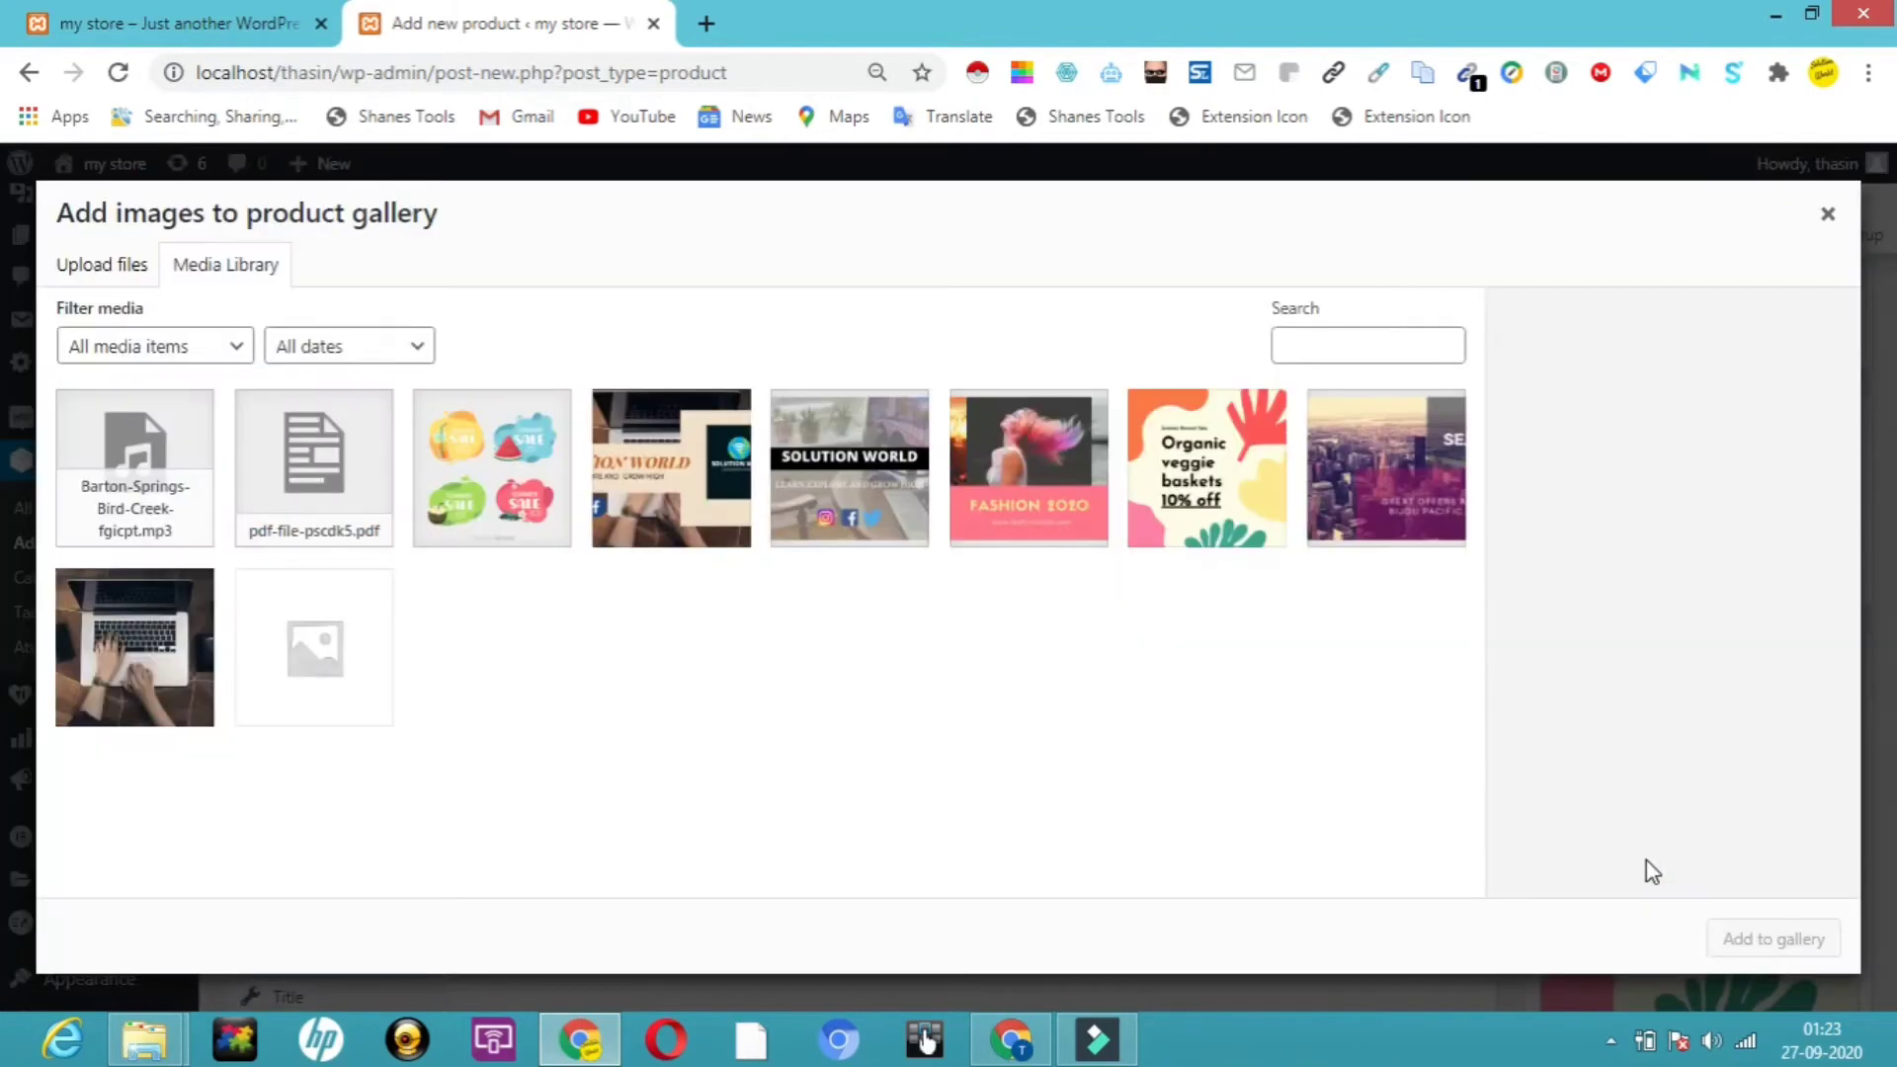
{"action": "left_click", "coordinate": [670, 469]}
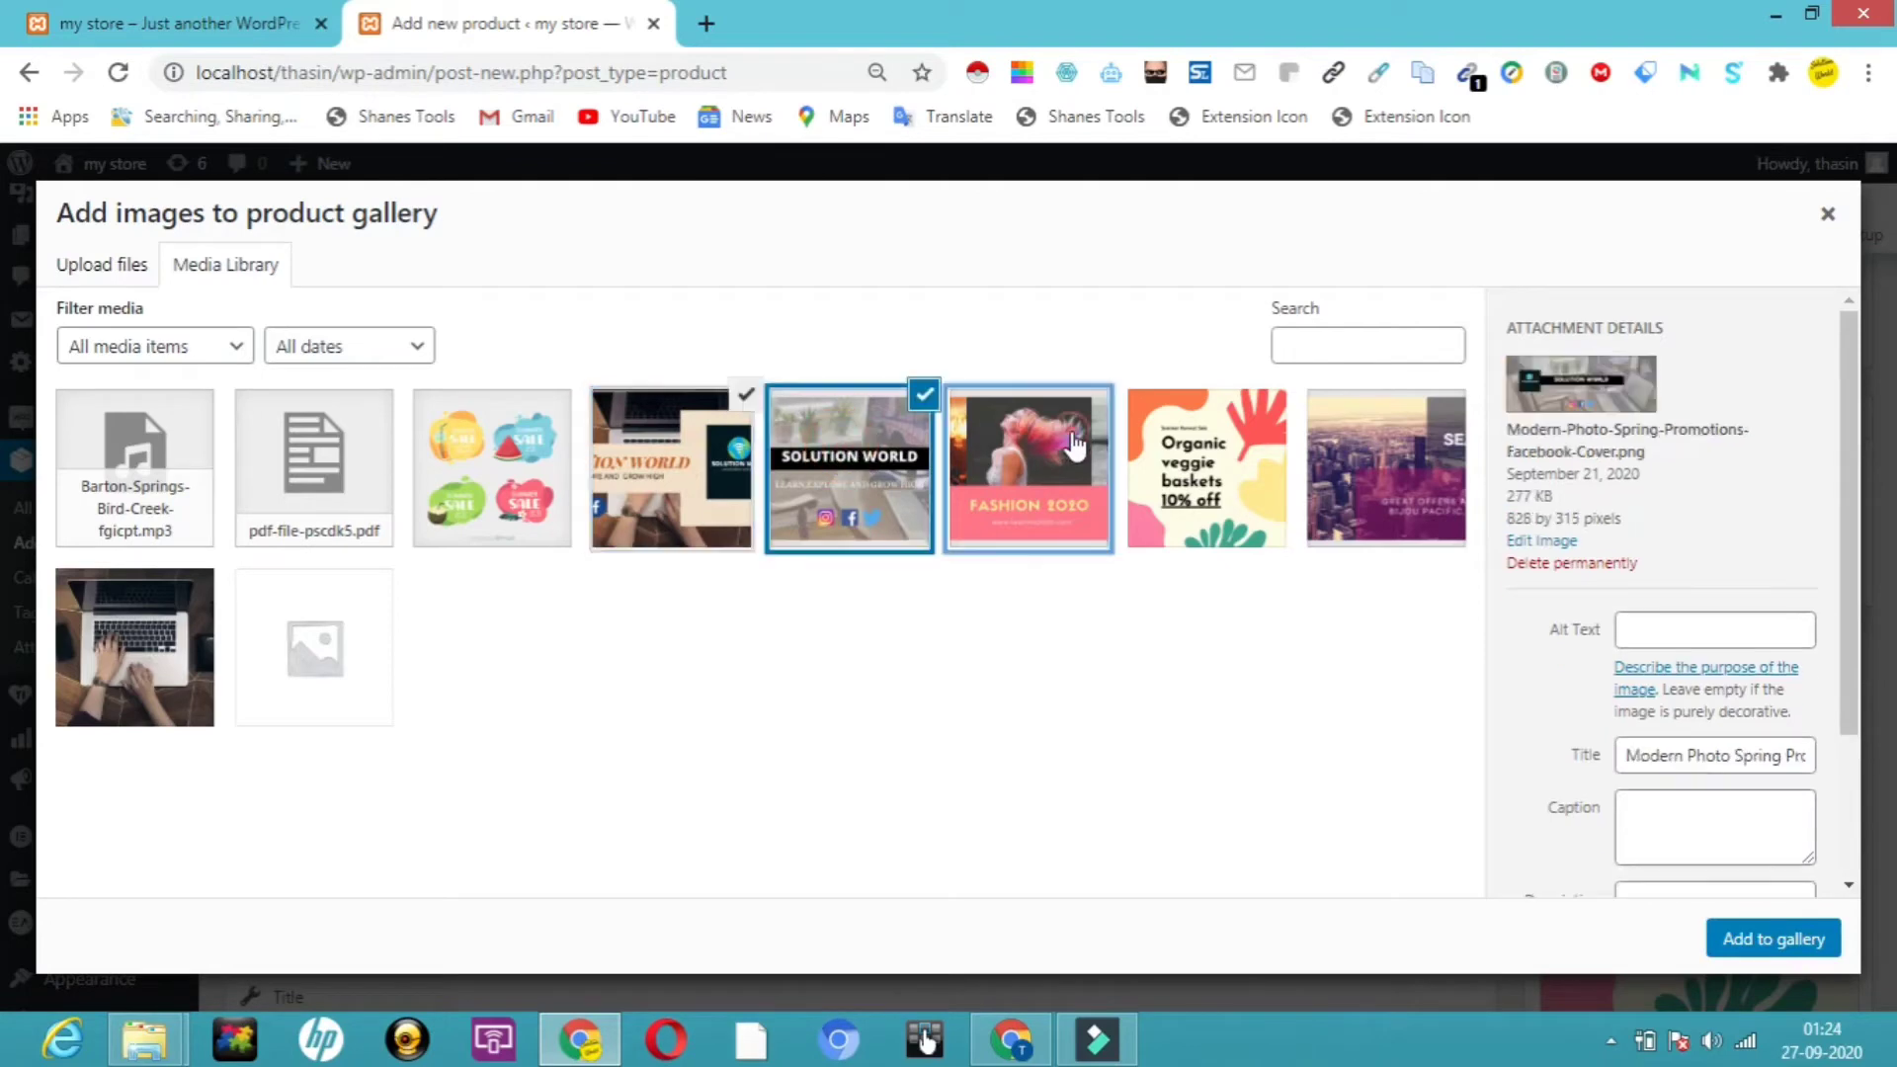
{"action": "left_click", "coordinate": [1028, 468]}
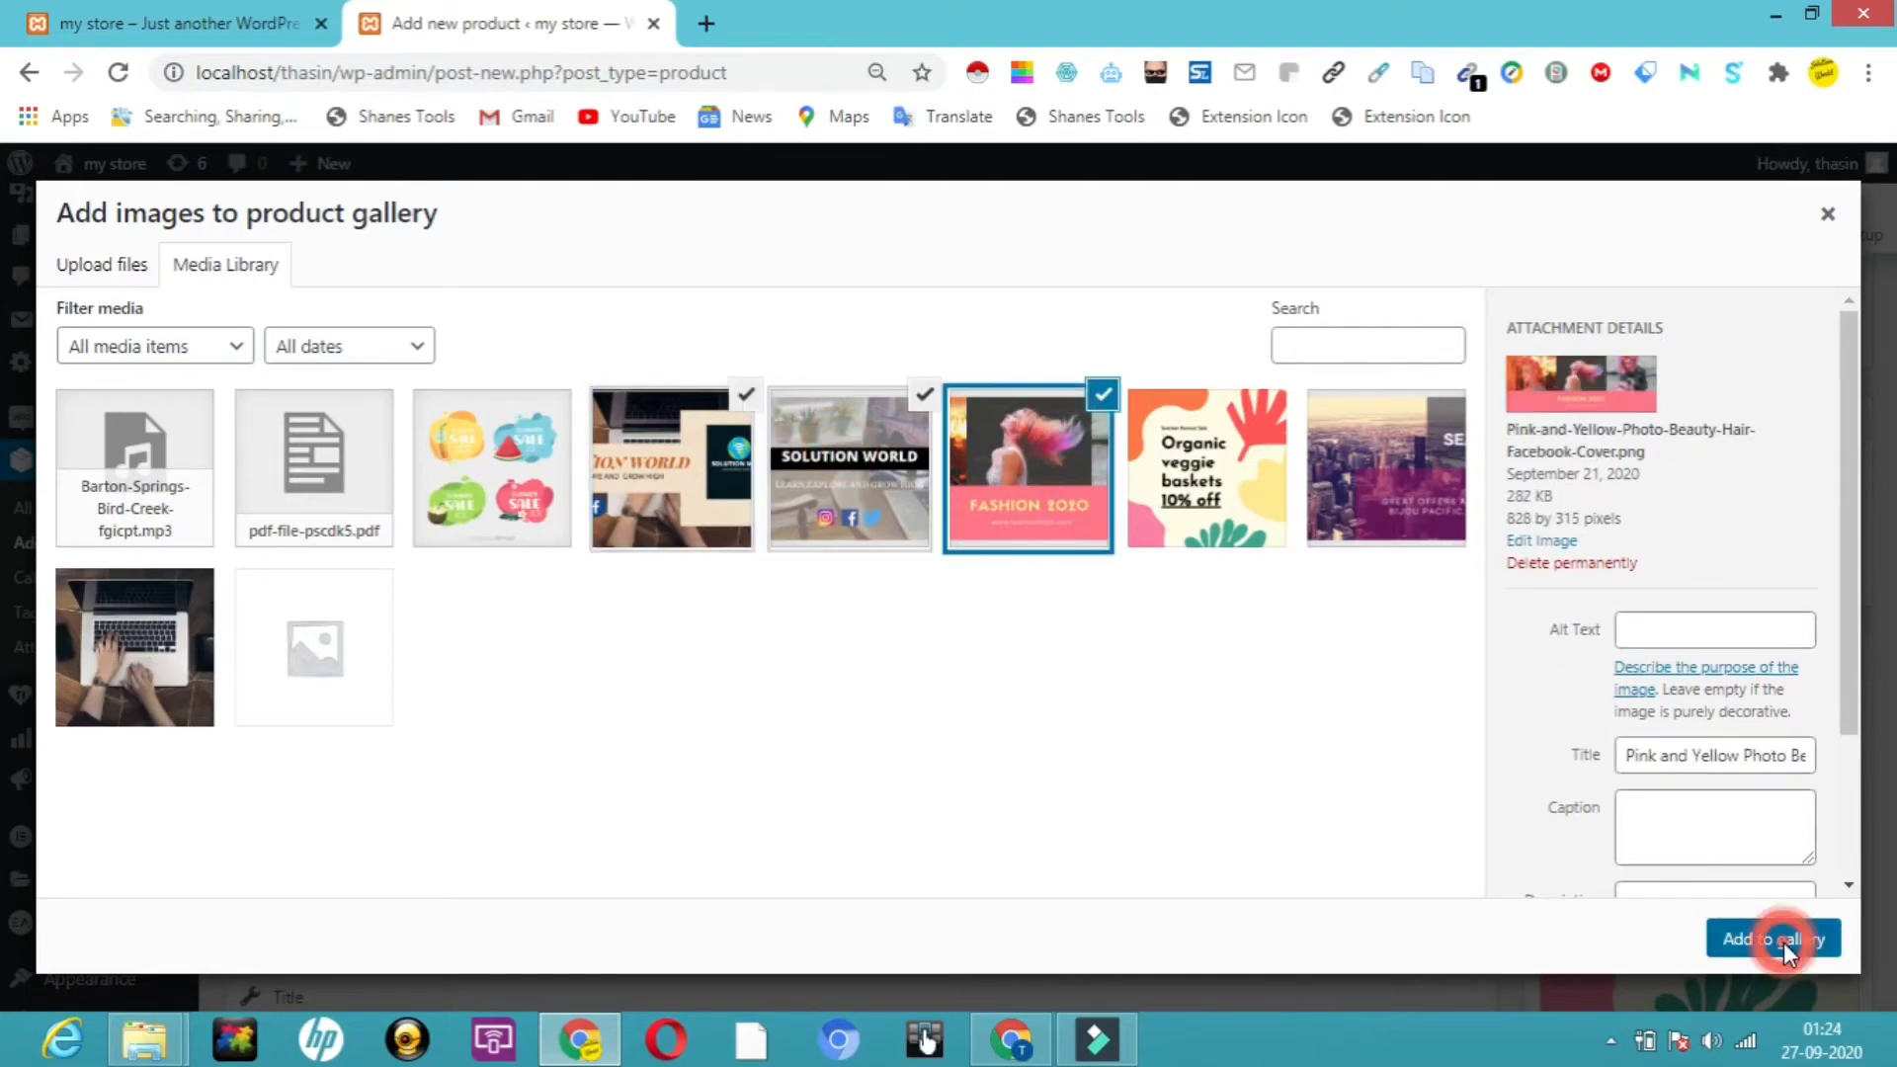
{"action": "left_click", "coordinate": [1774, 938]}
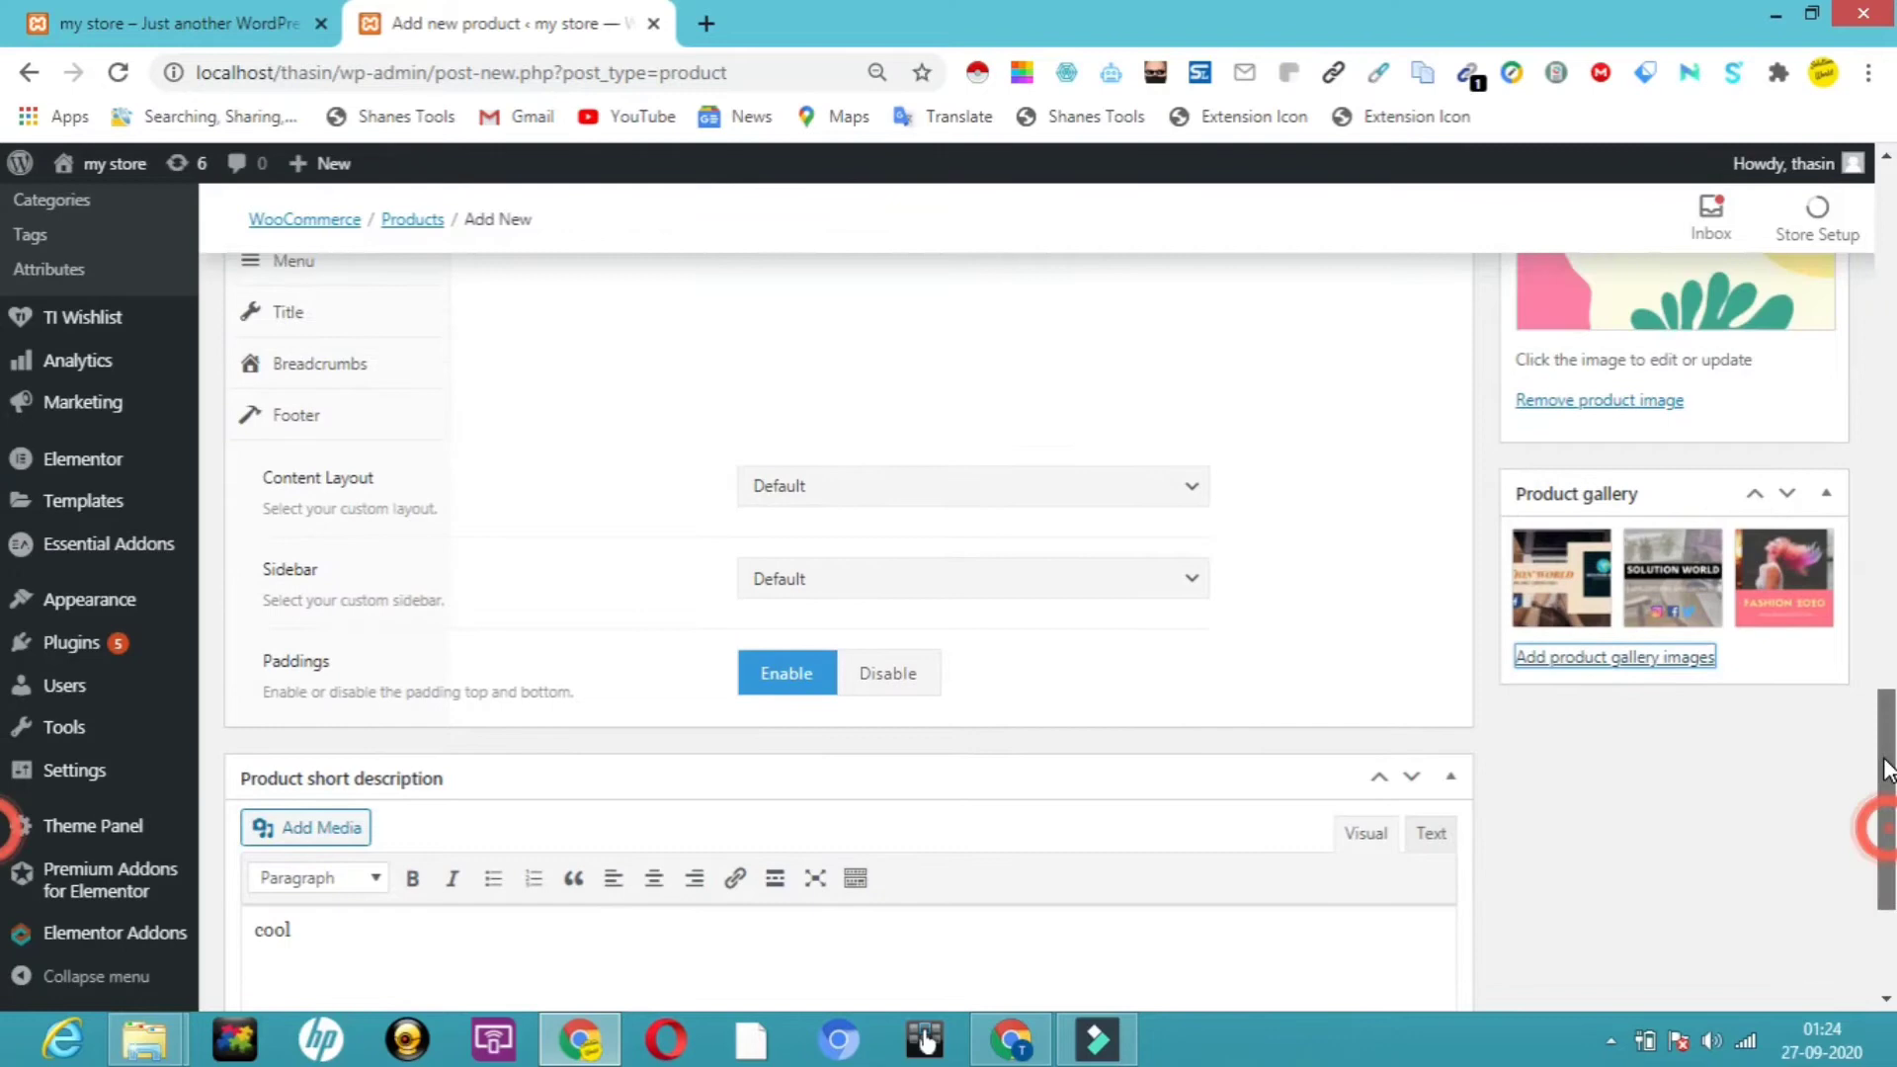
- Enter 'book' under Product tags, then publish the product
{"action": "scroll", "scroll_direction": "up", "scroll_amount": 3}
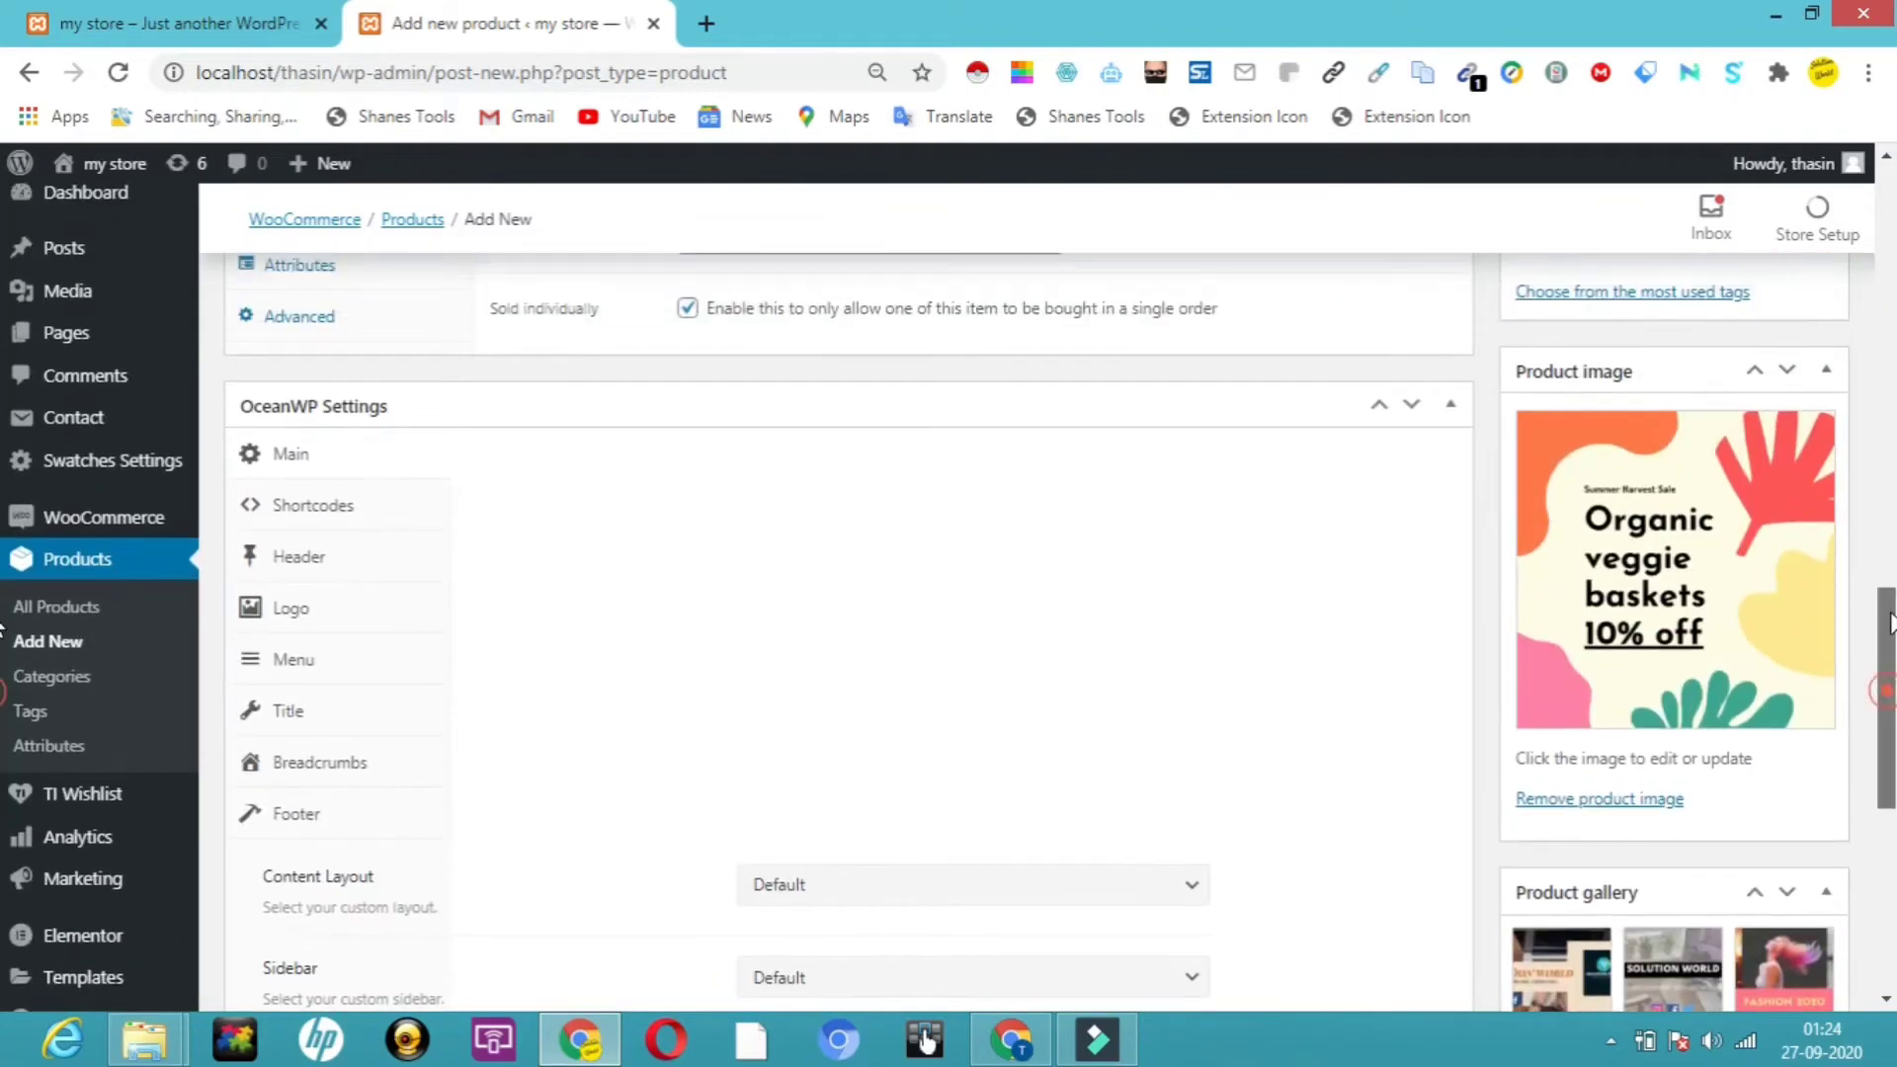
{"action": "scroll", "scroll_direction": "up", "scroll_amount": 3}
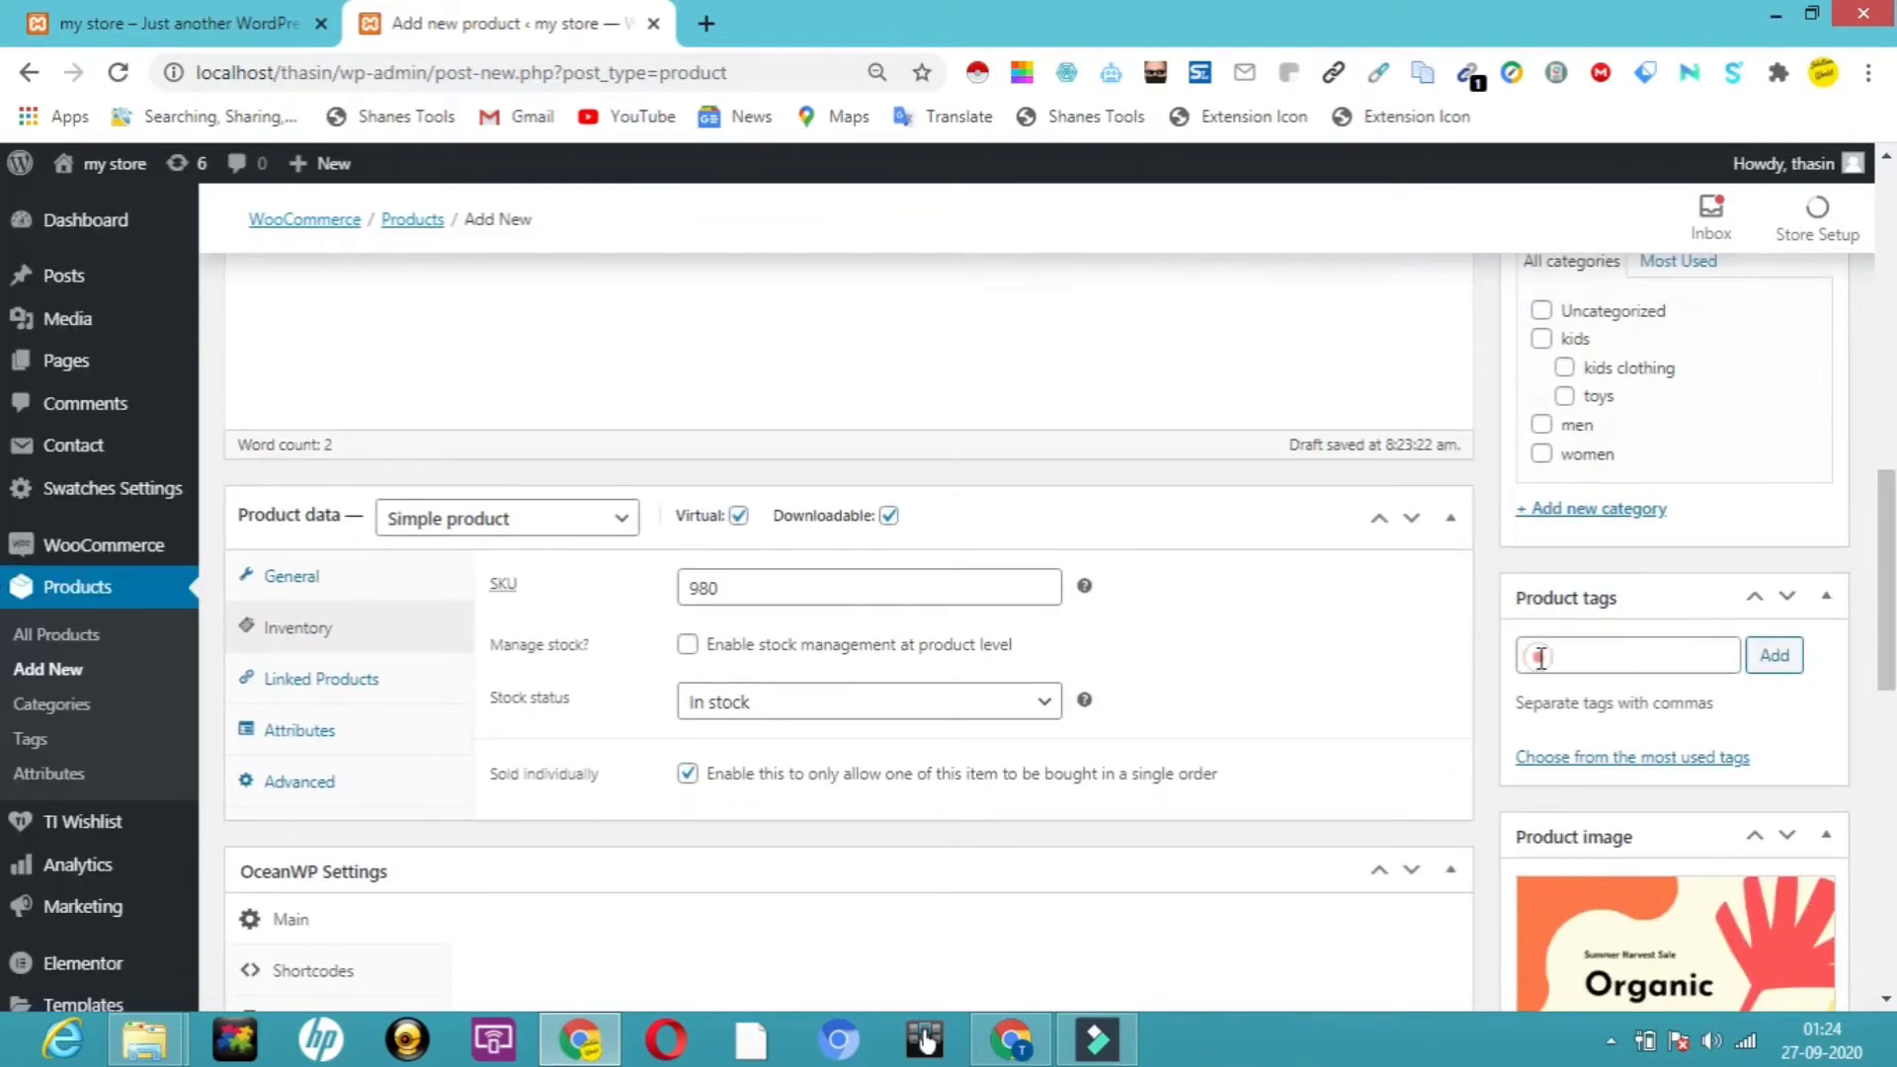
{"action": "type", "text": "b"}
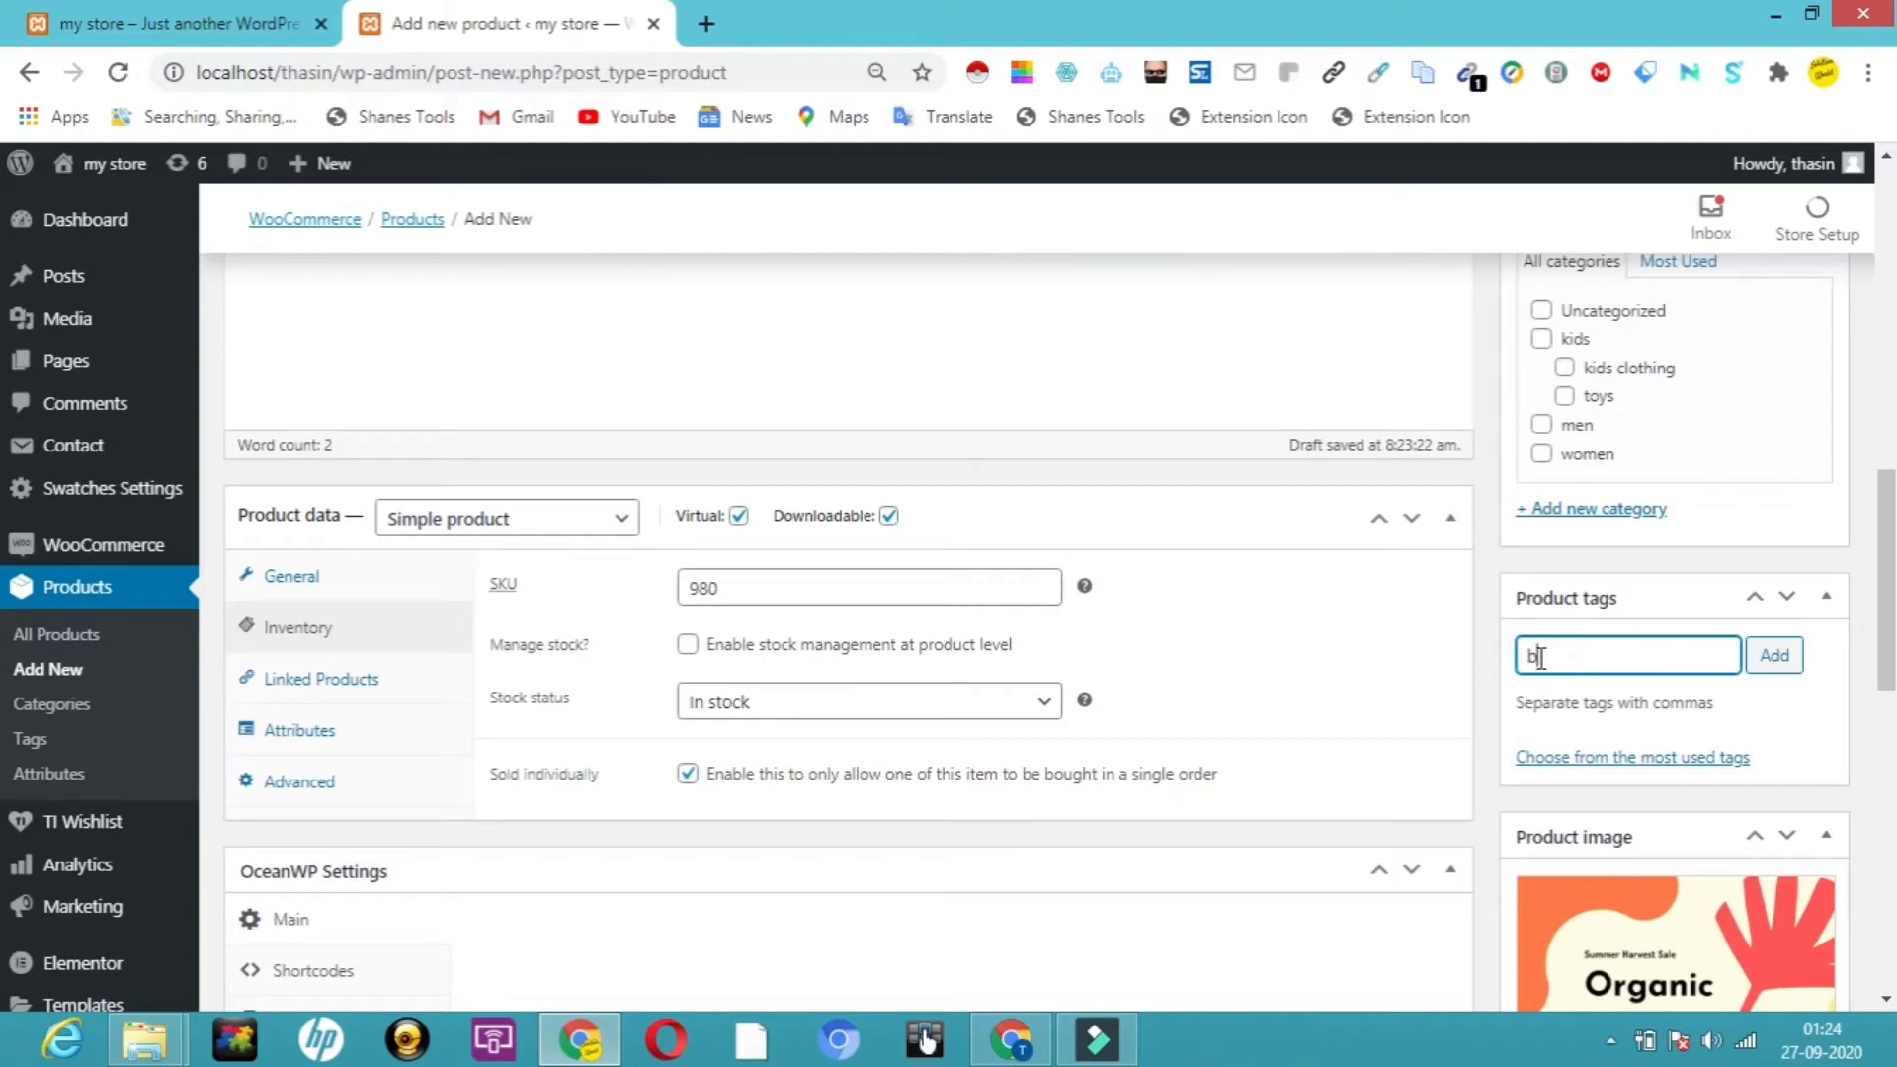
{"action": "type", "text": "ook"}
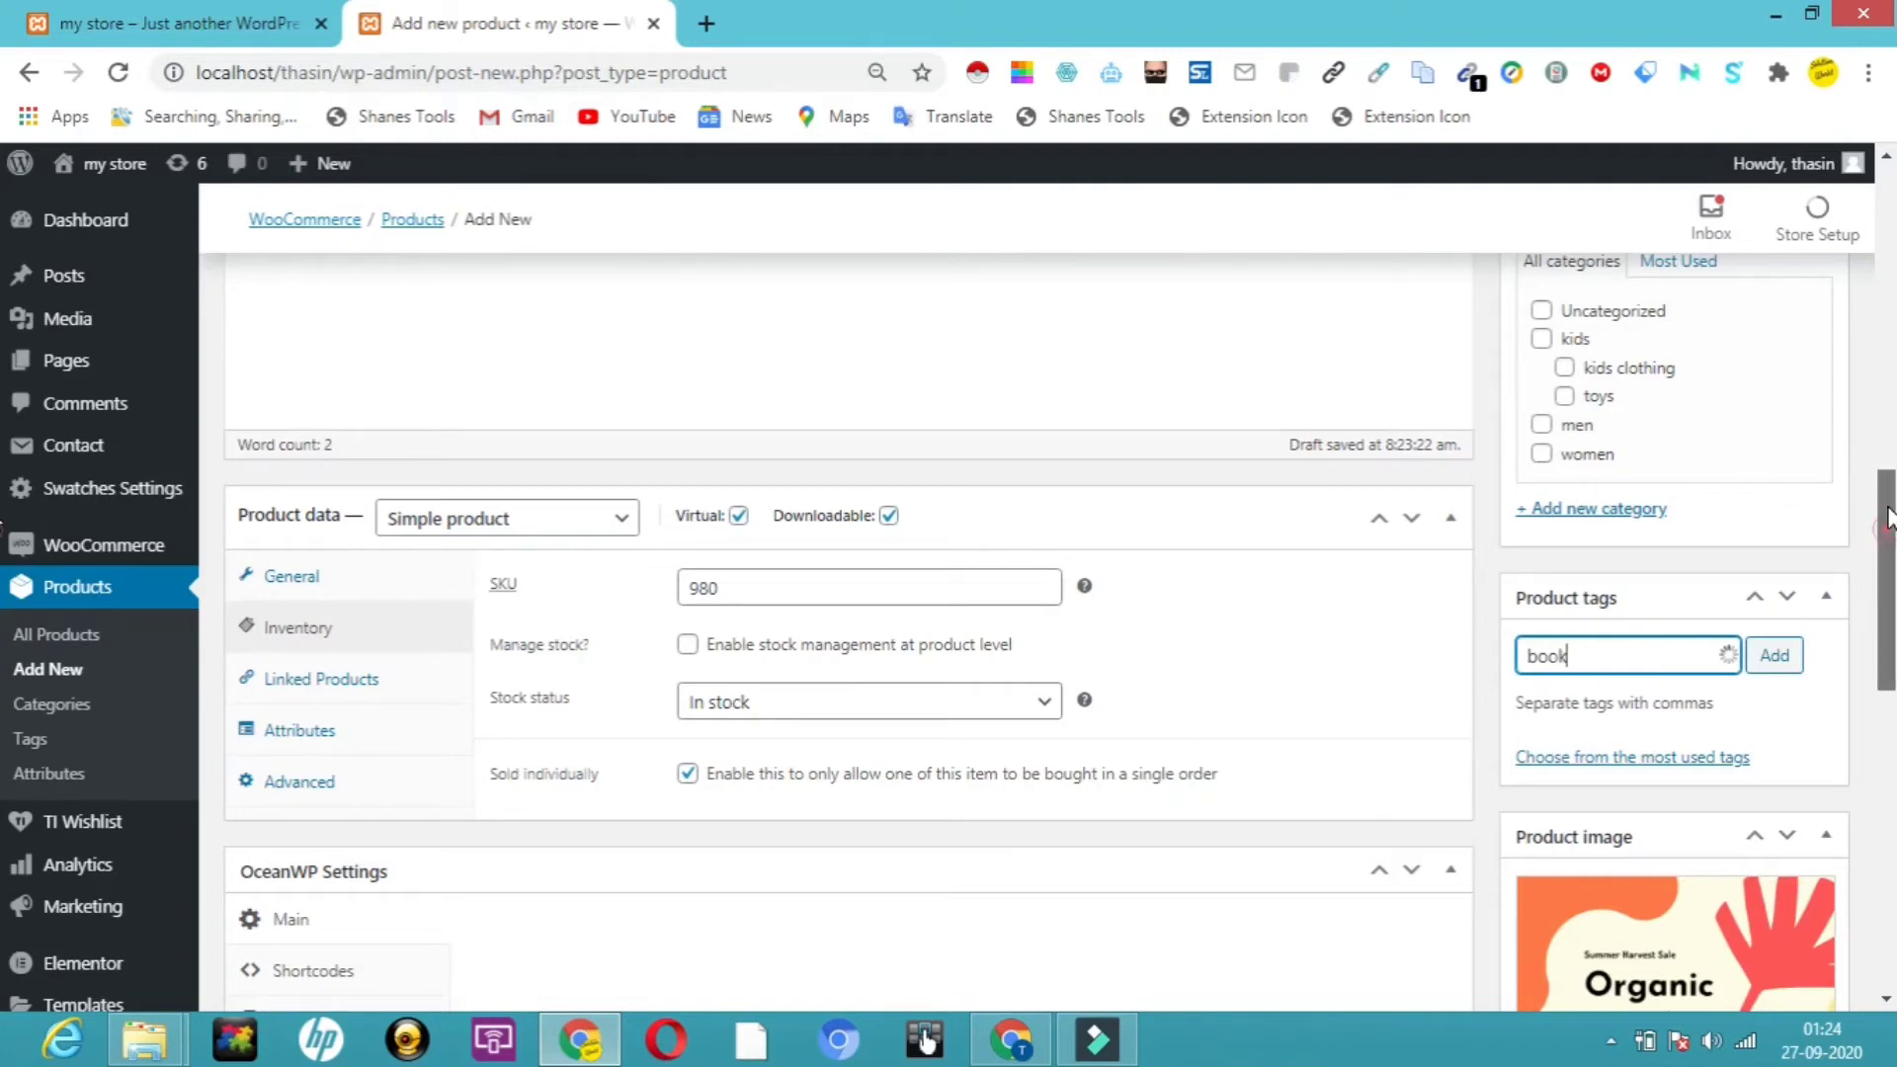
{"action": "scroll", "scroll_direction": "up", "scroll_amount": 3}
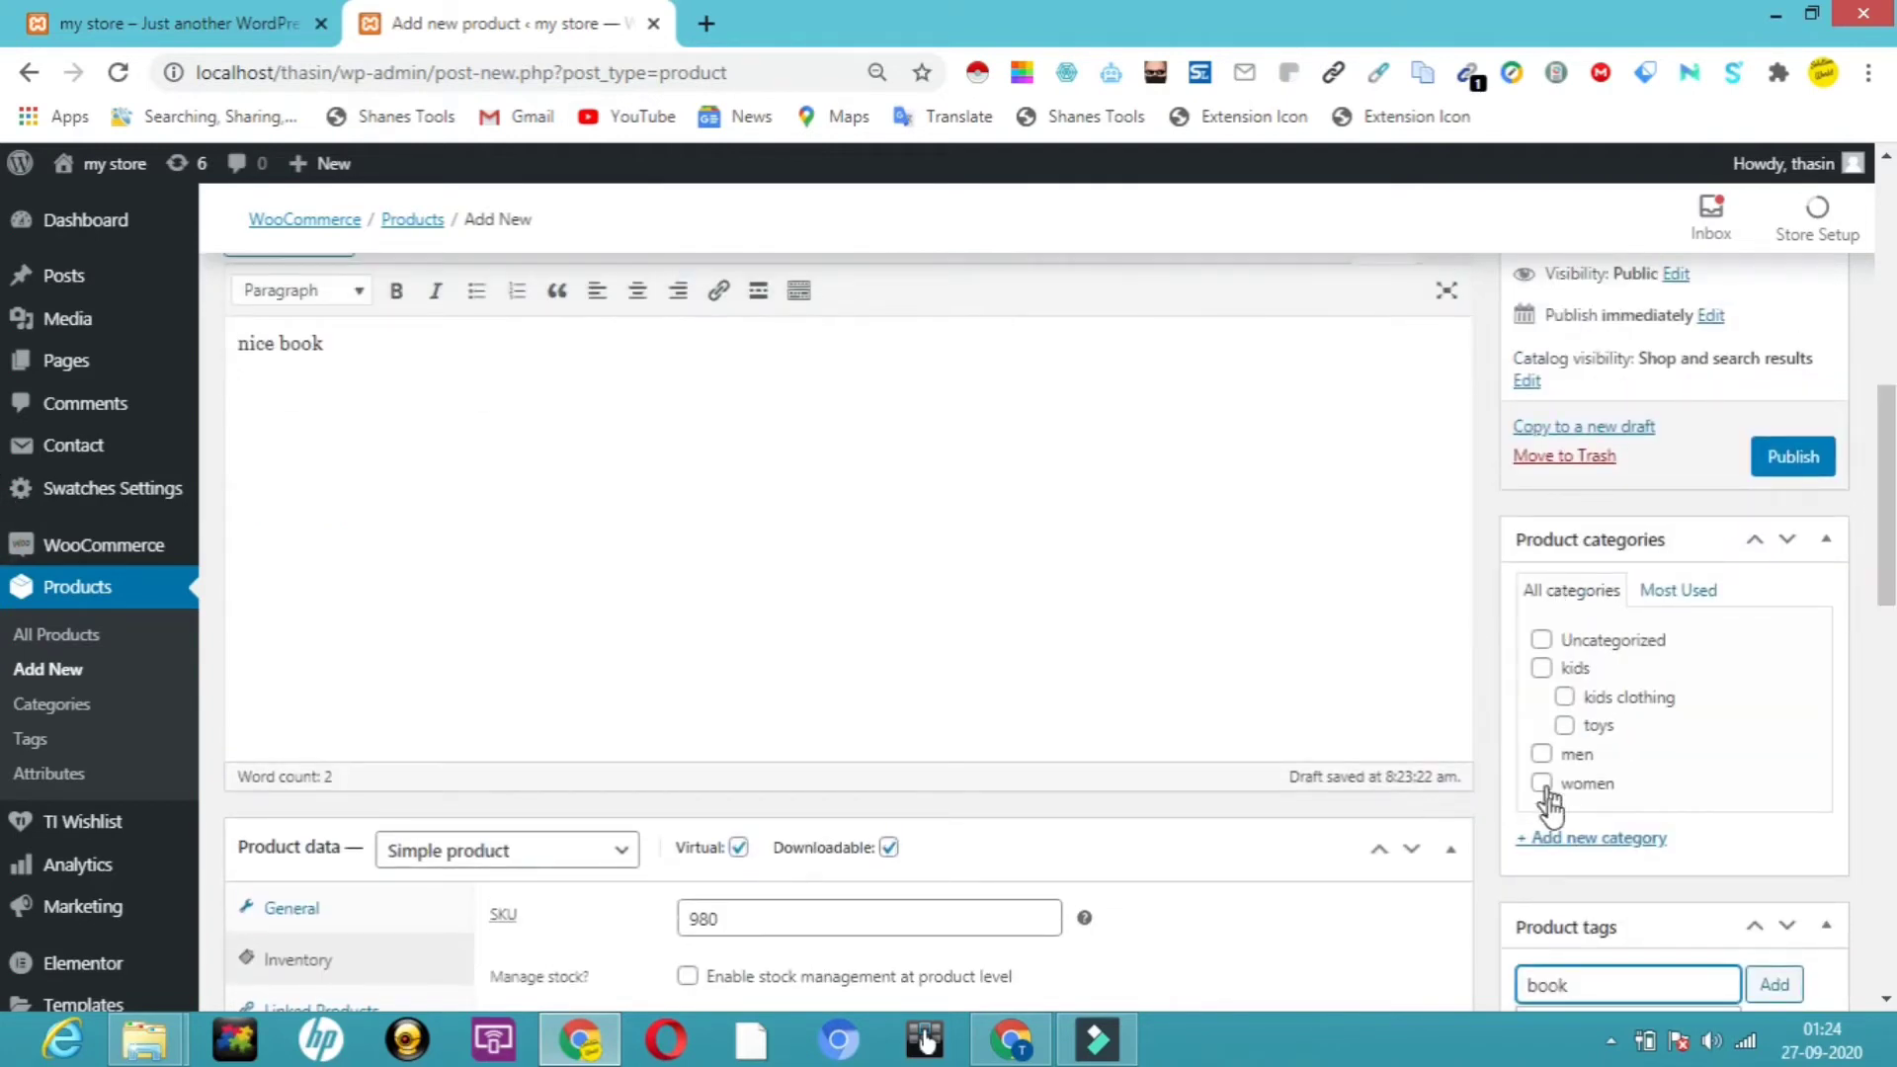
{"action": "left_click", "coordinate": [1541, 641]}
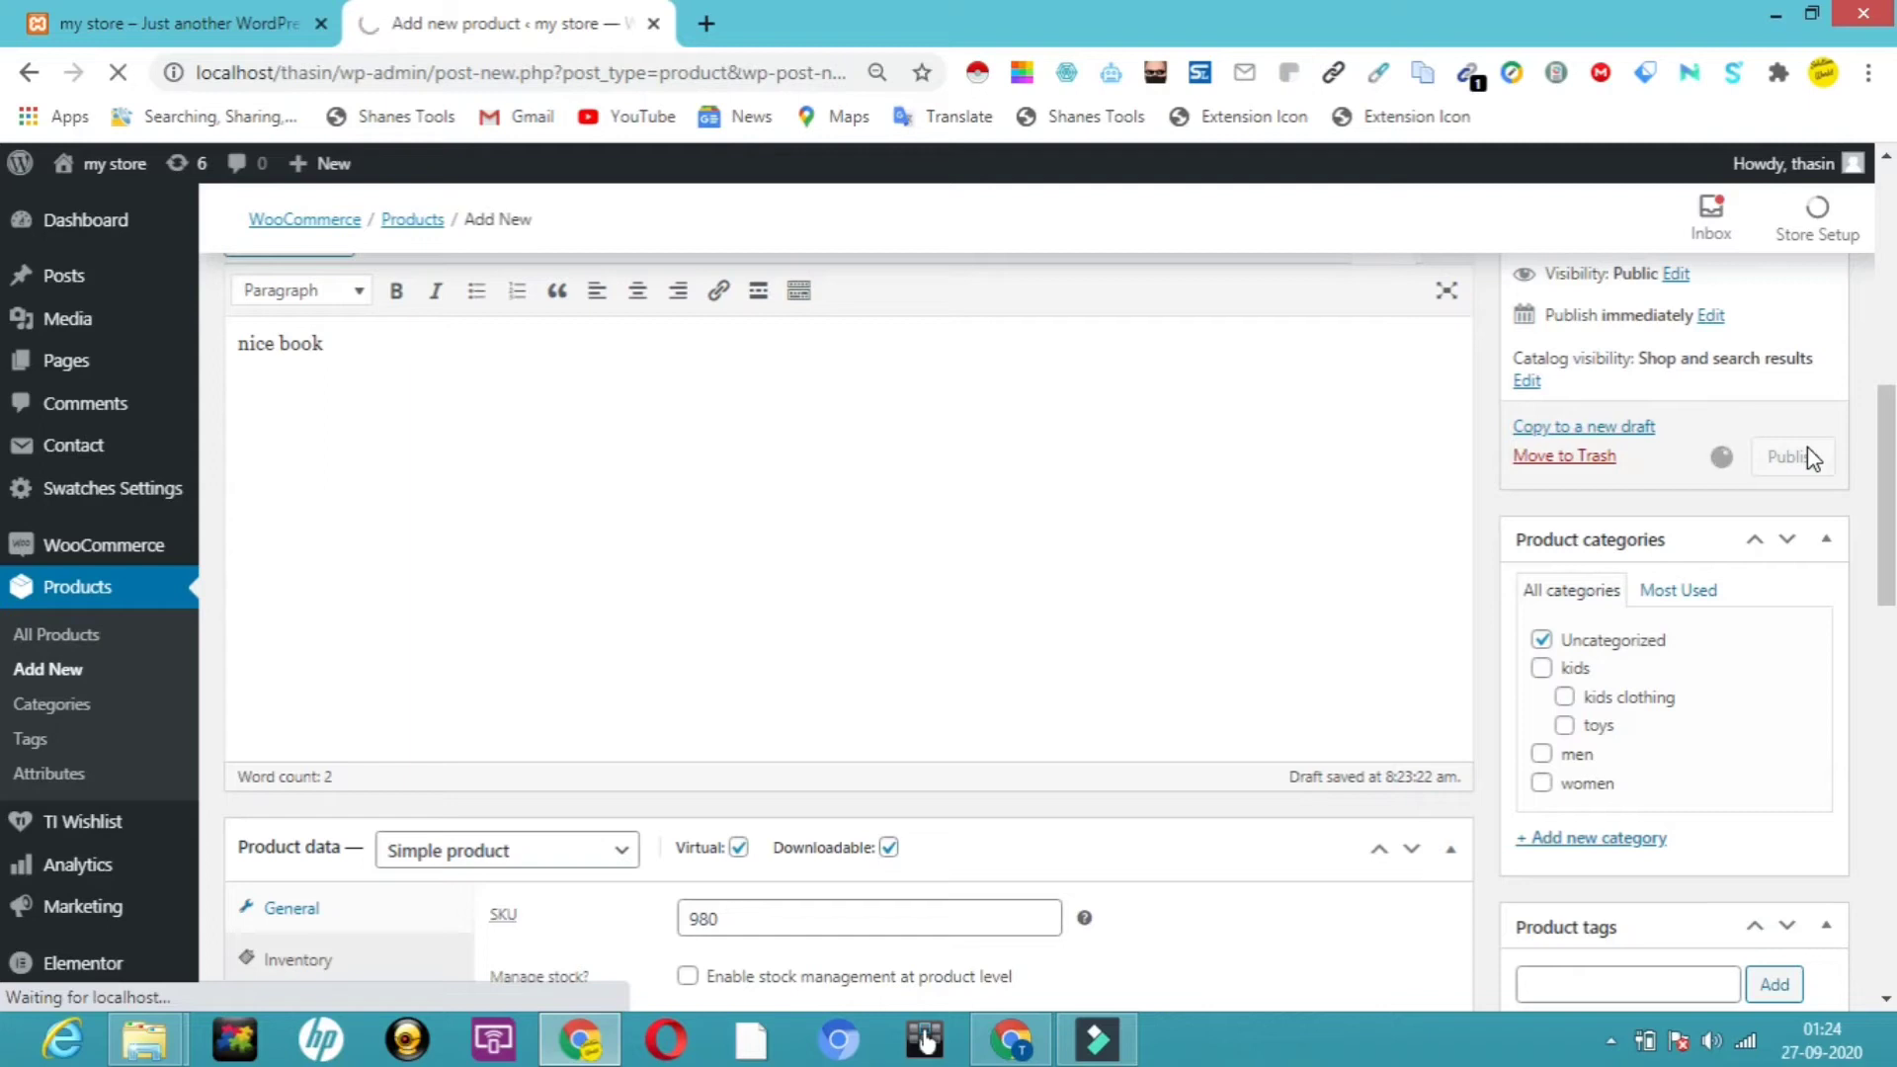
- Publish the book product and switch to the 'my store' browser tab
{"action": "left_click", "coordinate": [1791, 457]}
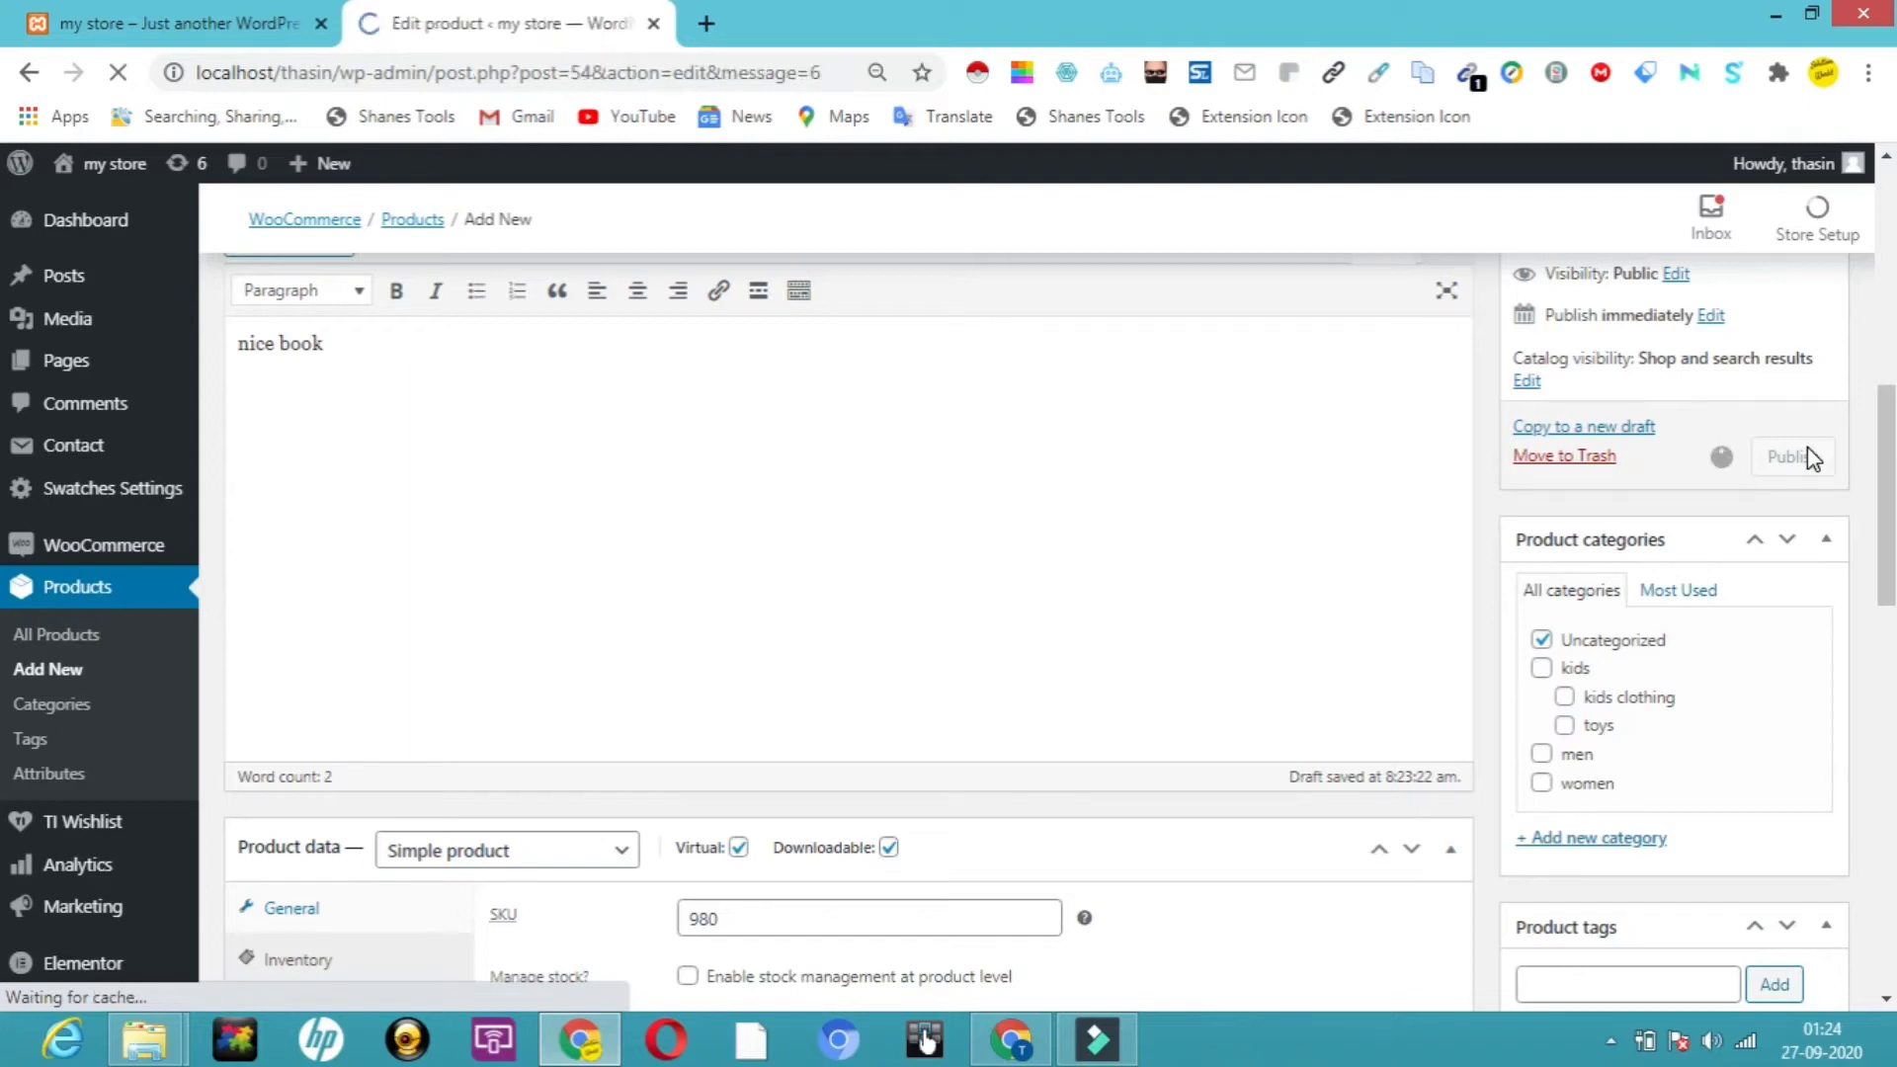
{"action": "left_click", "coordinate": [1790, 457]}
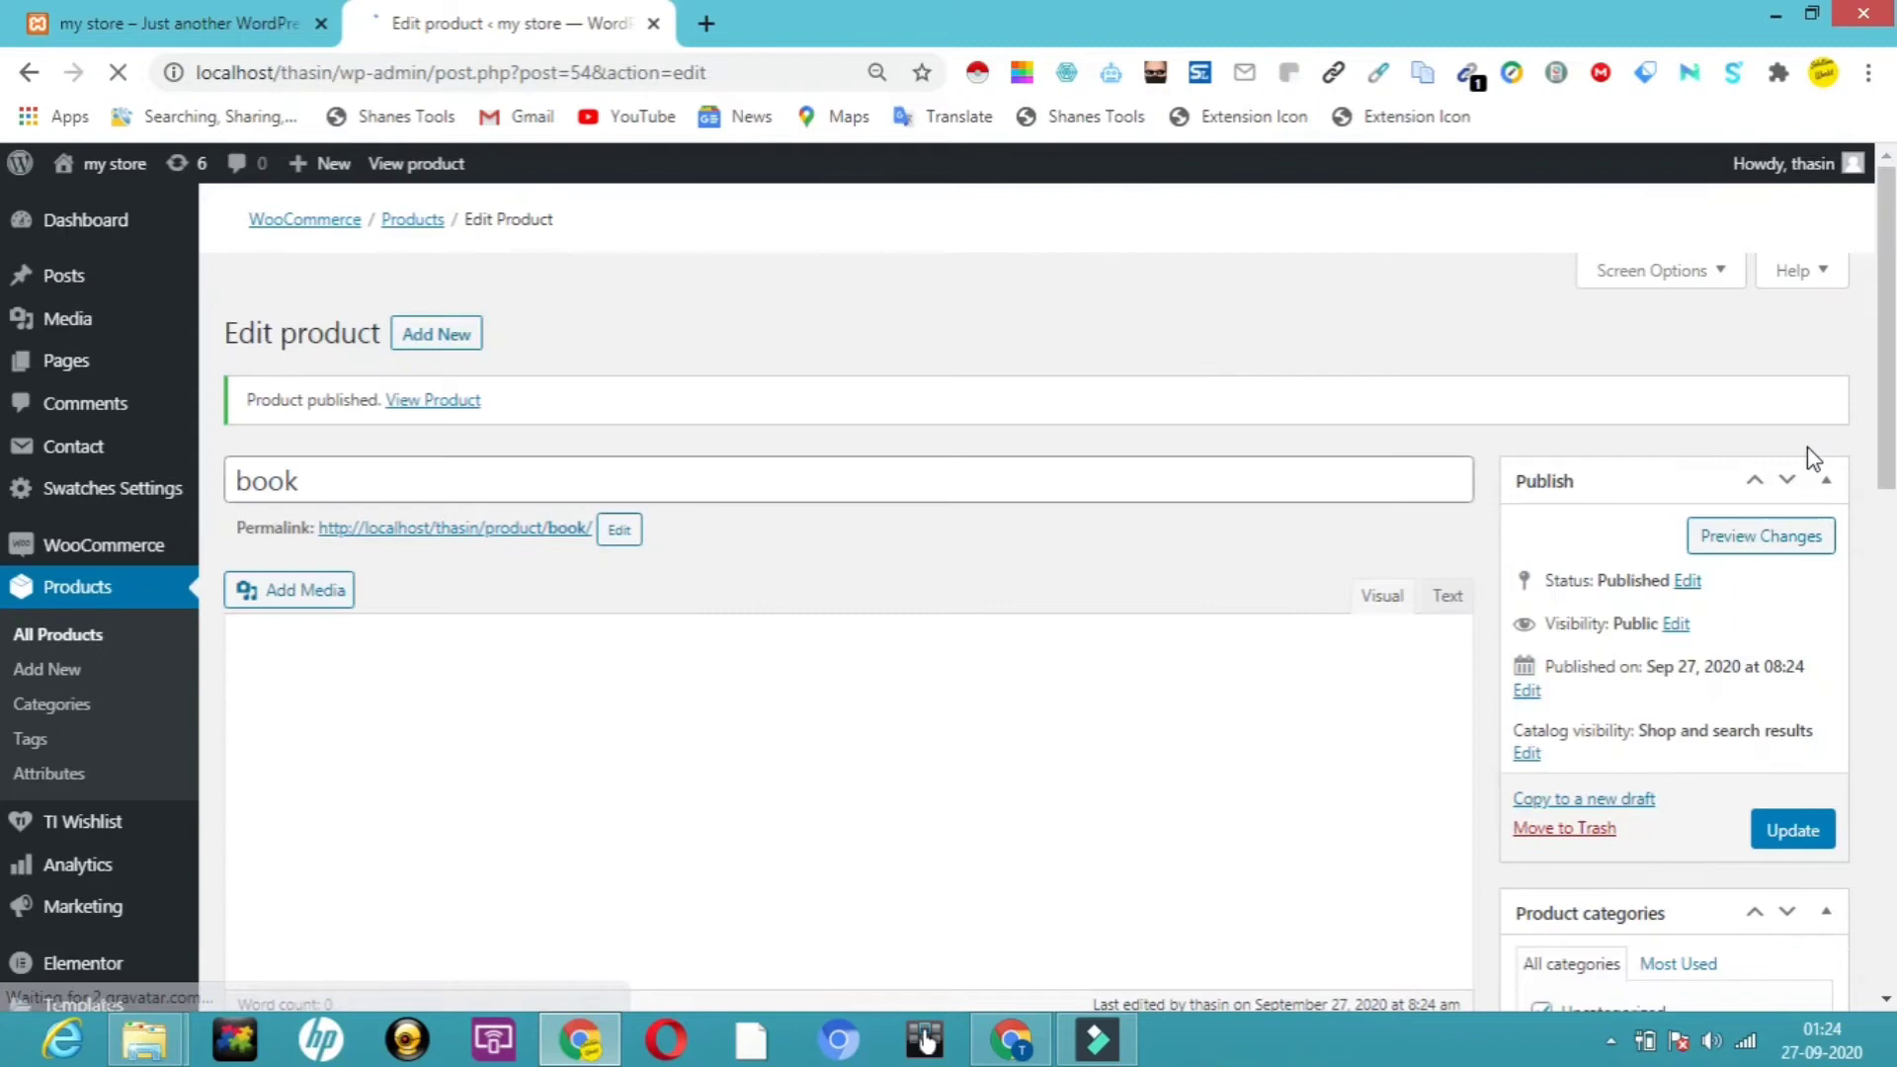
{"action": "left_click", "coordinate": [176, 22]}
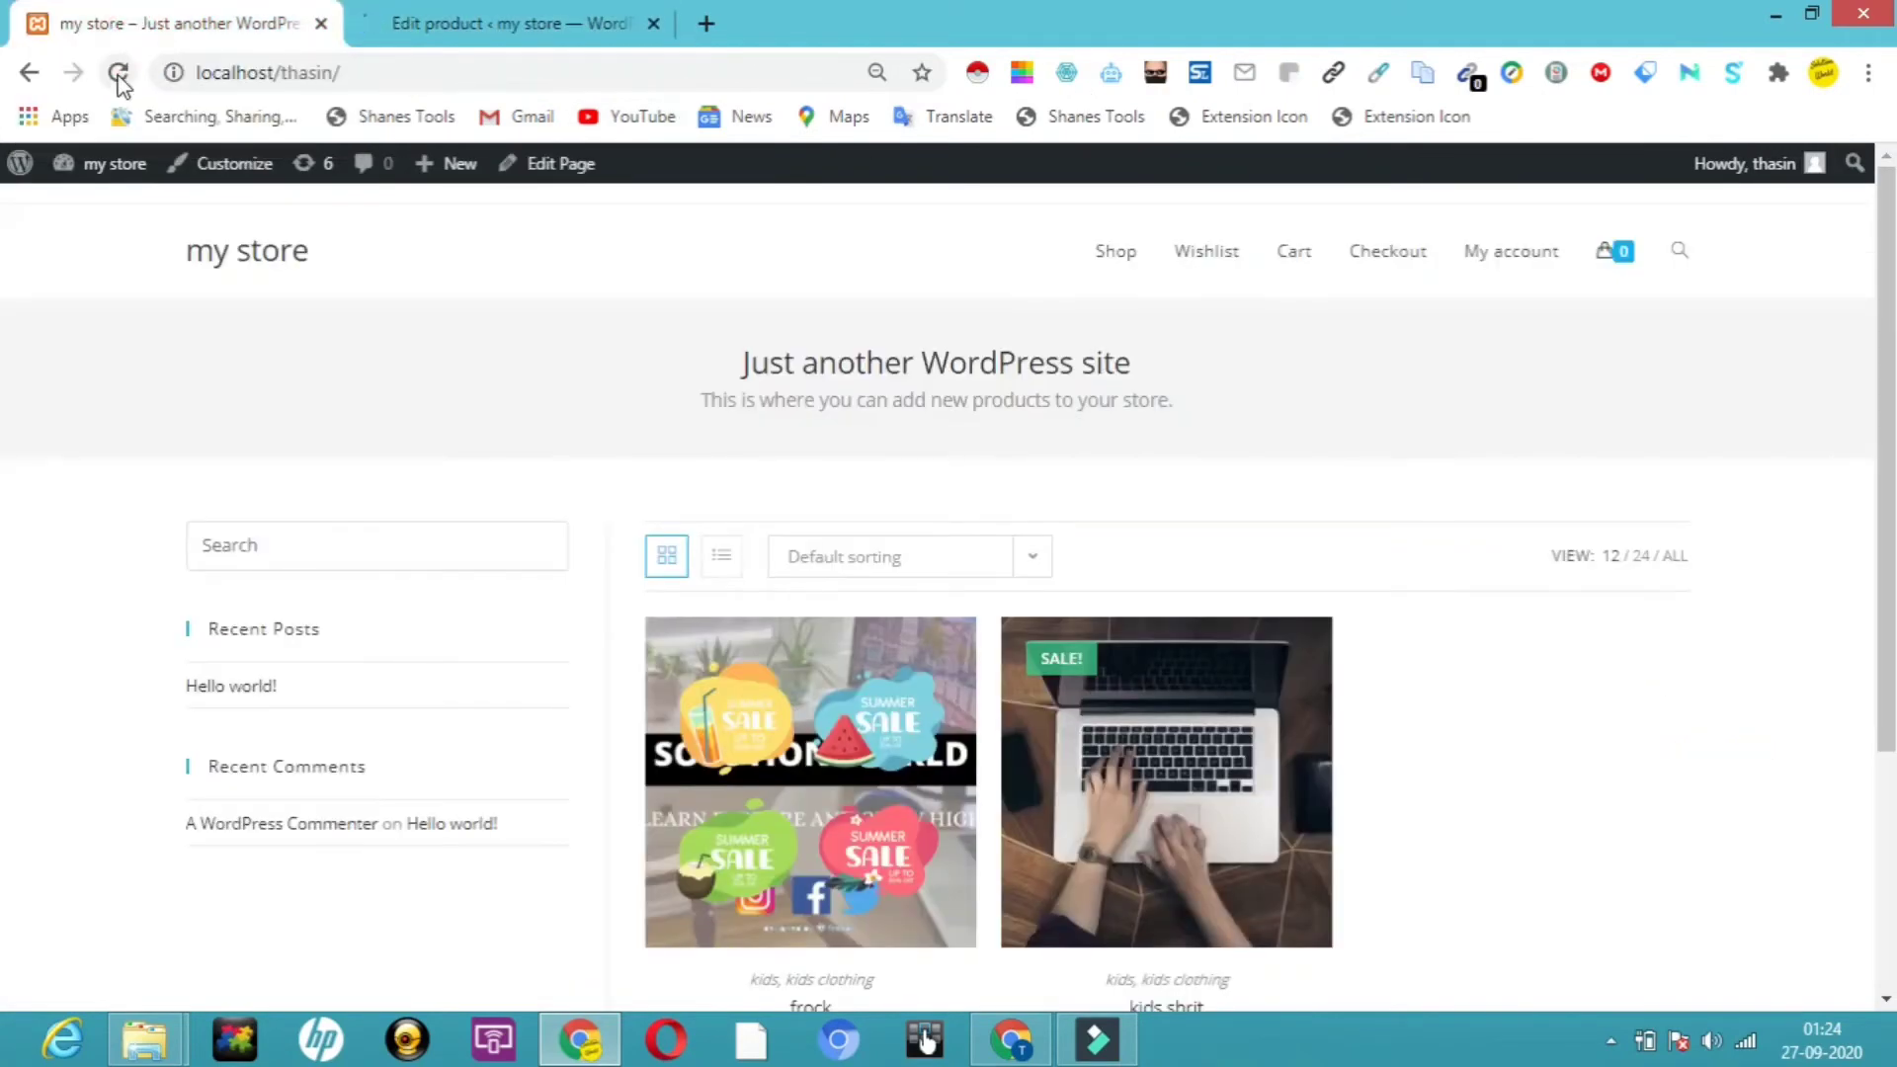
- Reload the storefront and scroll to the grid listing book at ₹500.00
{"action": "left_click", "coordinate": [118, 72]}
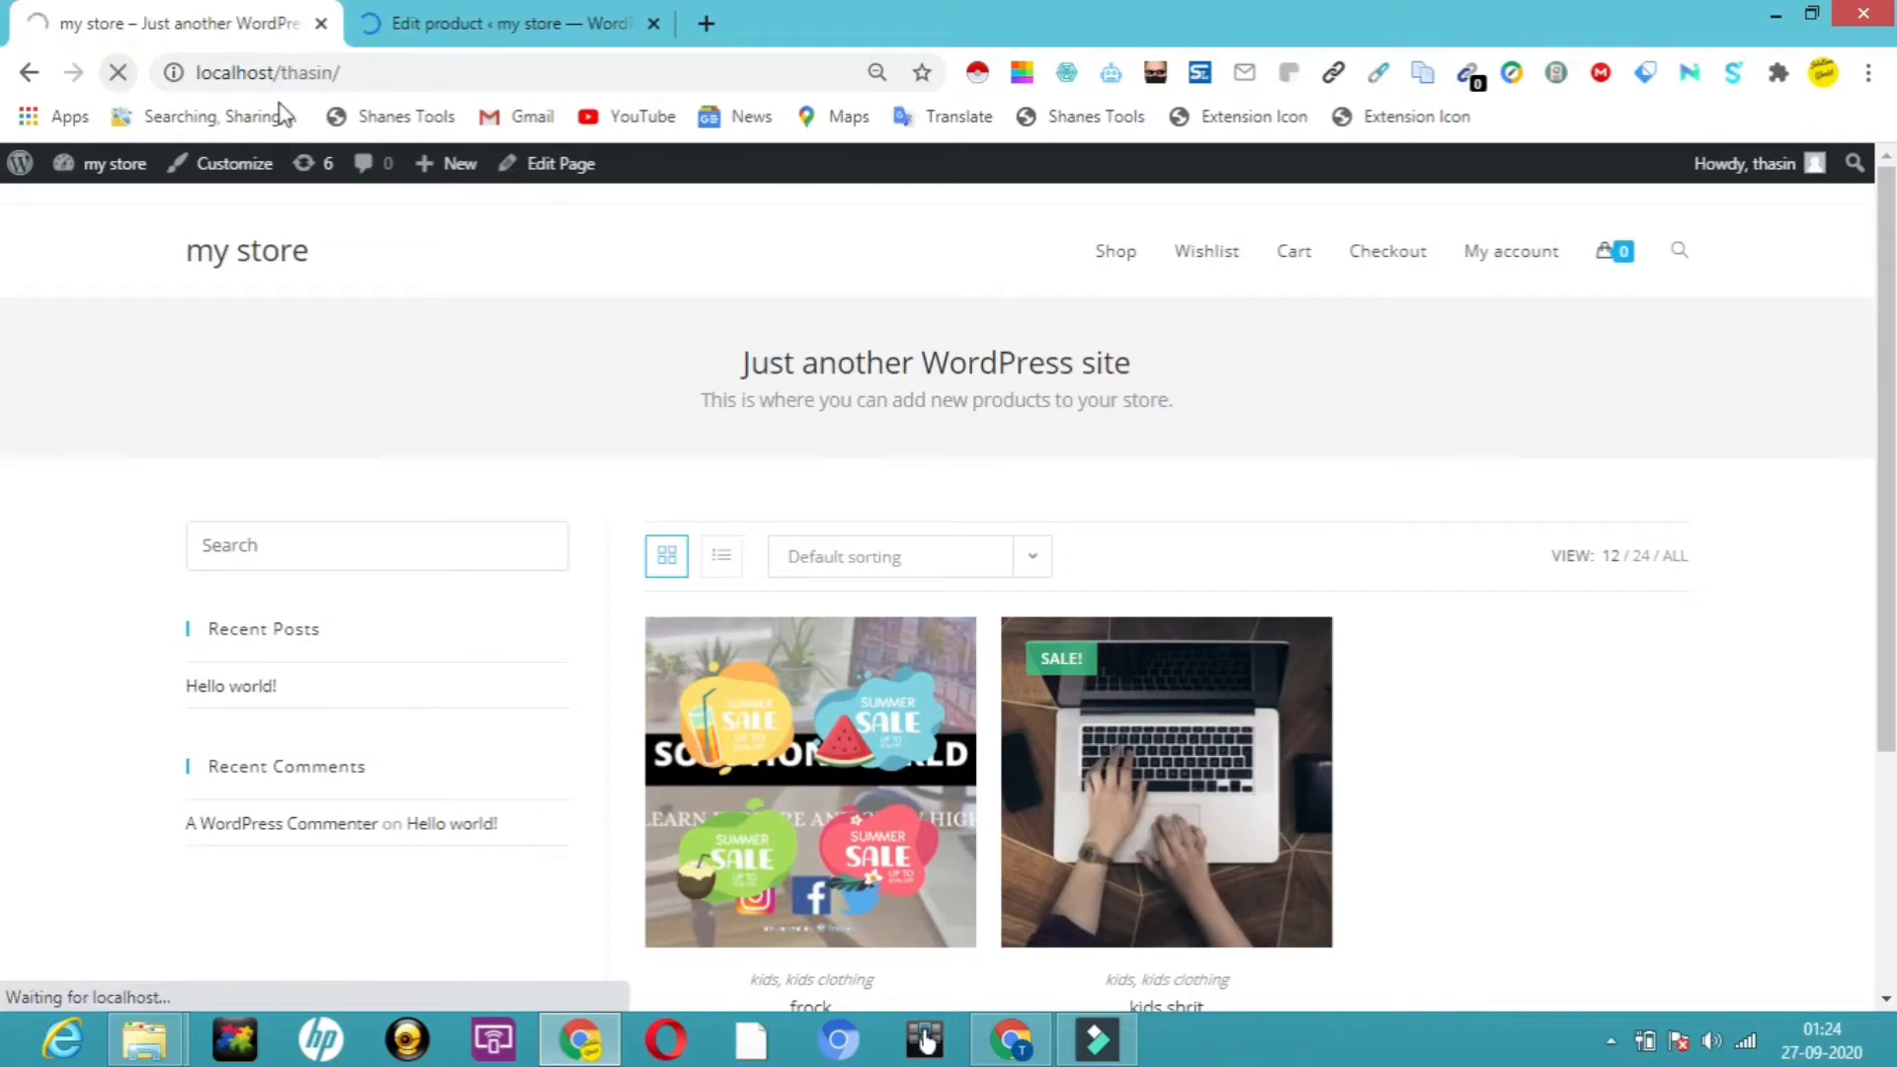
{"action": "scroll", "scroll_direction": "down", "scroll_amount": 3}
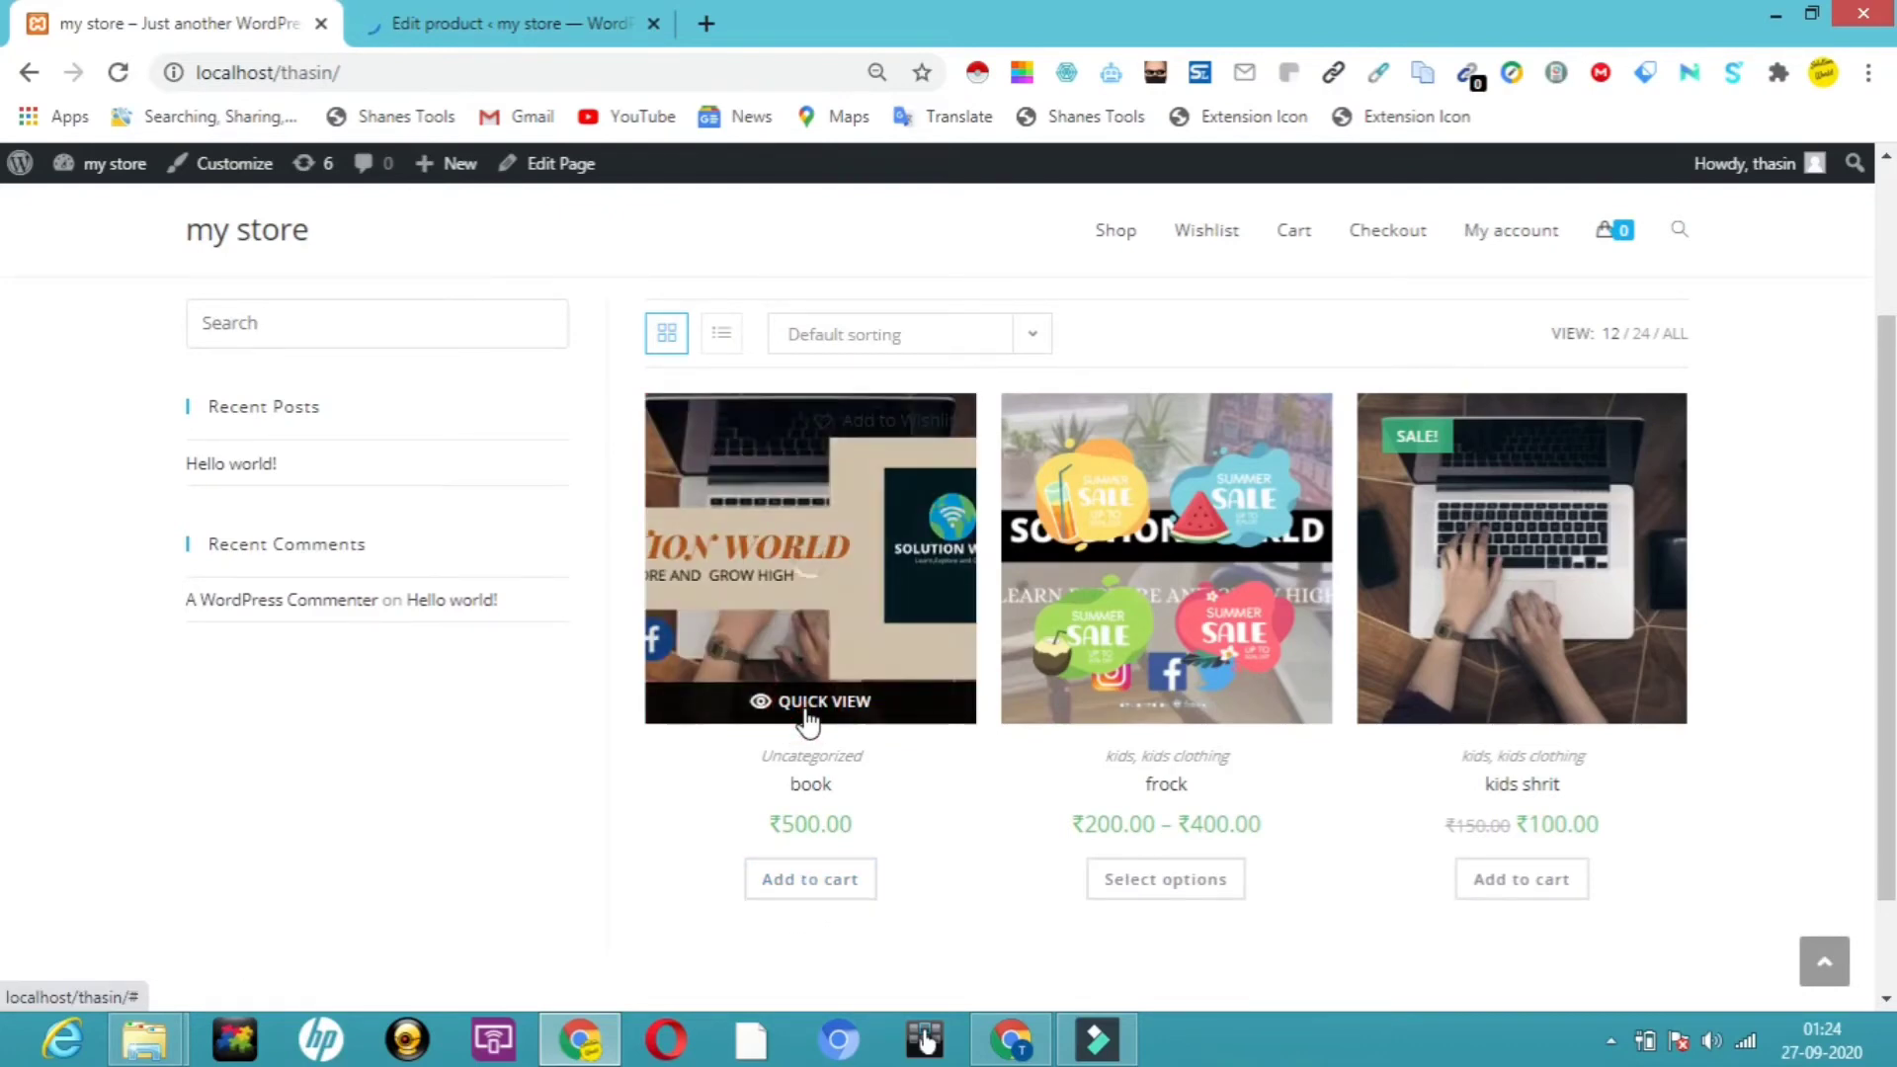
- Open the book's quick view and flip through its gallery images
{"action": "left_click", "coordinate": [809, 702]}
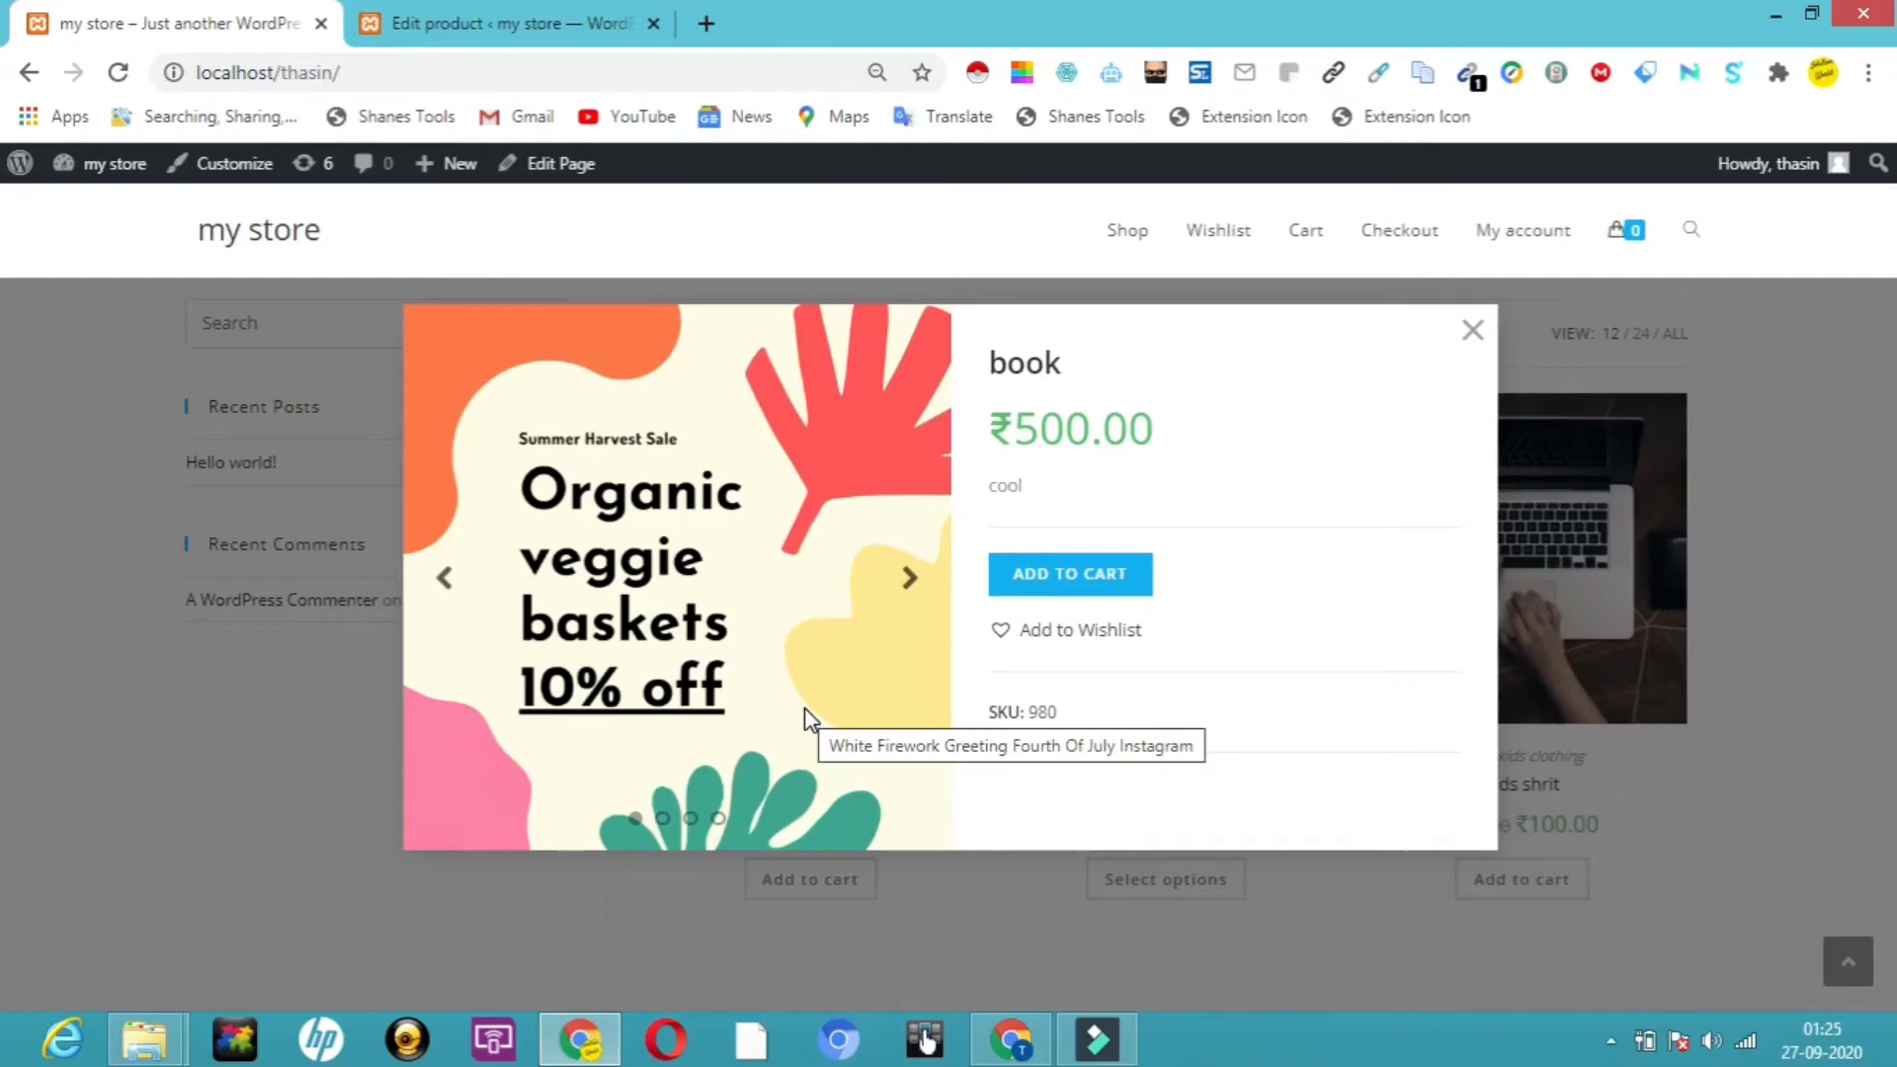
{"action": "mouse_move", "coordinate": [911, 593]}
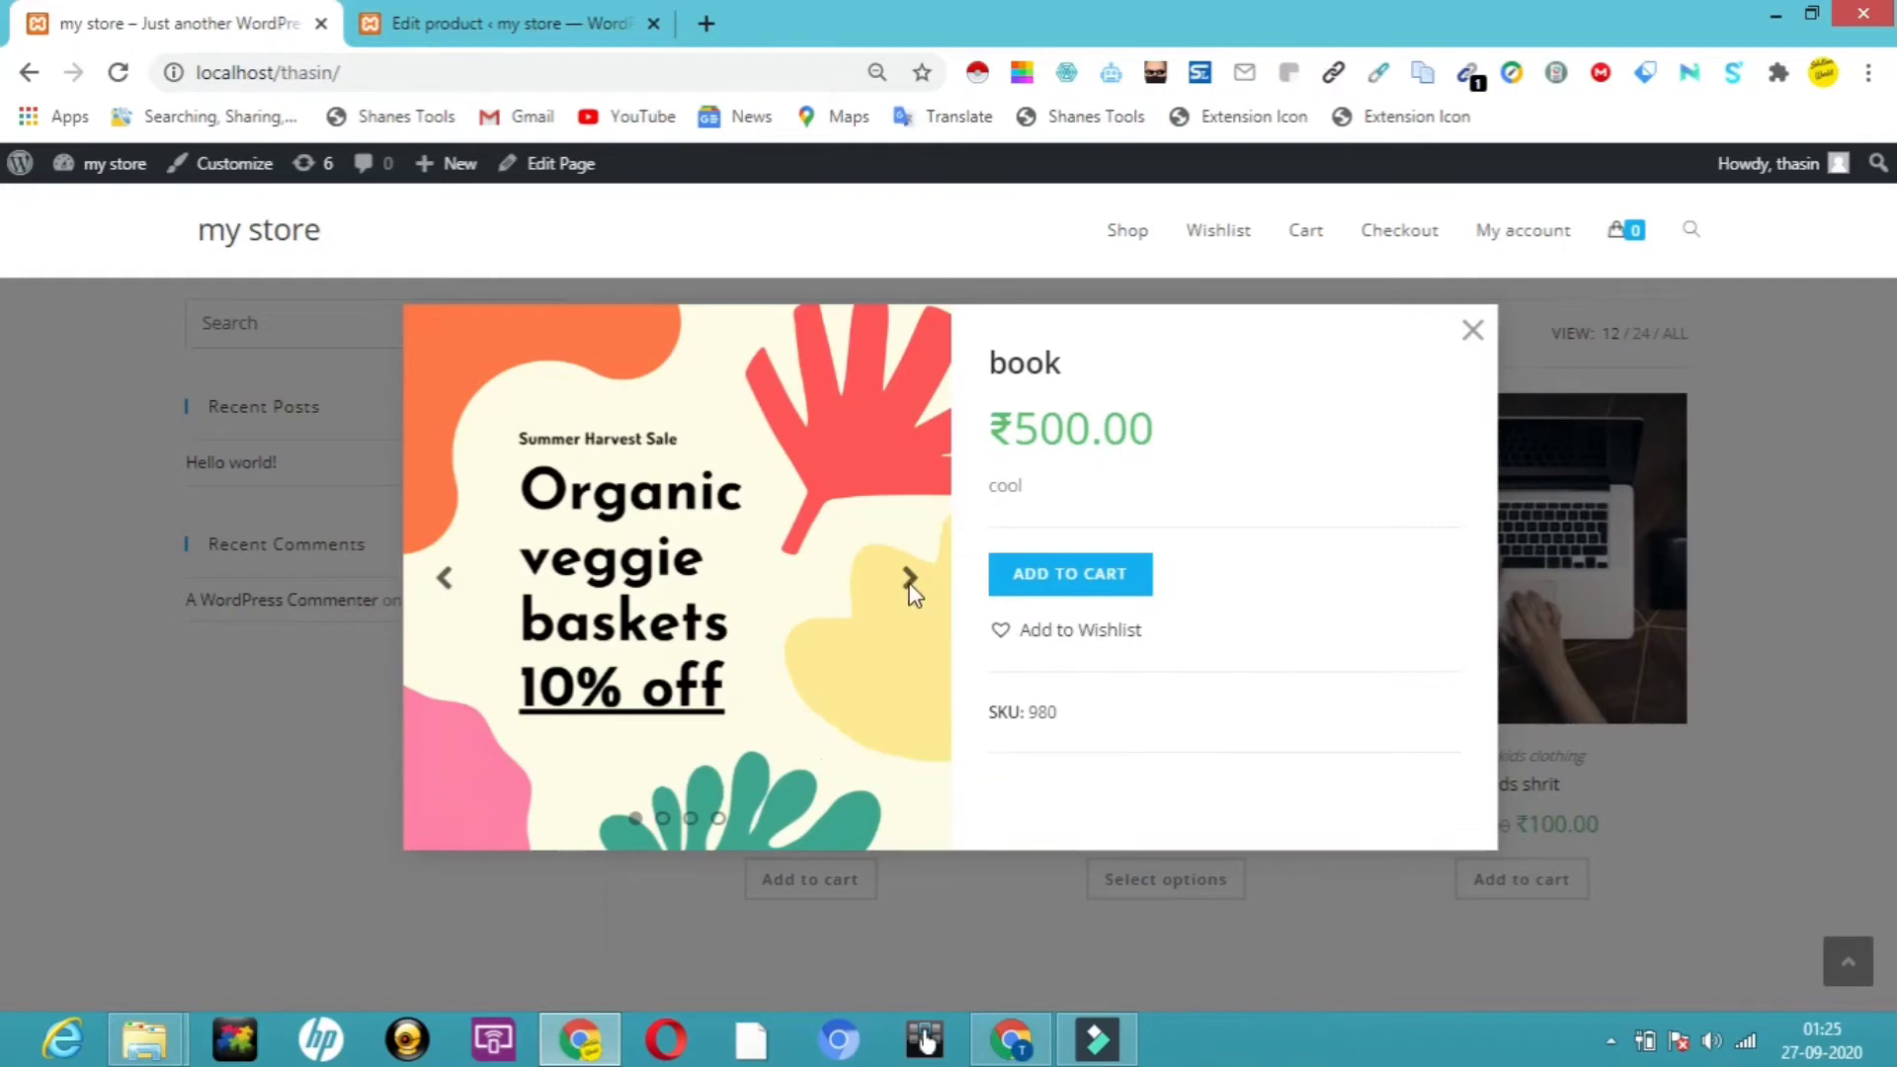
{"action": "left_click", "coordinate": [910, 577]}
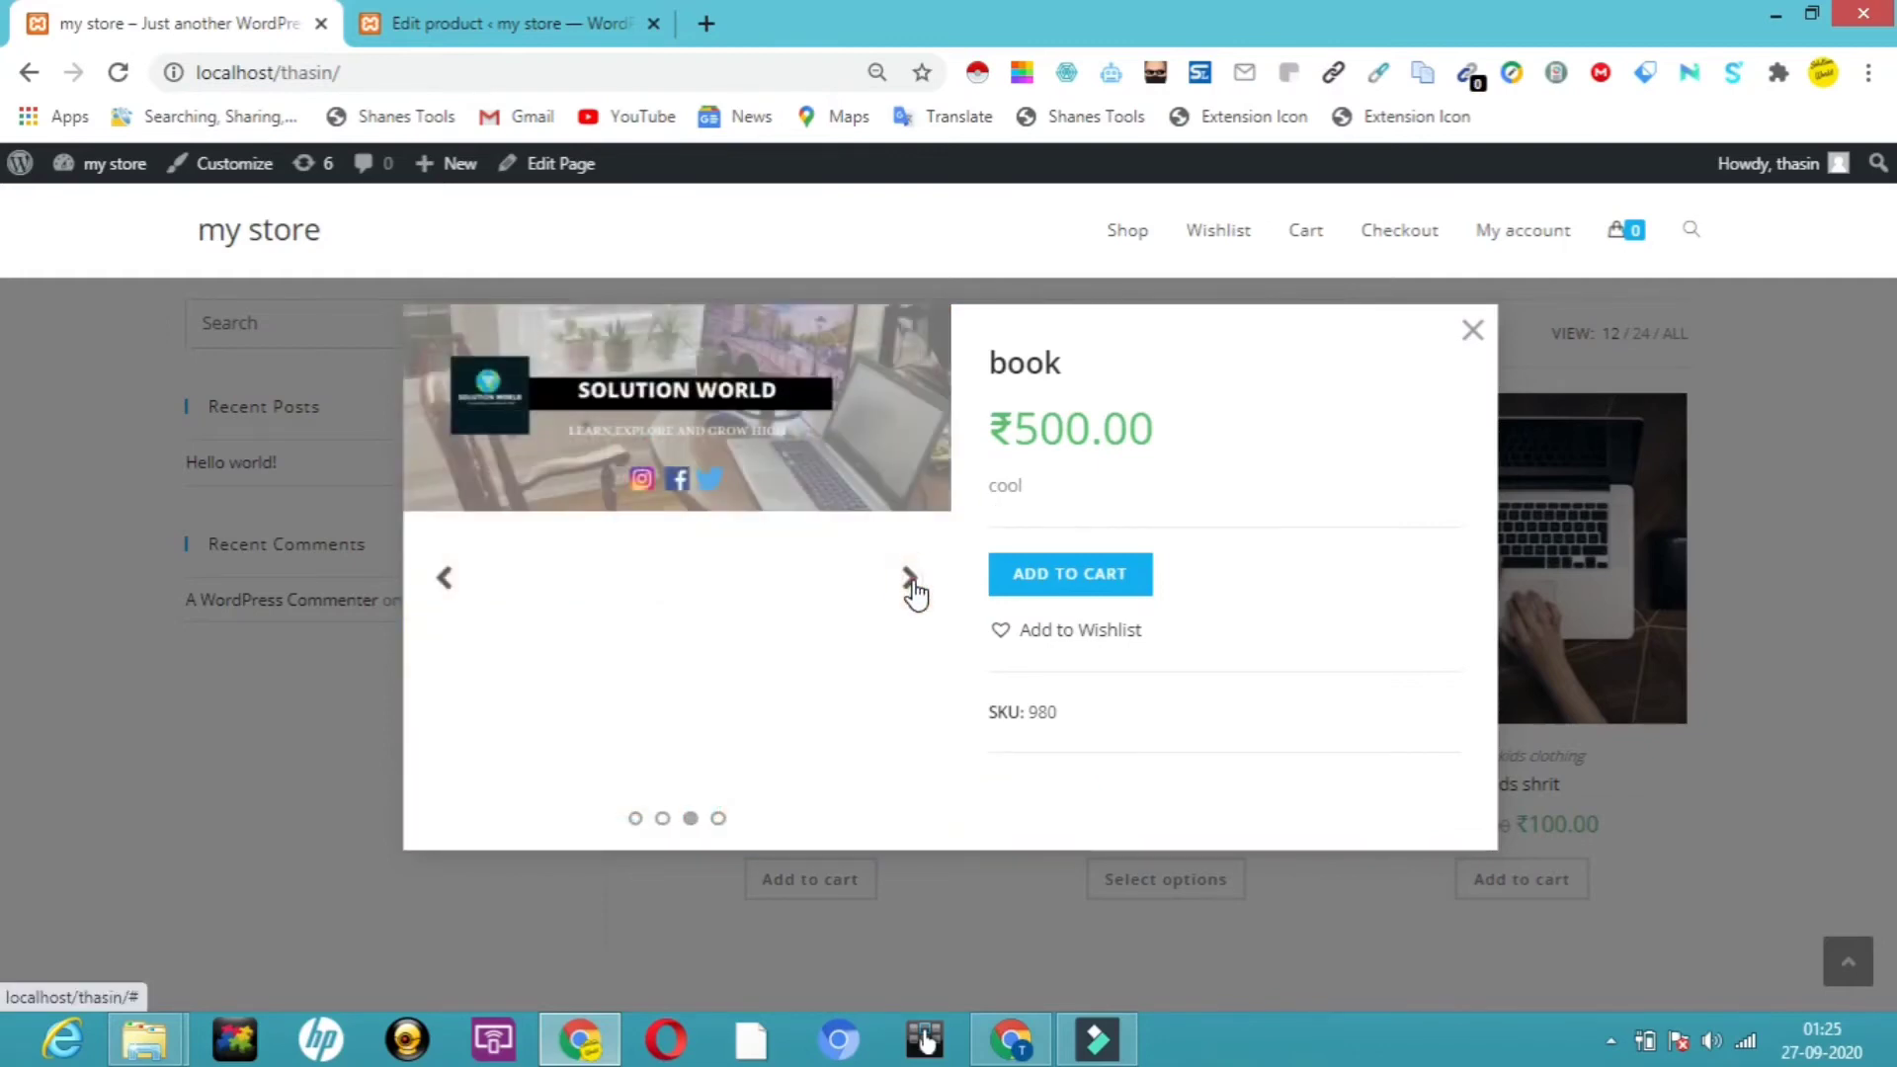
{"action": "left_click", "coordinate": [912, 577]}
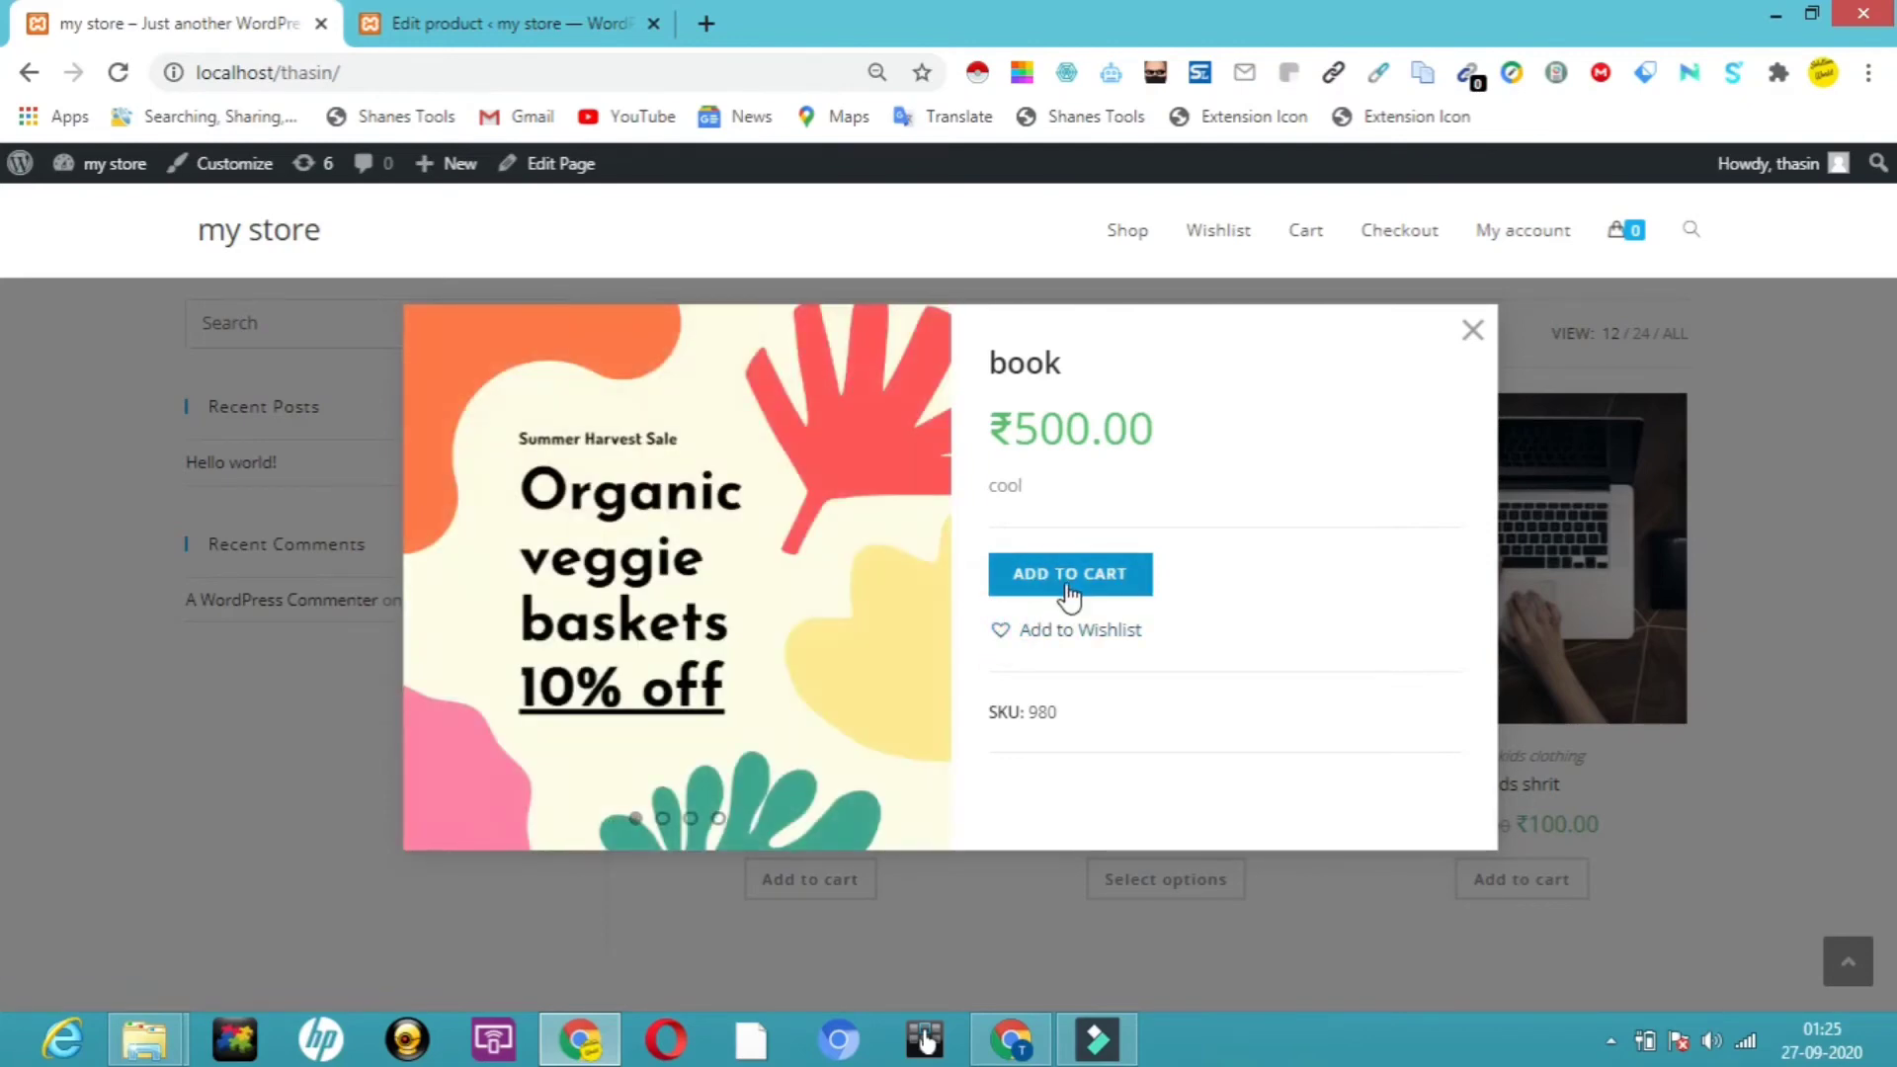
- Add the book to the cart and wishlist, then go to the cart
{"action": "left_click", "coordinate": [1068, 573]}
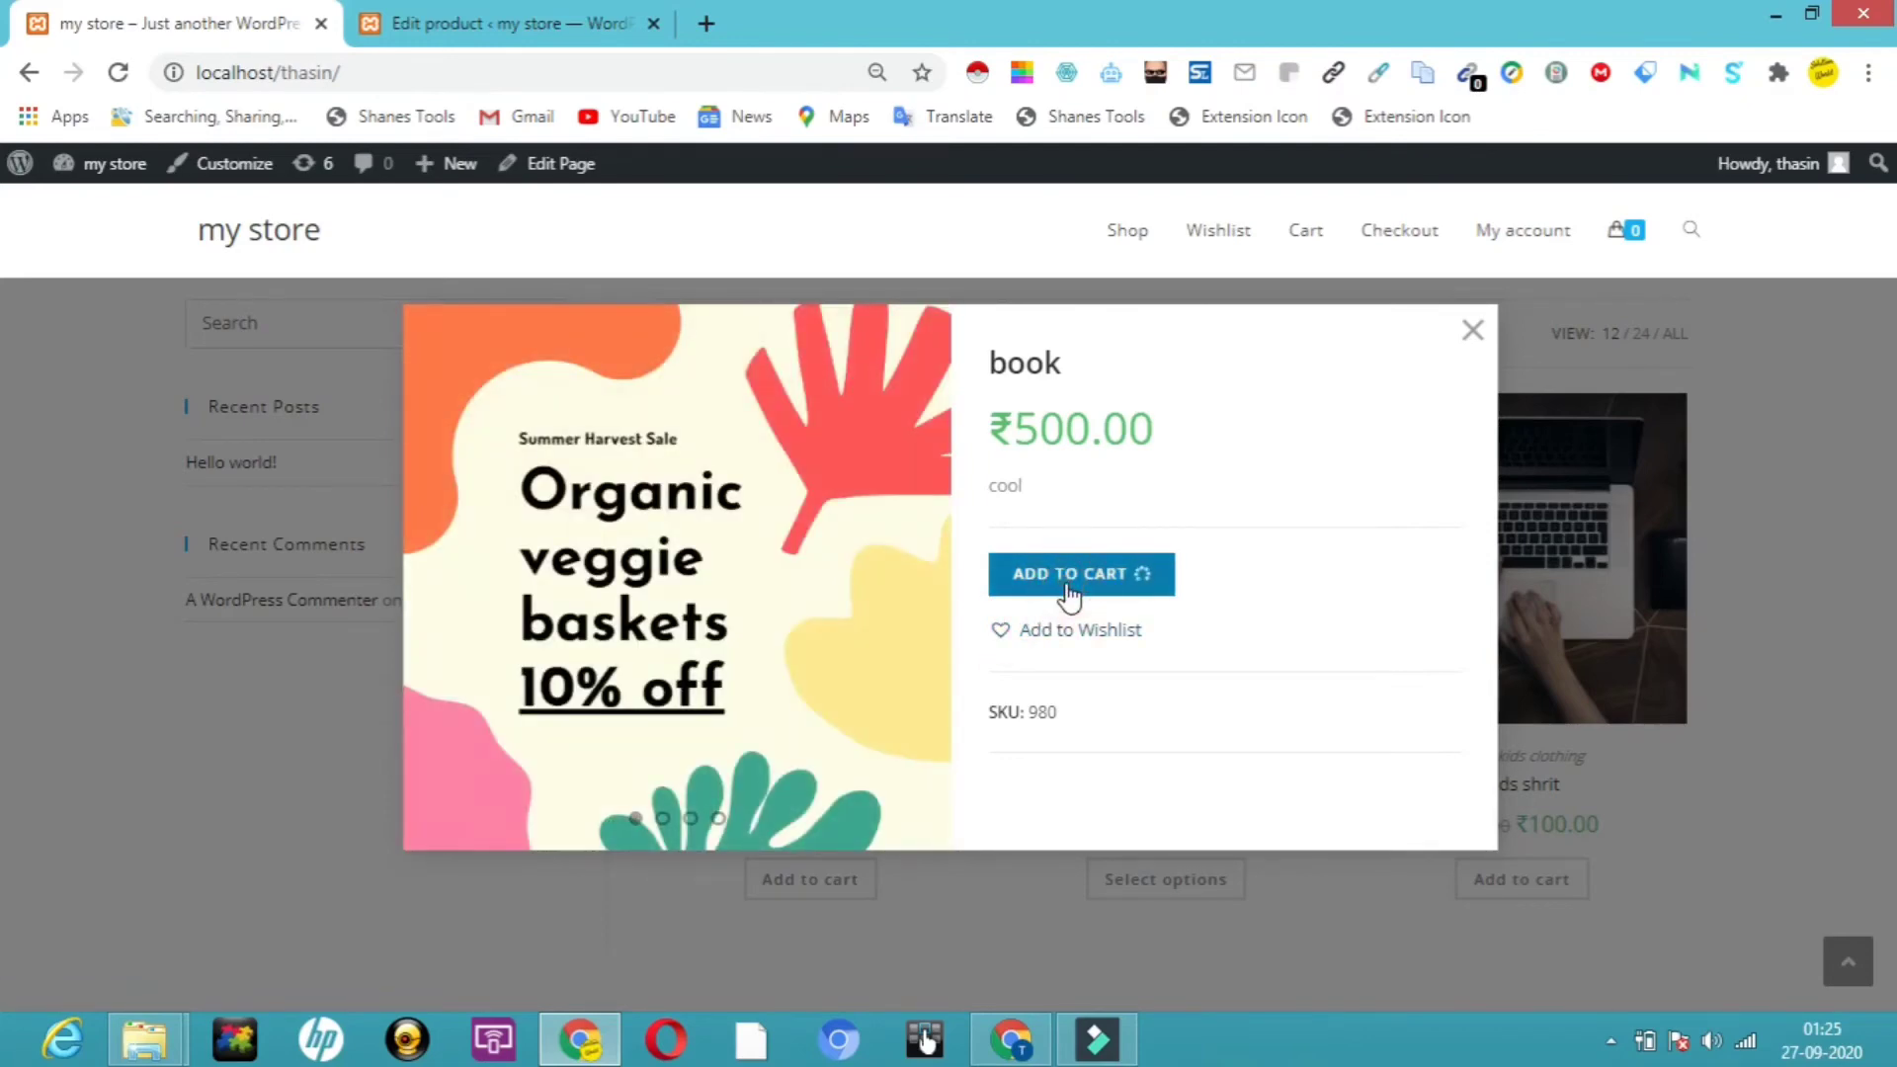
{"action": "left_click", "coordinate": [1078, 630]}
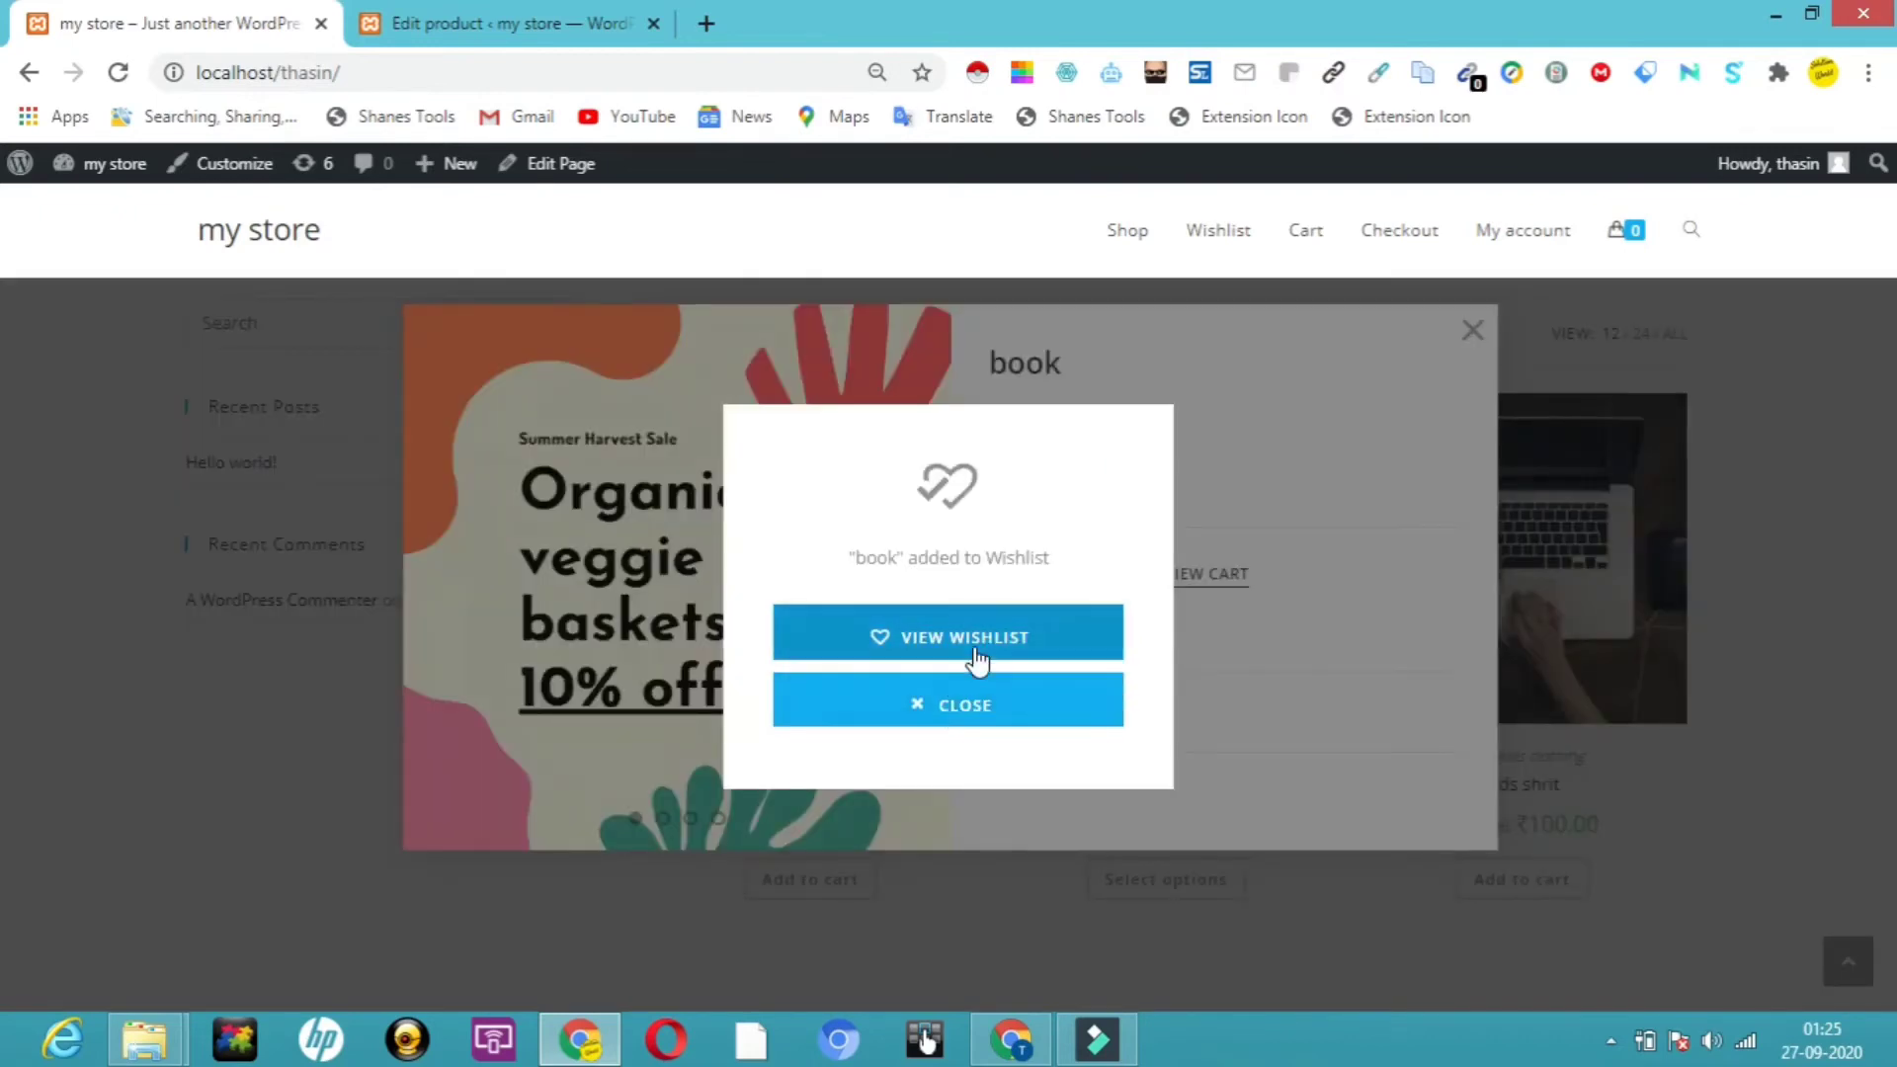
{"action": "left_click", "coordinate": [947, 704]}
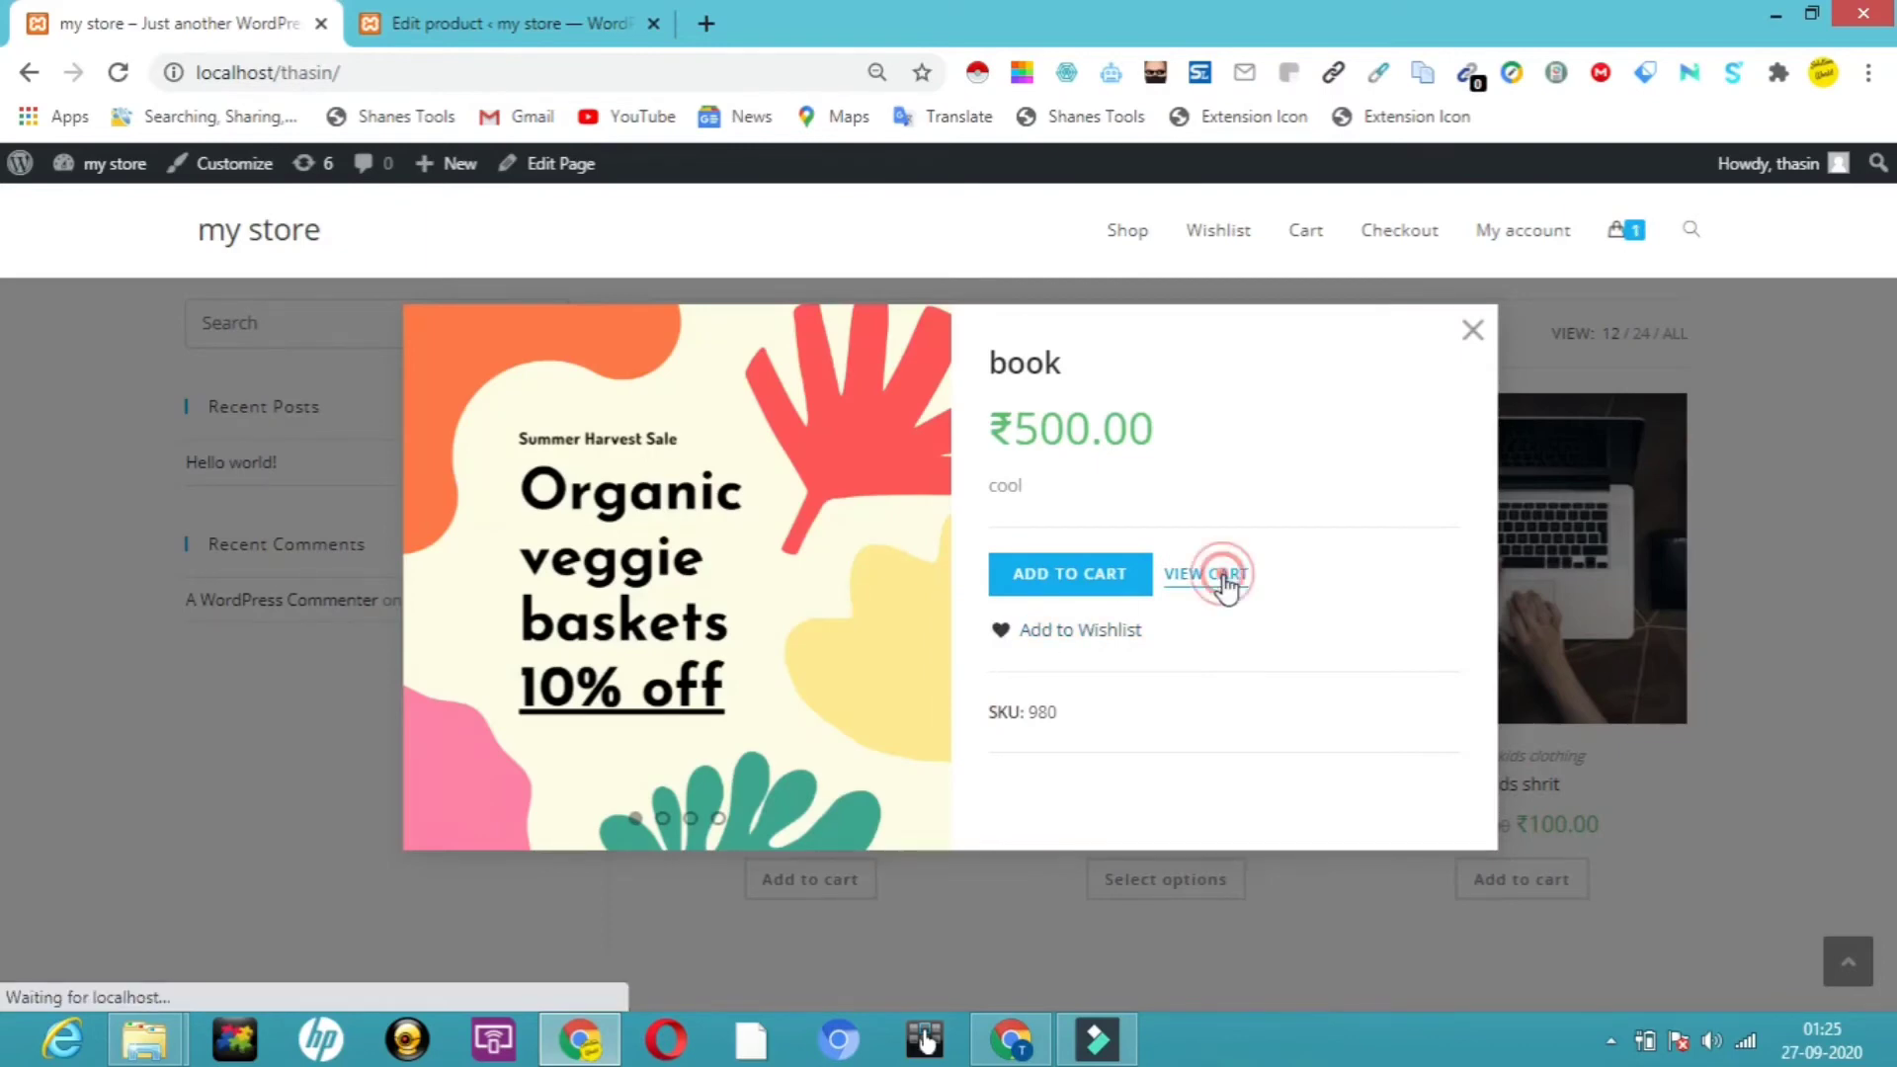
{"action": "left_click", "coordinate": [1205, 574]}
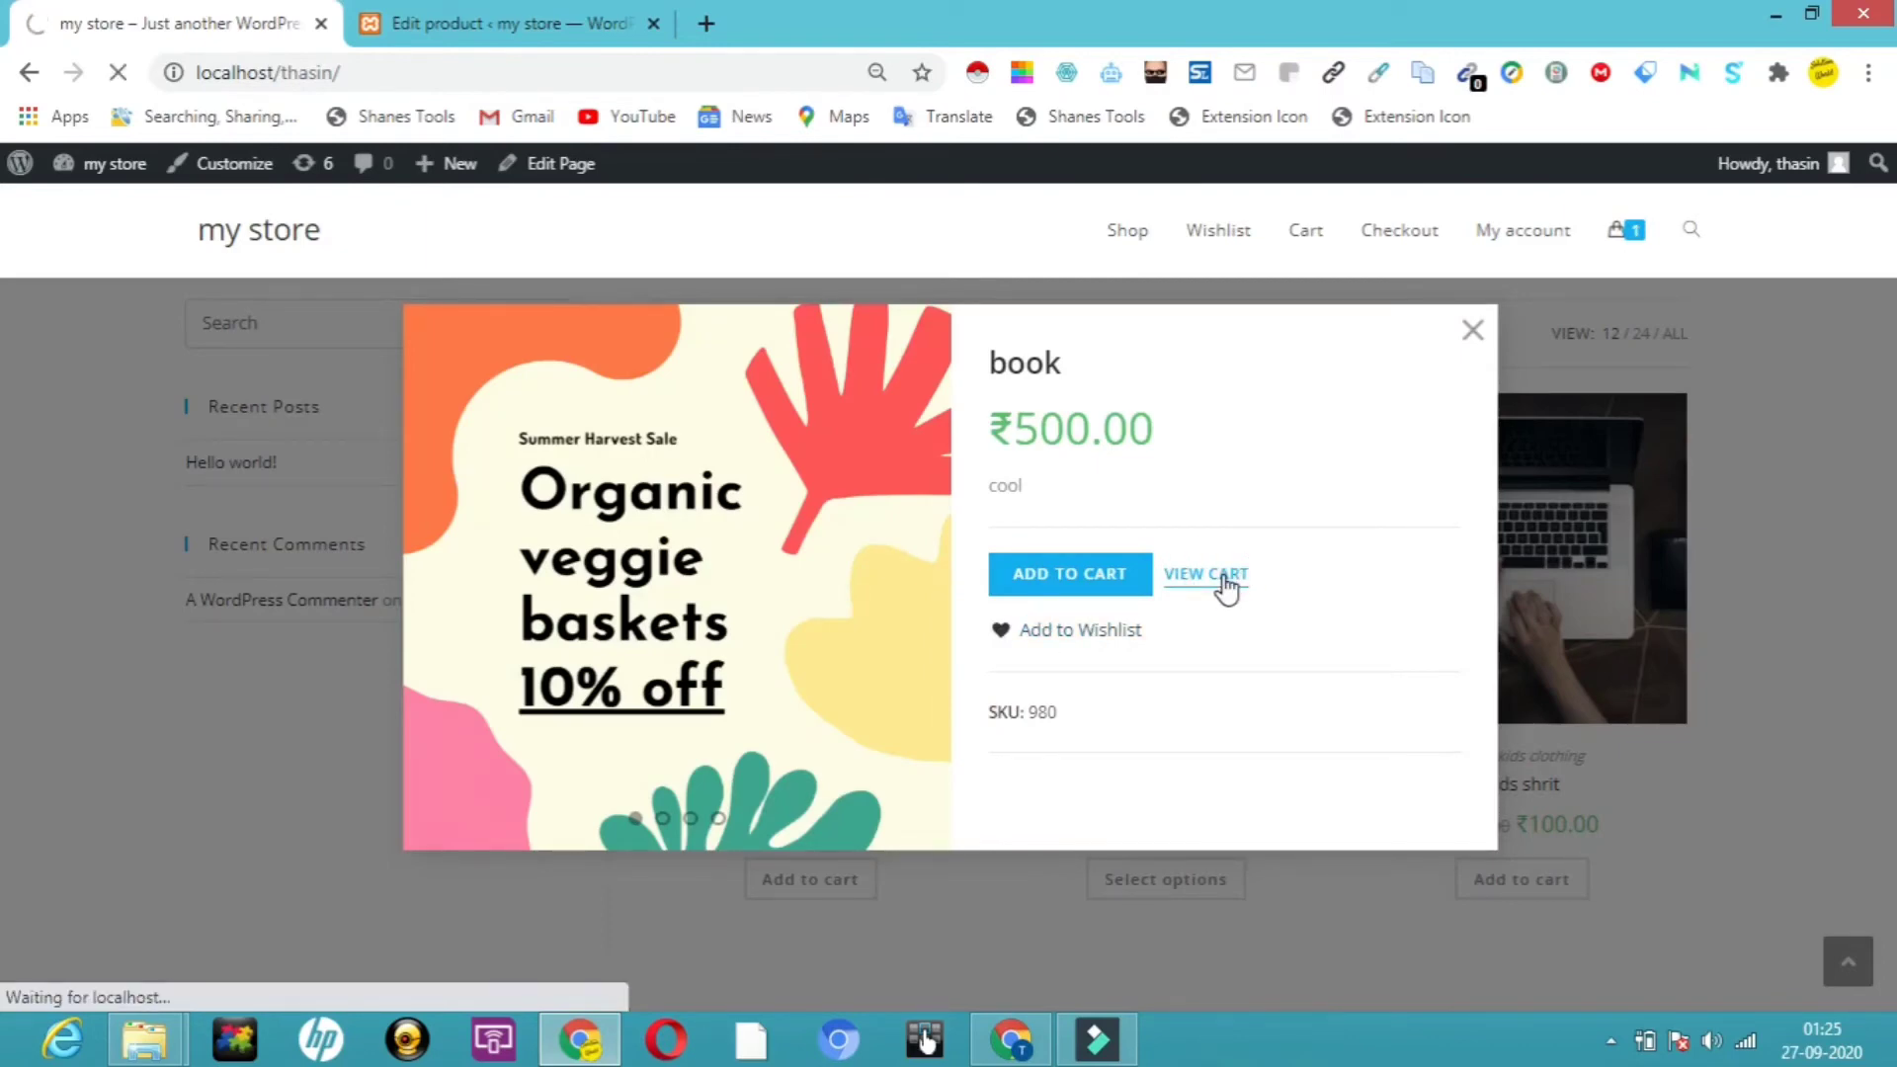
{"action": "left_click", "coordinate": [1206, 573]}
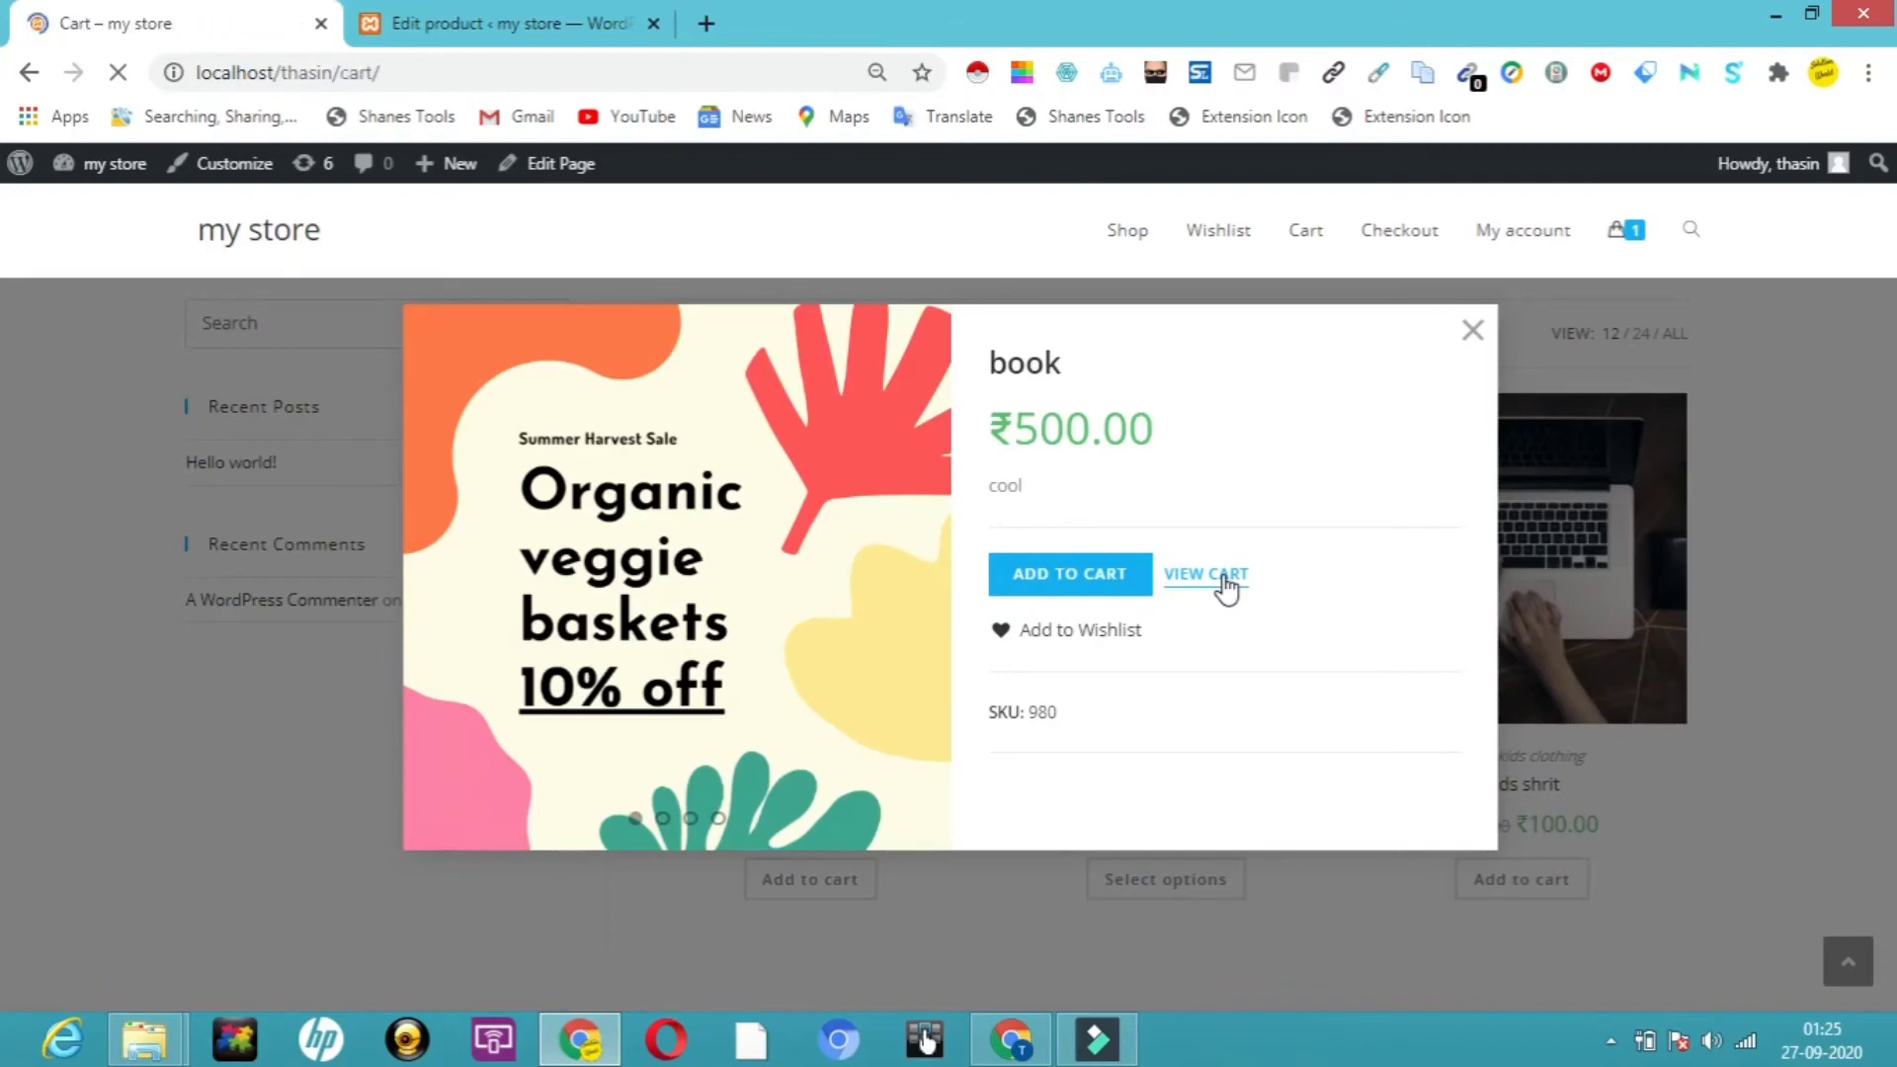
- Review cart totals of ₹525.00 including ₹25.00 GST and proceed to checkout
{"action": "left_click", "coordinate": [1207, 573]}
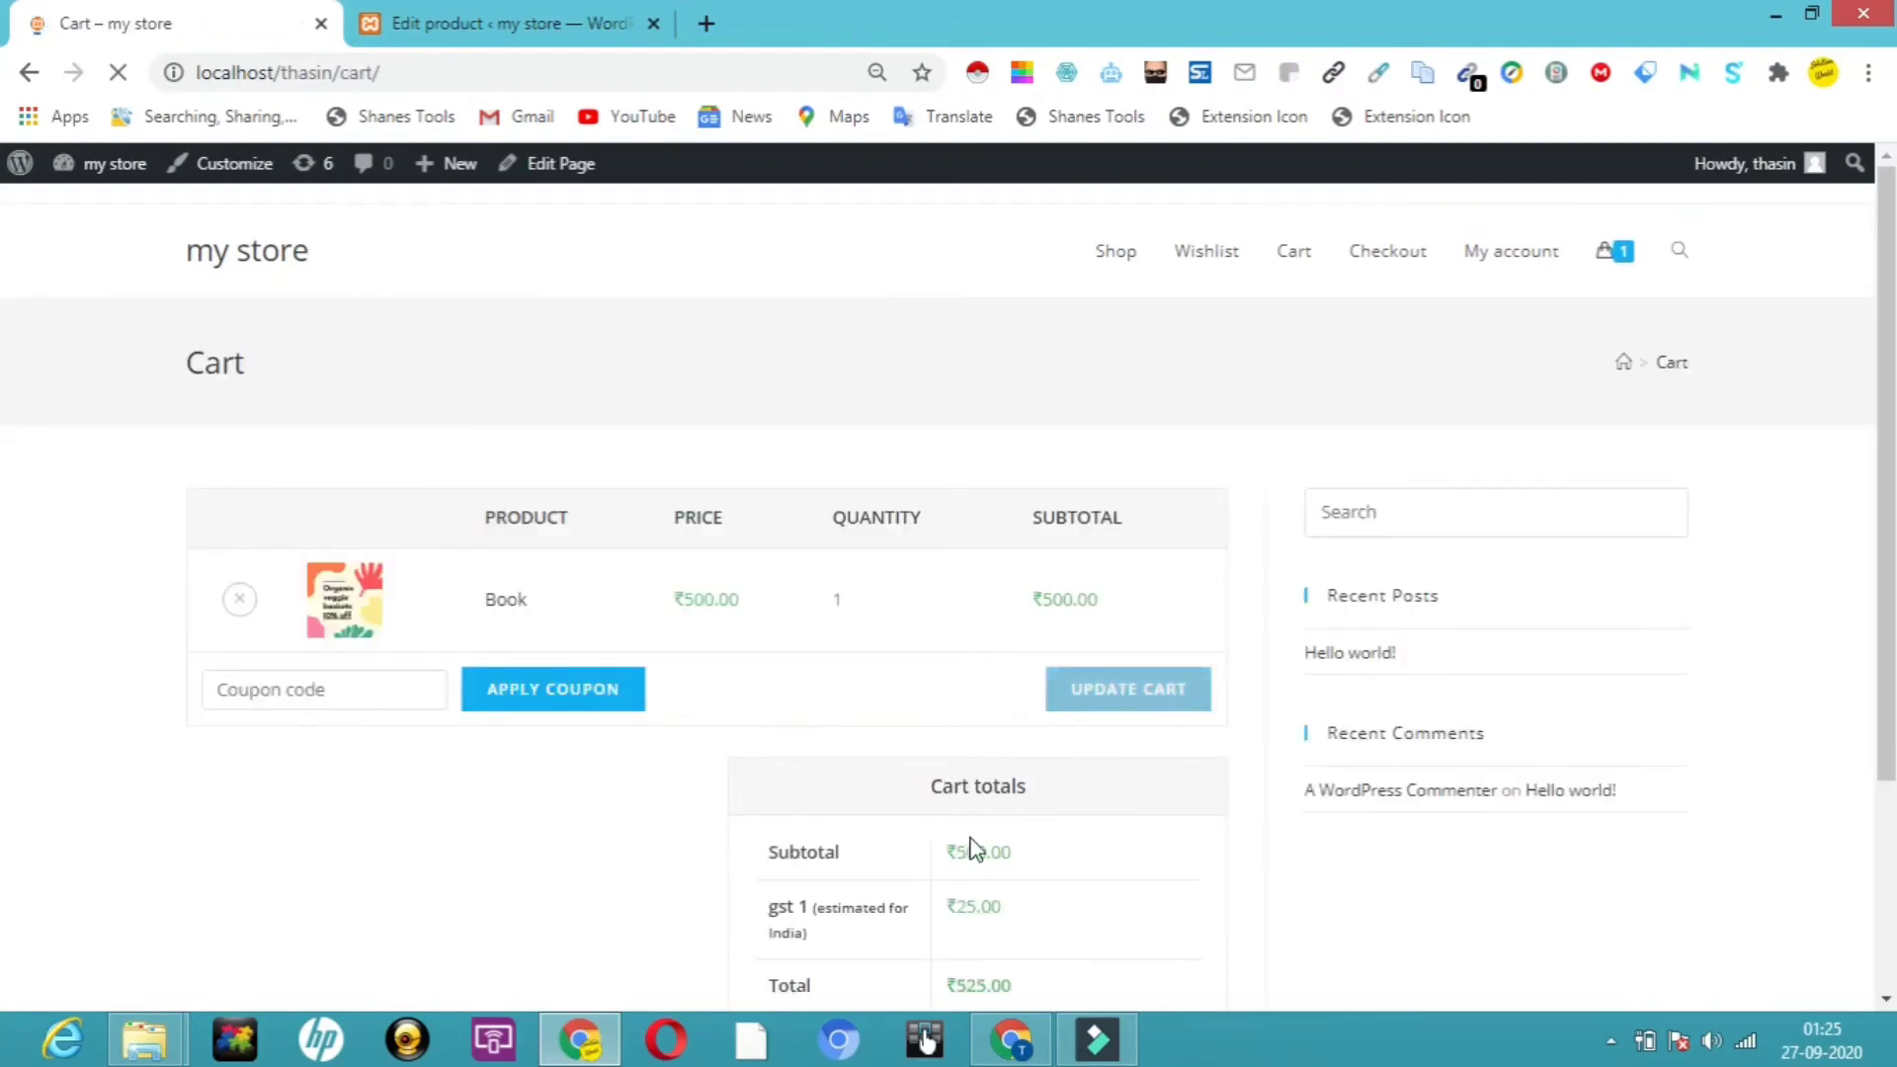
{"action": "scroll", "scroll_direction": "down", "scroll_amount": 3}
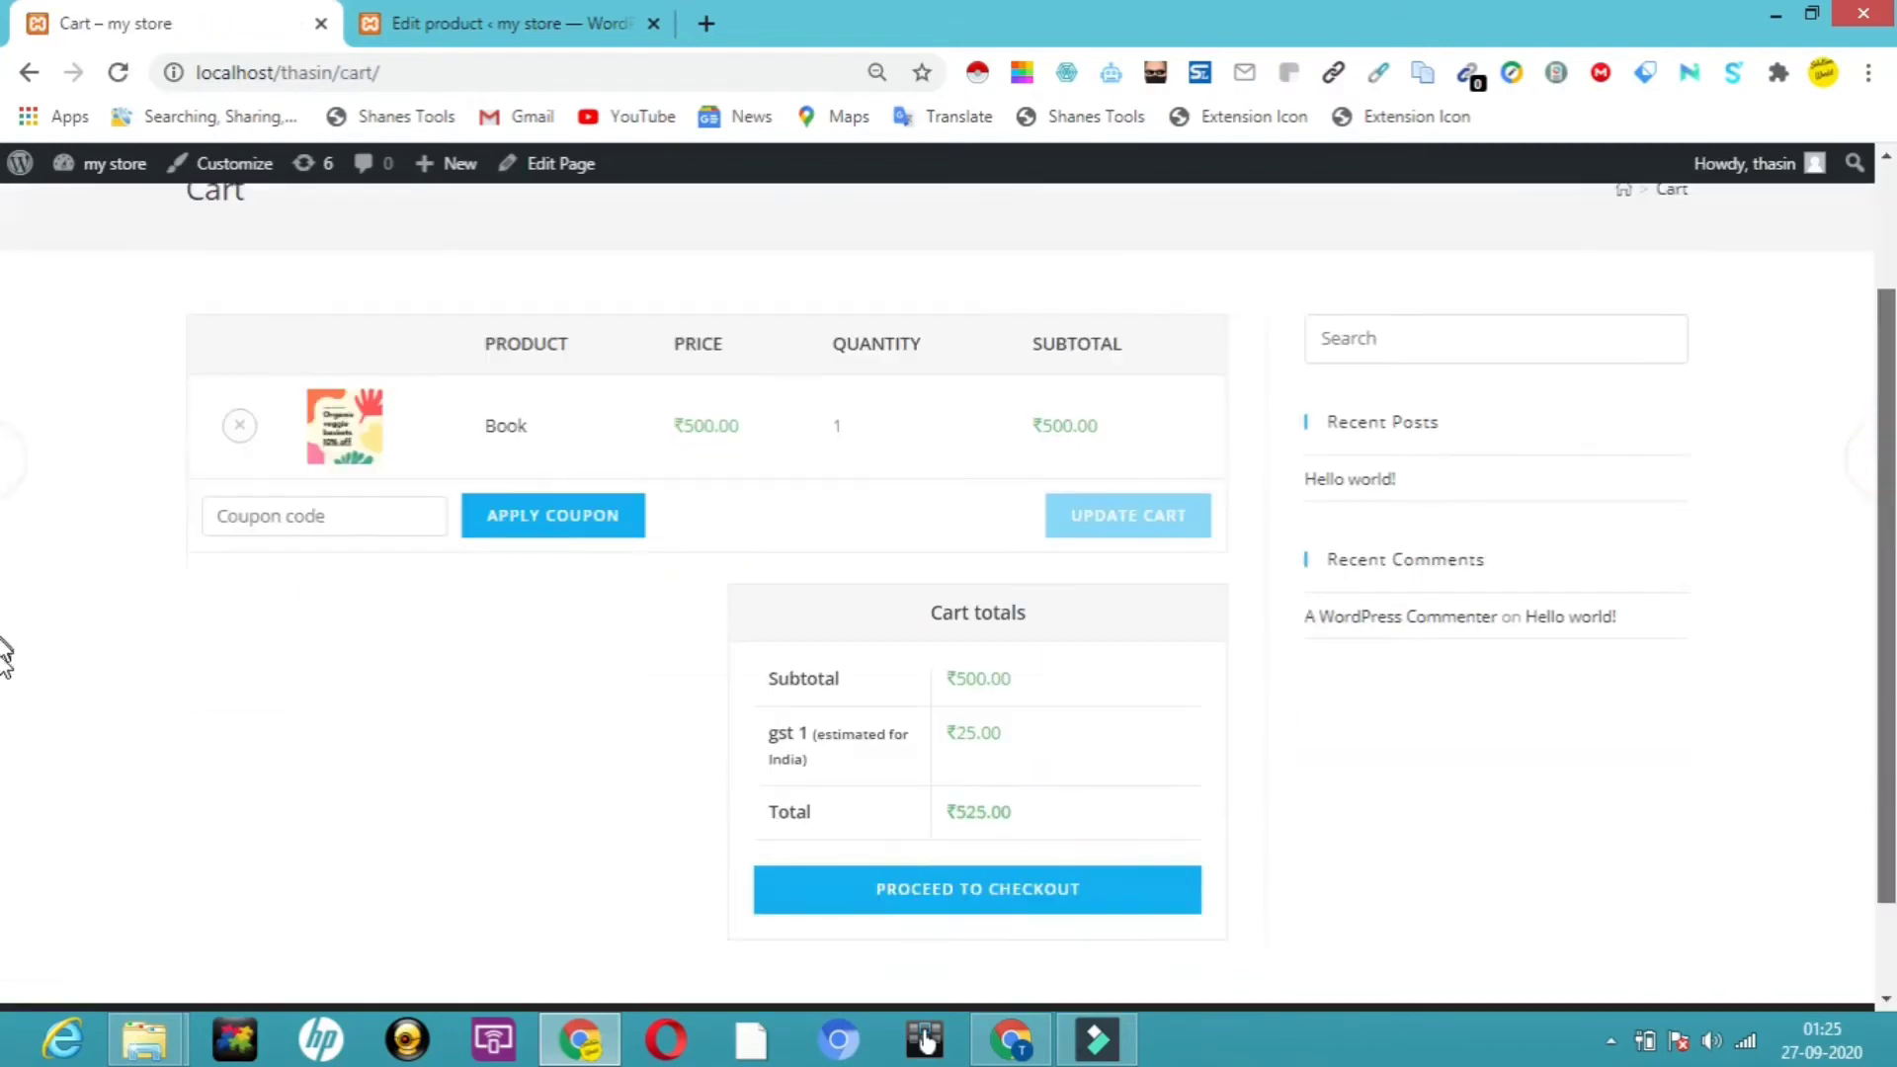
{"action": "scroll", "scroll_direction": "down", "scroll_amount": 3}
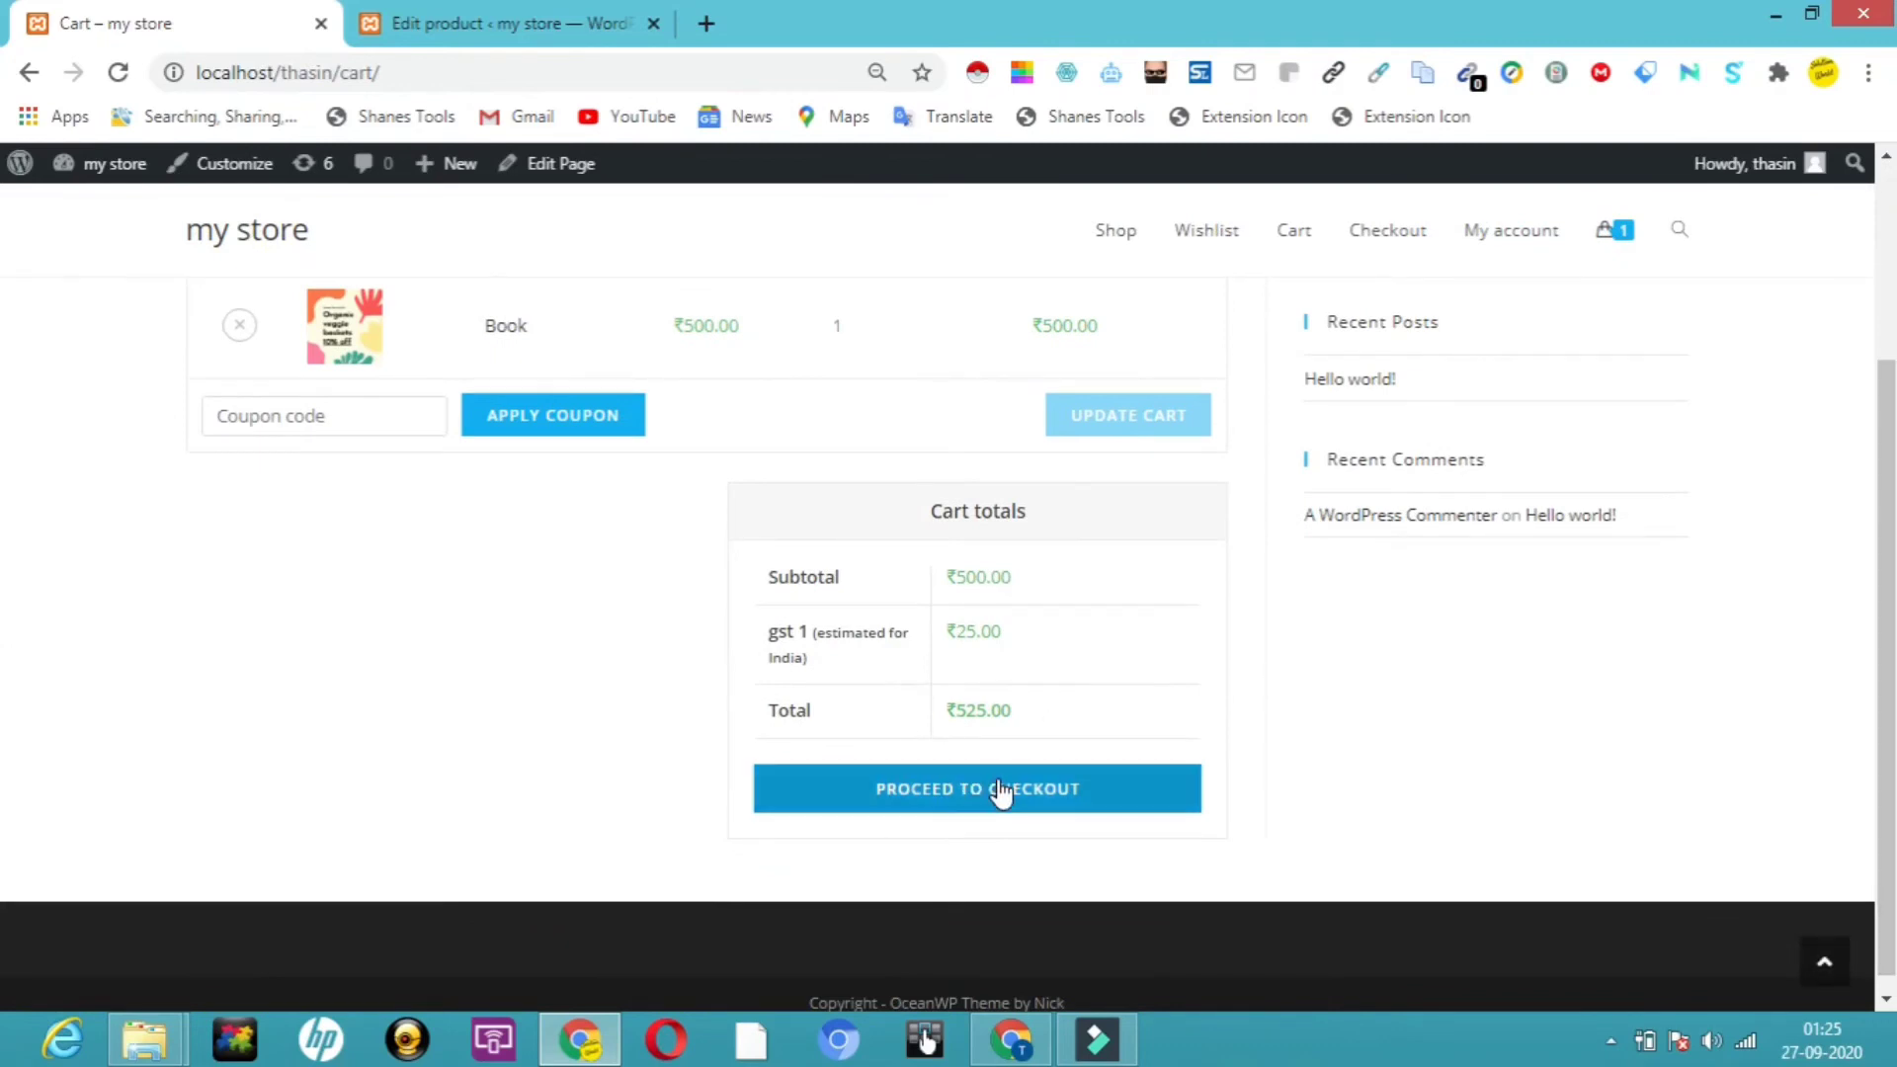
{"action": "left_click", "coordinate": [976, 788]}
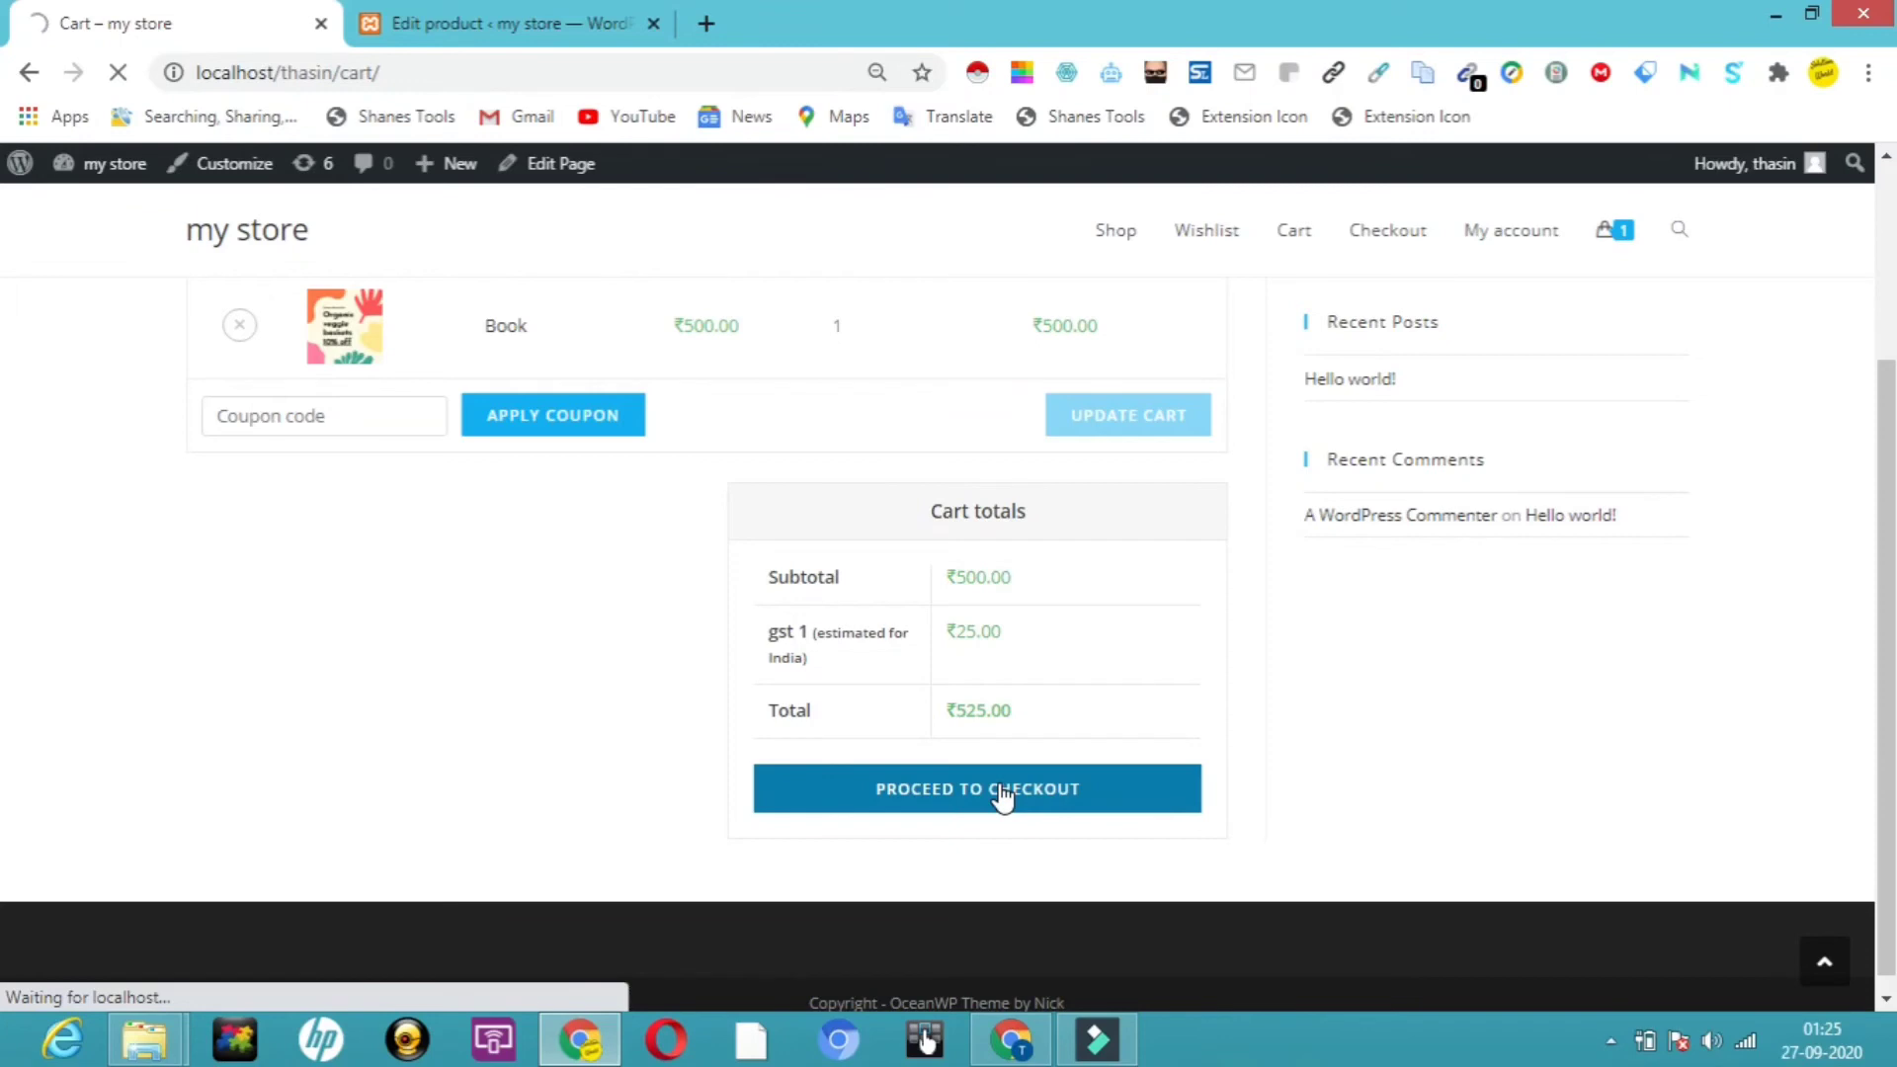
- Scroll the checkout form and select PayPal as the payment method
{"action": "left_click", "coordinate": [976, 789]}
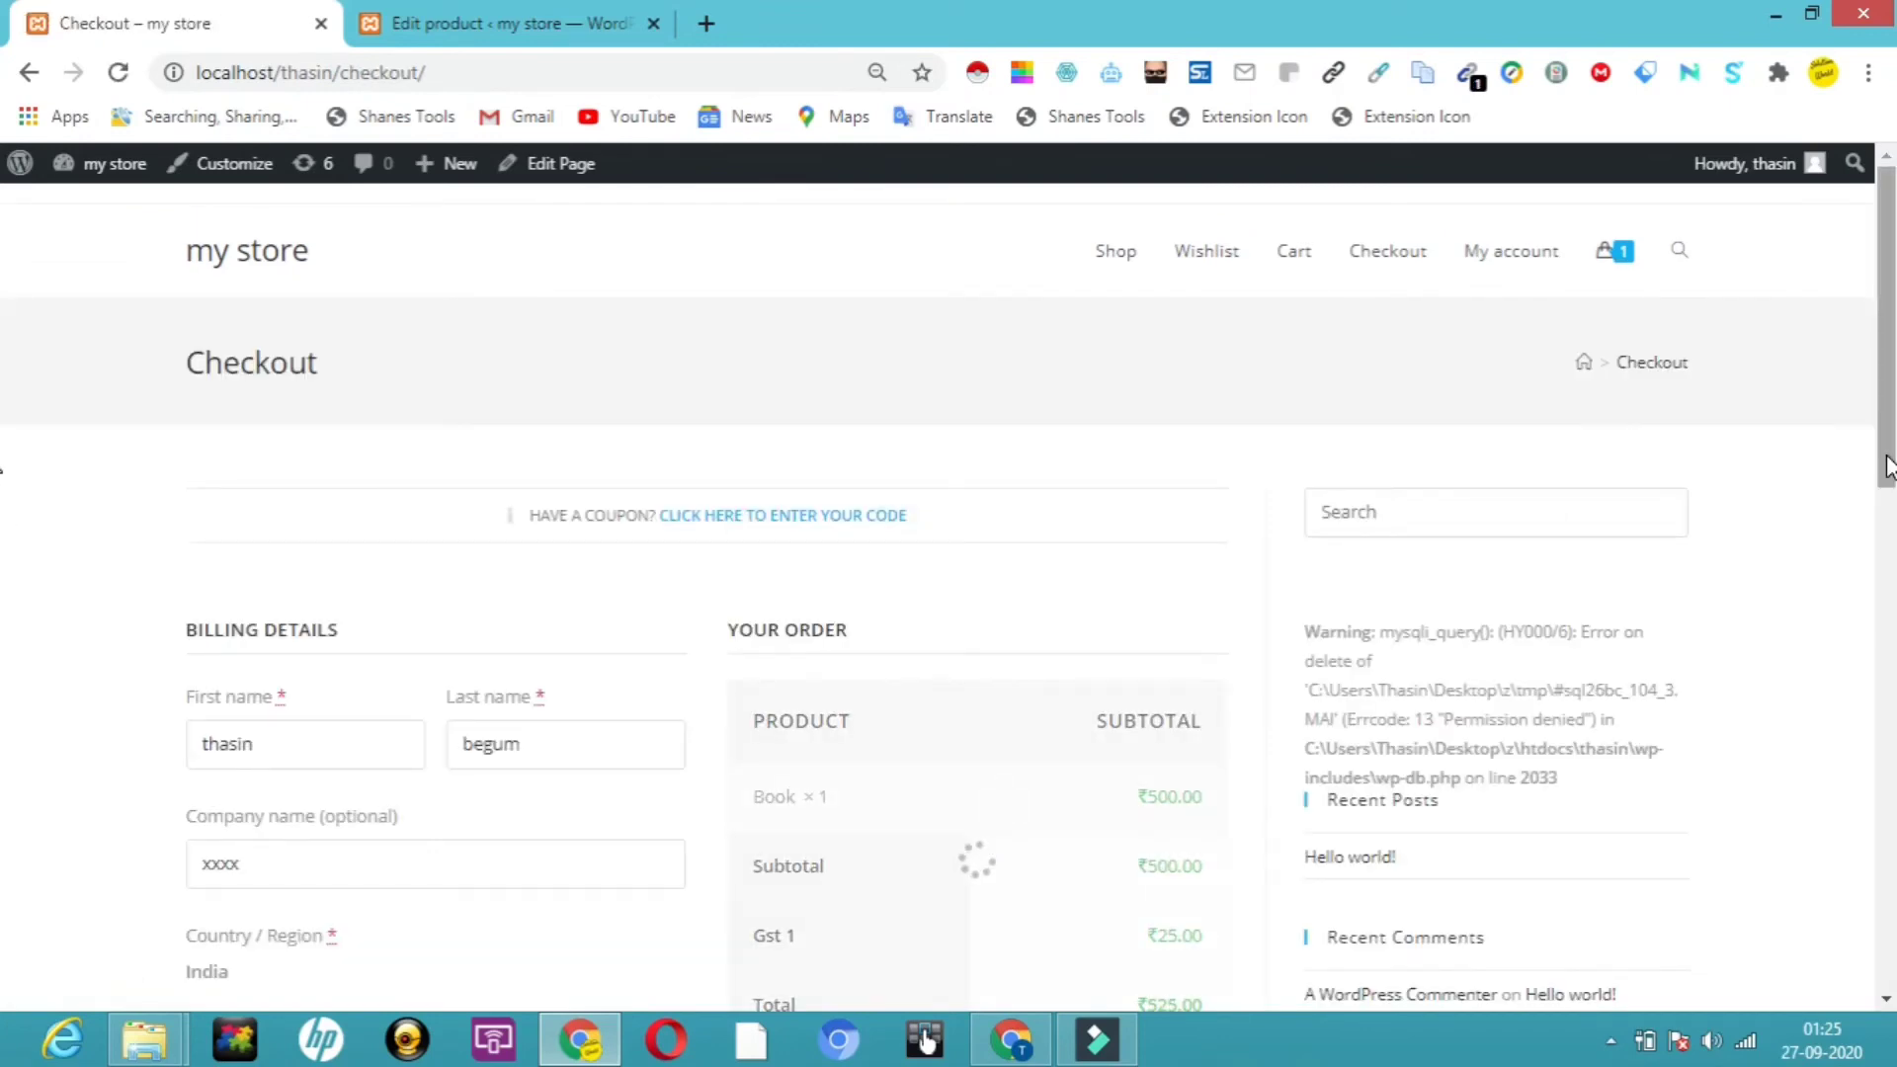
{"action": "scroll", "scroll_direction": "down", "scroll_amount": 3}
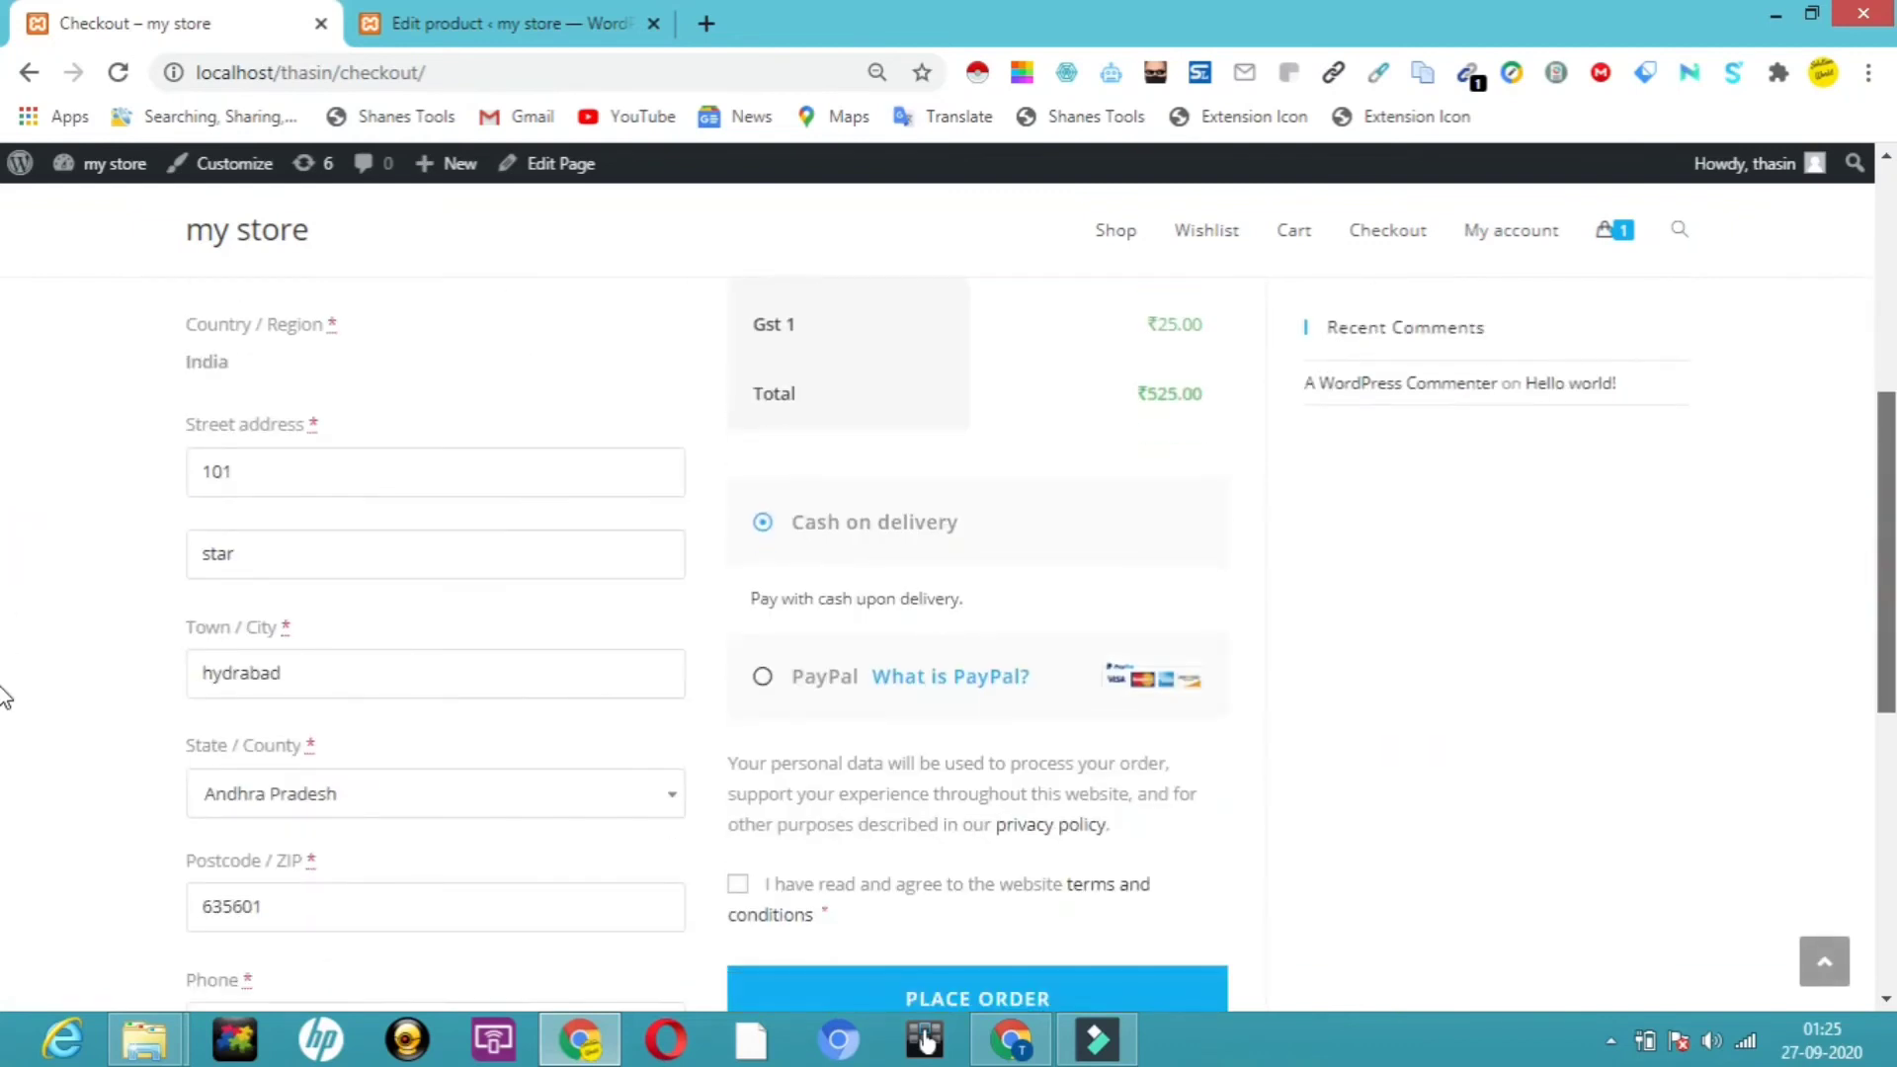
{"action": "scroll", "scroll_direction": "down", "scroll_amount": 3}
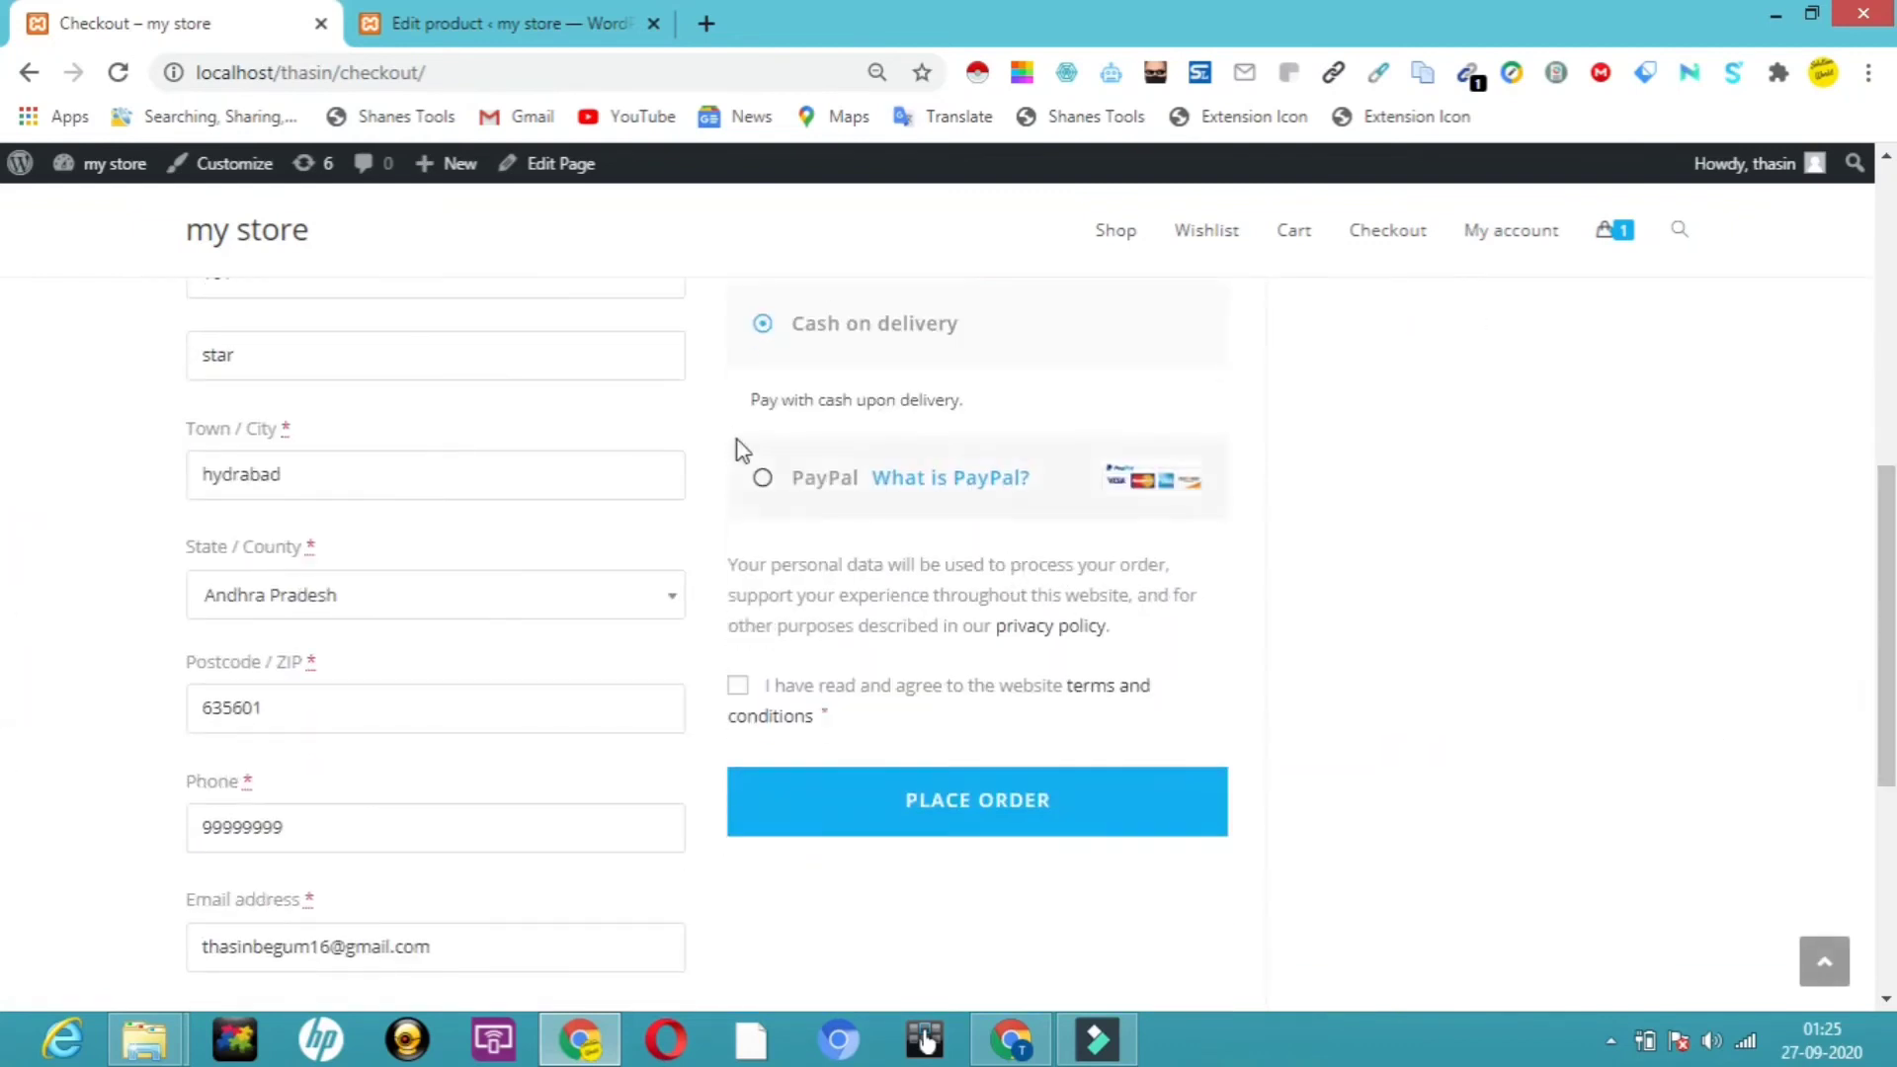
{"action": "left_click", "coordinate": [761, 477]}
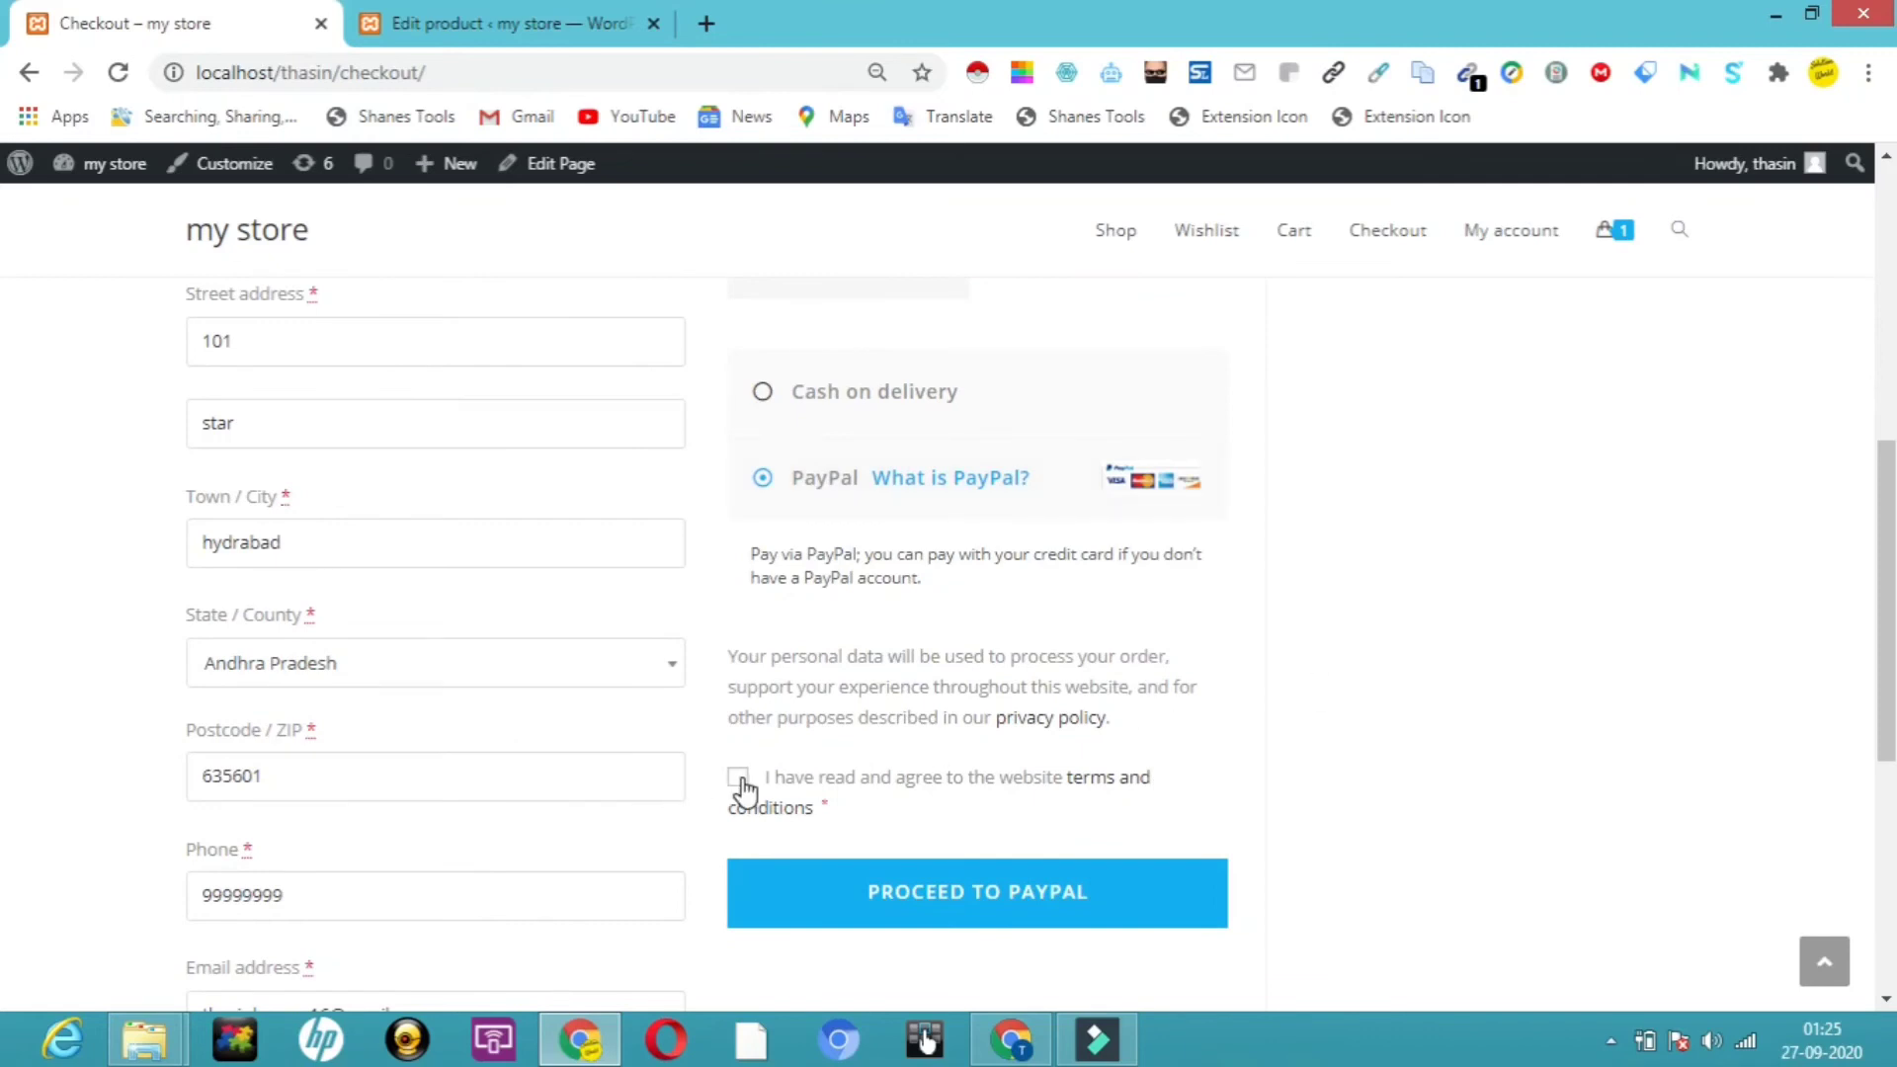
- Accept the website terms and conditions and submit the order to PayPal
{"action": "left_click", "coordinate": [739, 776]}
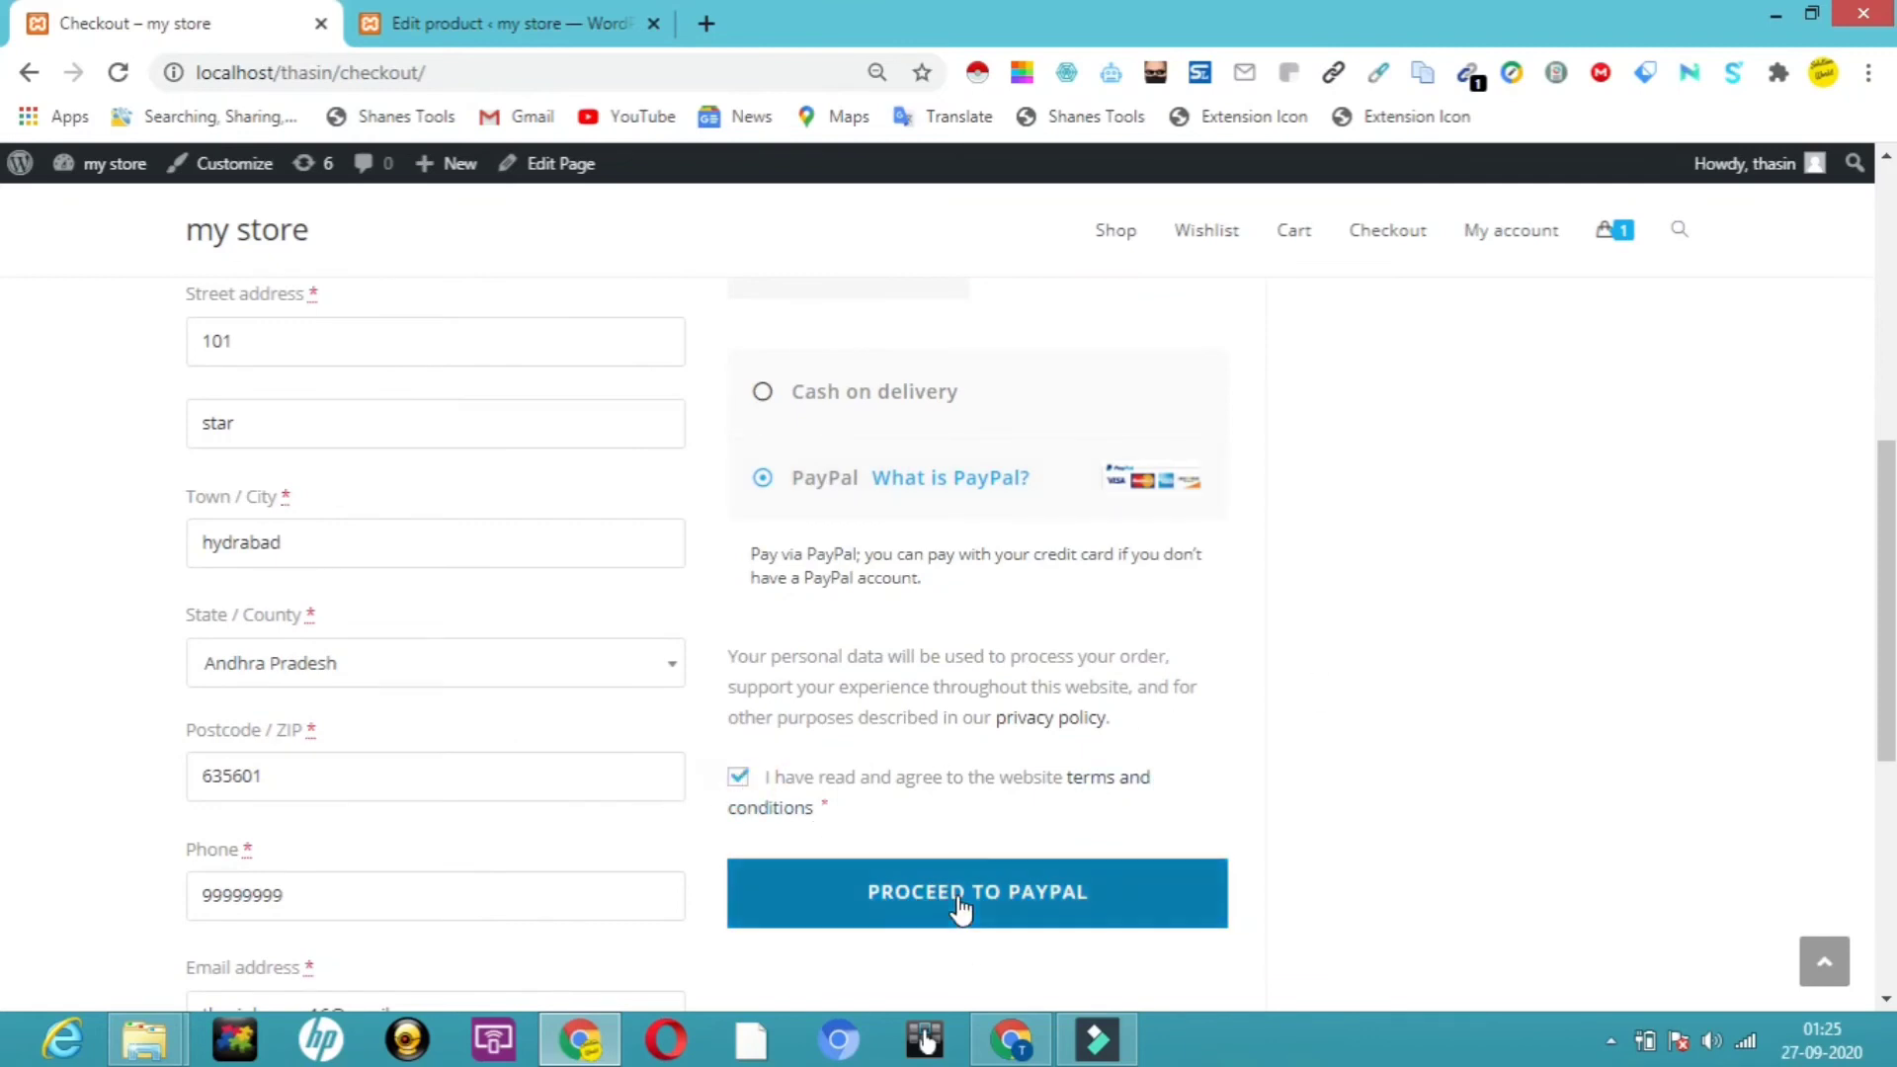
{"action": "left_click", "coordinate": [975, 891]}
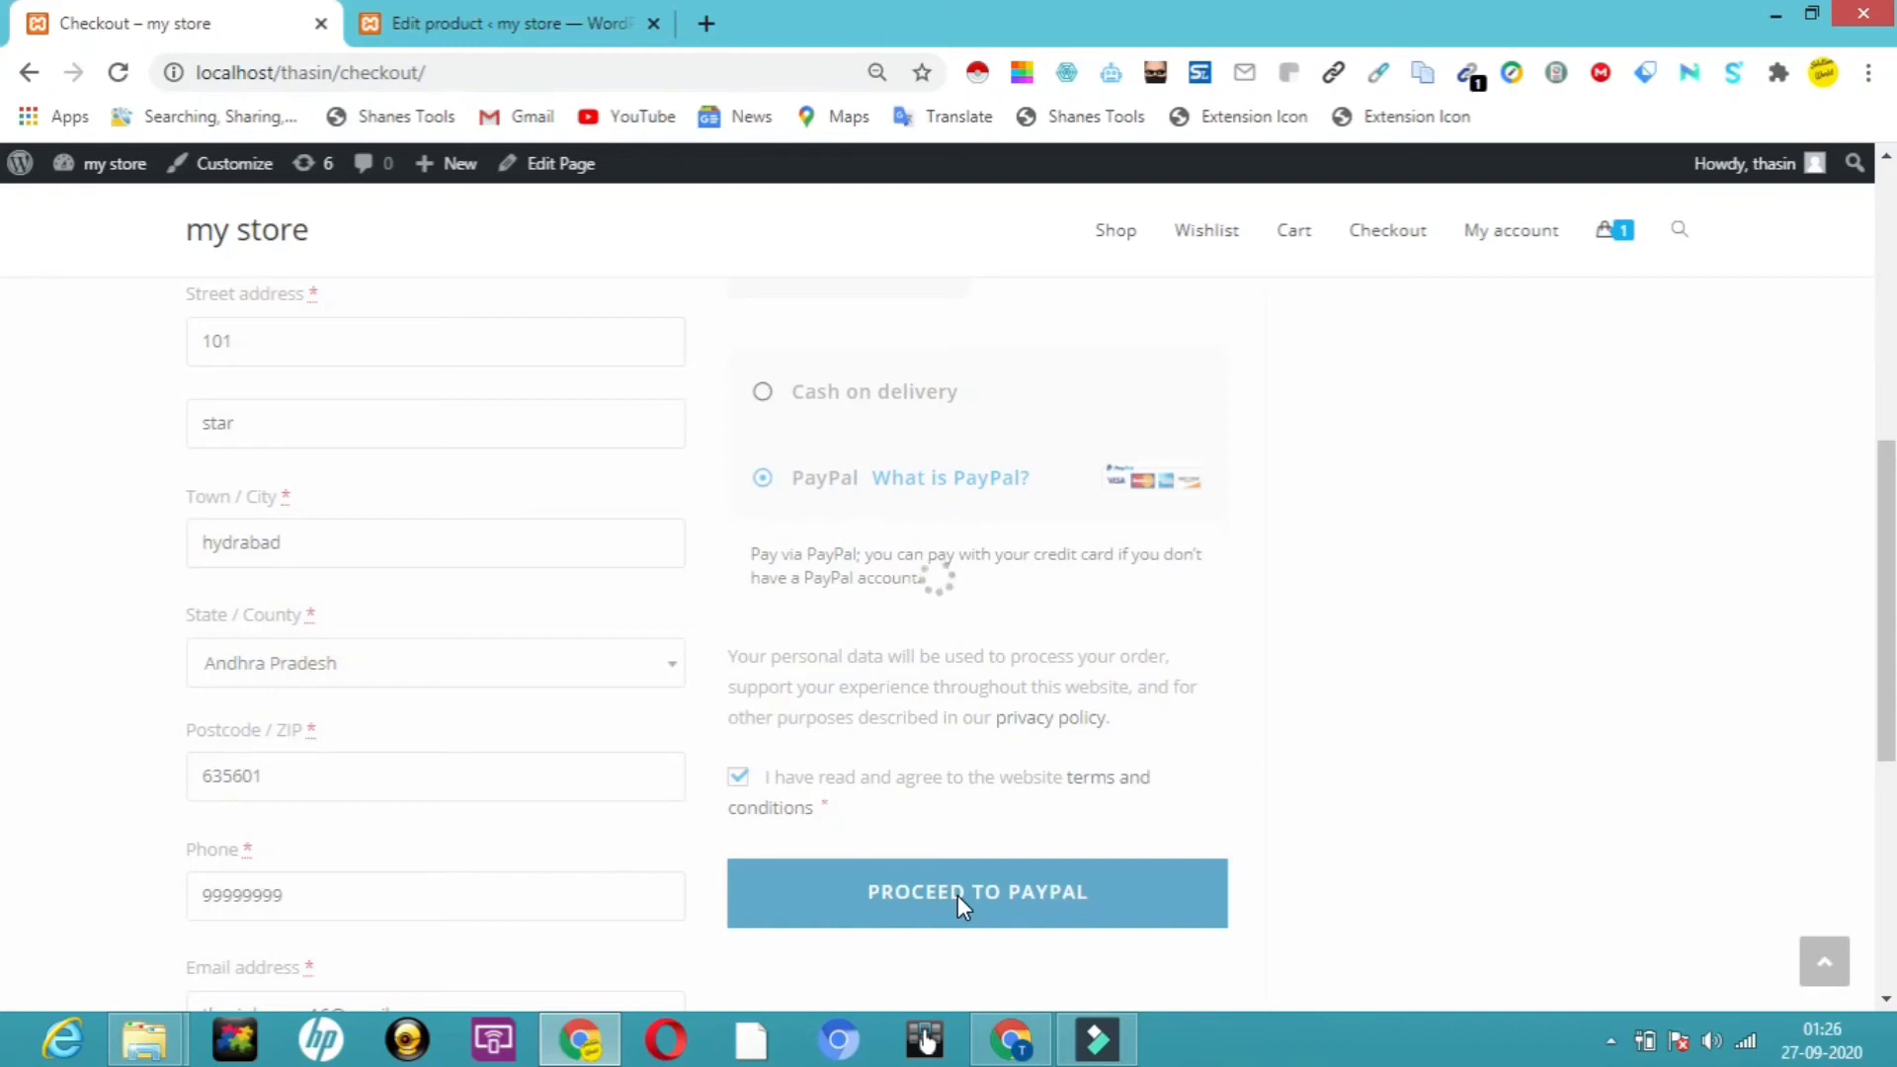
{"action": "left_click", "coordinate": [975, 891]}
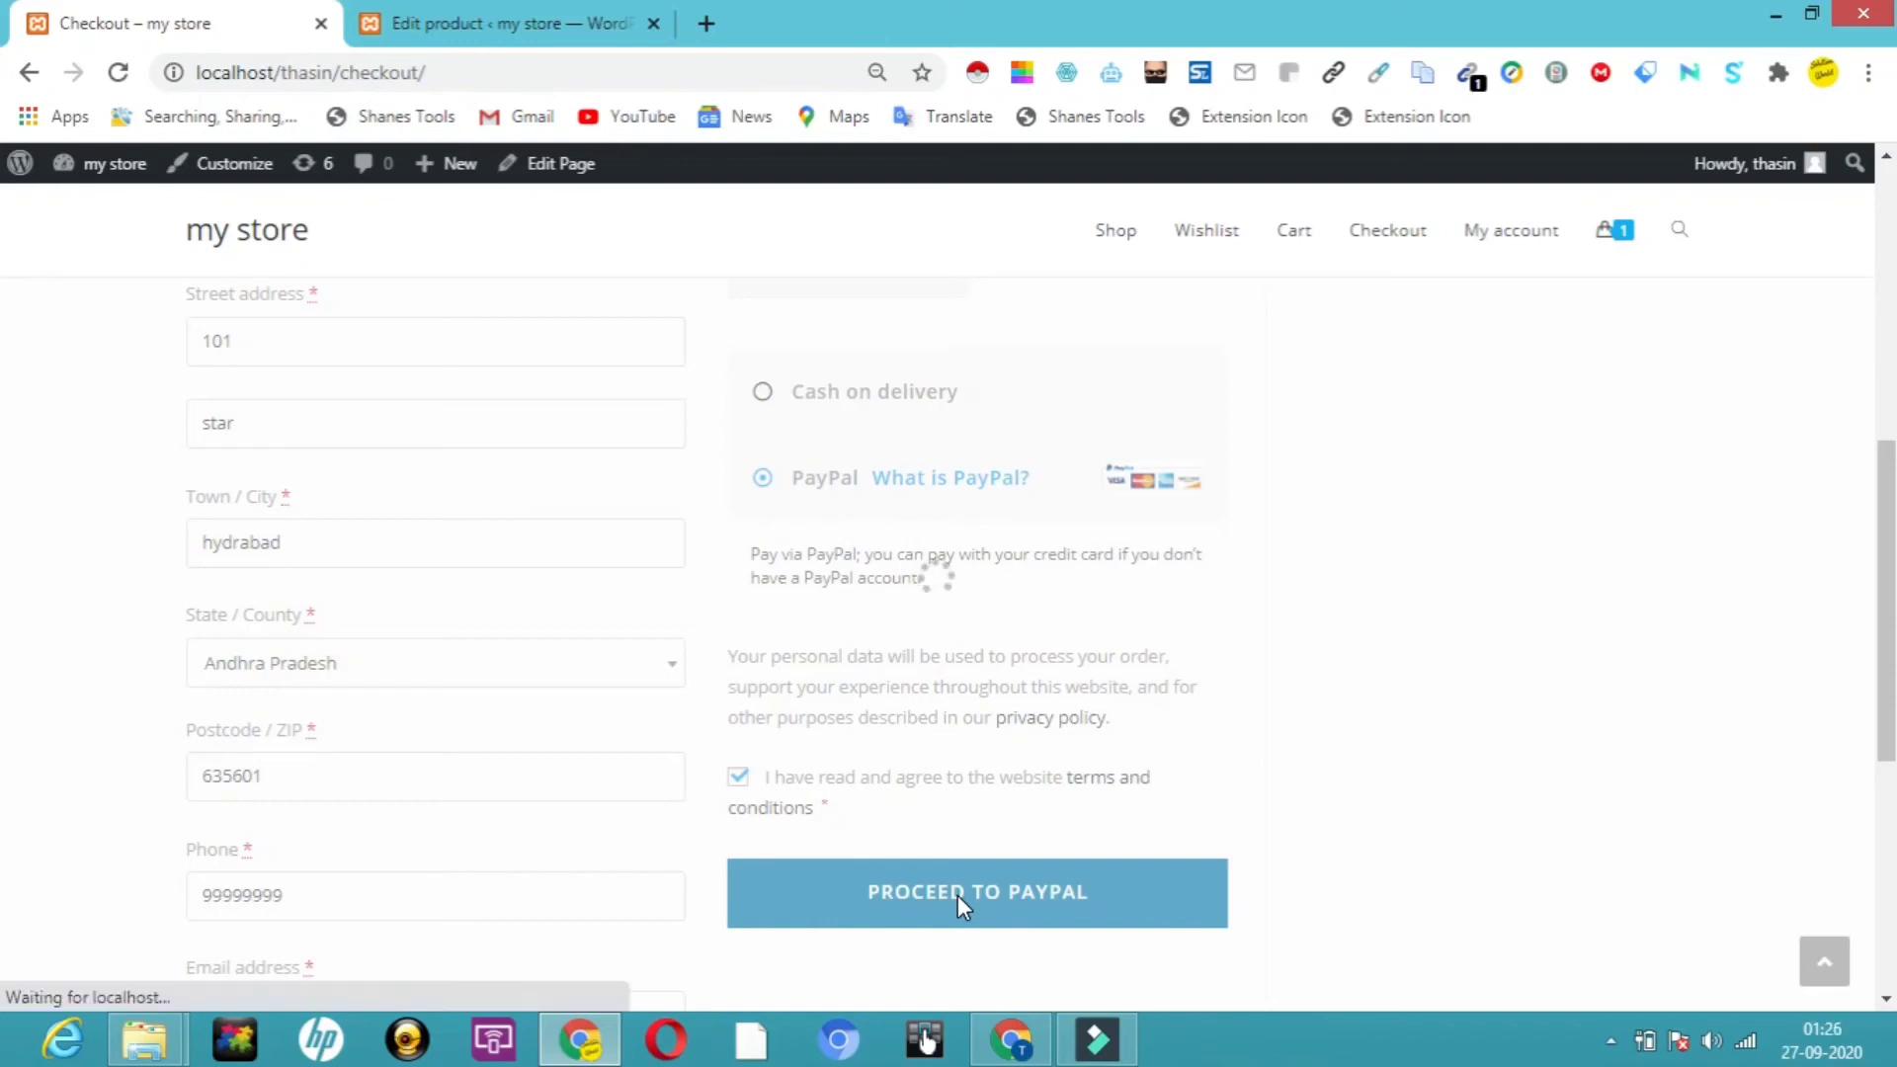
{"action": "left_click", "coordinate": [975, 891]}
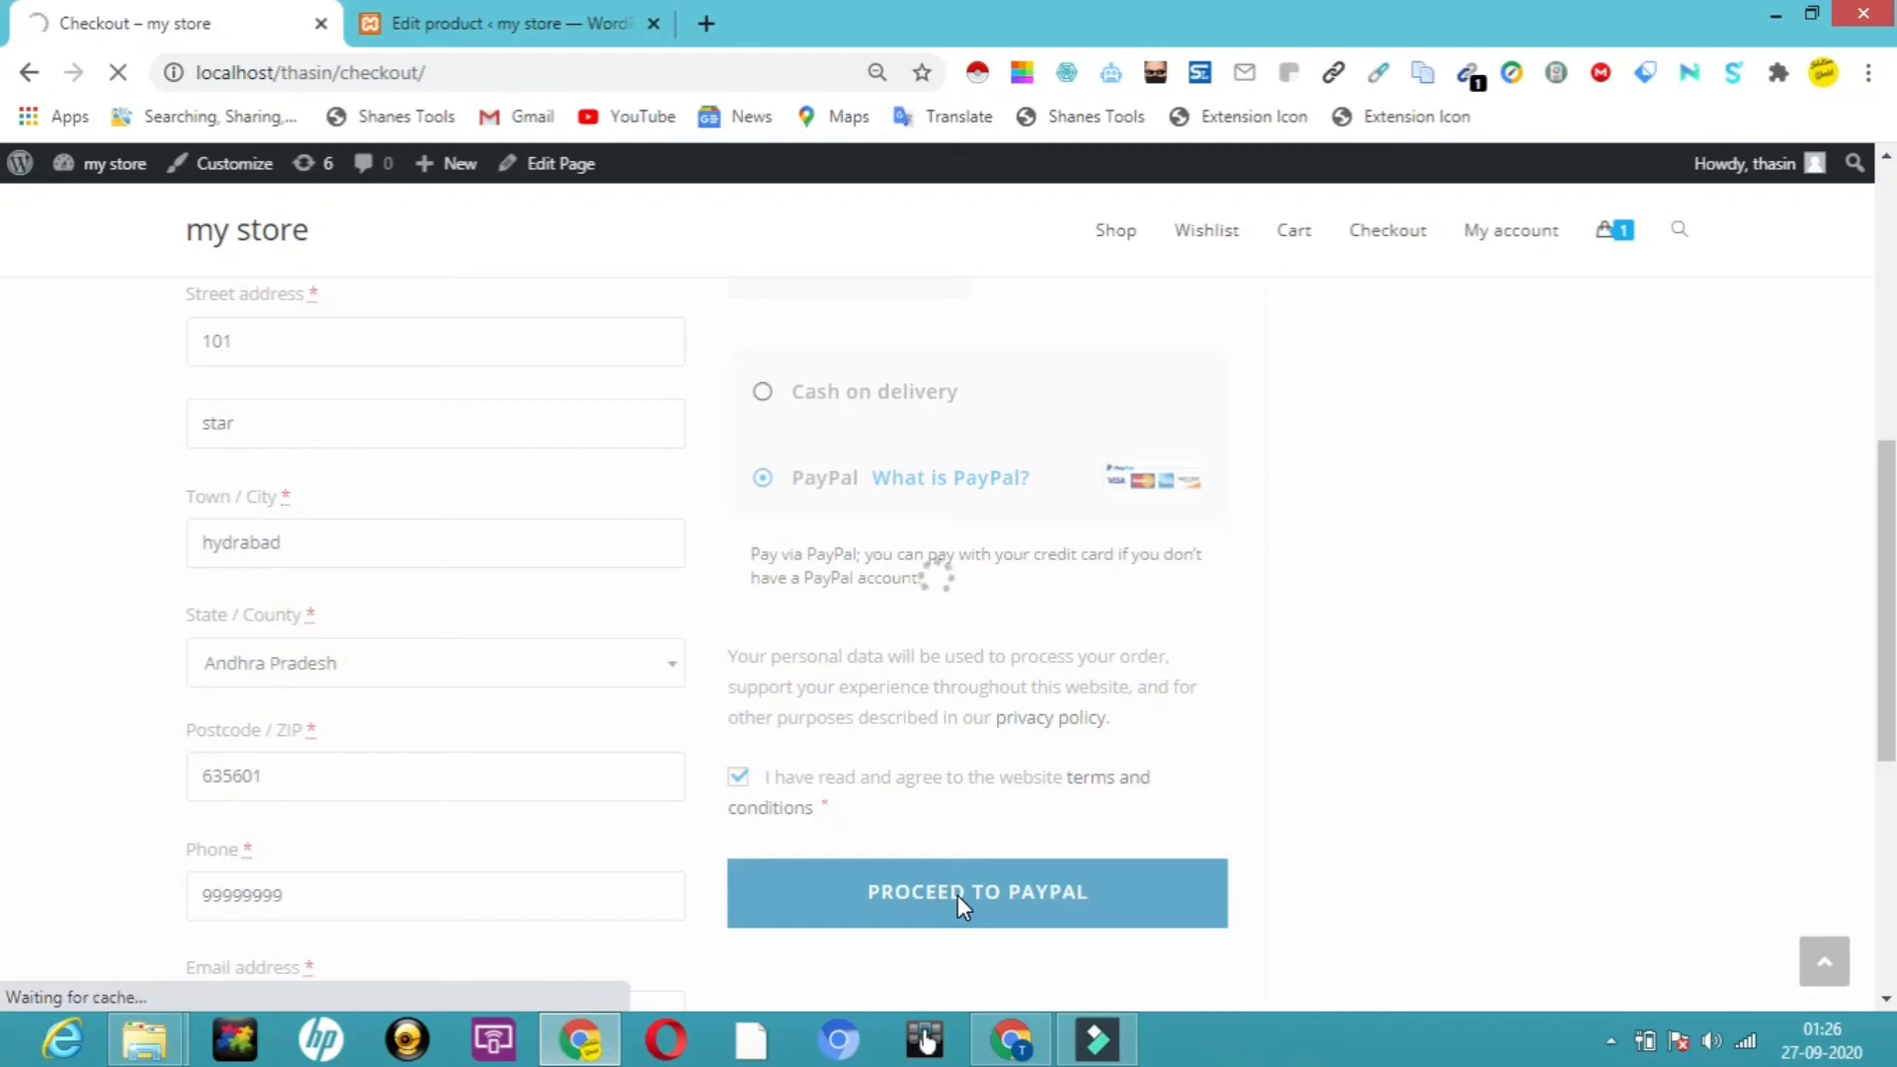
- On the ₹525.00 PayPal login, start entering the email or mobile number
{"action": "left_click", "coordinate": [976, 892]}
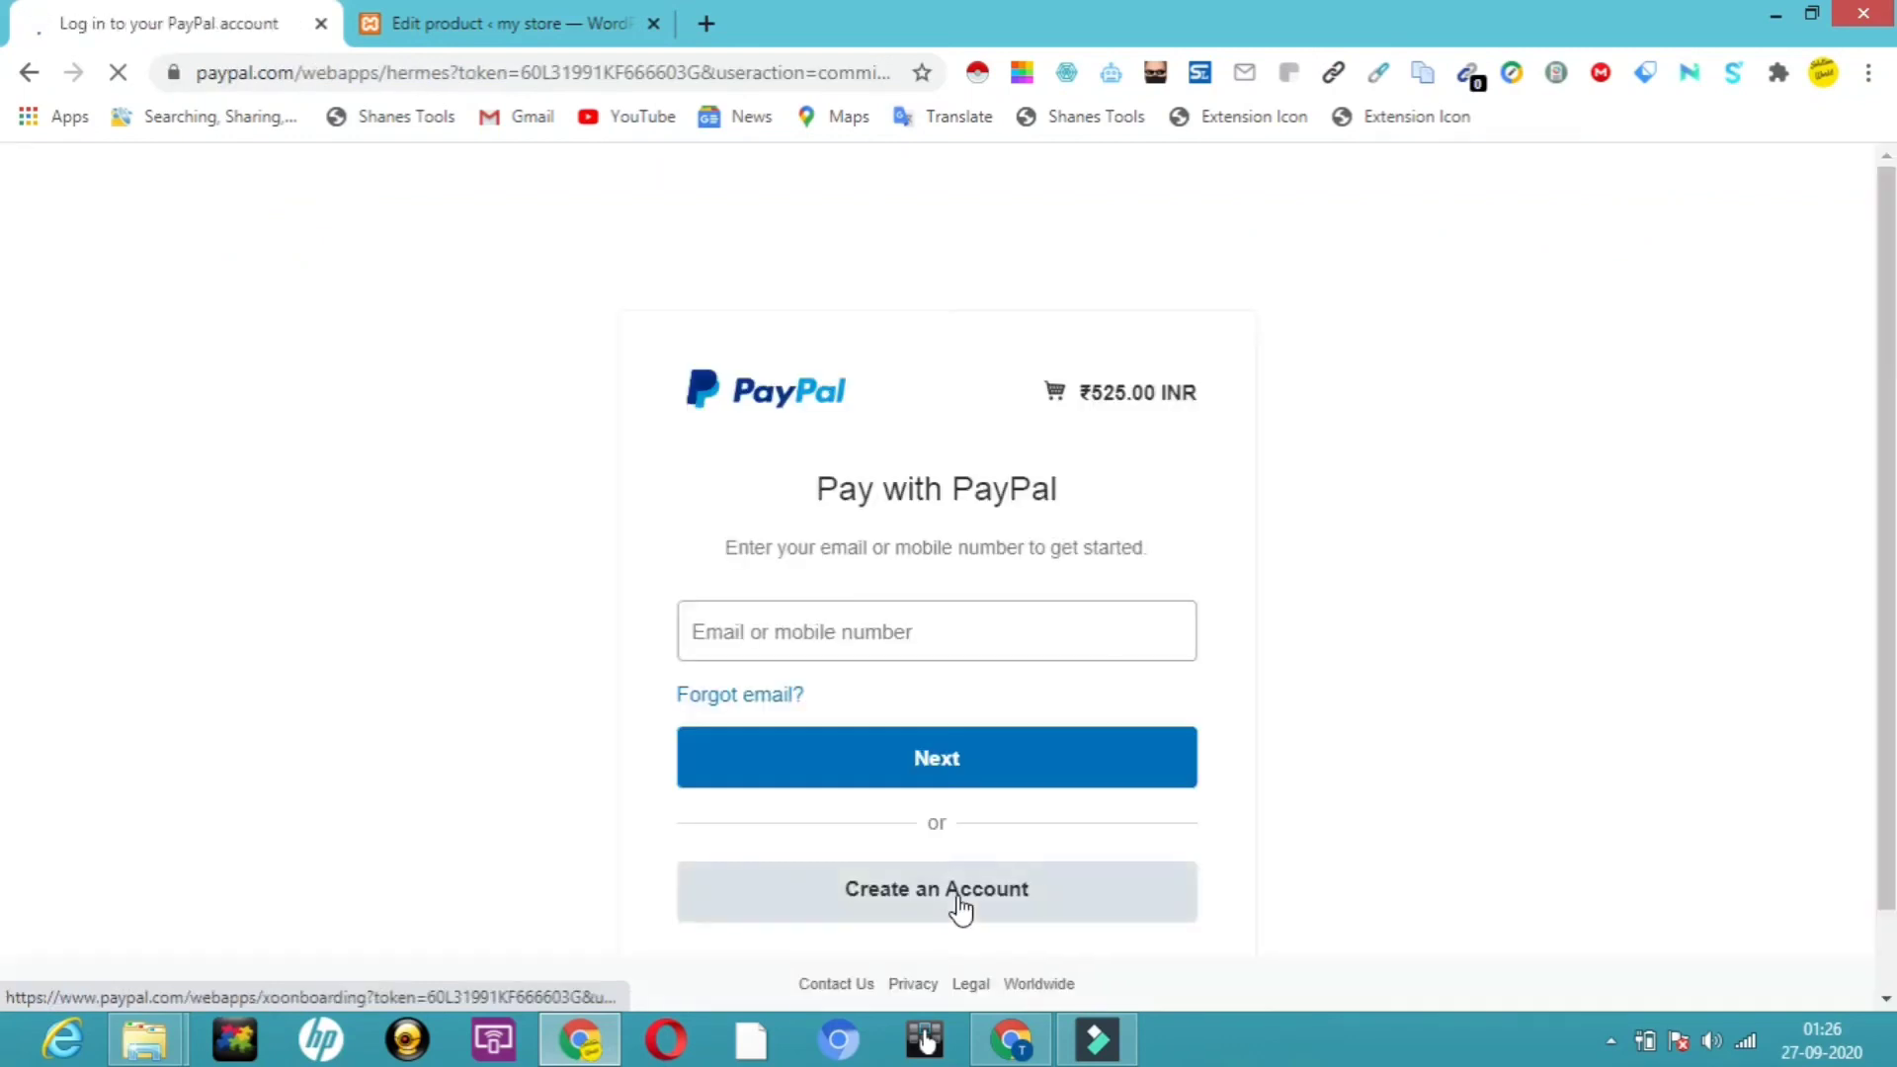
{"action": "left_click", "coordinate": [796, 631]}
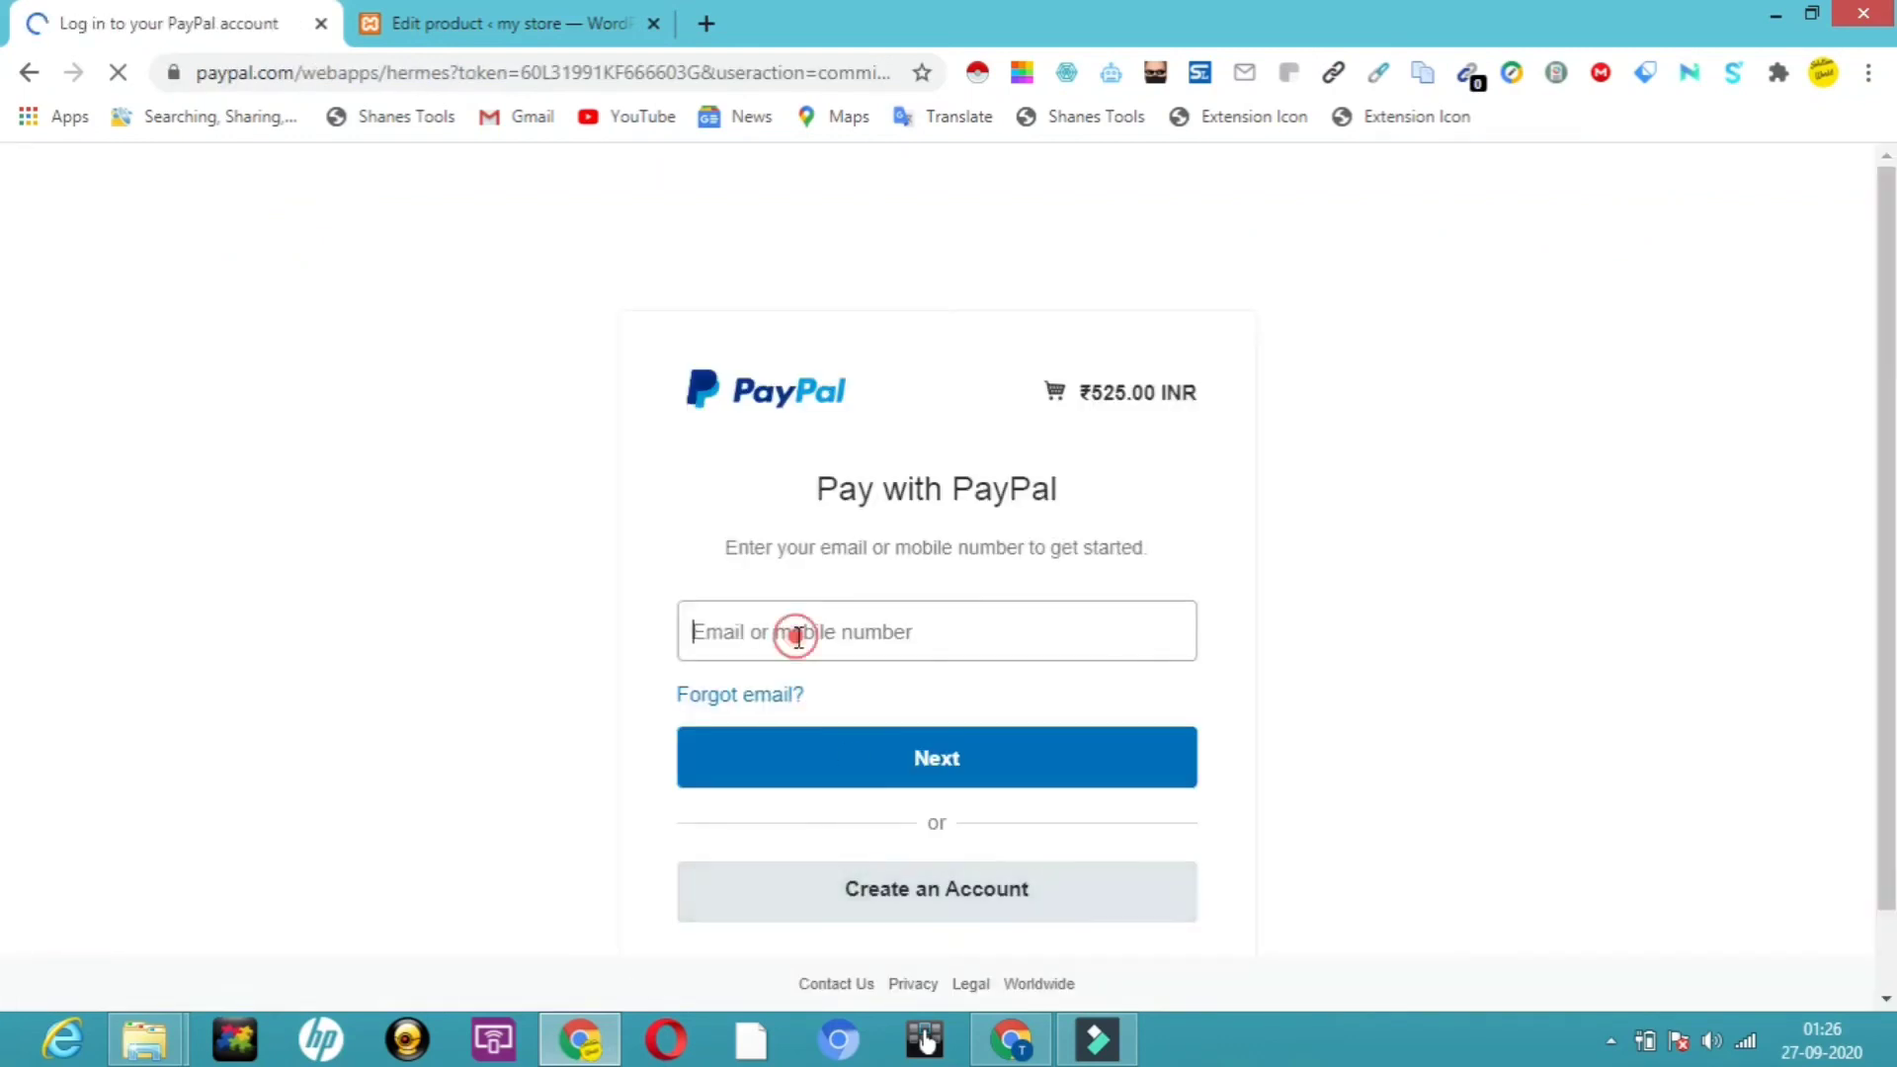
{"action": "type", "text": "9"}
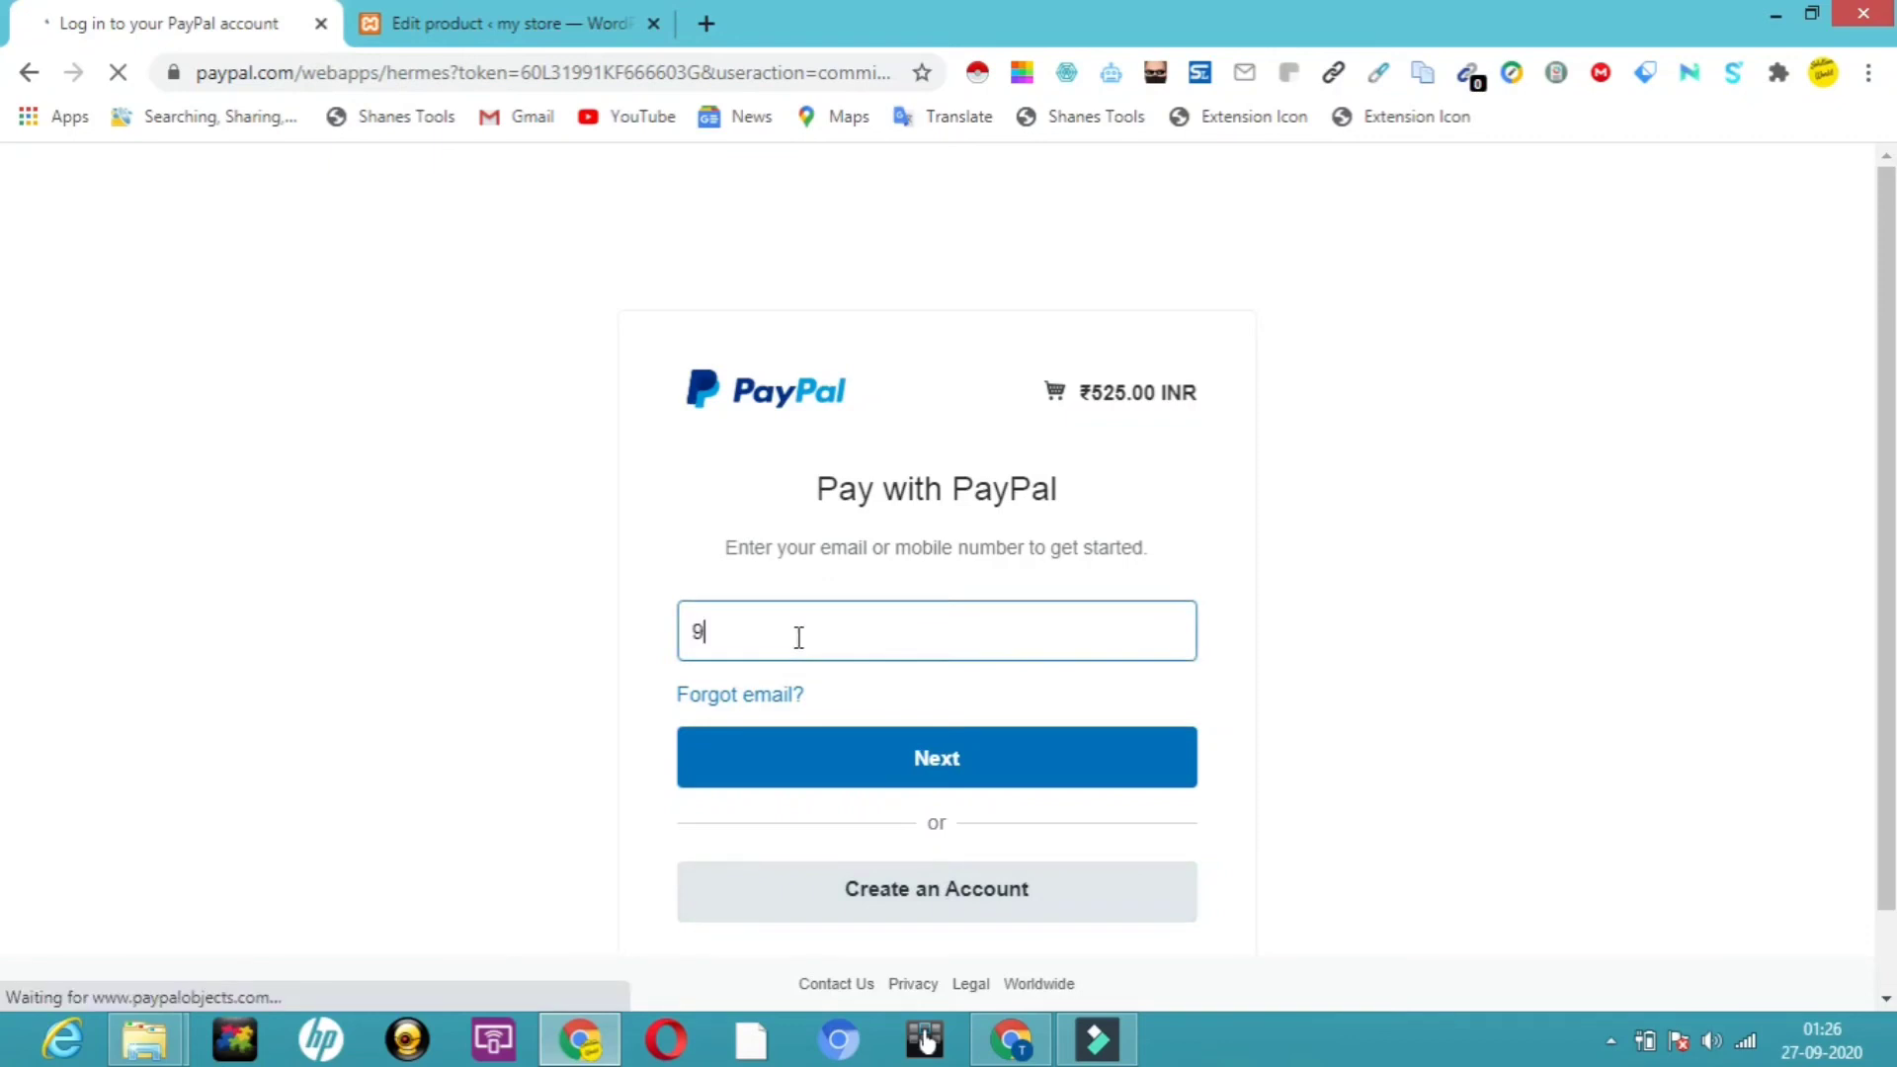
{"action": "type", "text": "79"}
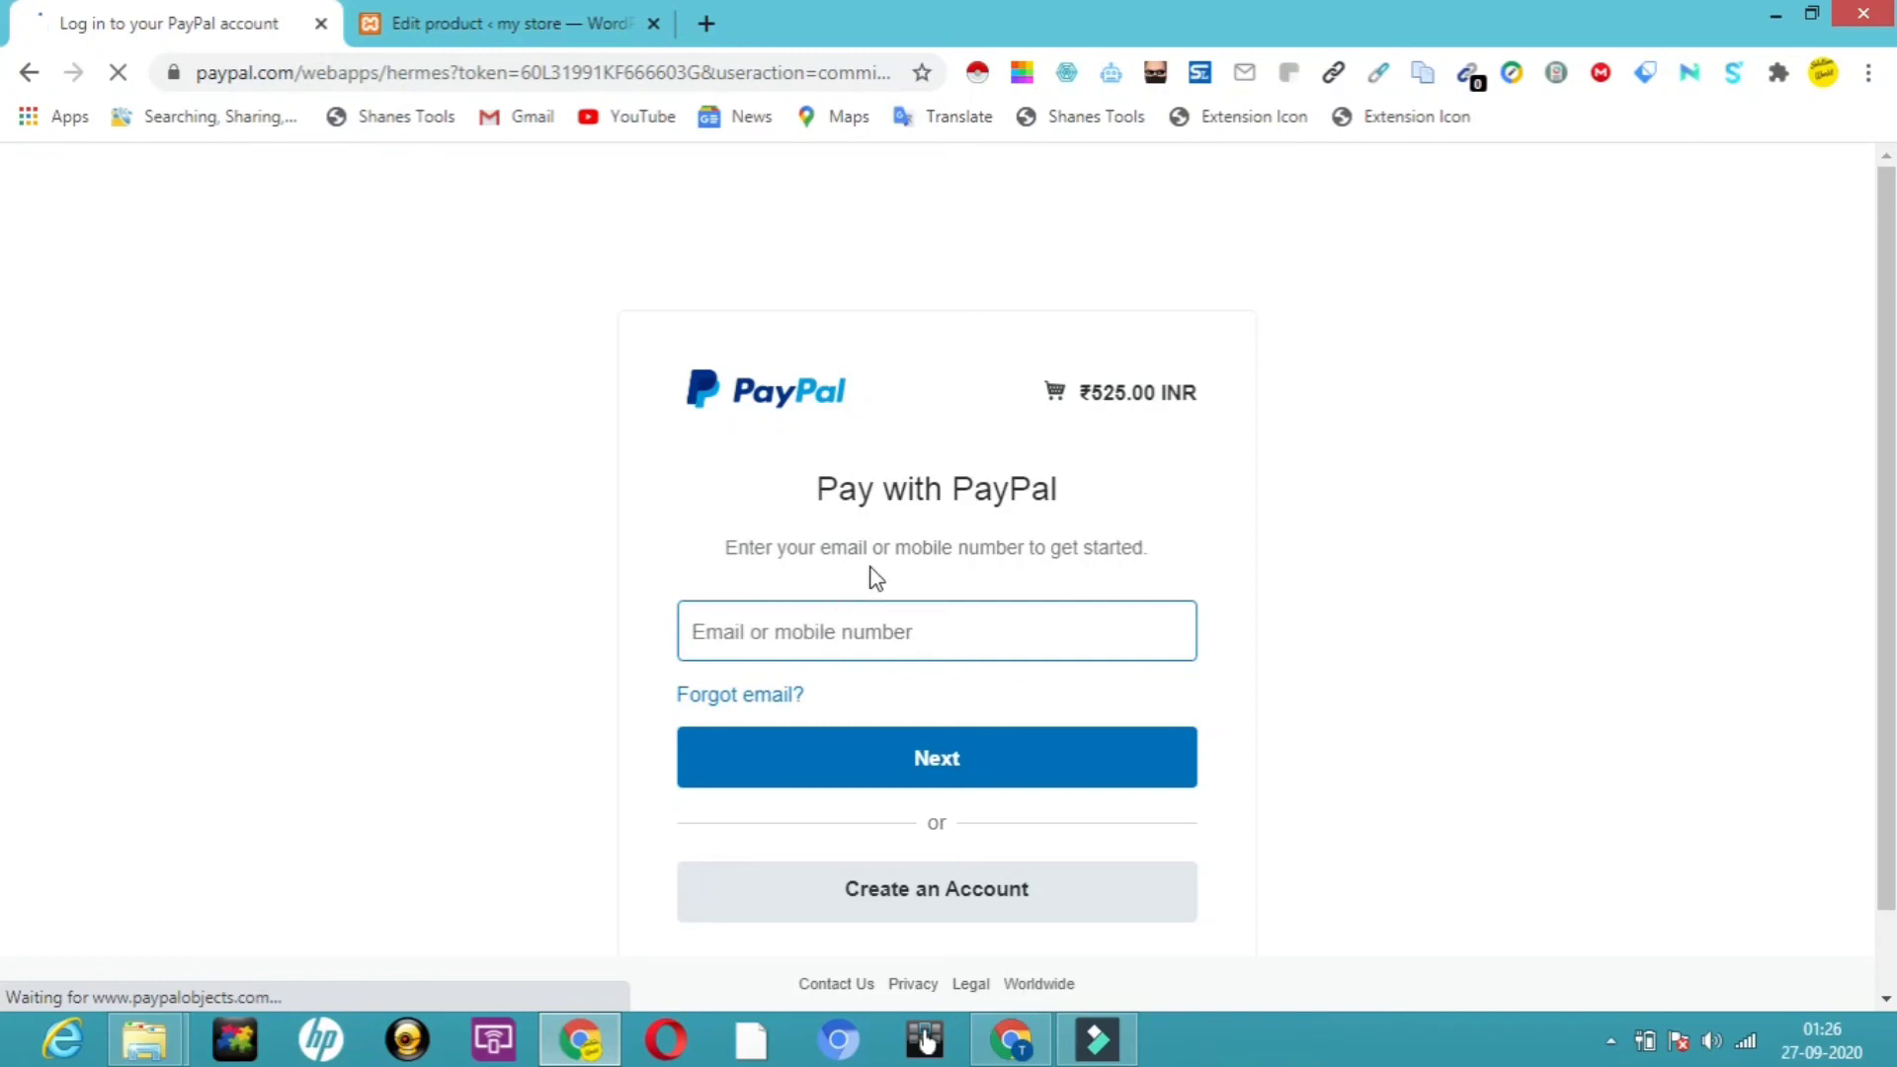
{"action": "mouse_move", "coordinate": [830, 595]}
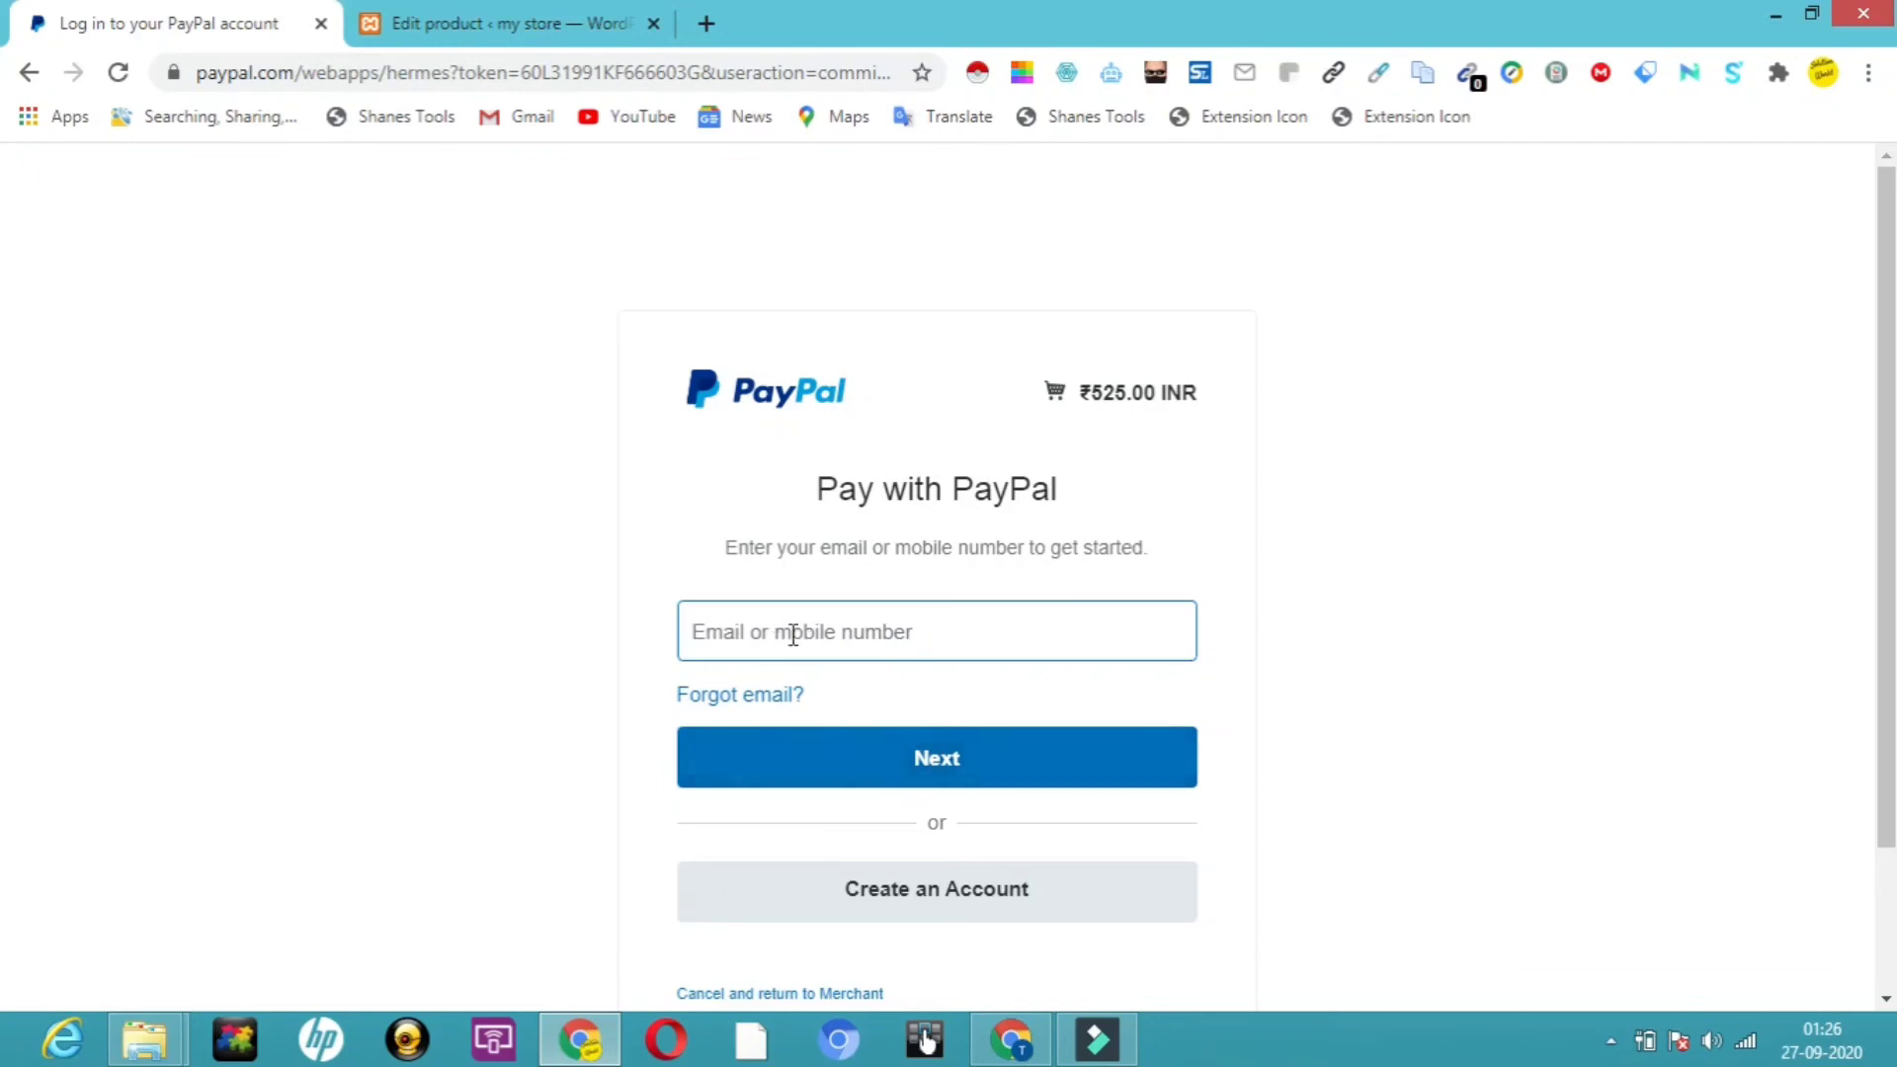
{"action": "mouse_move", "coordinate": [937, 793]}
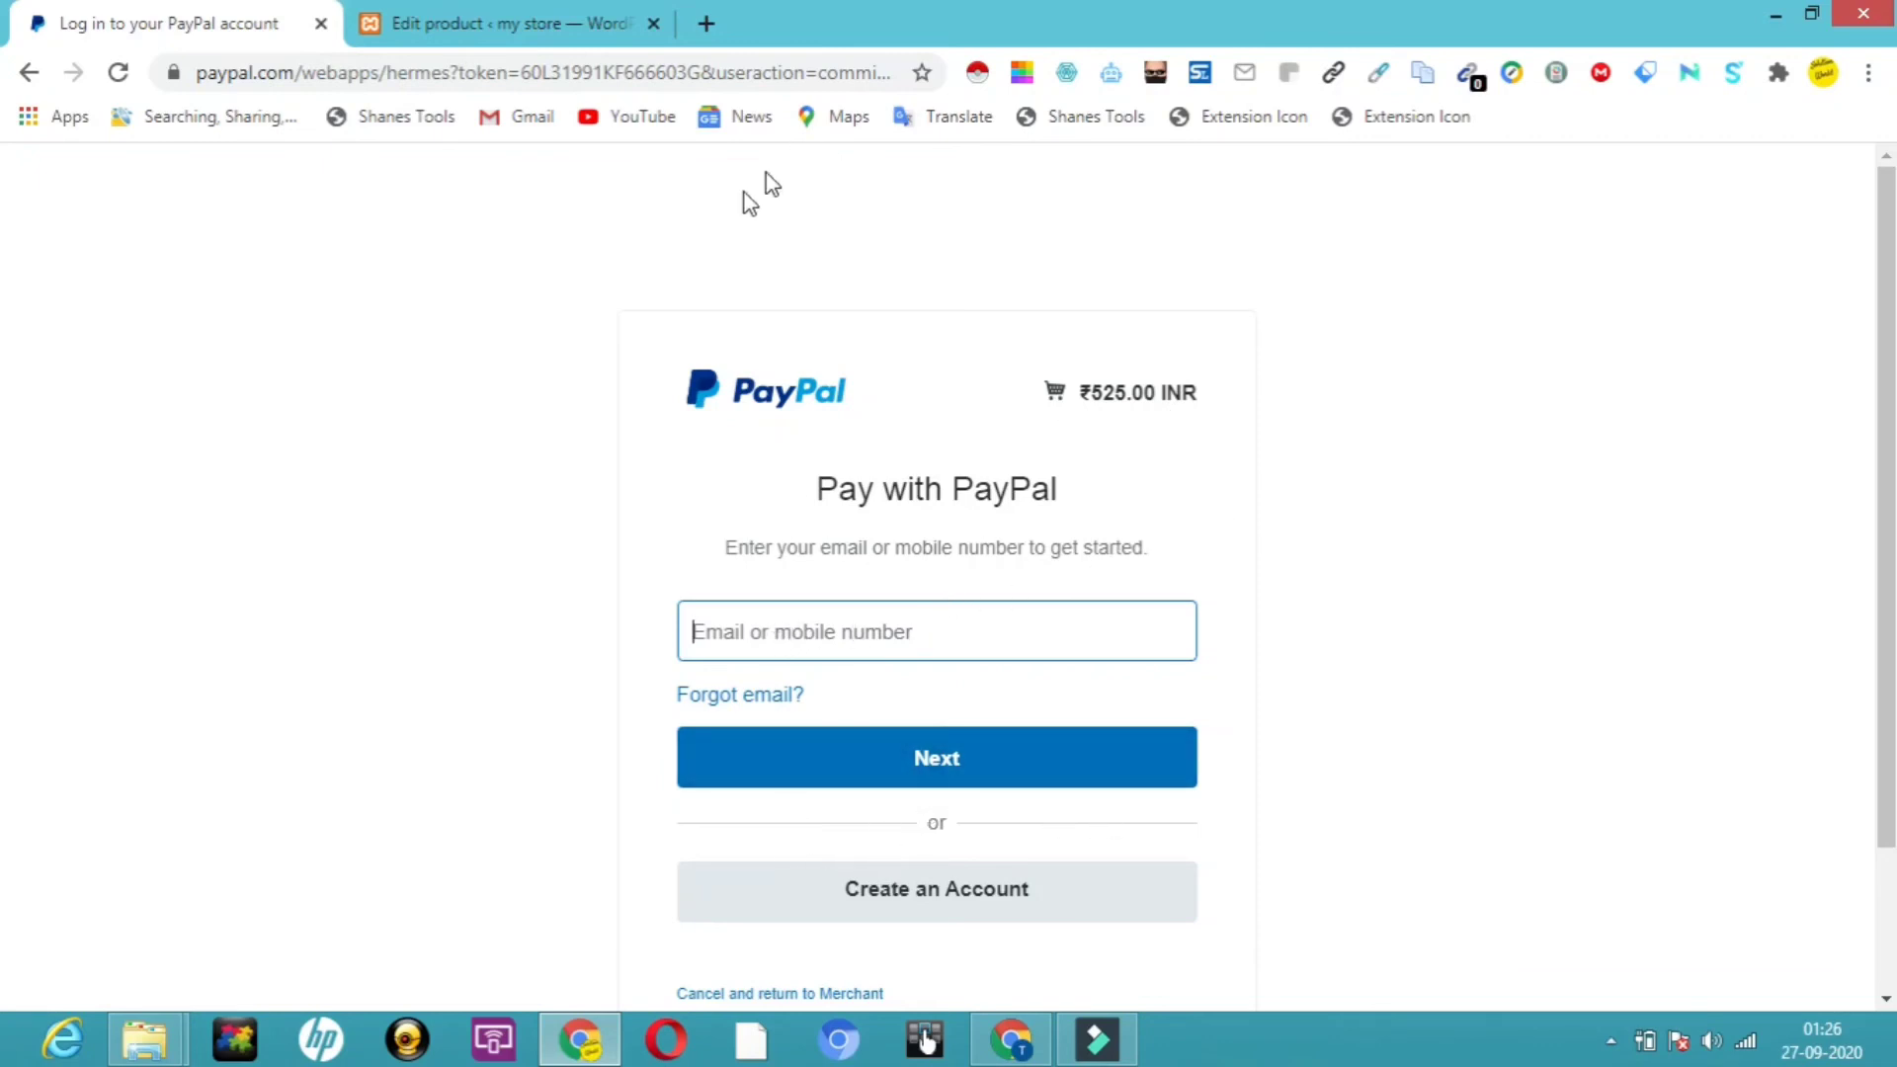
{"action": "left_click", "coordinate": [936, 631]}
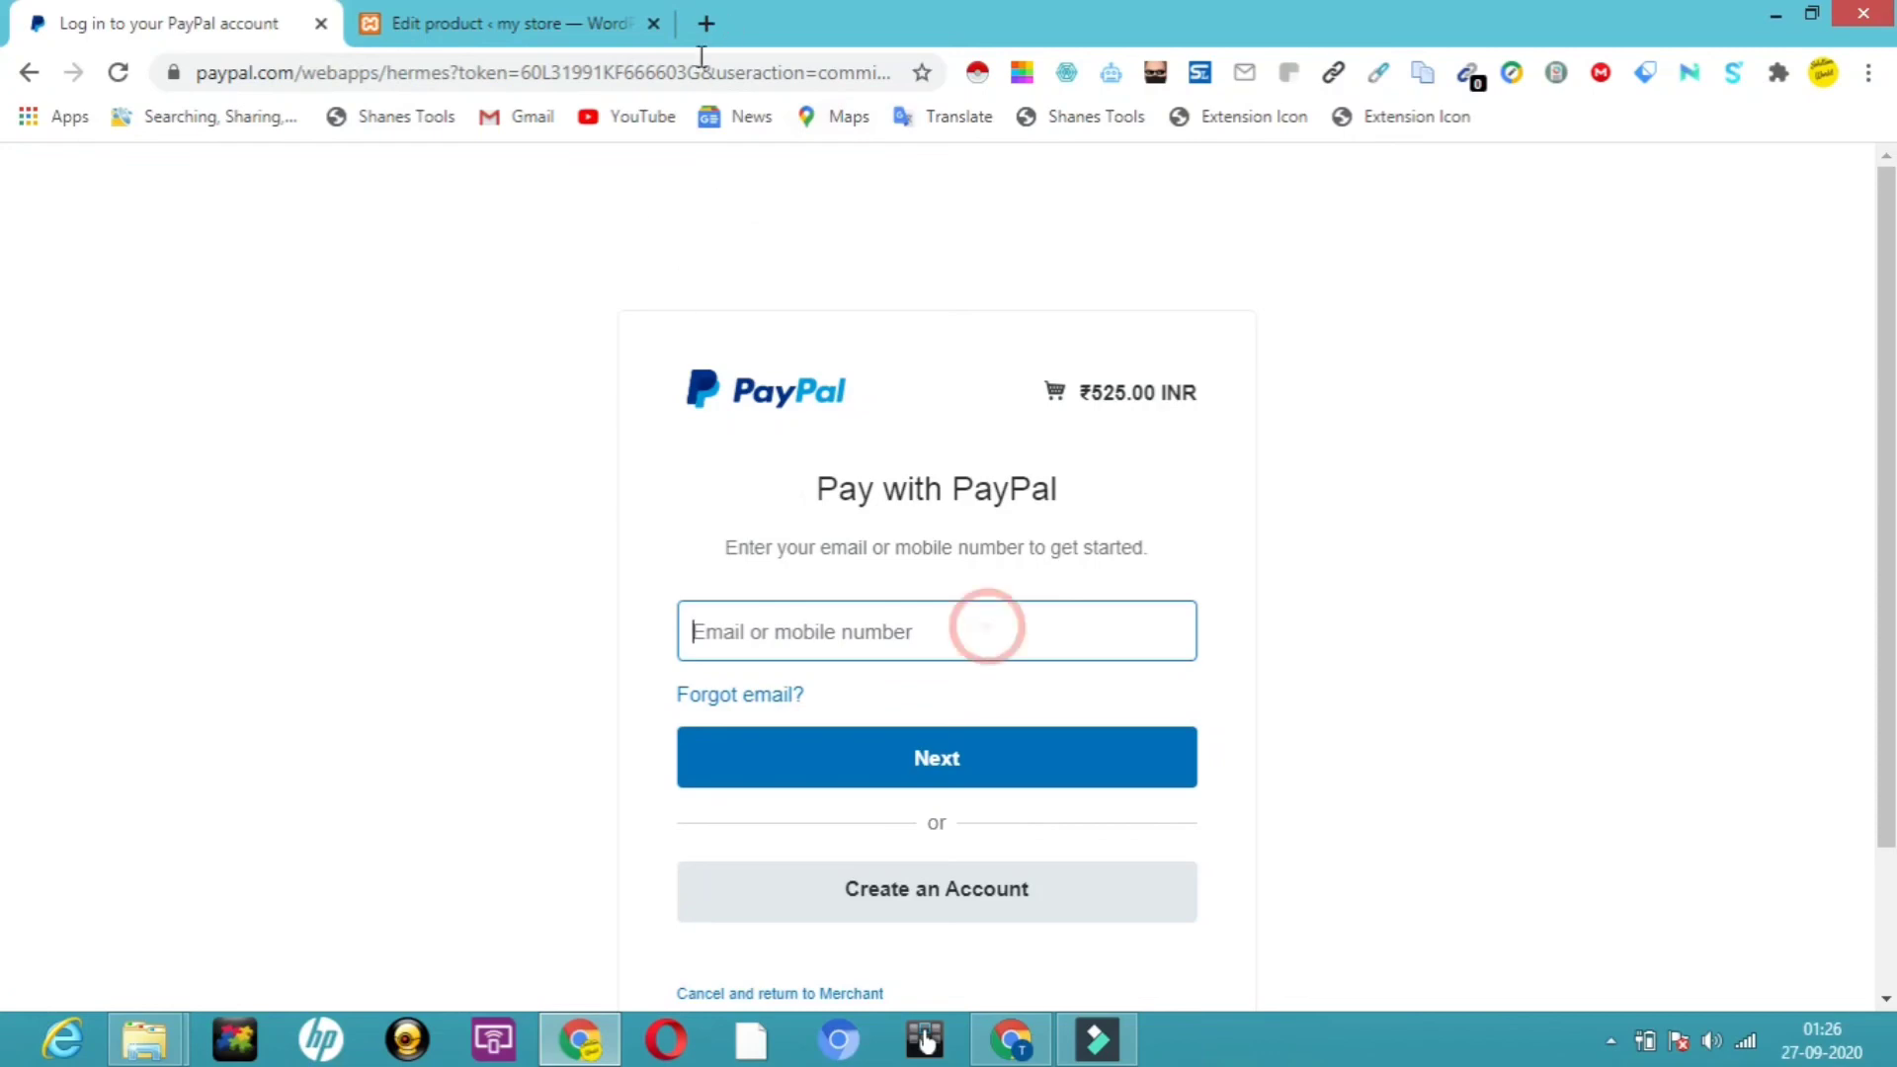